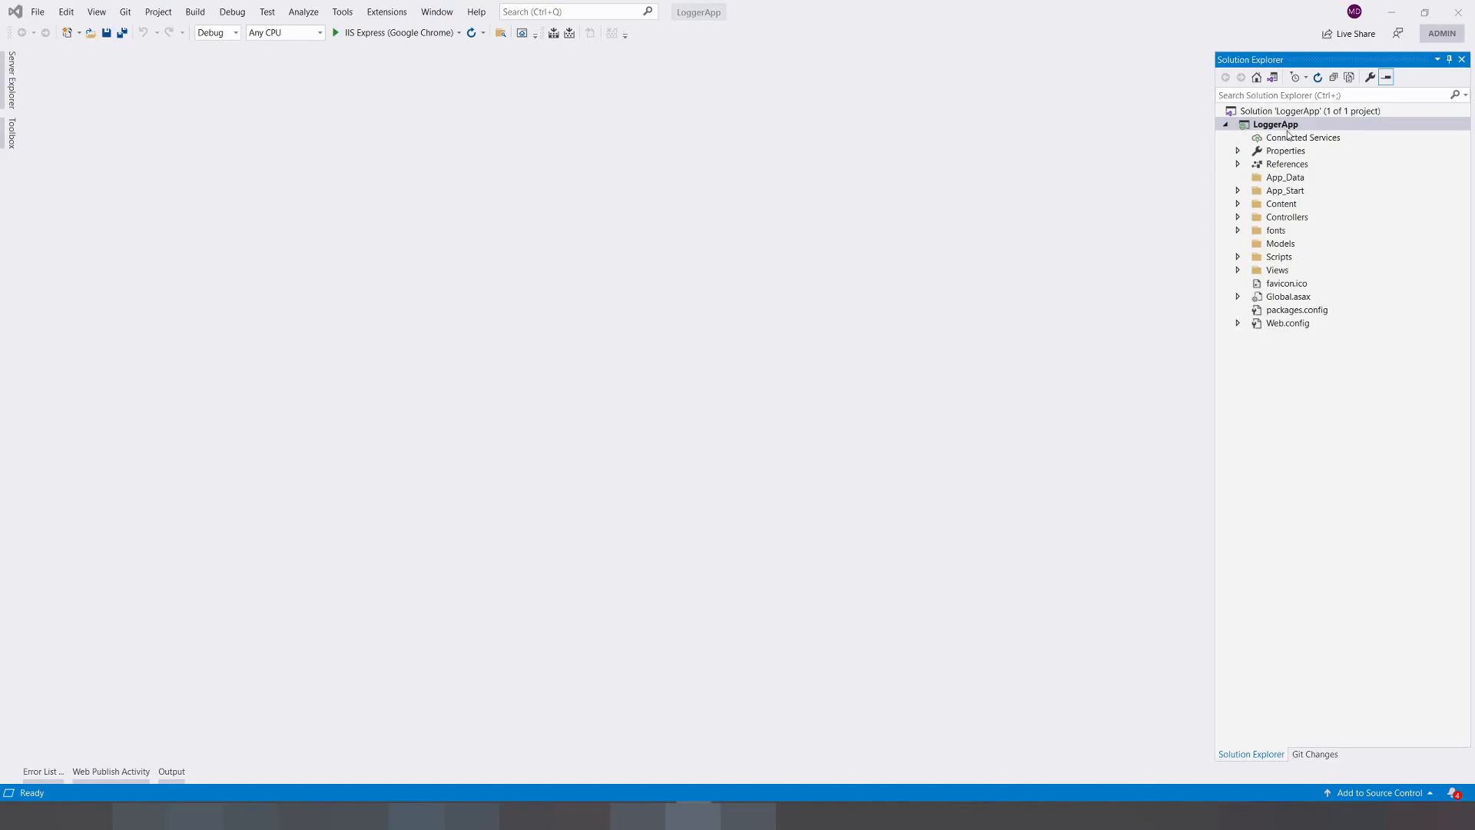
Open HomeController.cs from the Controllers folder in Solution Explorer.
click(1239, 217)
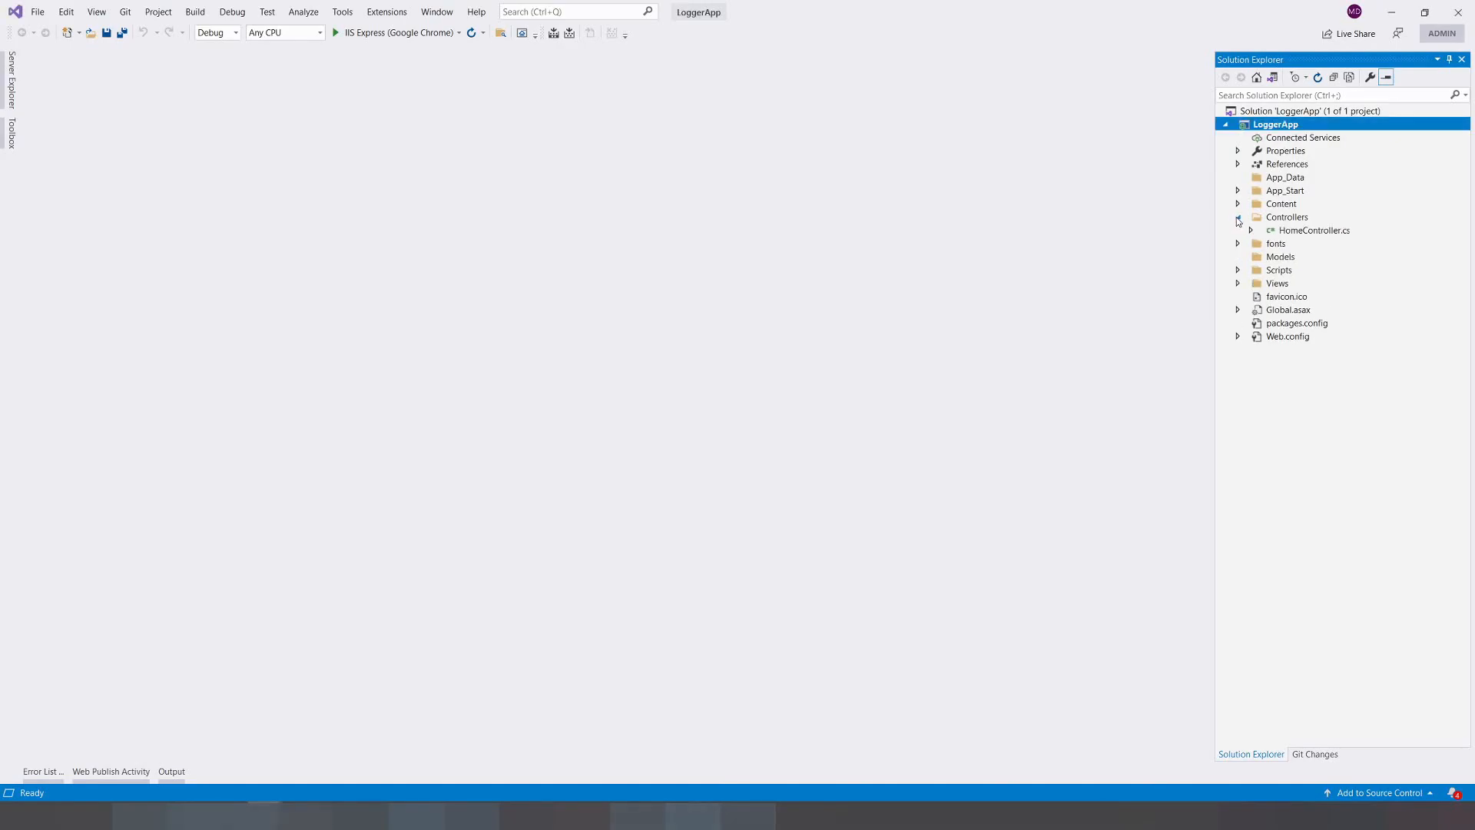
click(1238, 217)
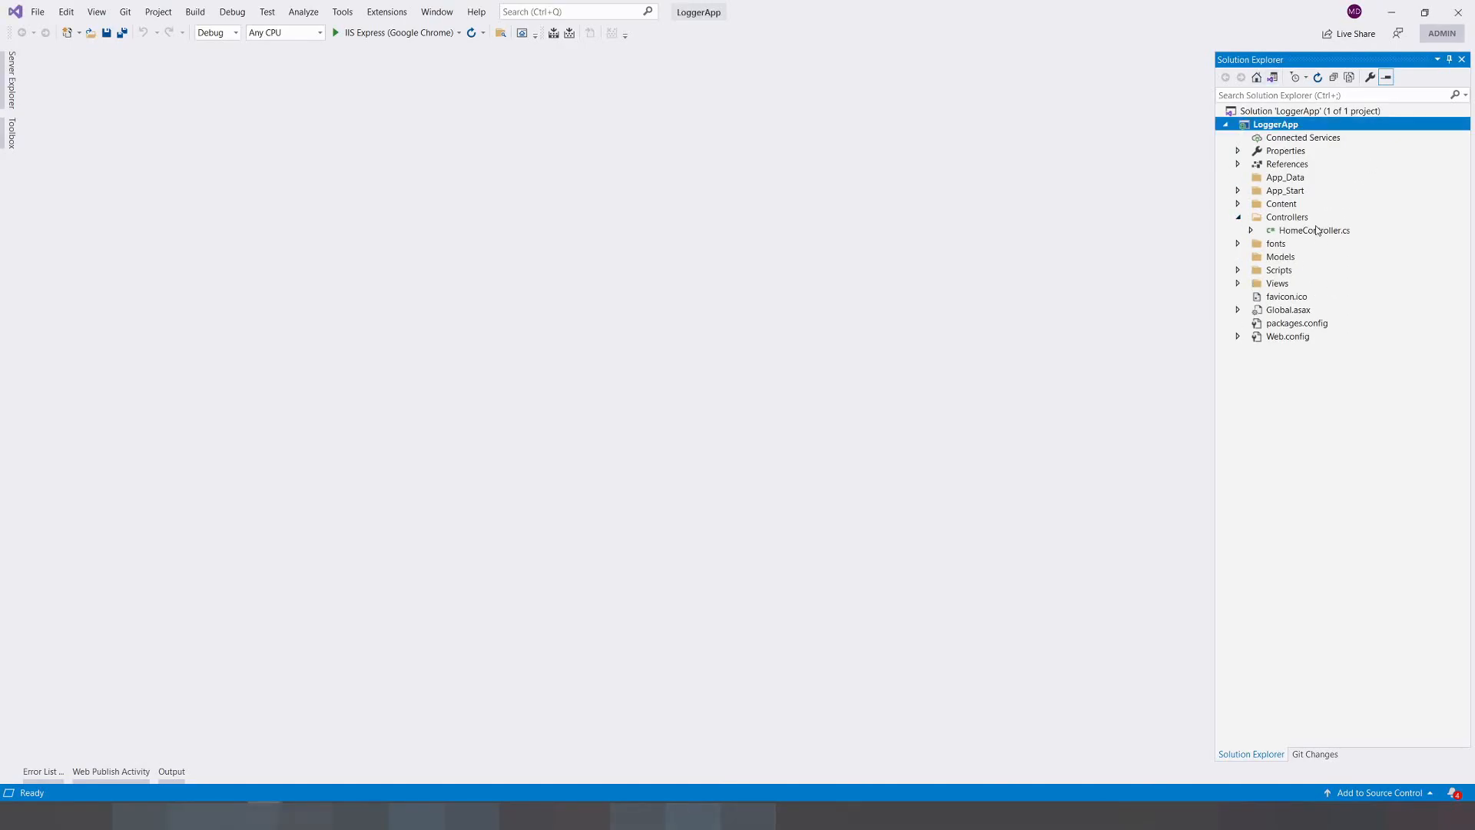
double_click(1314, 231)
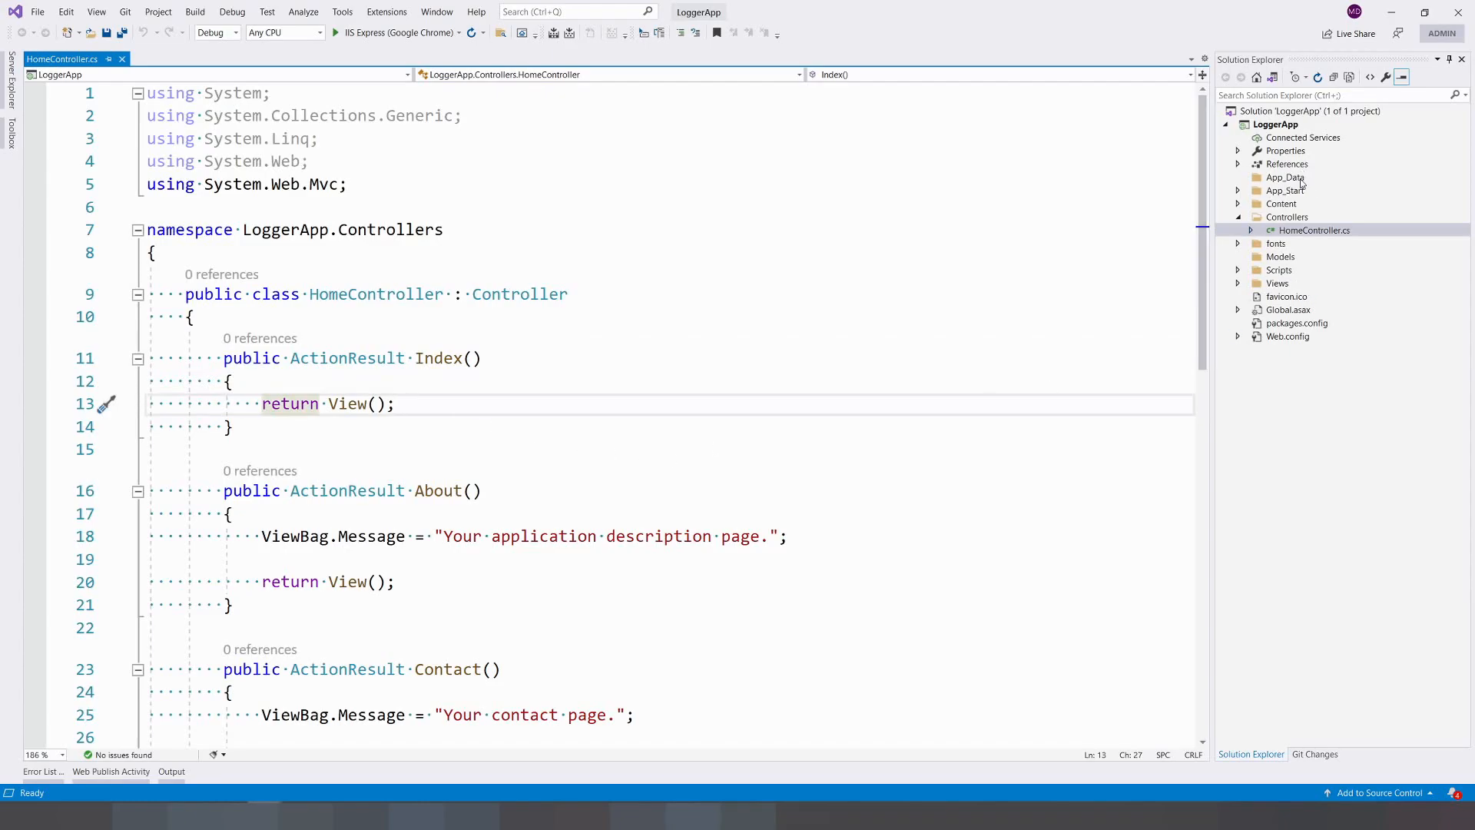
Install the log4net 2.0.12 NuGet package into LoggerApp and return to HomeController.
right_click(1275, 123)
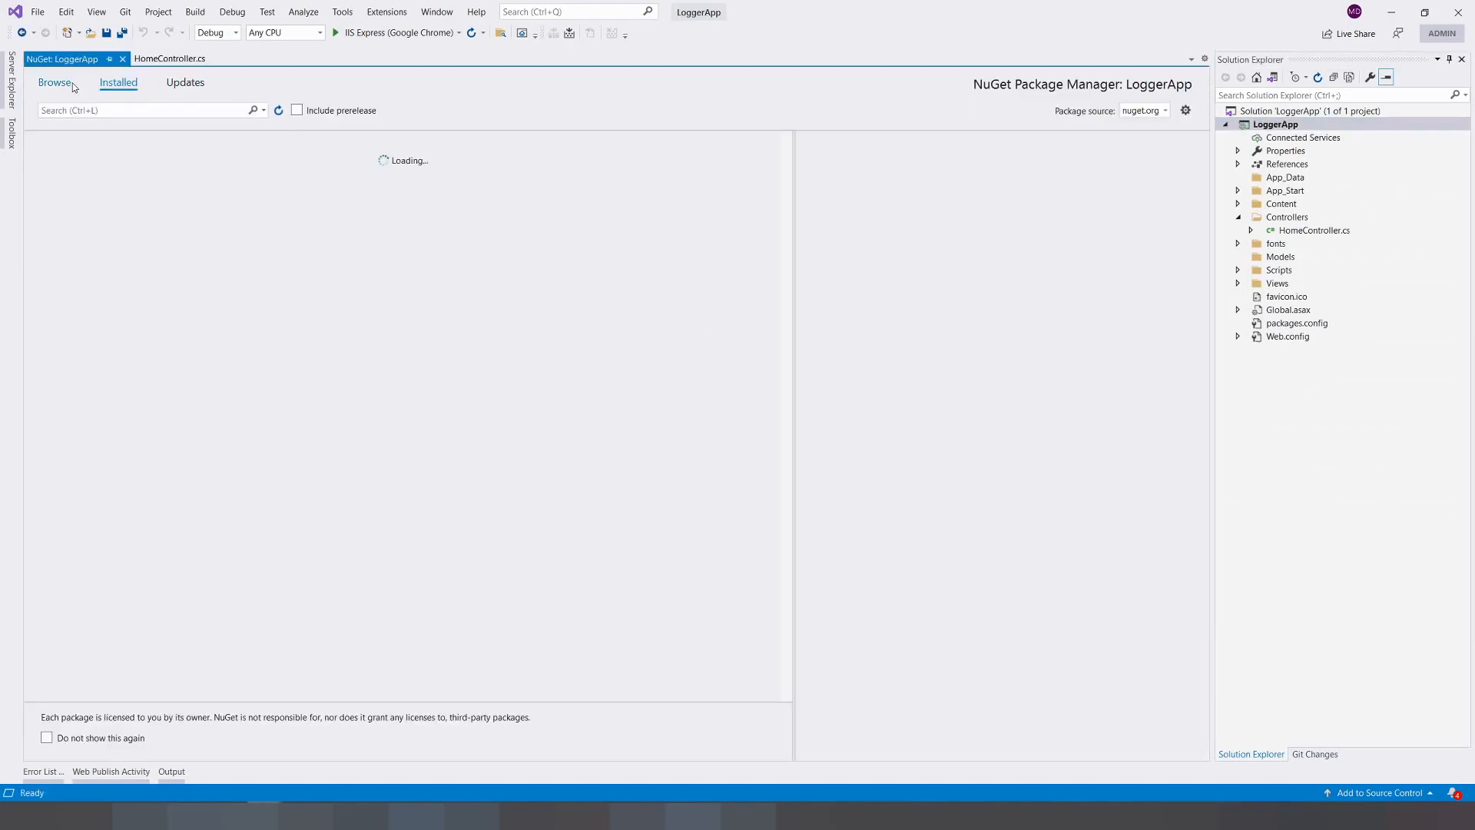
text(lo)
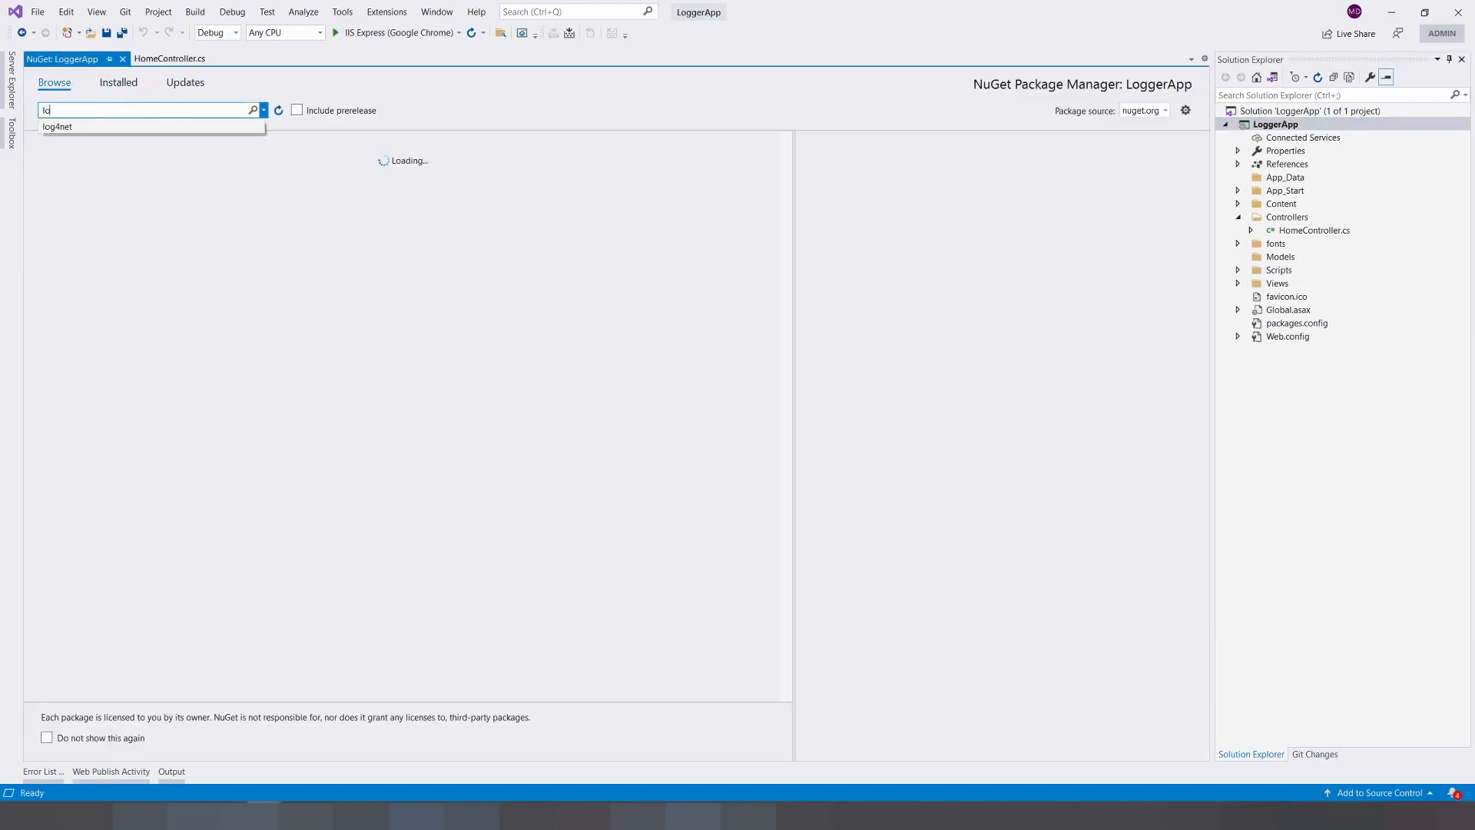
click(57, 126)
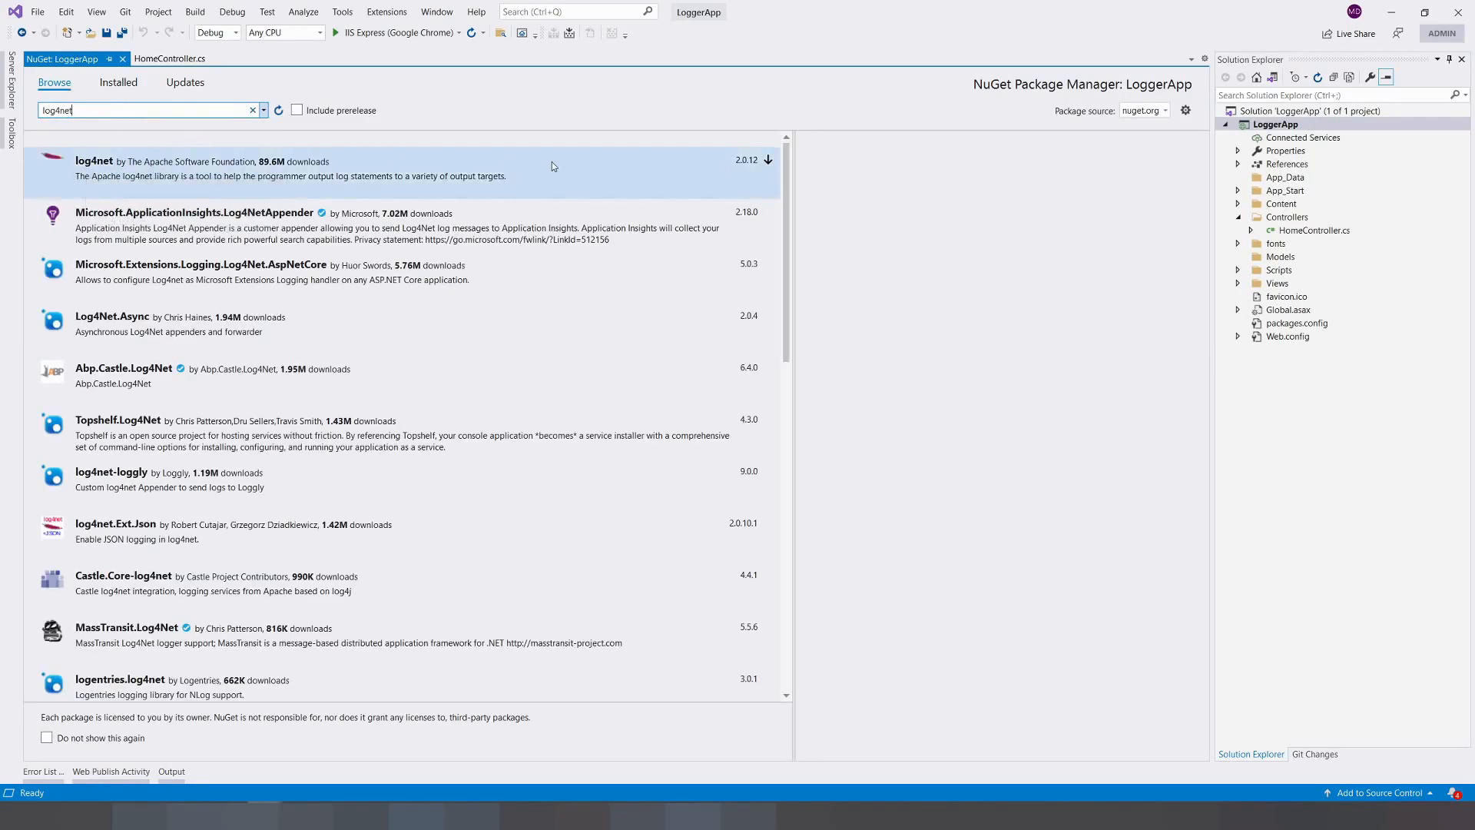
click(188, 167)
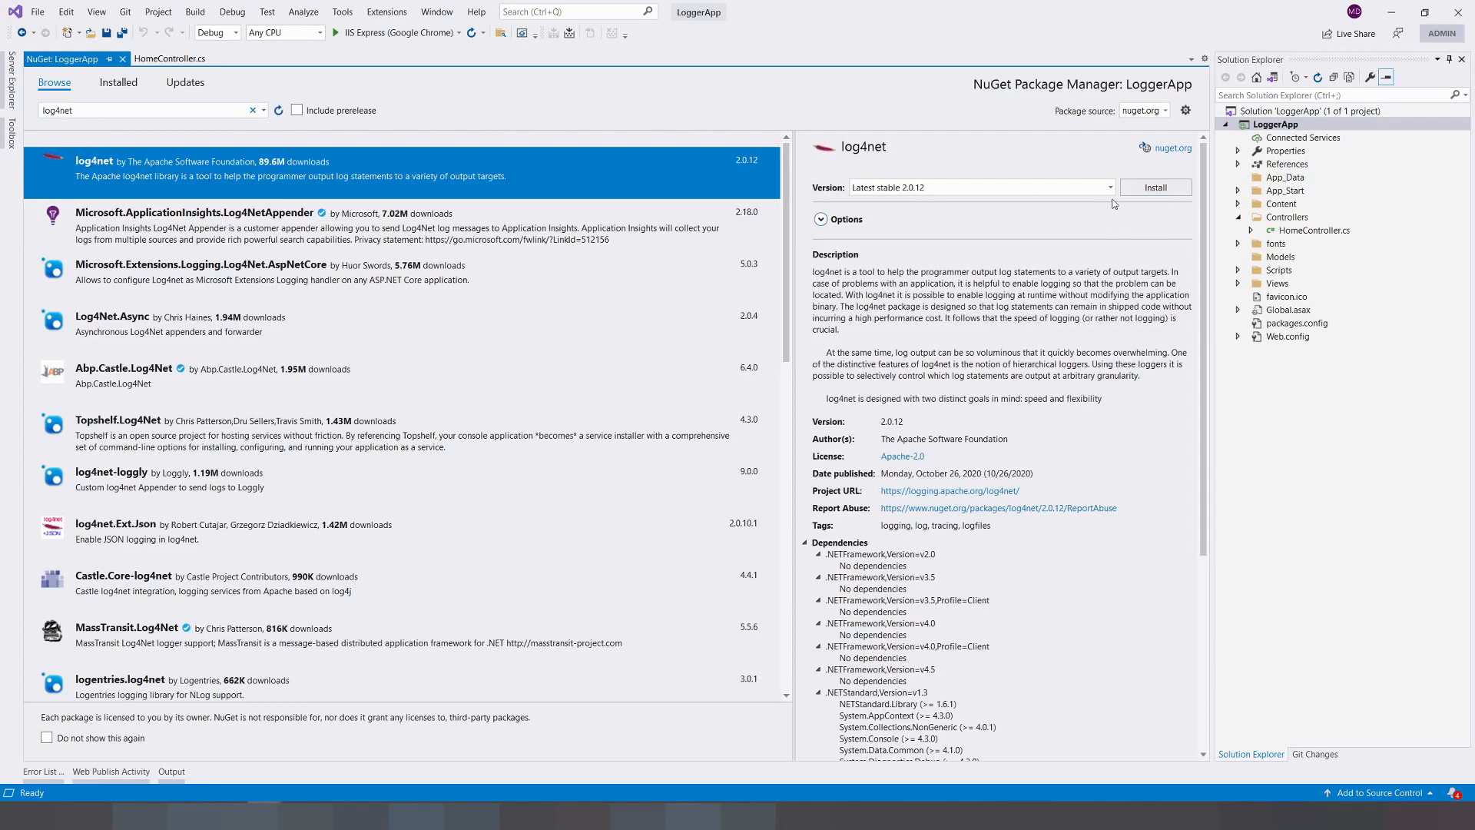
click(1155, 186)
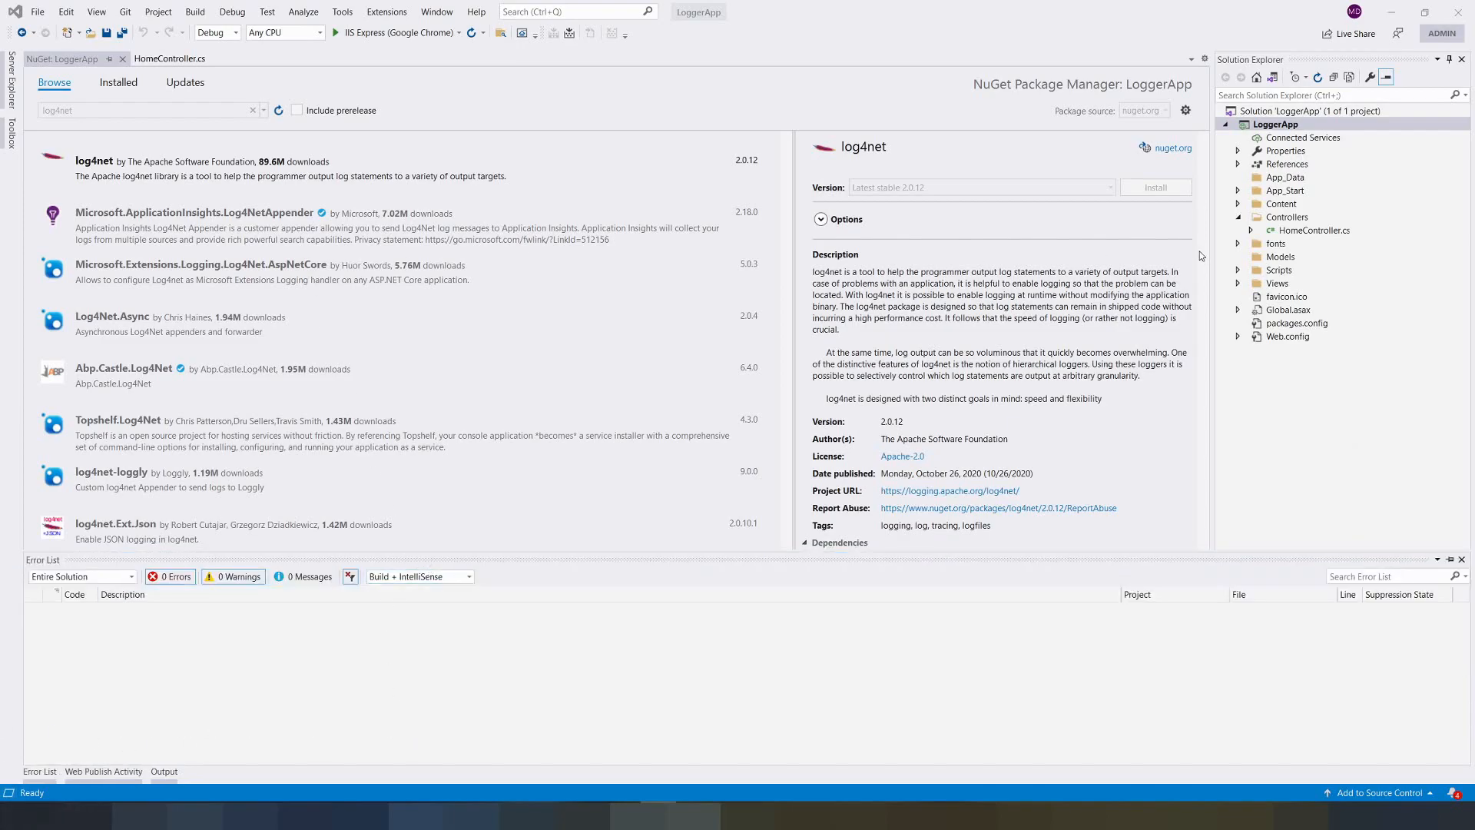
click(169, 58)
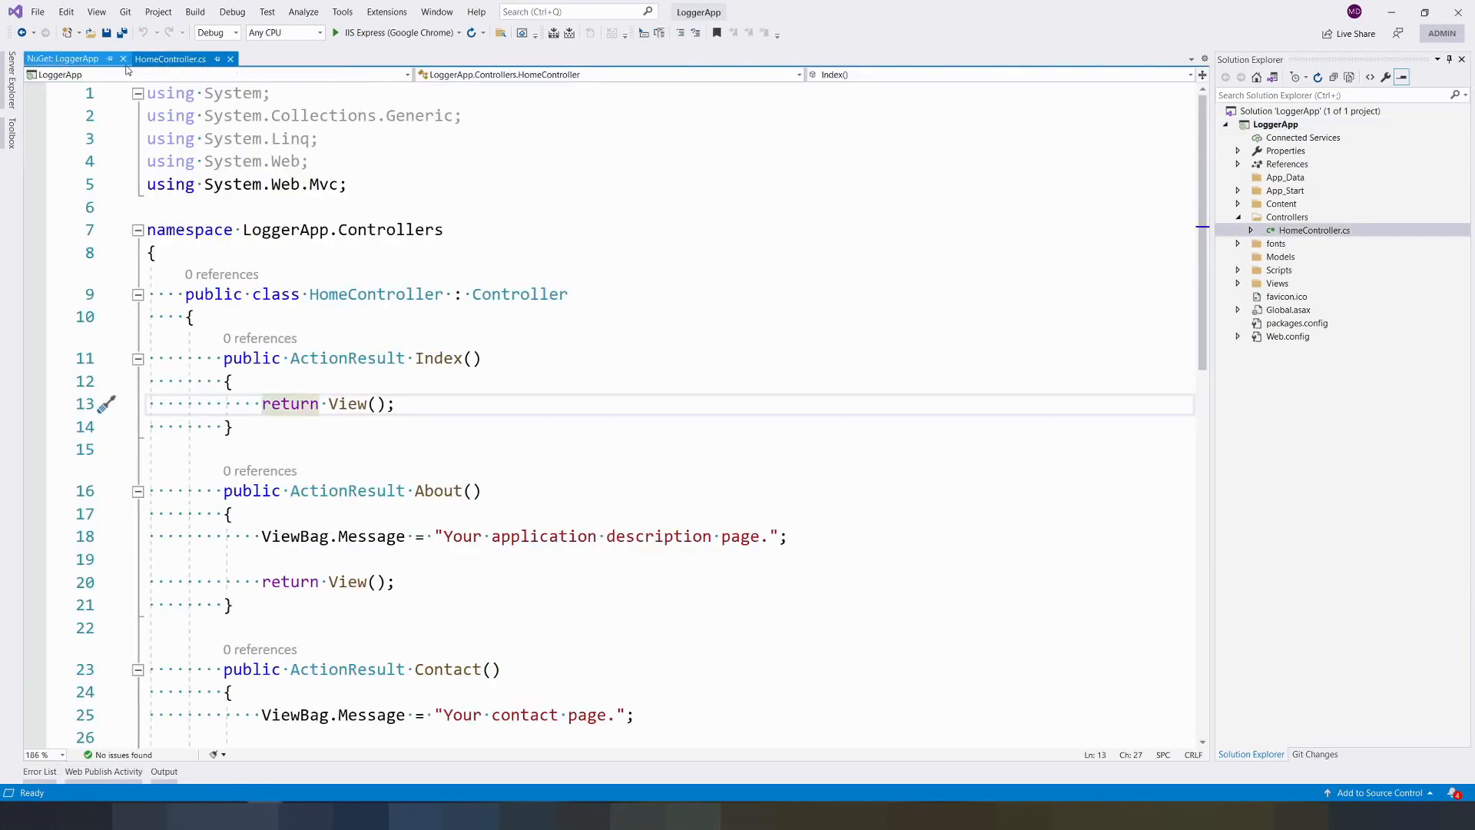
Add log4net.Config.XmlConfigurator.Configure(); at the end of Application_Start in Global.asax.cs.
click(123, 58)
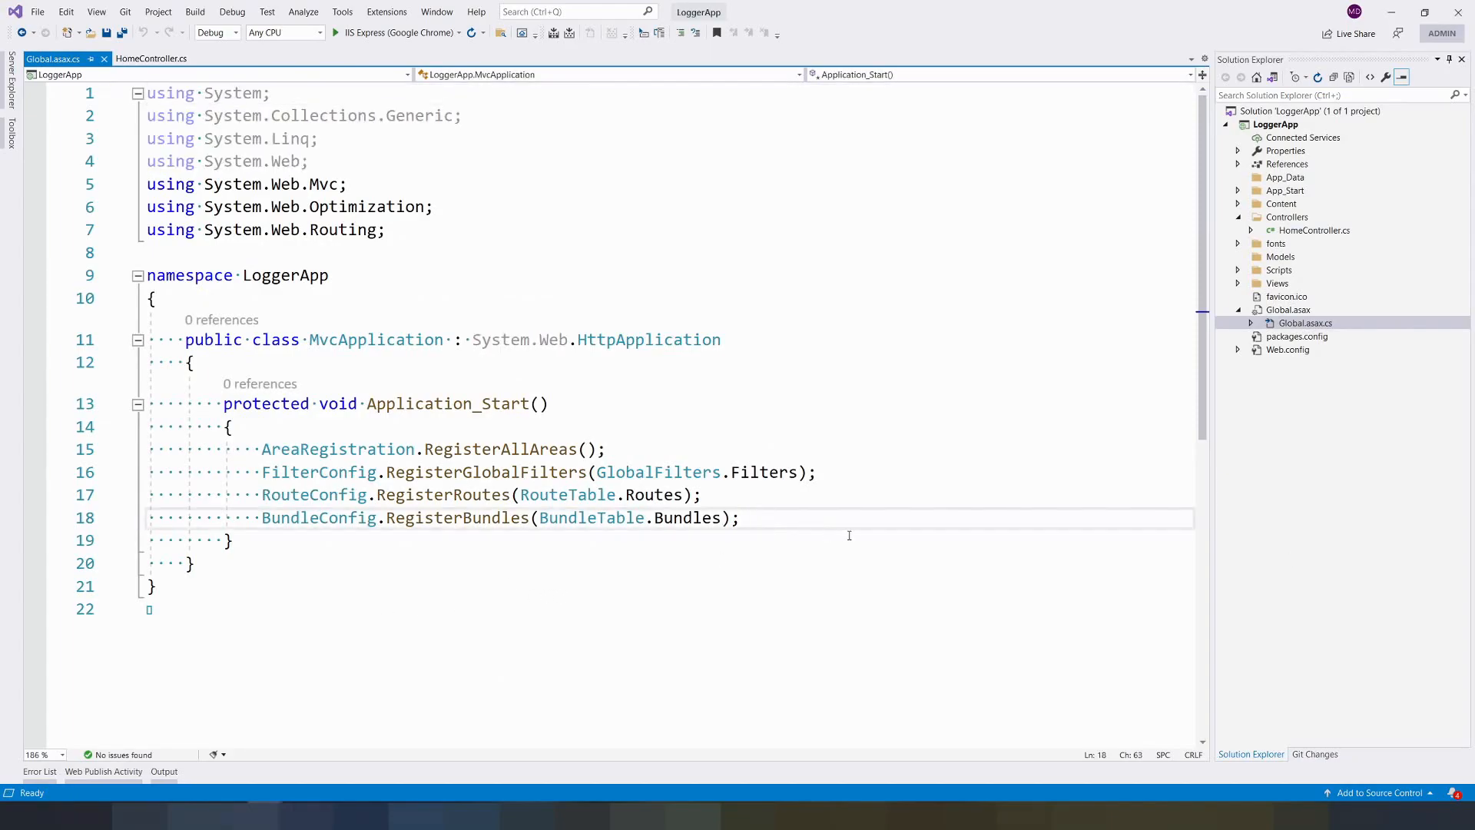
text(log)
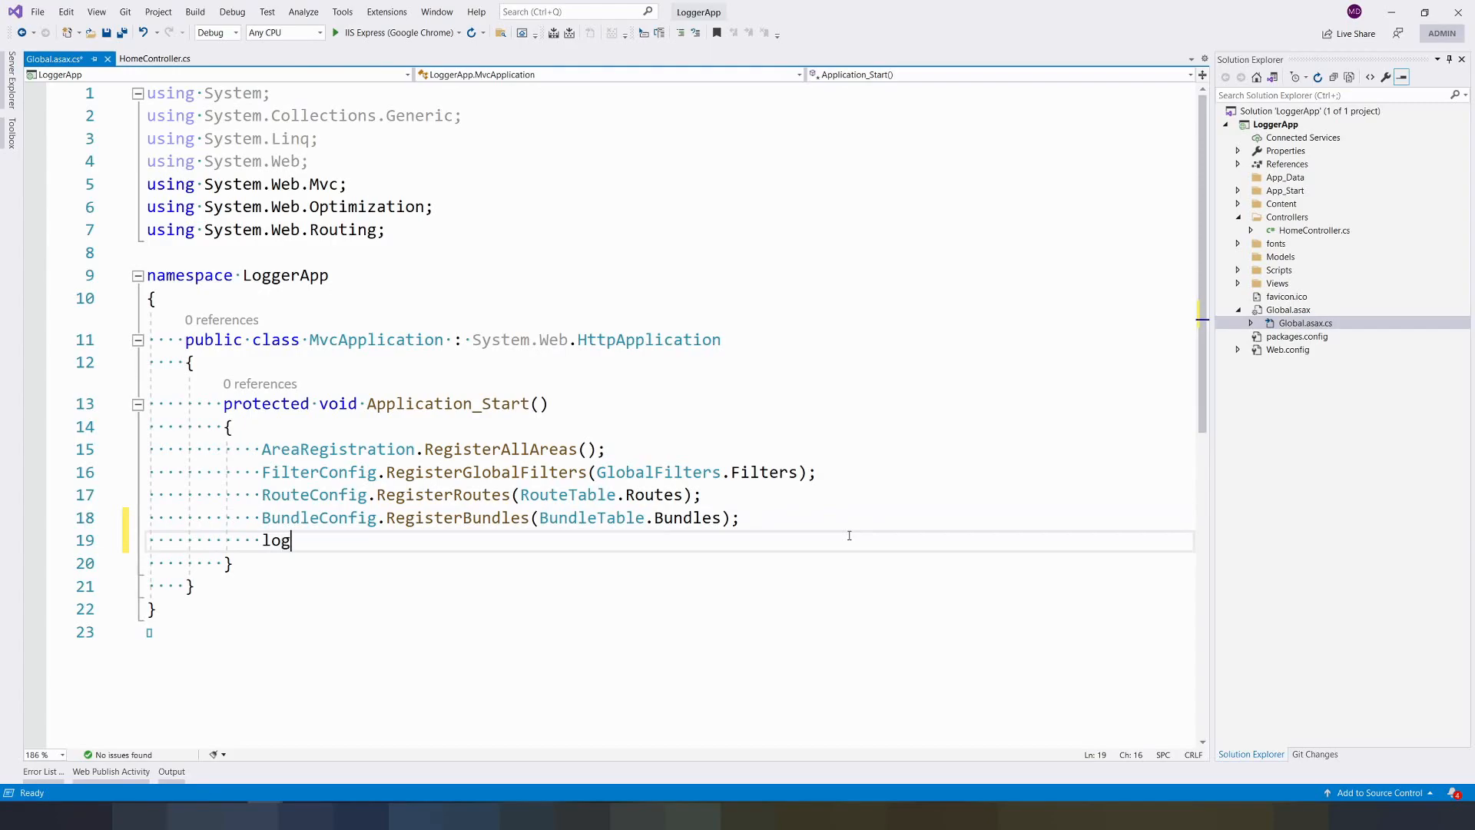
text(4net)
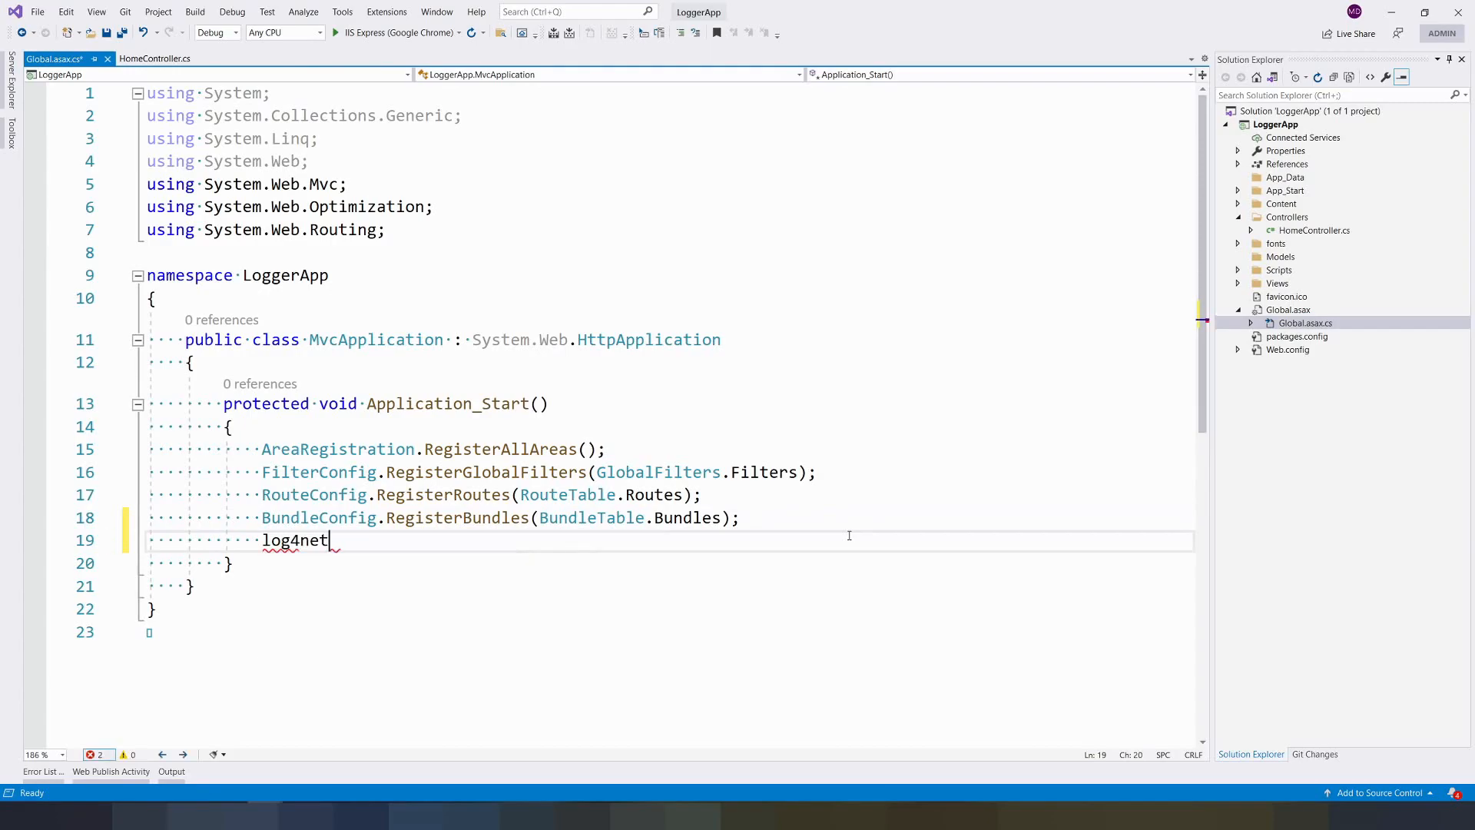
text(.Config)
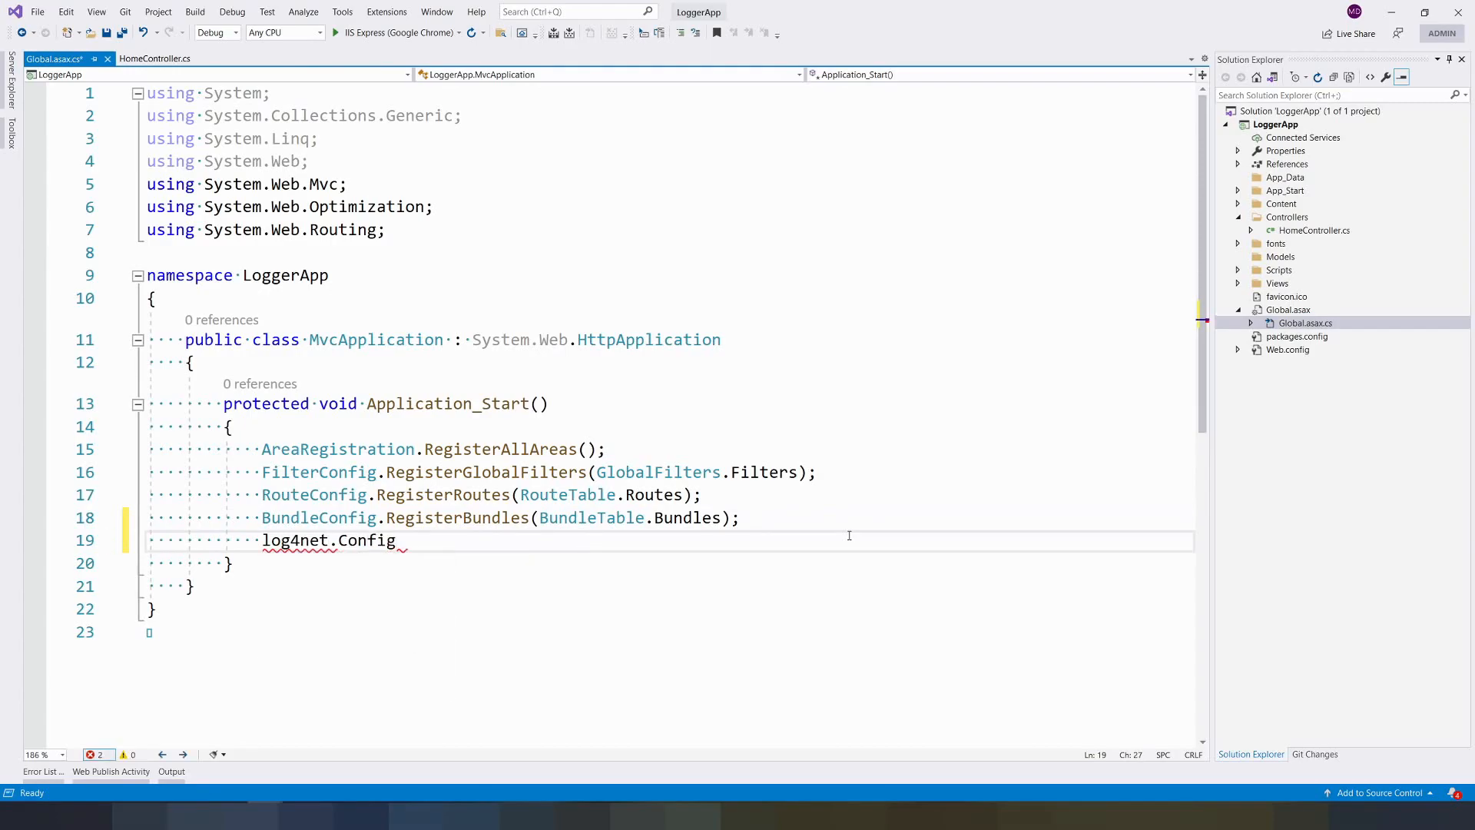
text(.xml)
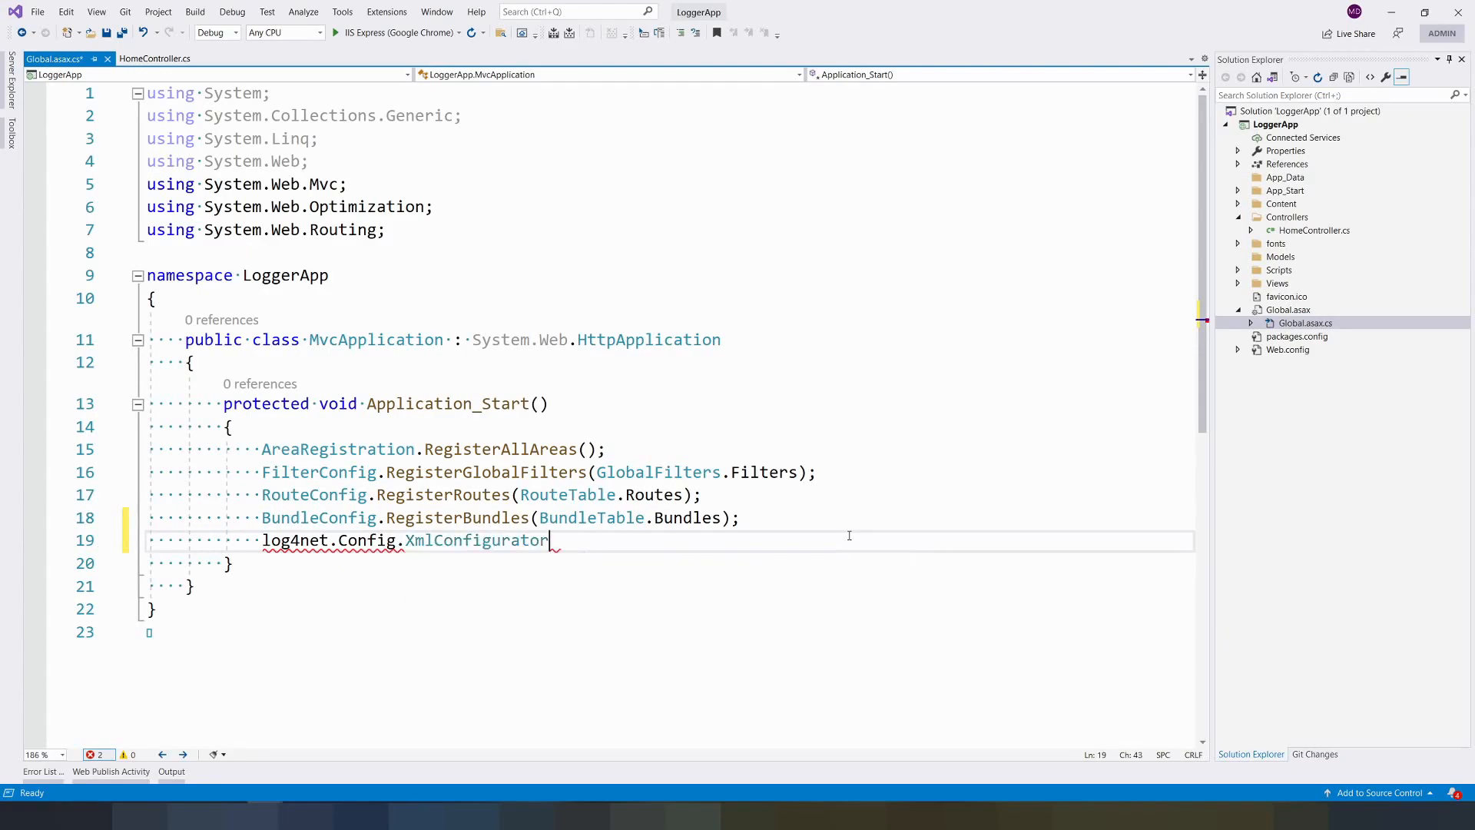
text(.Configure)
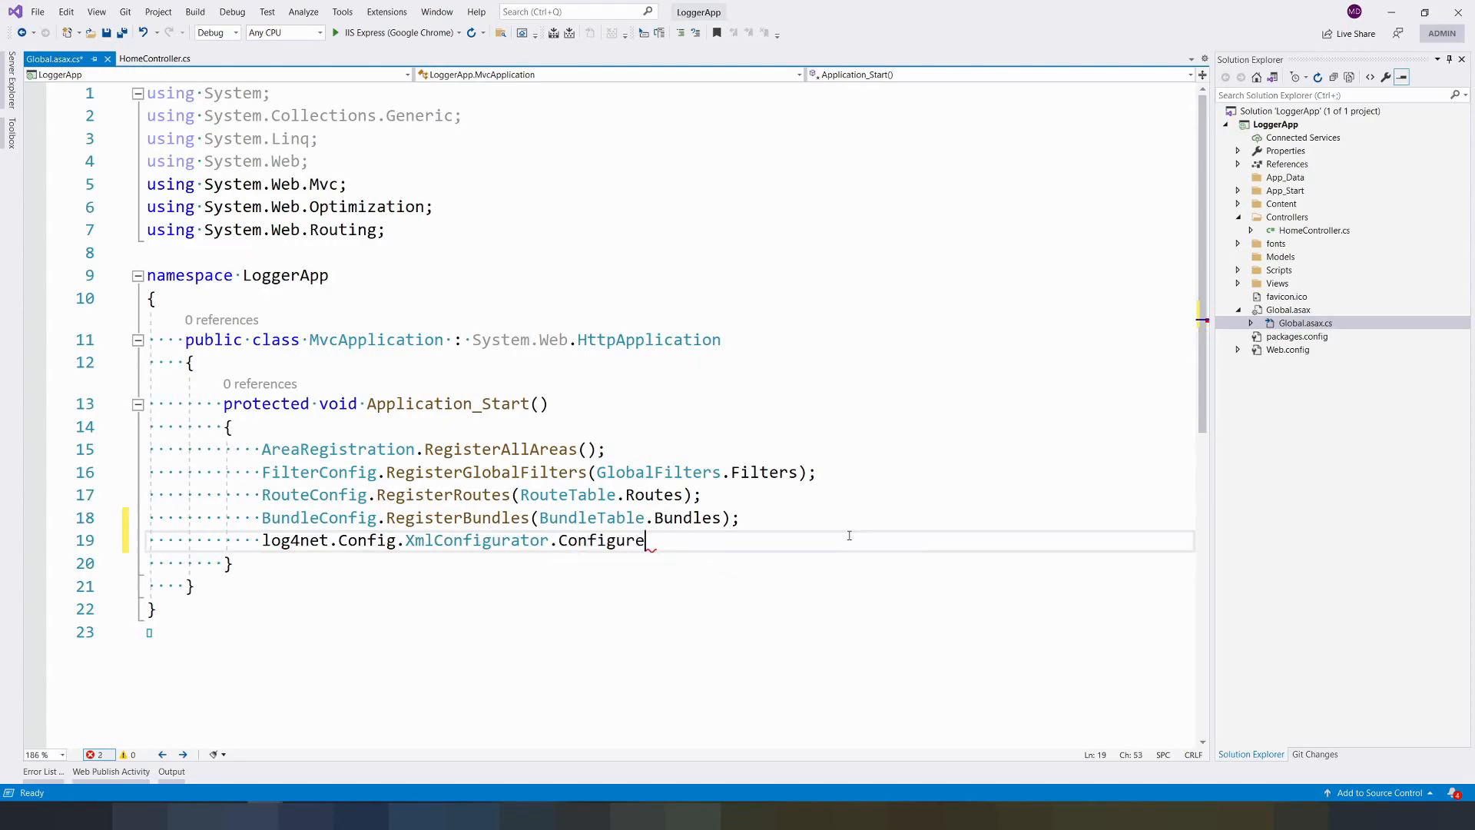
text(();)
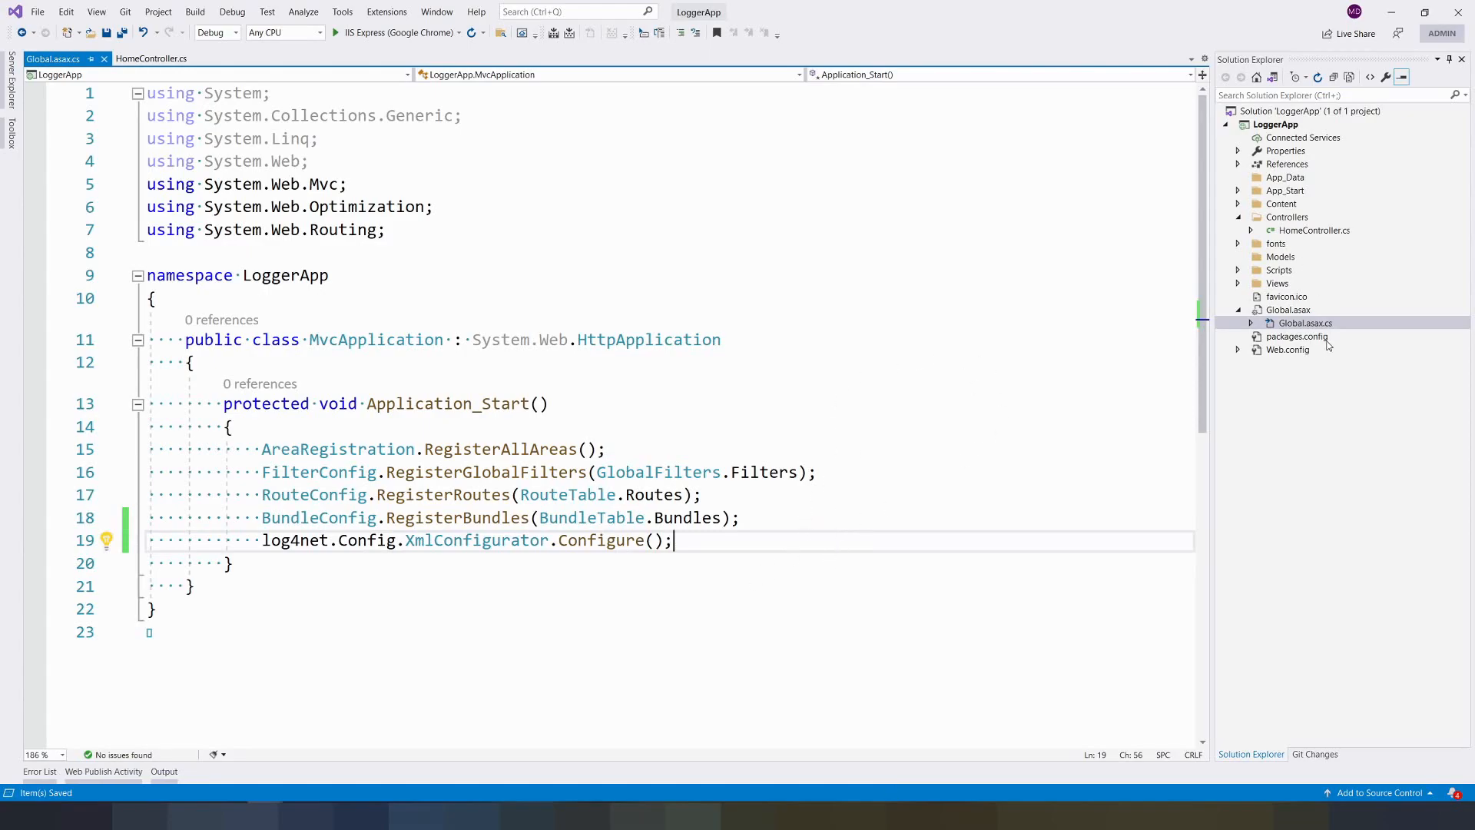
Register the log4net config section in Web.config and add a log4net element with a RollingFile appender.
double_click(1287, 349)
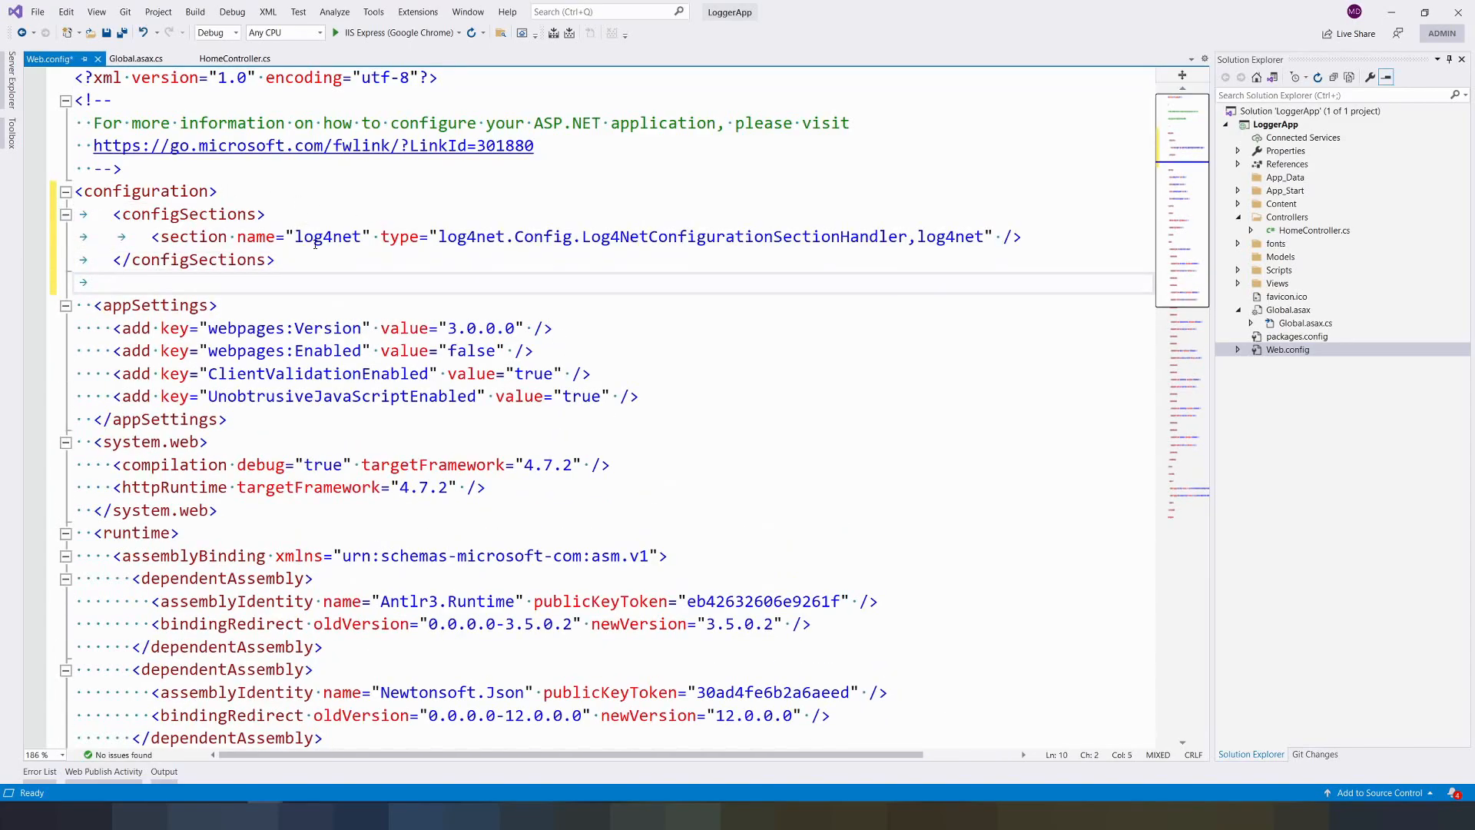
double_click(325, 236)
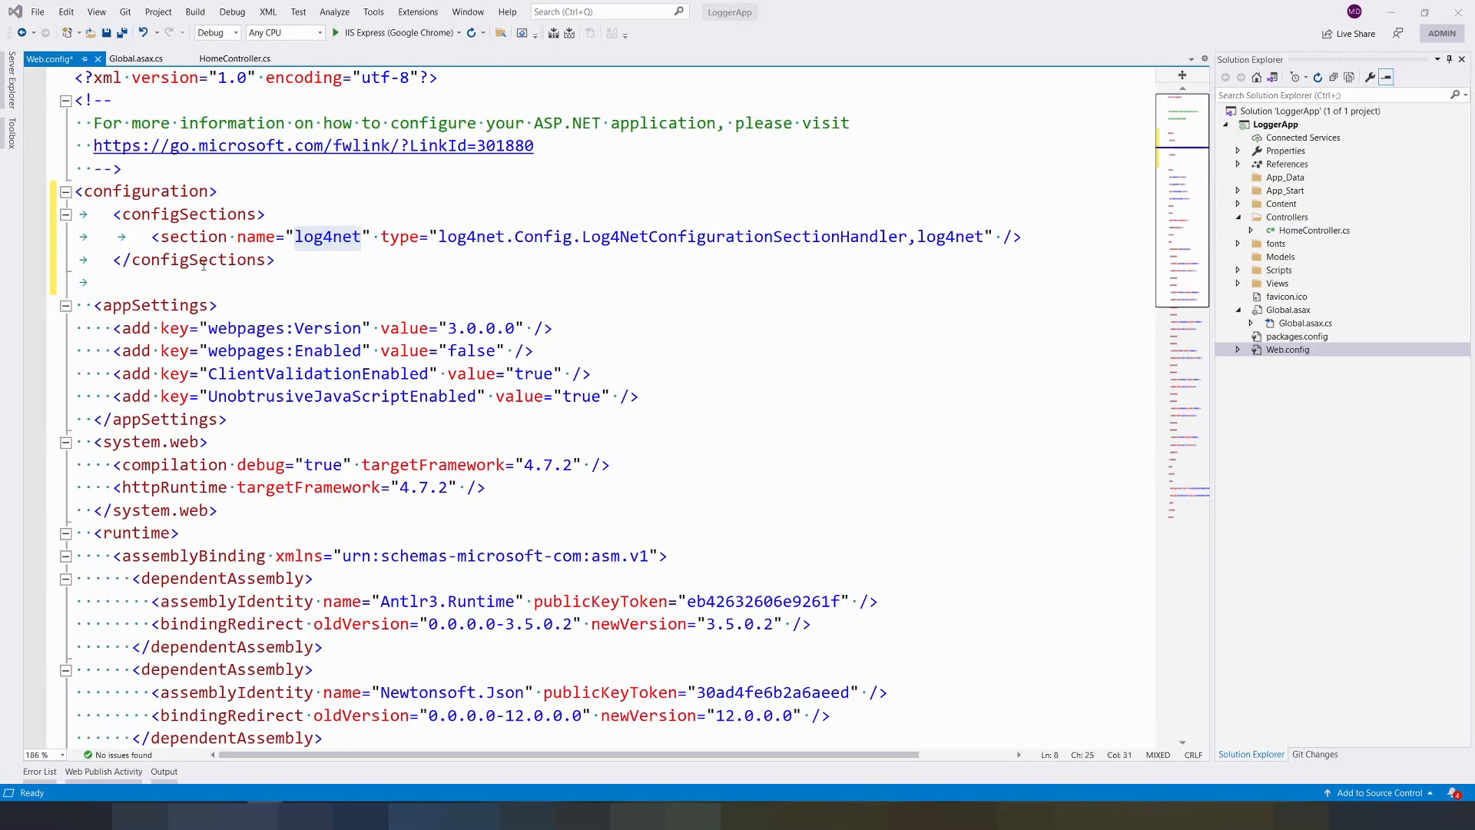
key(enter)
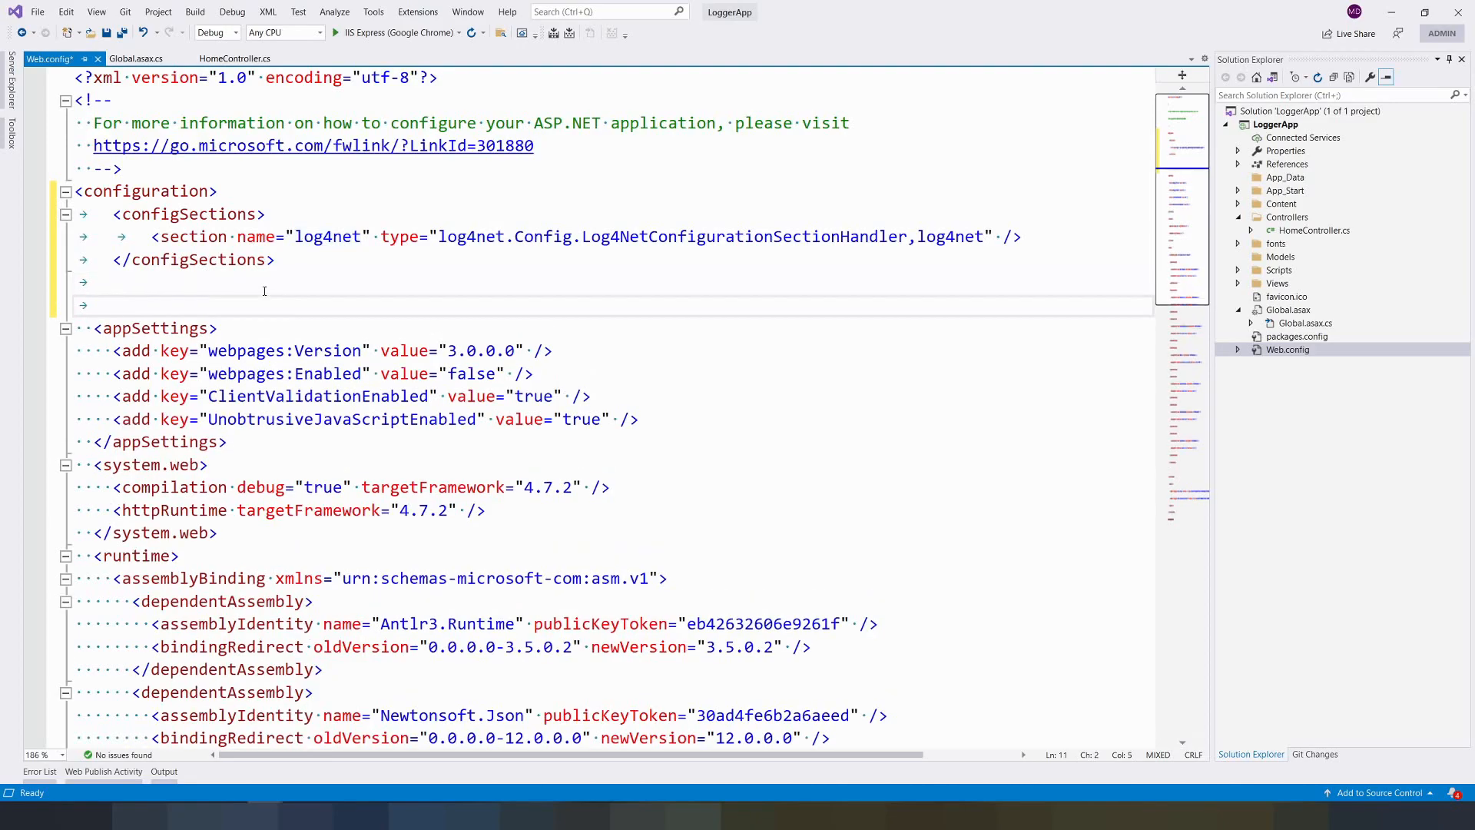
text(<)
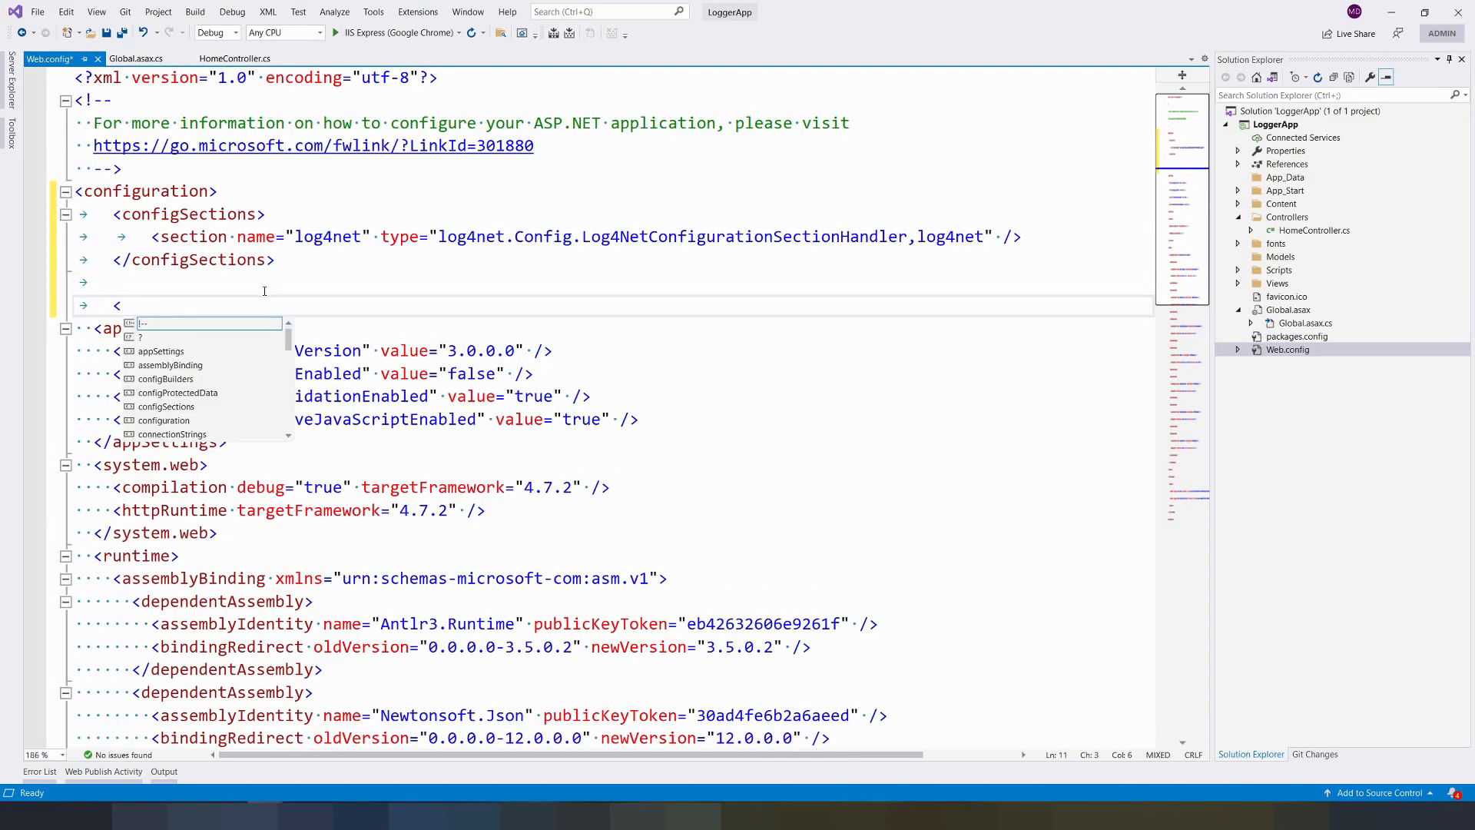
text(log4net></log4net>)
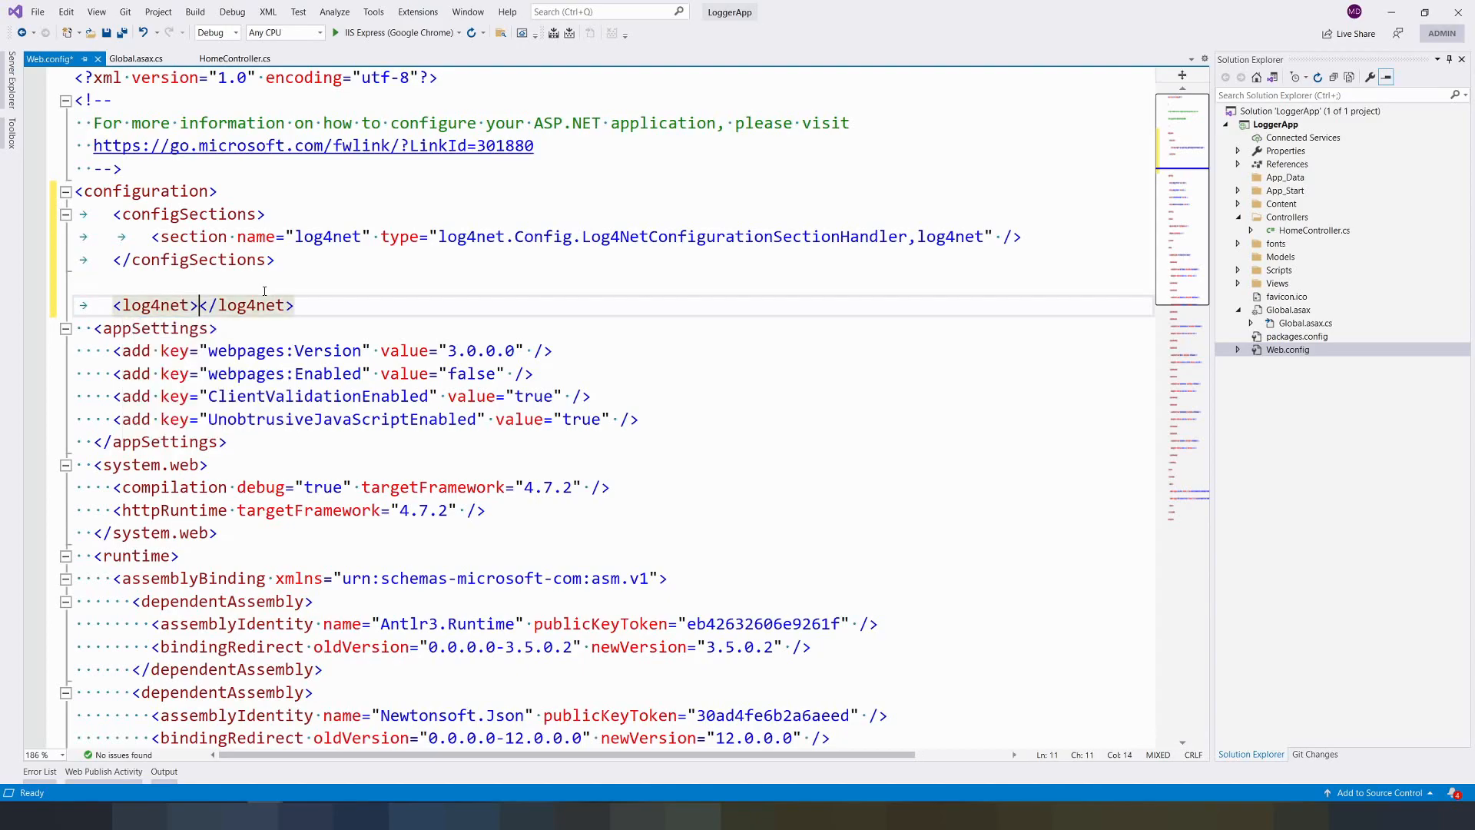
key(enter)
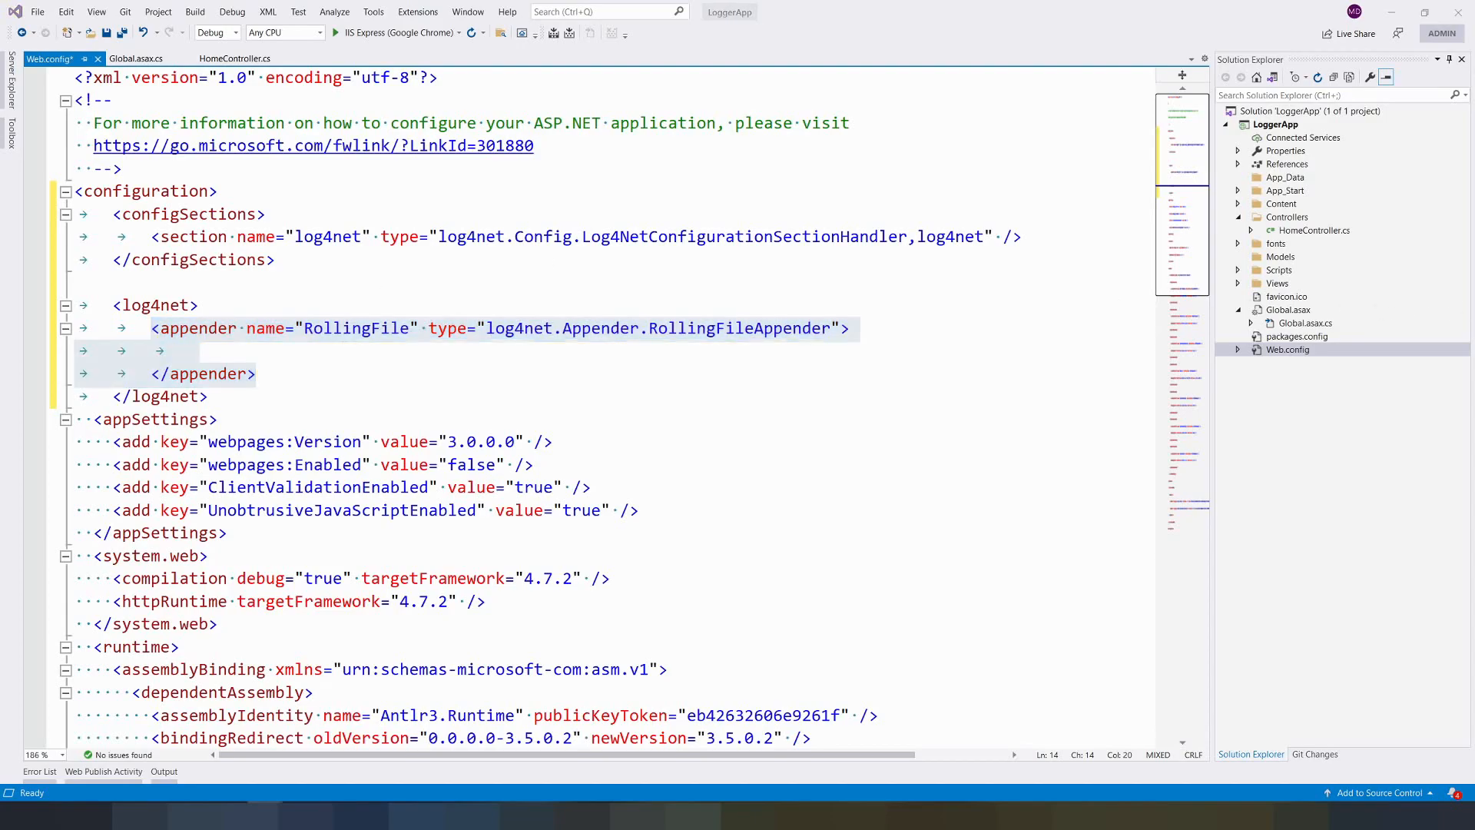
mouse_move(1207, 370)
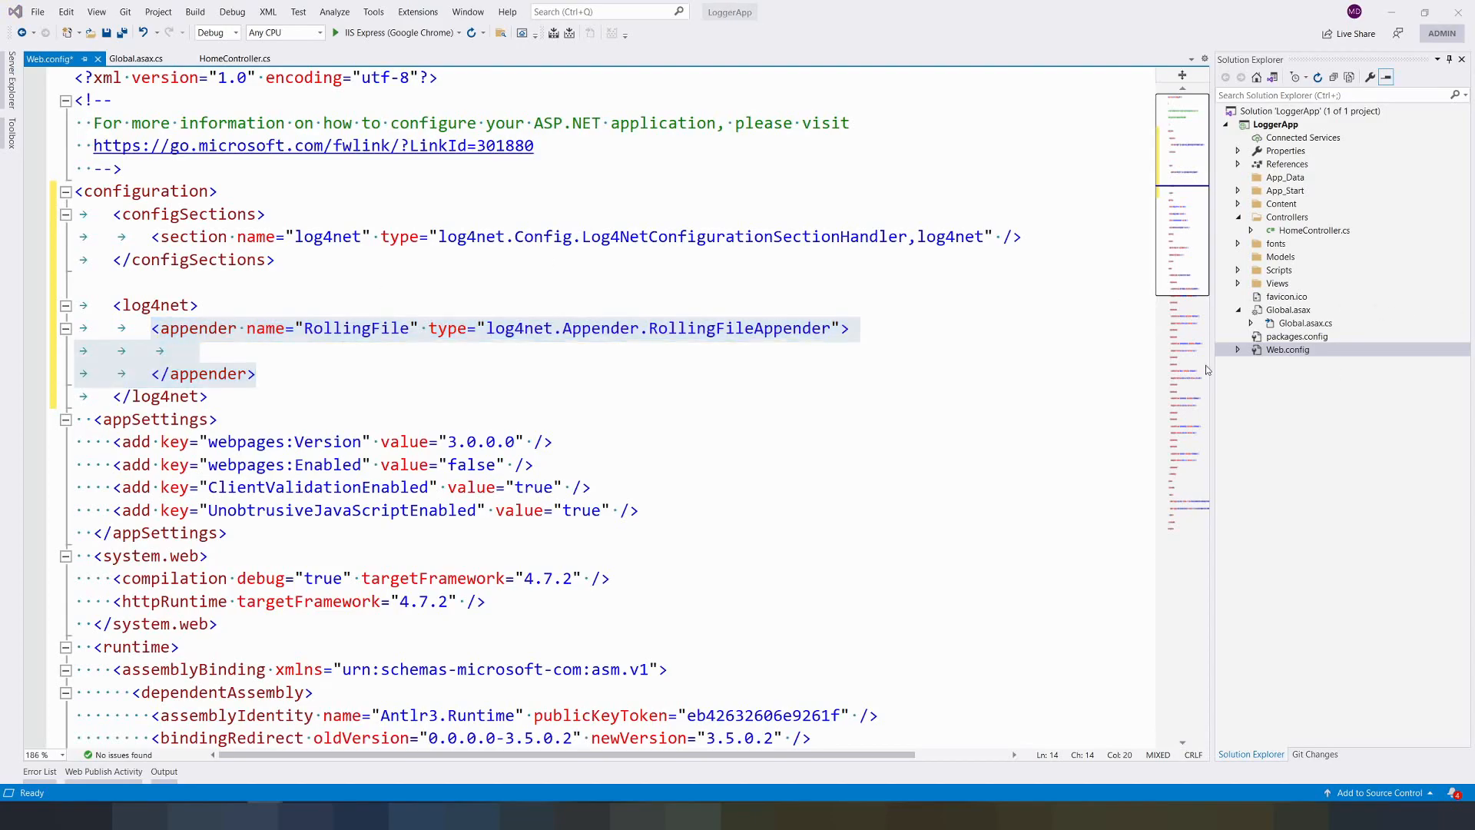
Set the appender file to C:\Temp\Log_ and datePattern to yyyy-MM-dd'.log'.
text(<file value="C:\Temp\Log_" />)
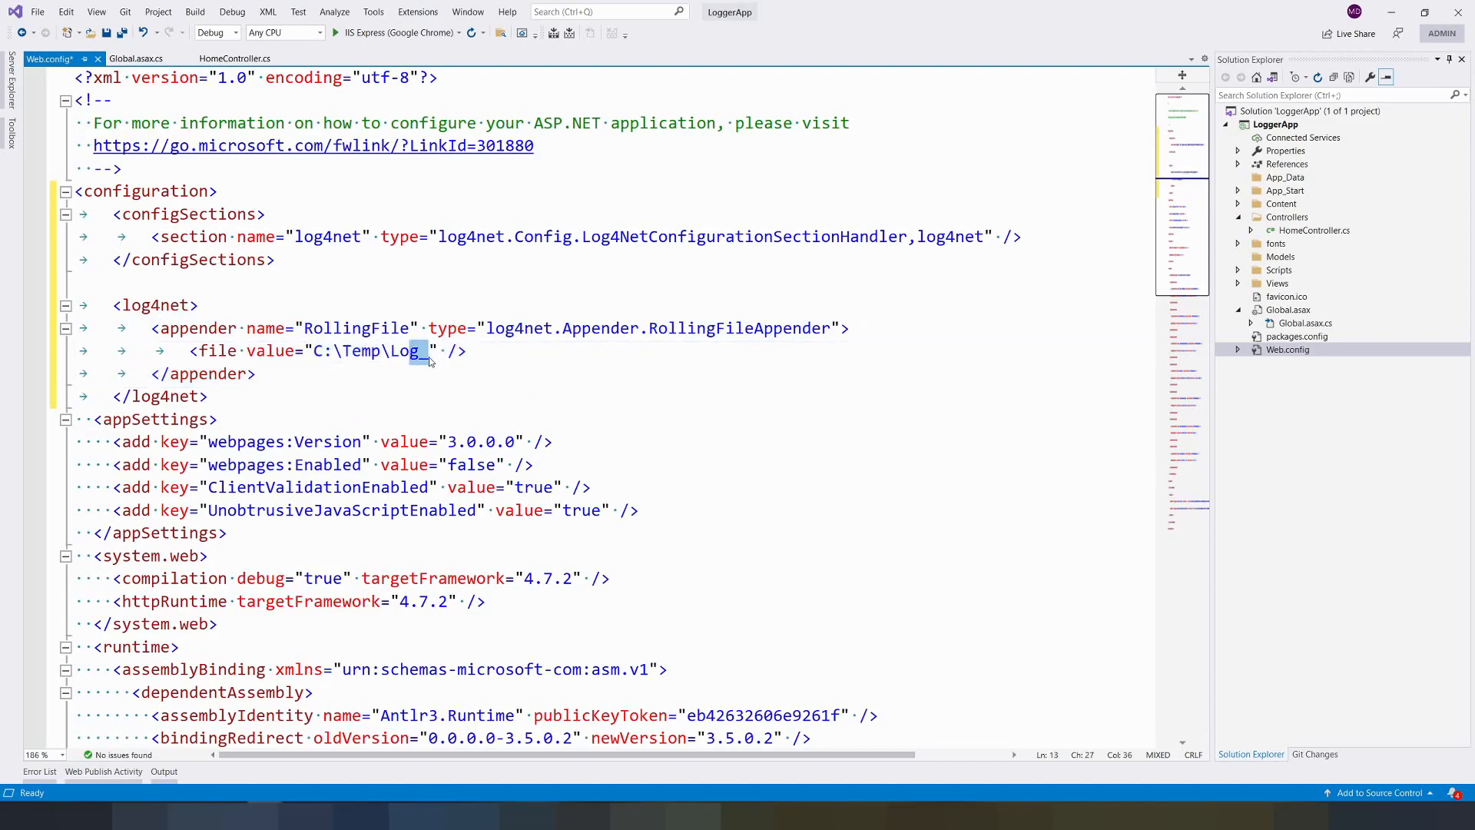
text(_)
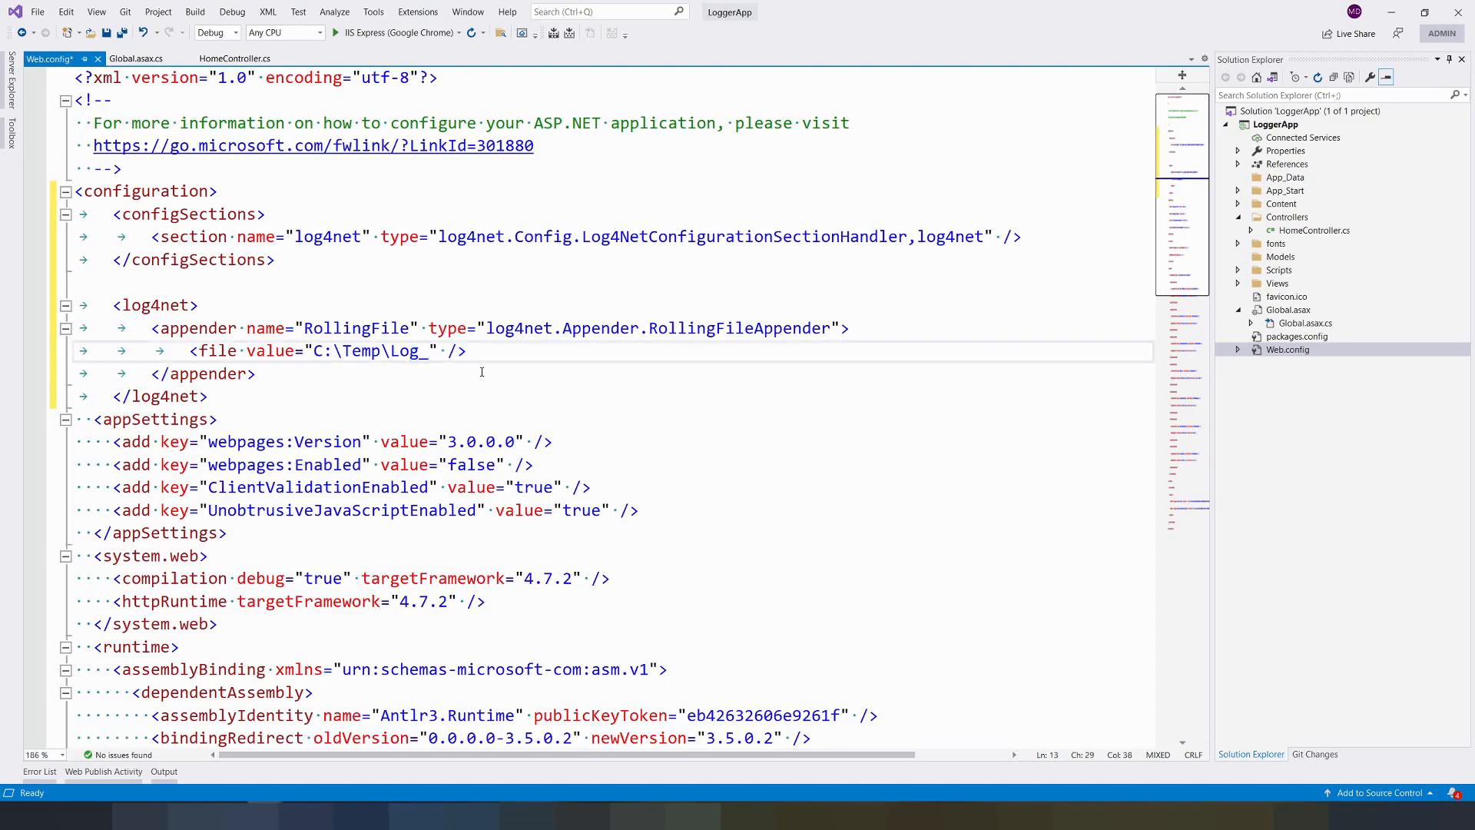
key(Backspace)
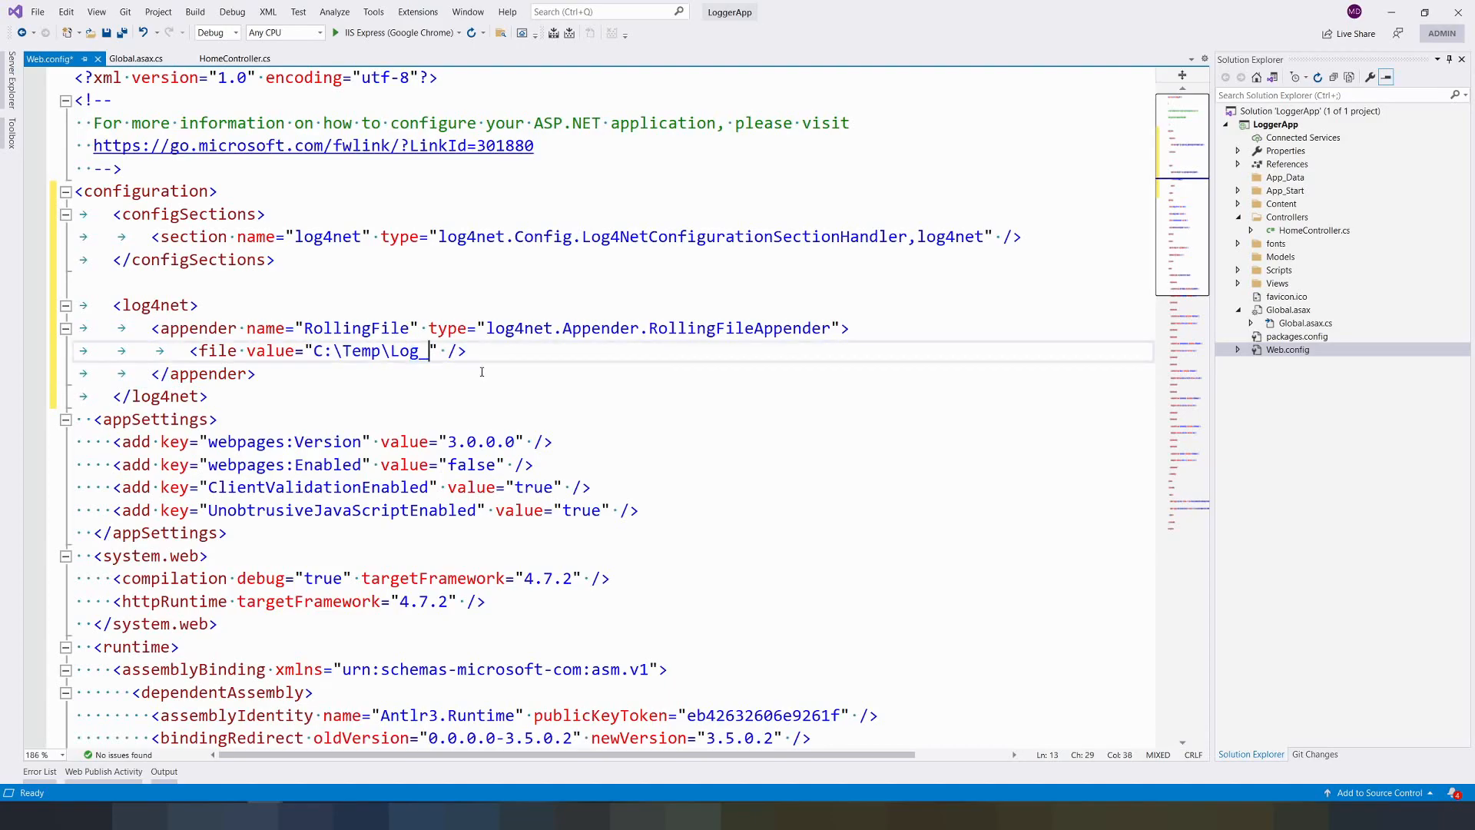
mouse_move(452, 393)
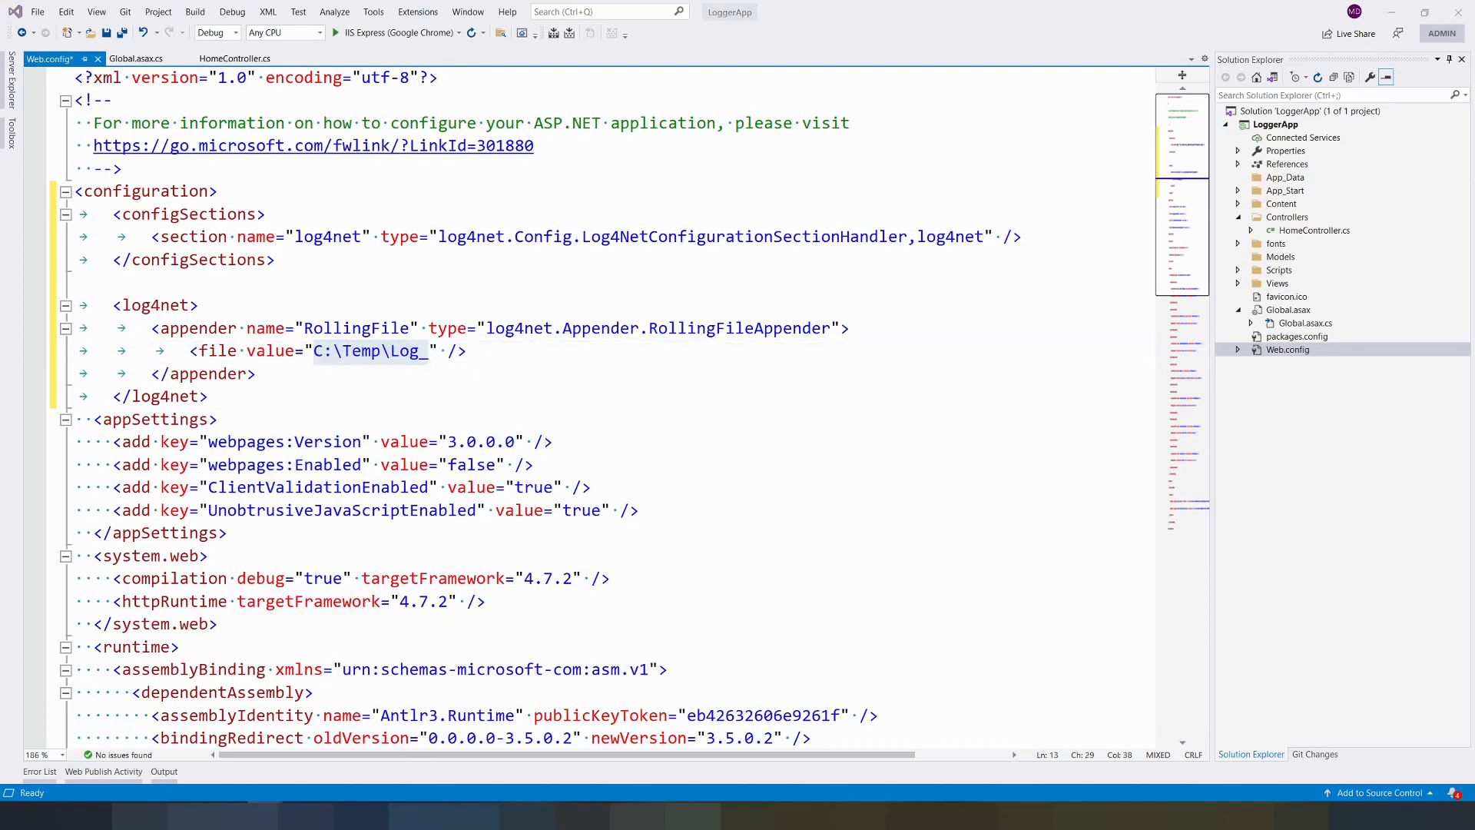
text(<datePattern value="yyyy-MM-dd'.log'"/>)
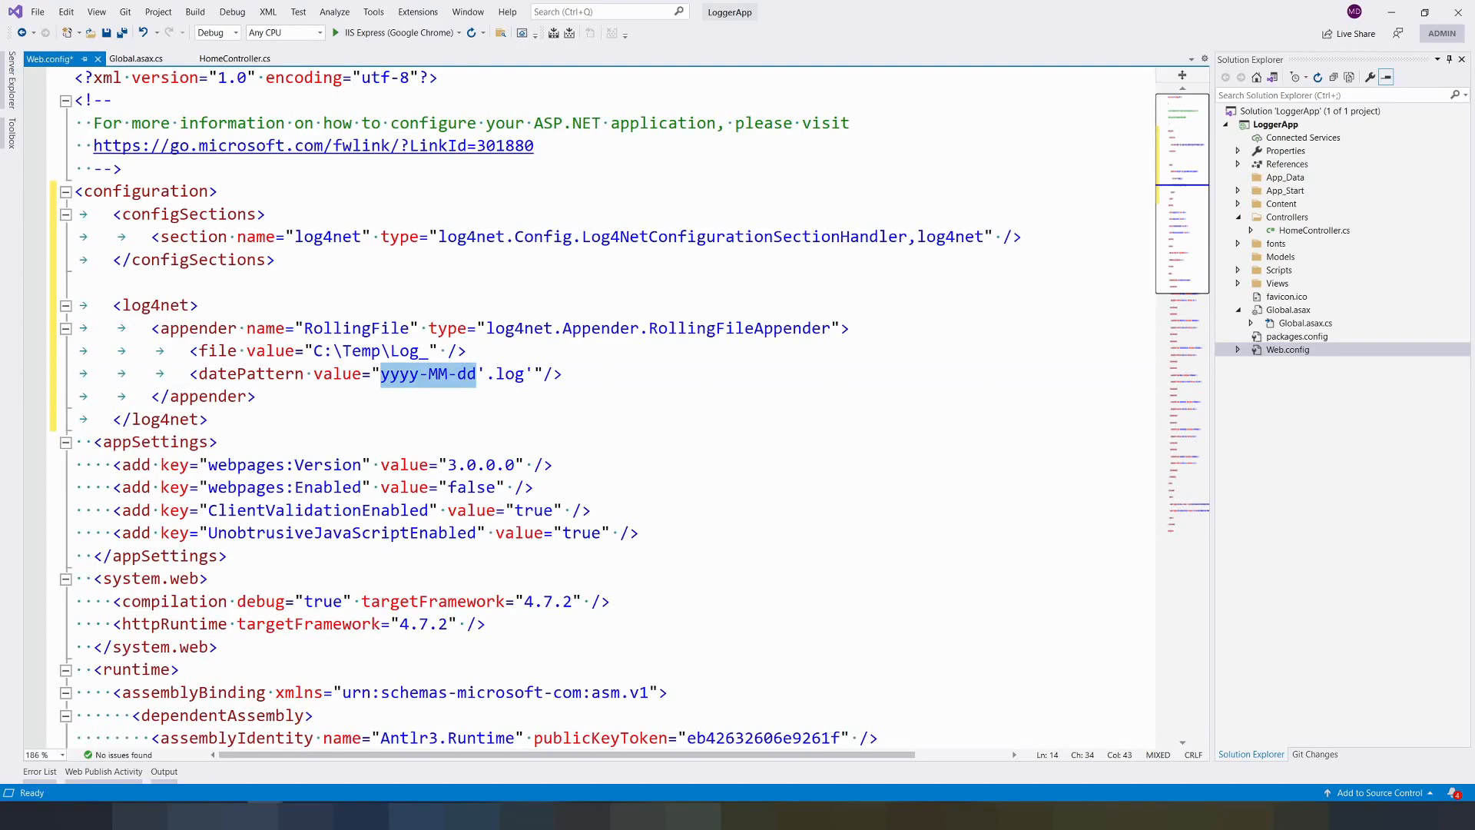
click(561, 373)
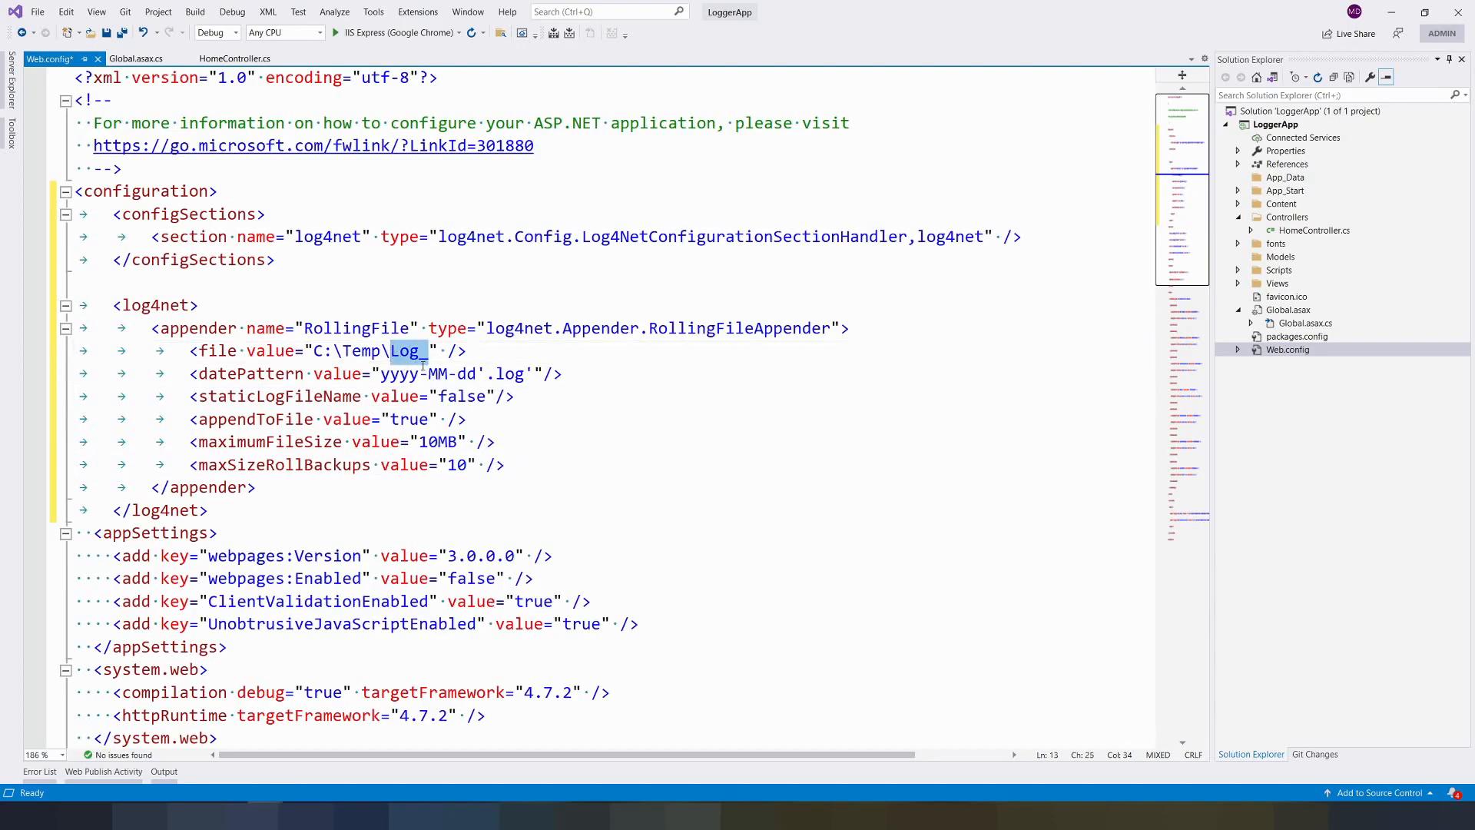
mouse_move(564, 459)
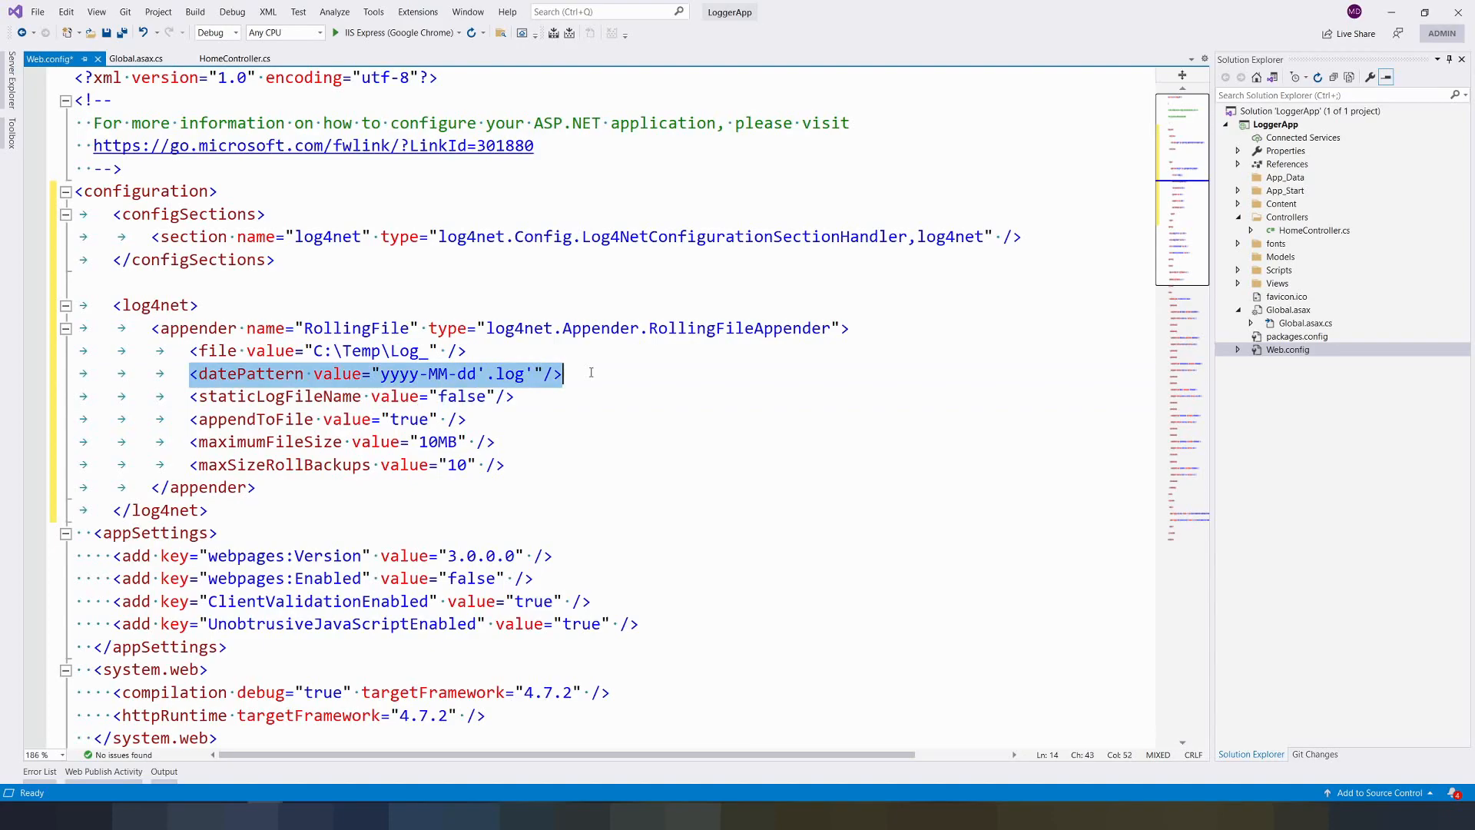
Add staticLogFileName, appendToFile, 10MB maximumFileSize and 10 maxSizeRollBackups settings.
click(277, 394)
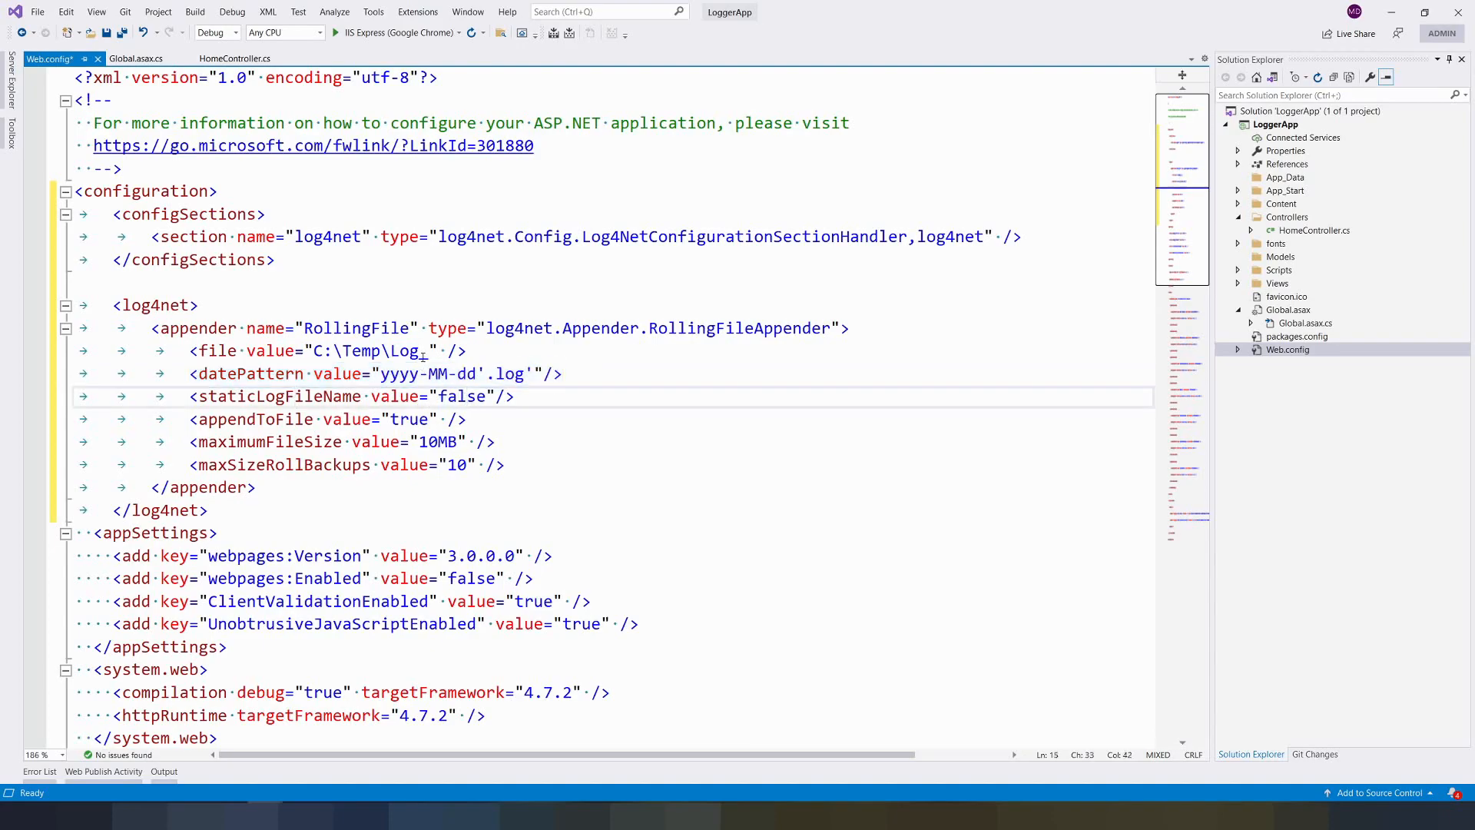
double_click(404, 350)
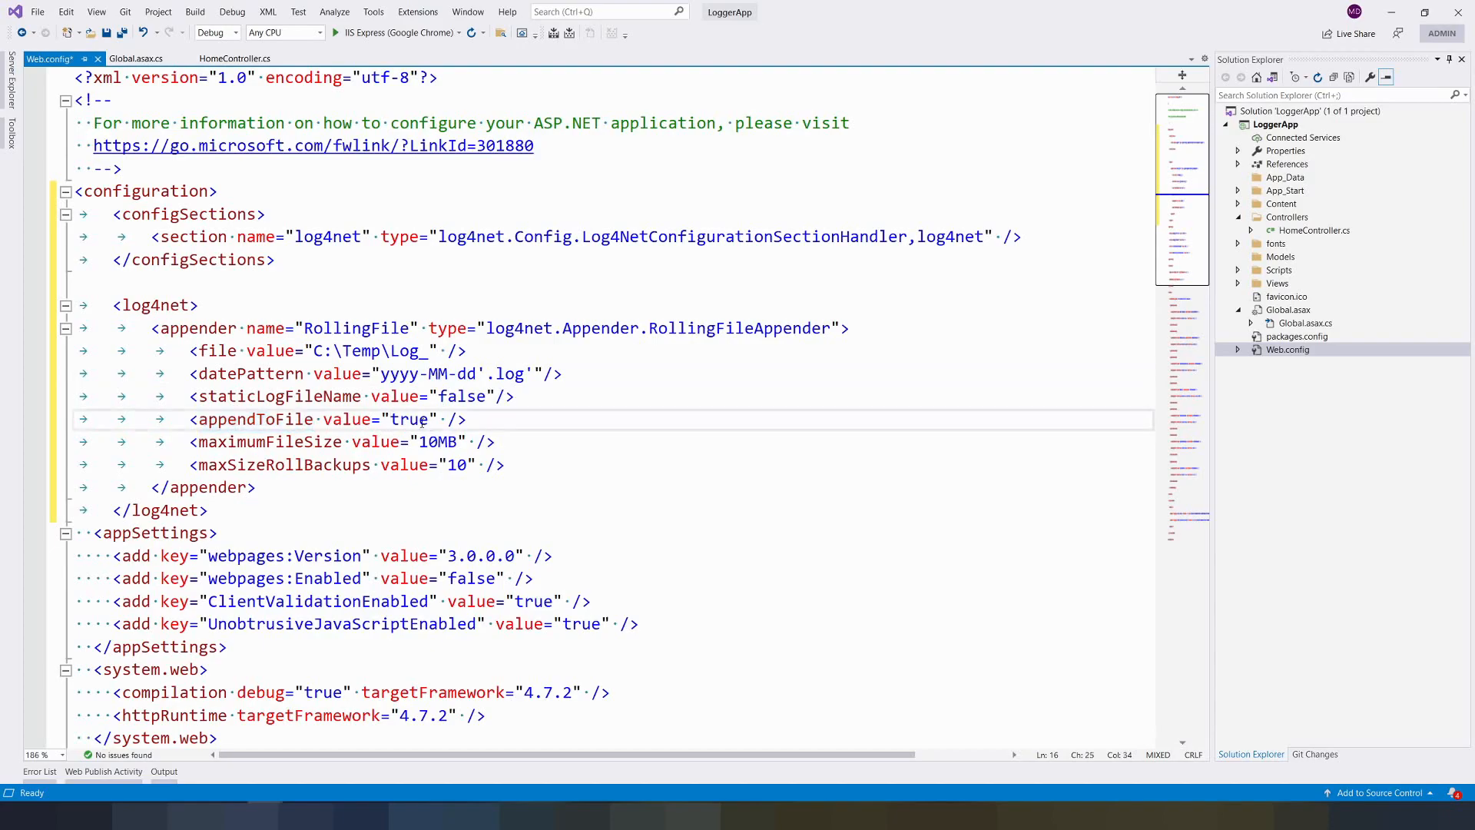
double_click(410, 418)
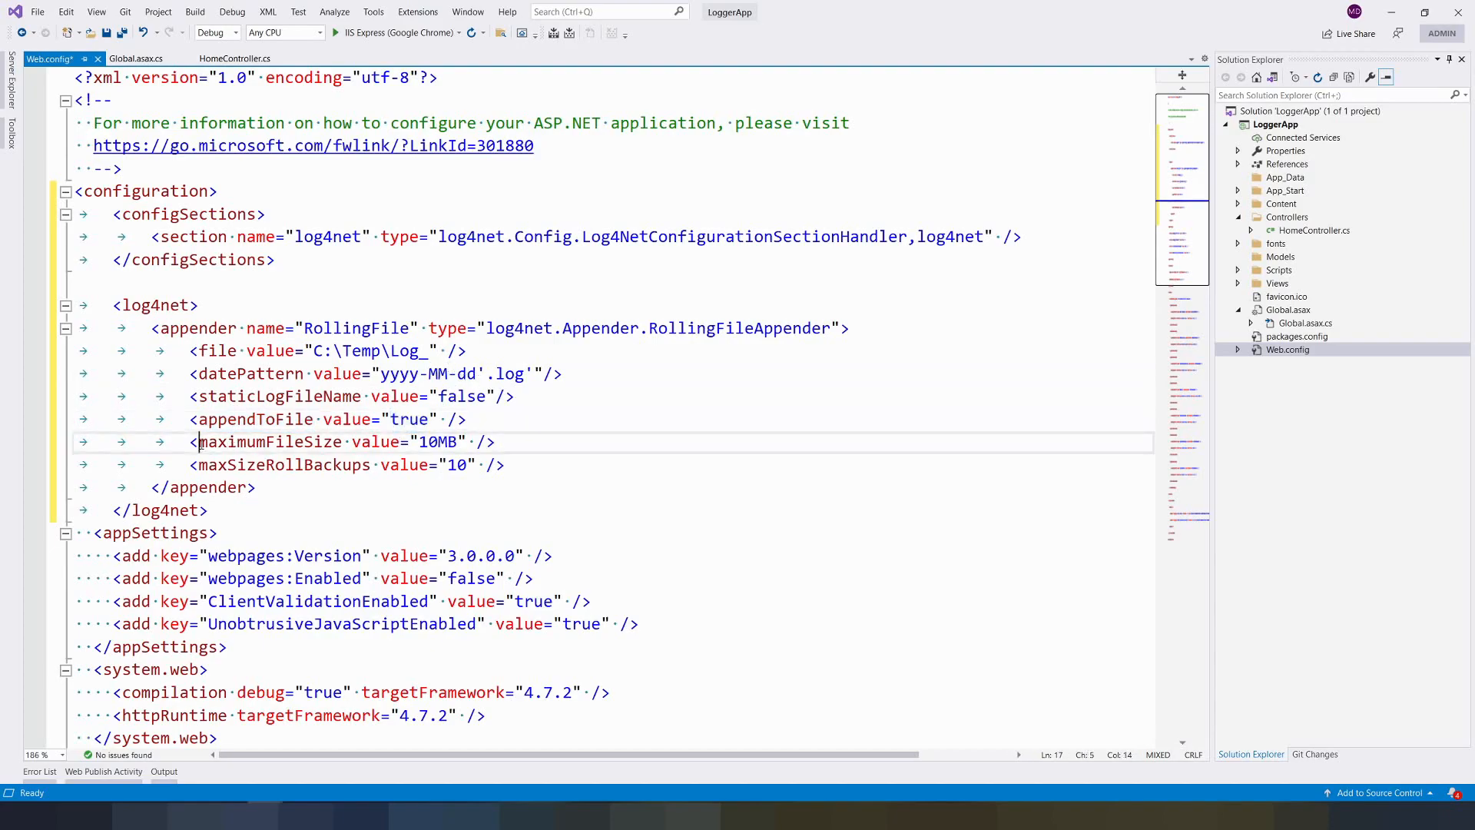
double_click(271, 464)
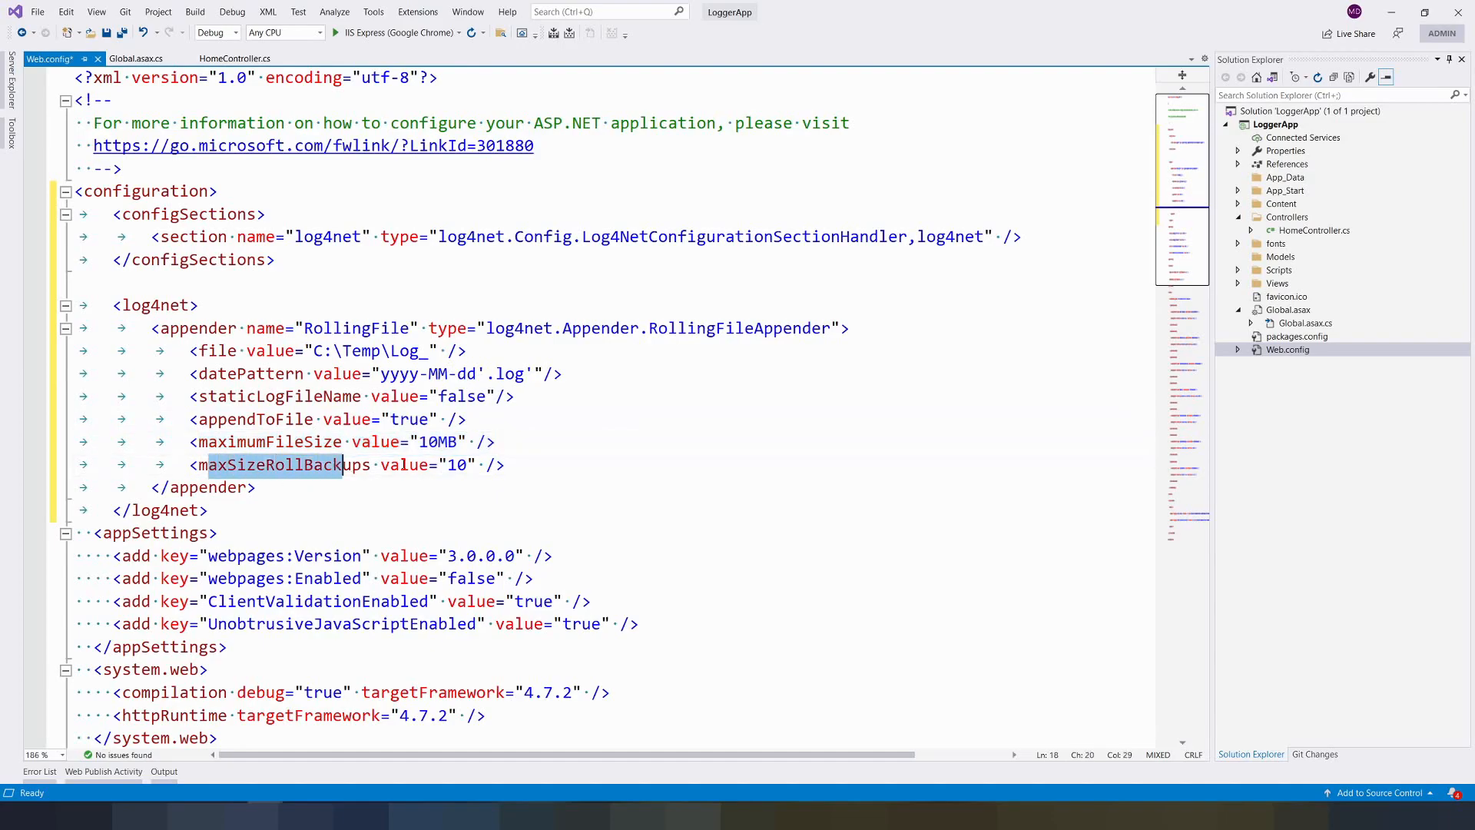
click(504, 464)
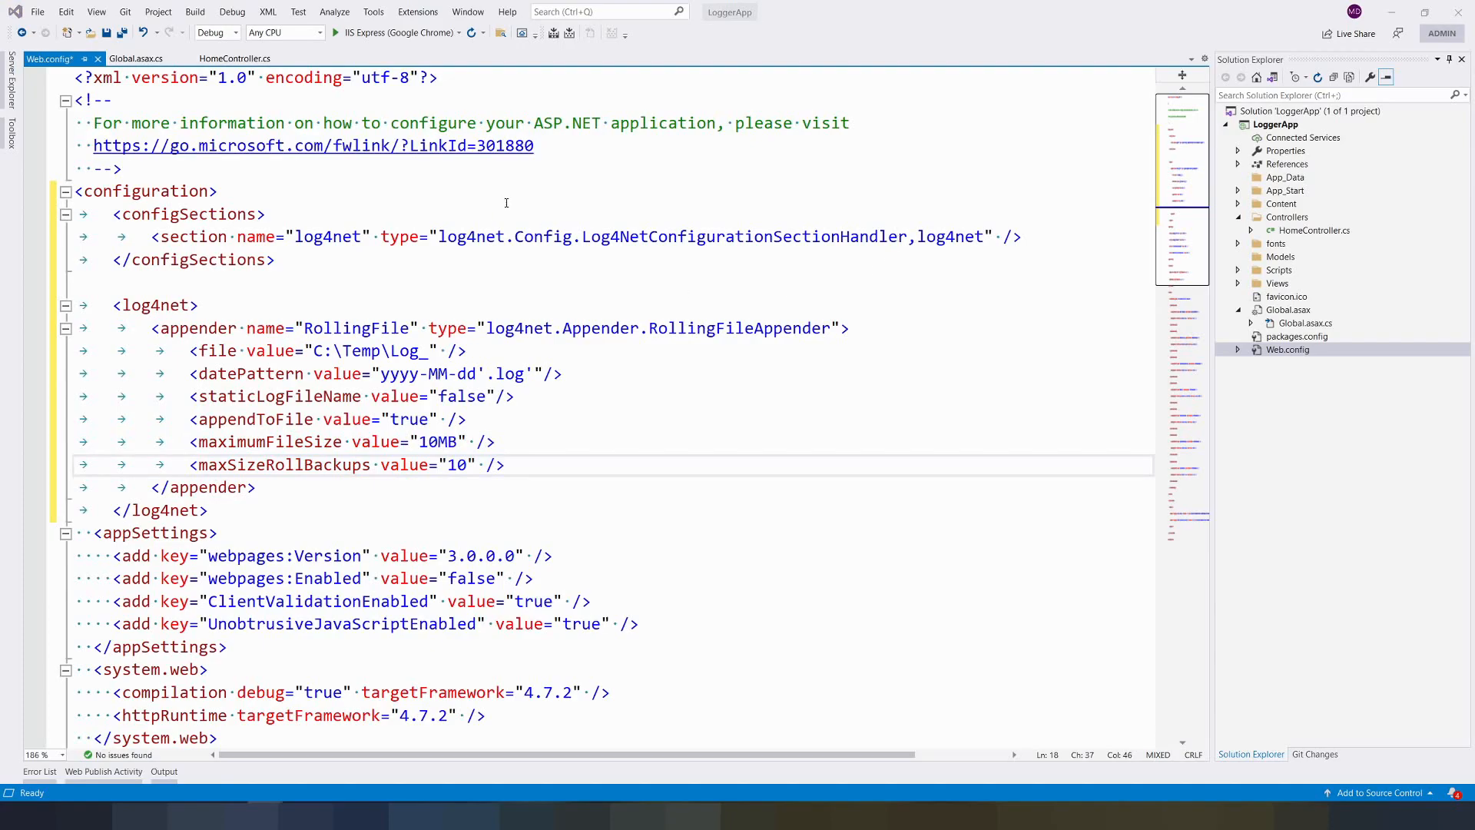
mouse_move(709, 484)
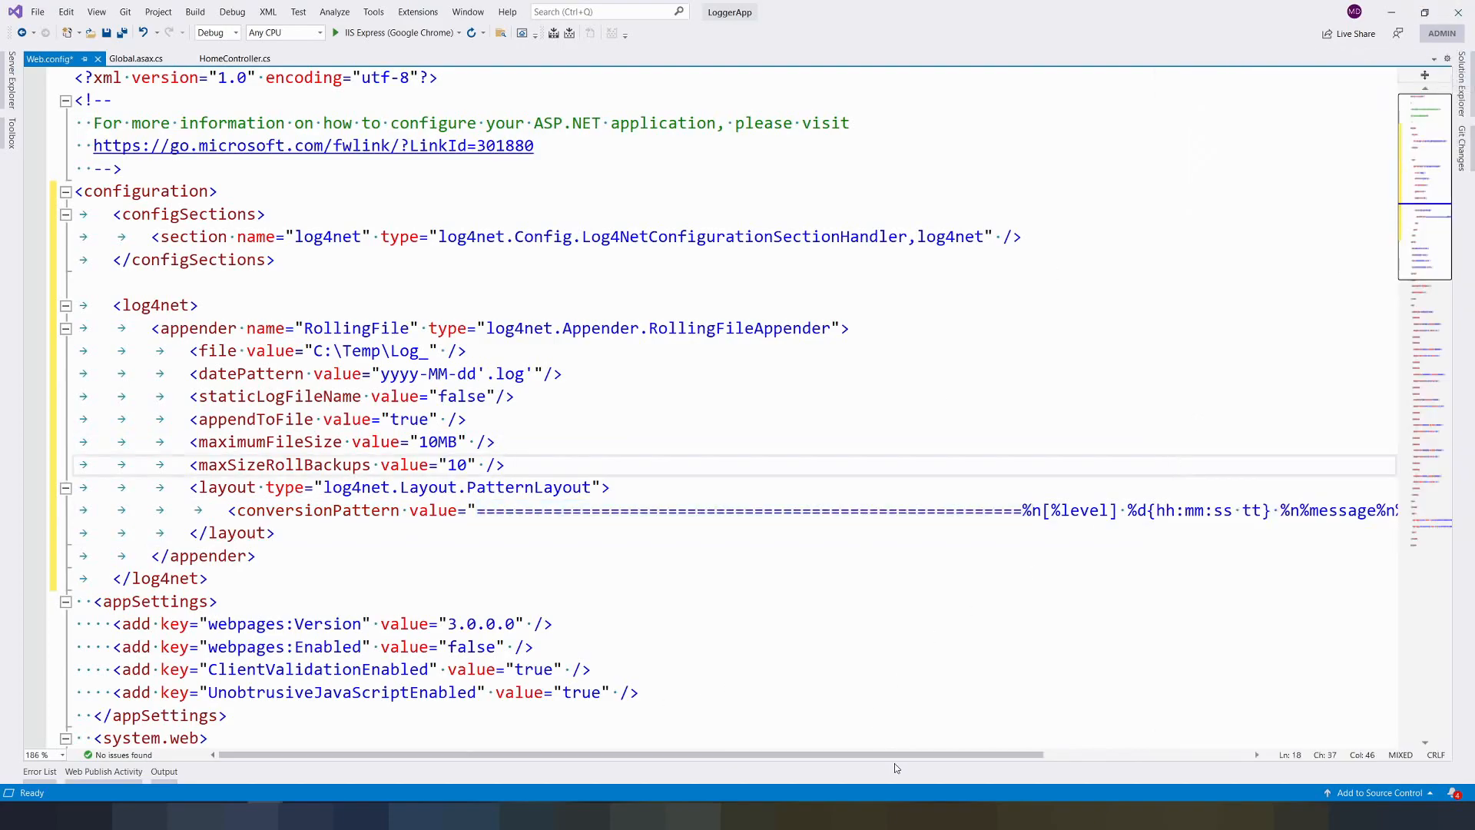
Add a PatternLayout with conversionPattern %n[%level] %d{hh:mm:ss tt} %n%message%n%n.
scroll(right, 3)
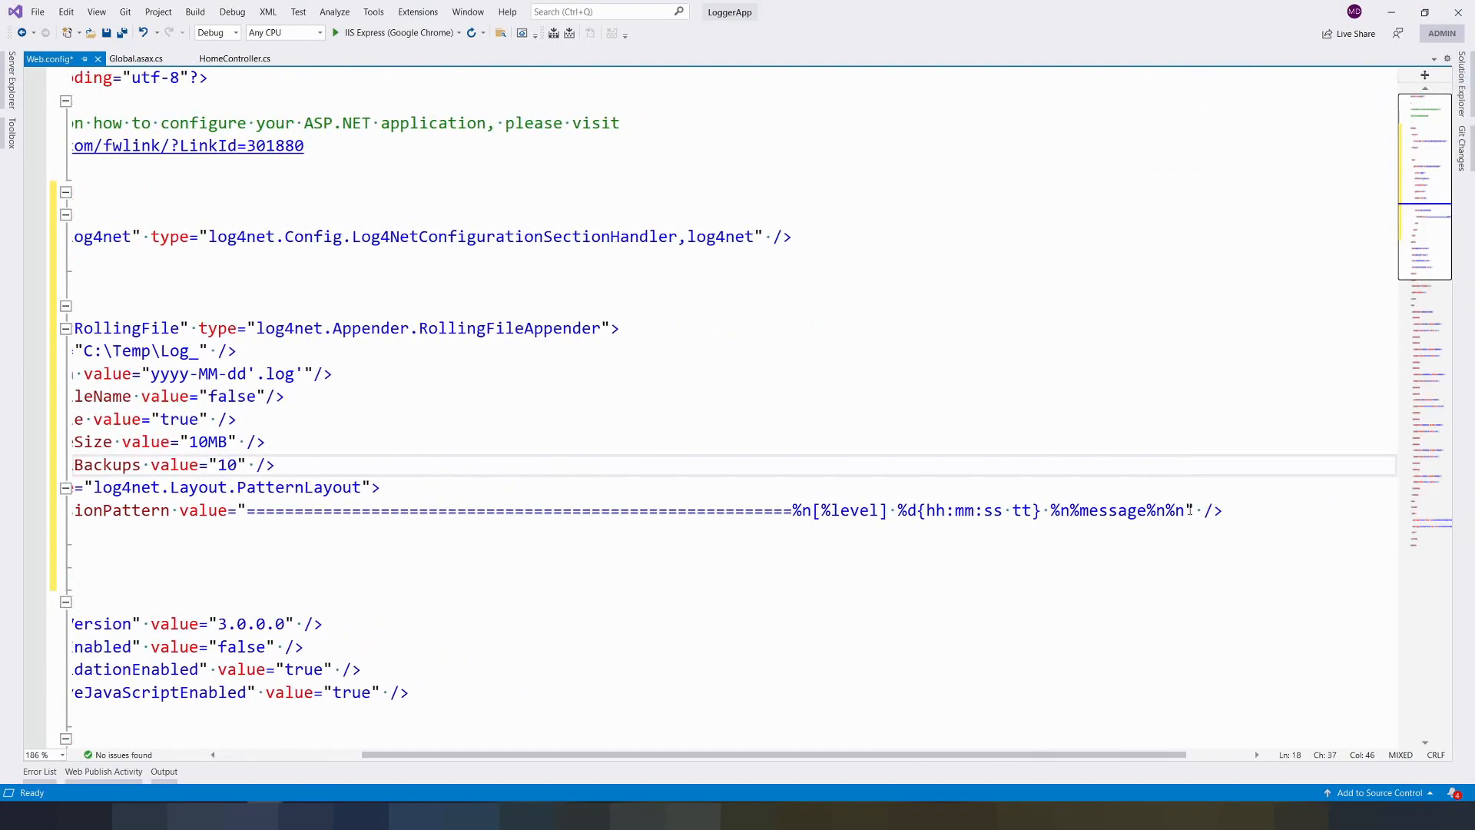
drag(247, 510, 1188, 510)
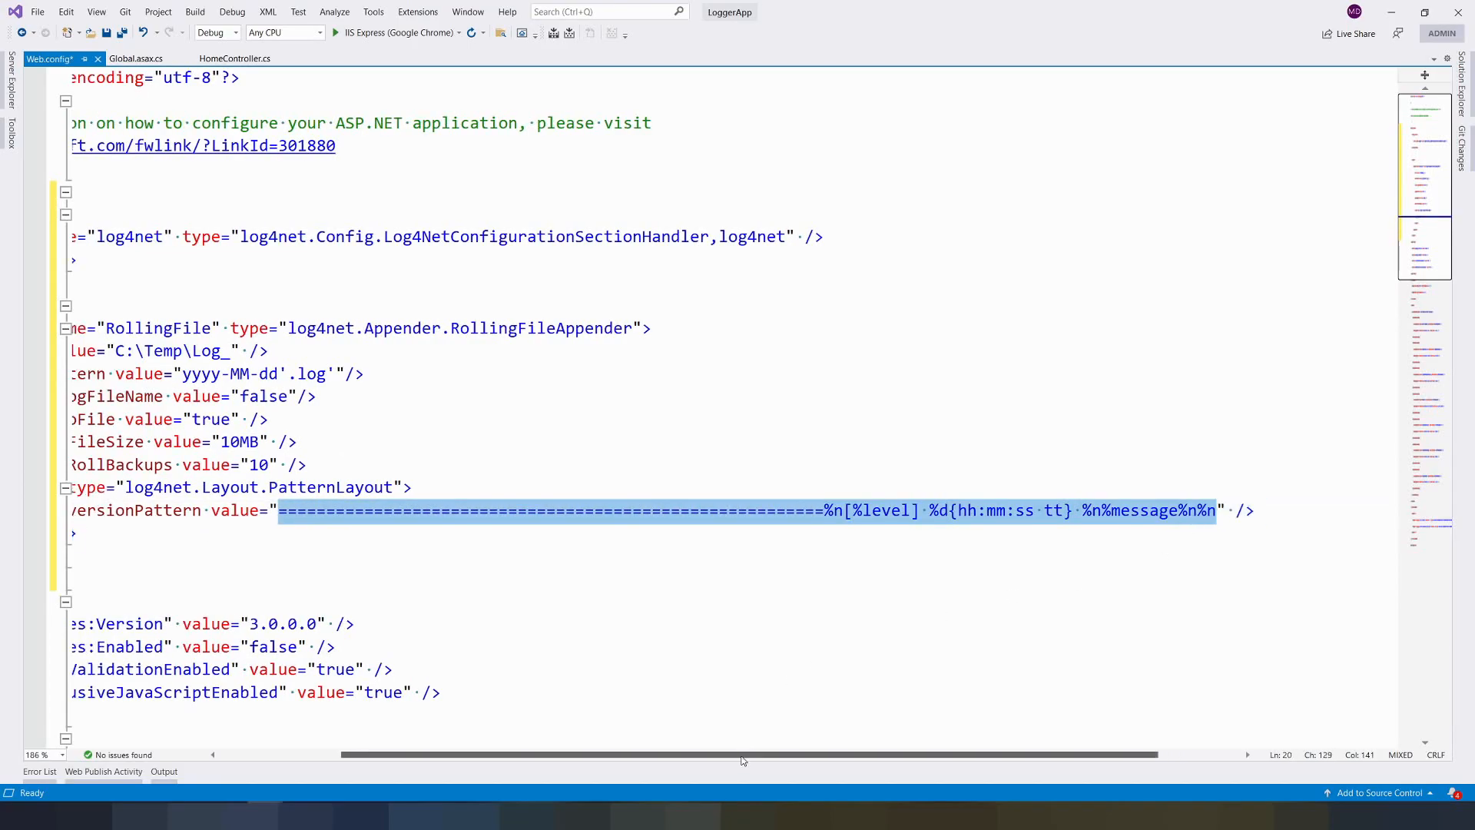
scroll(left, 3)
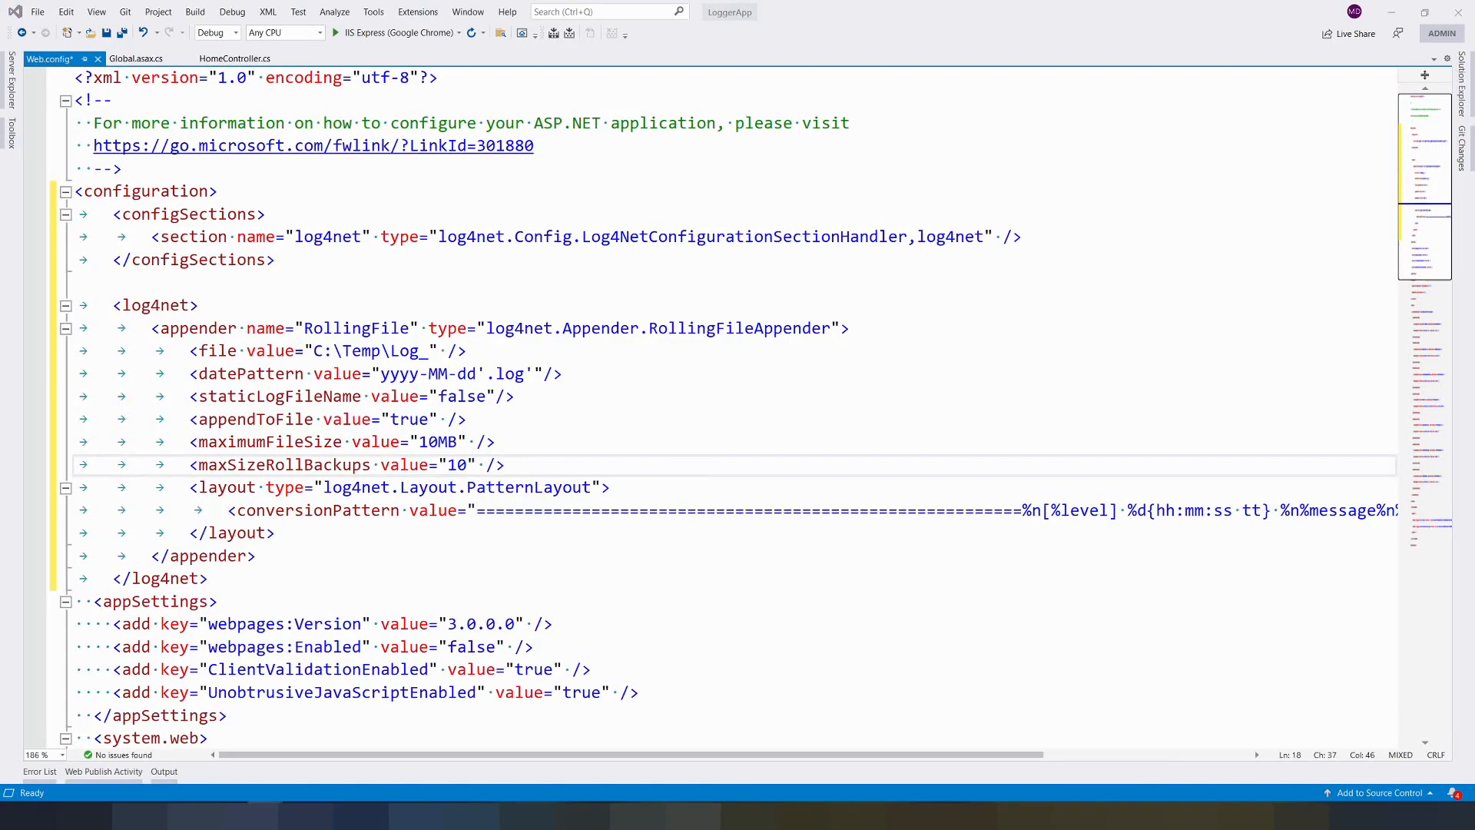
Add a root logger at level All referencing the RollingFile appender and save Web.config.
click(256, 555)
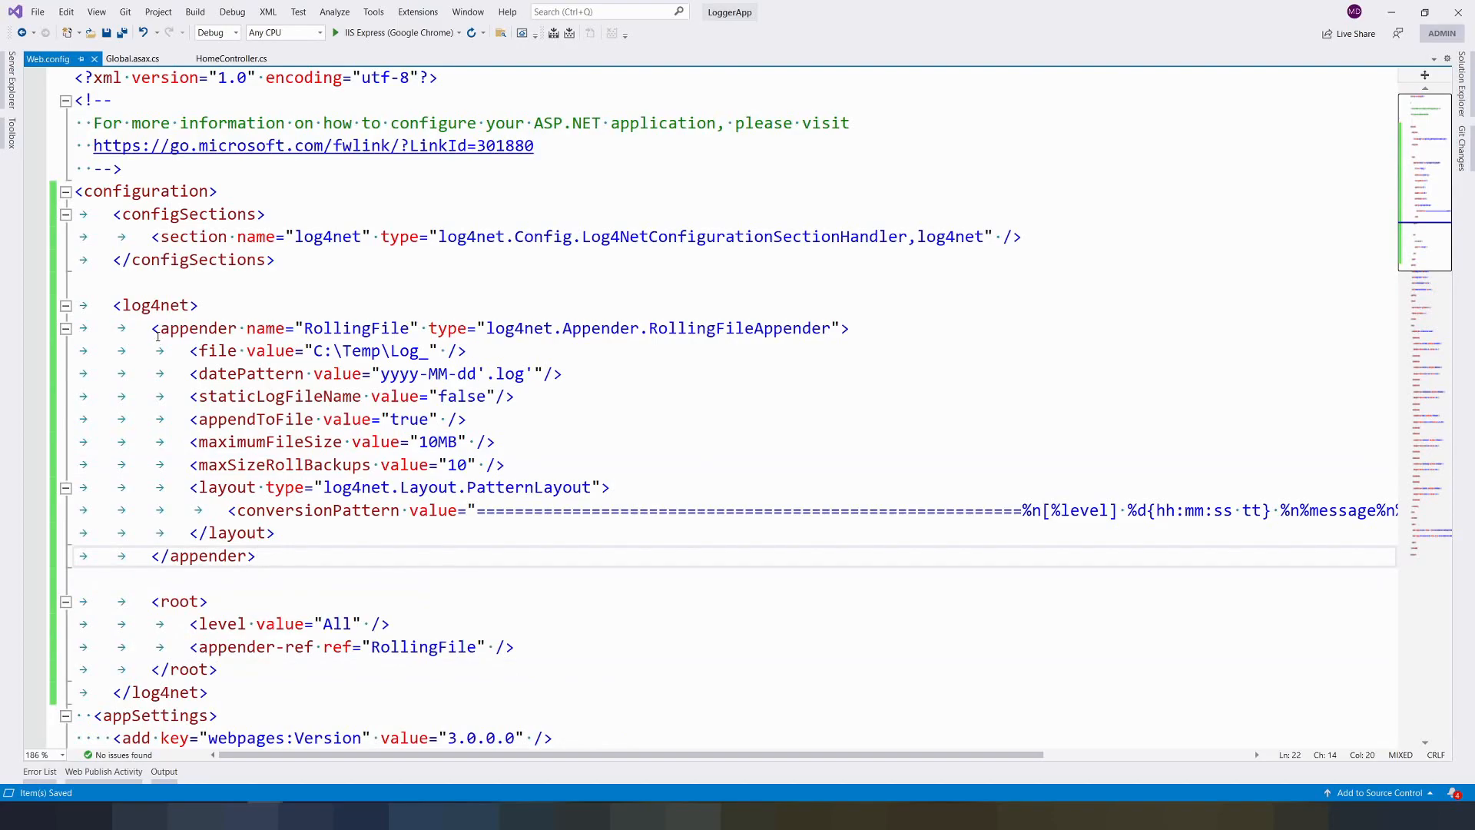
double_click(336, 327)
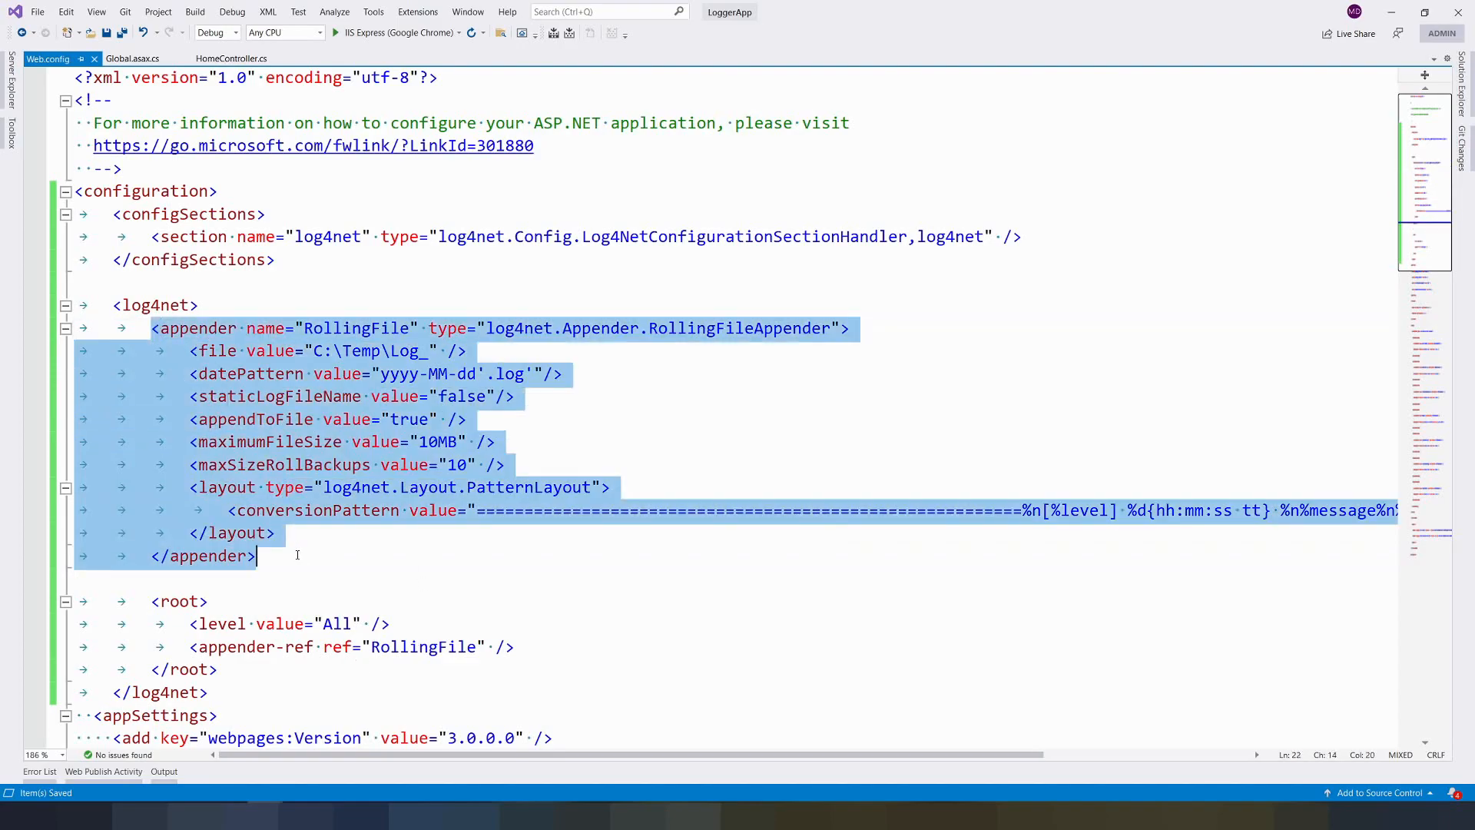
click(342, 327)
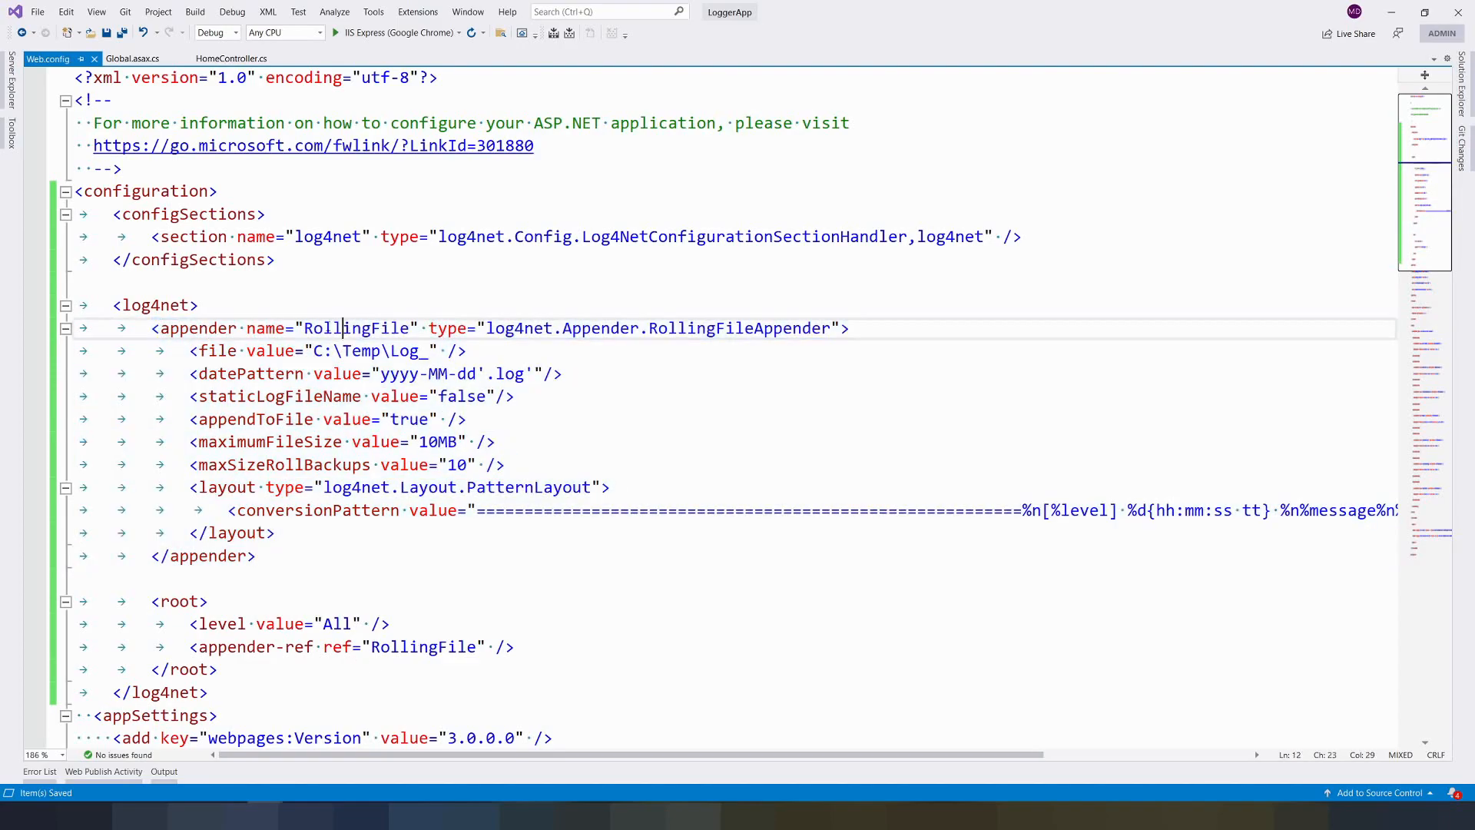
double_click(337, 327)
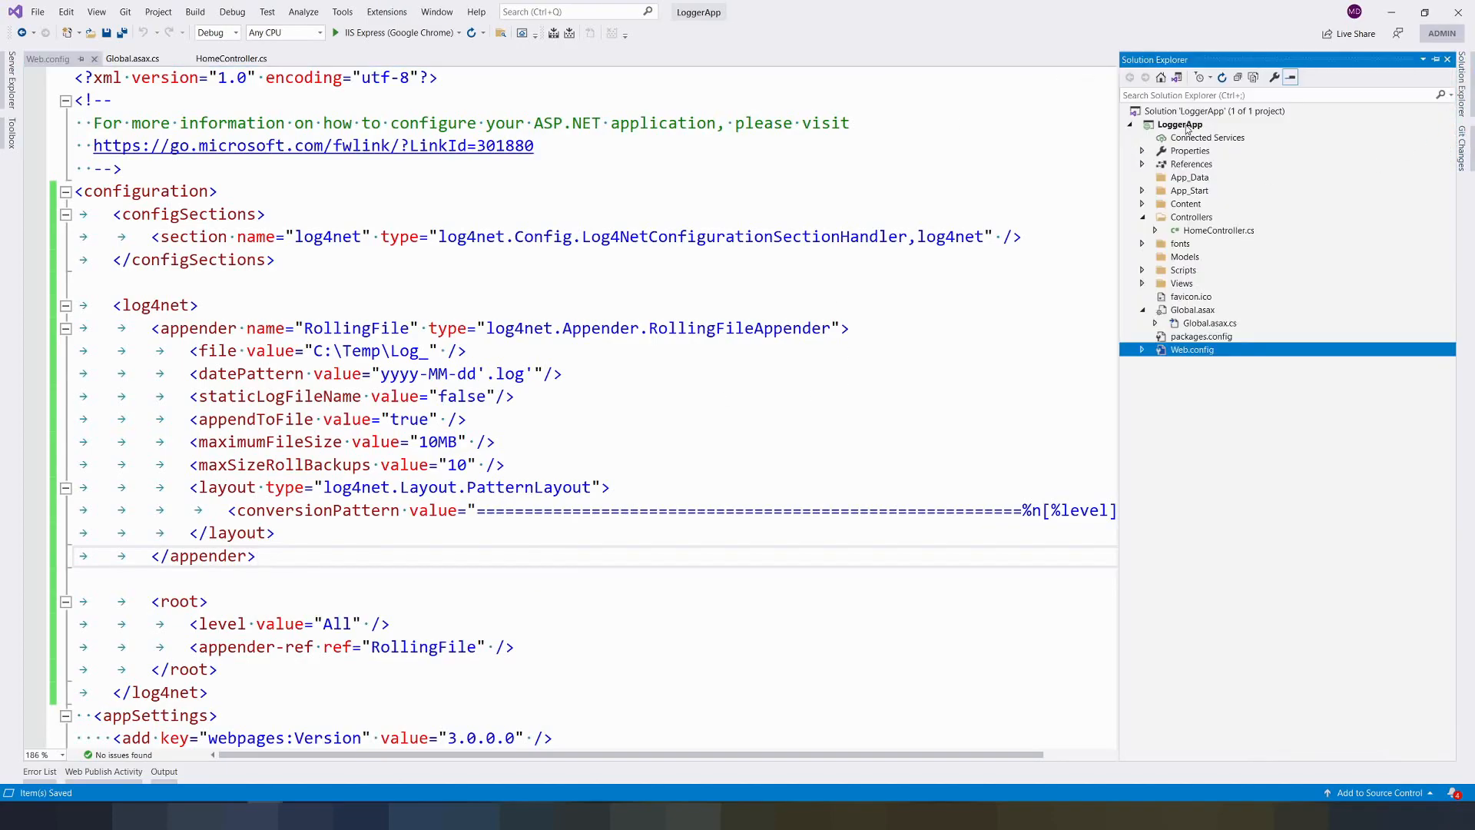
Add a new class file named Logger to the LoggerApp project.
right_click(1180, 123)
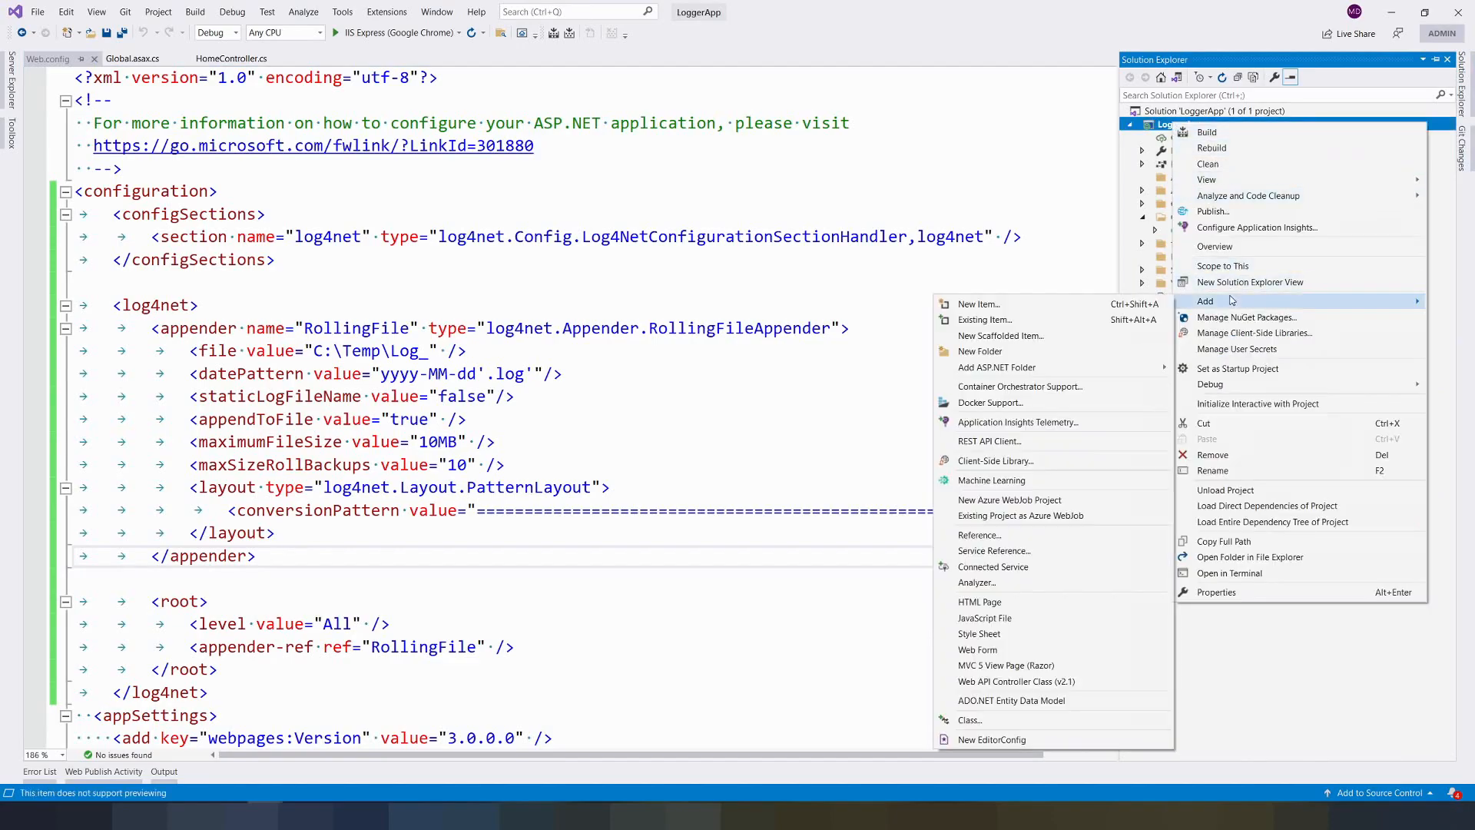
click(979, 303)
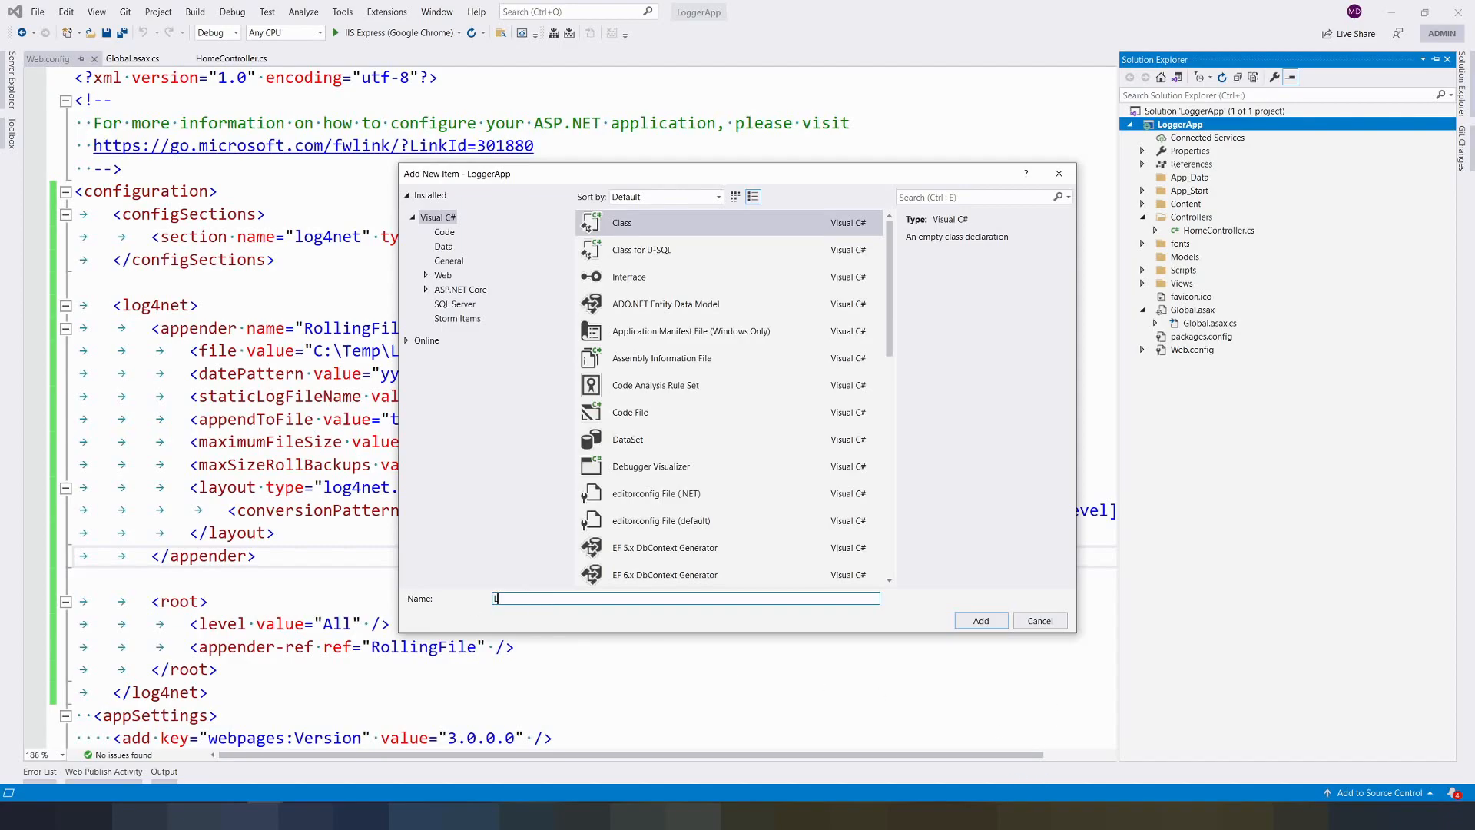
text(Logger)
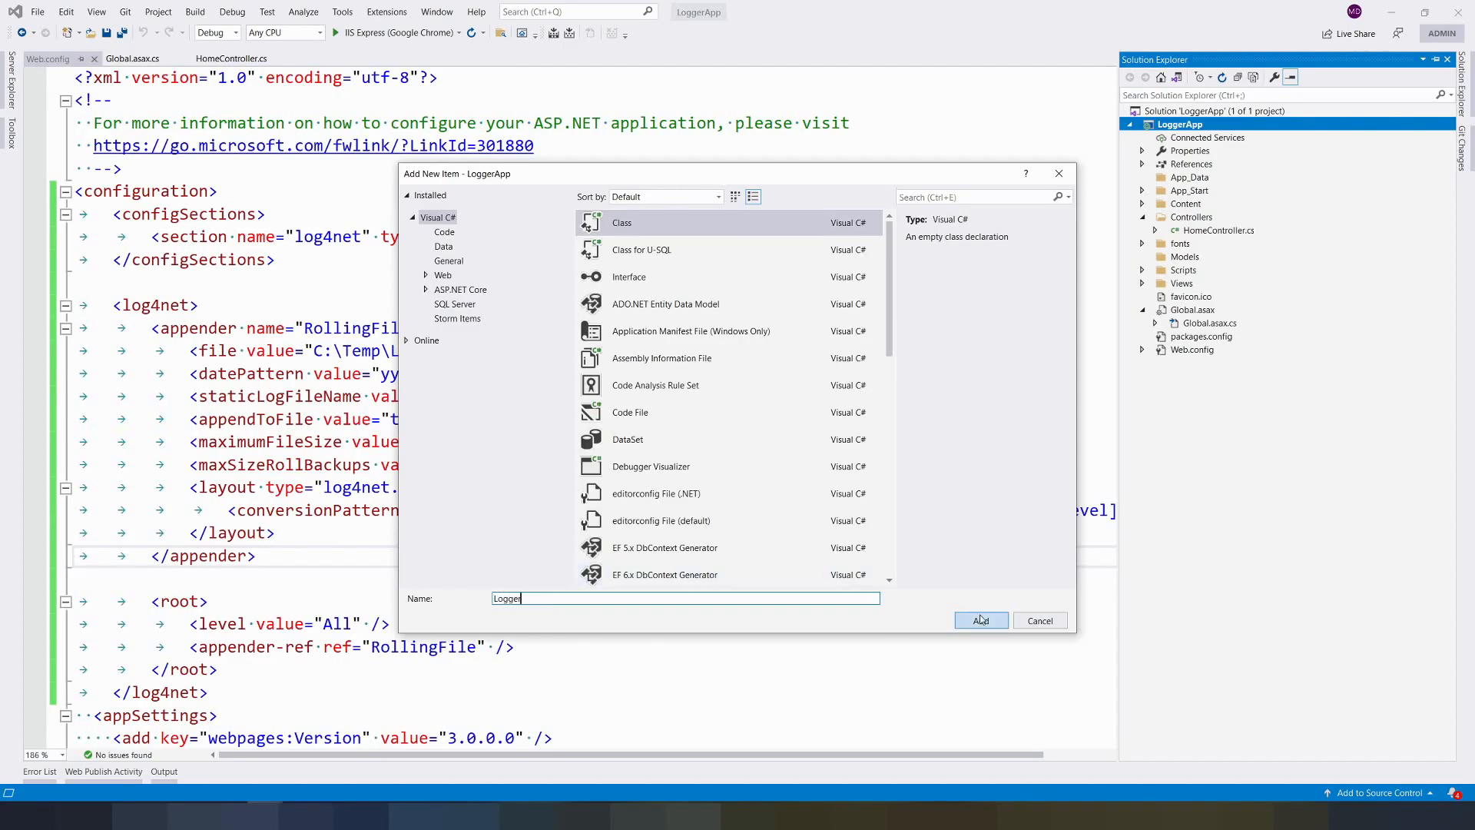
click(980, 619)
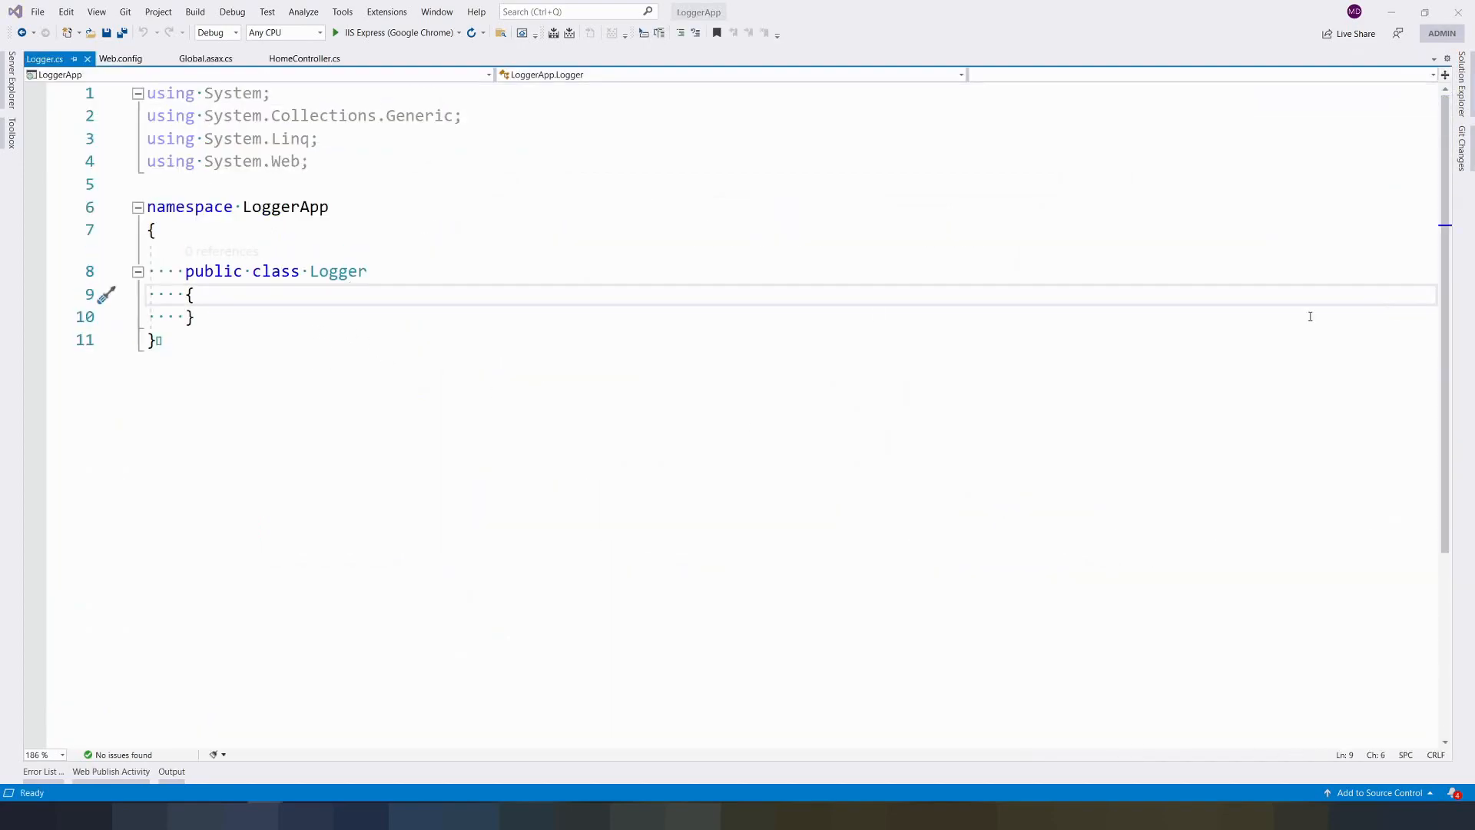
Declare private static readonly Logger _instance = new Logger(); in the Logger class.
key(enter)
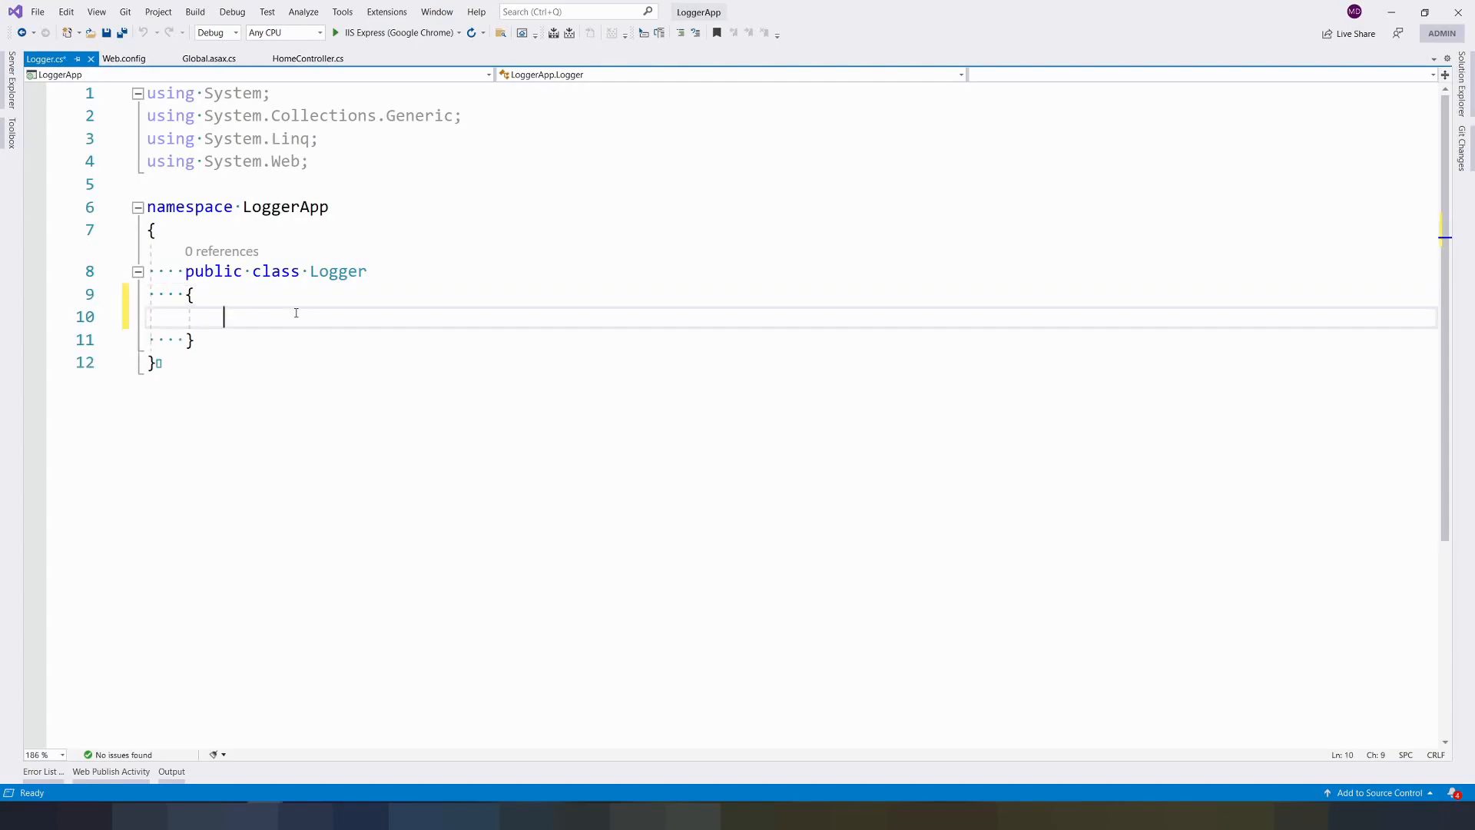
text(privat)
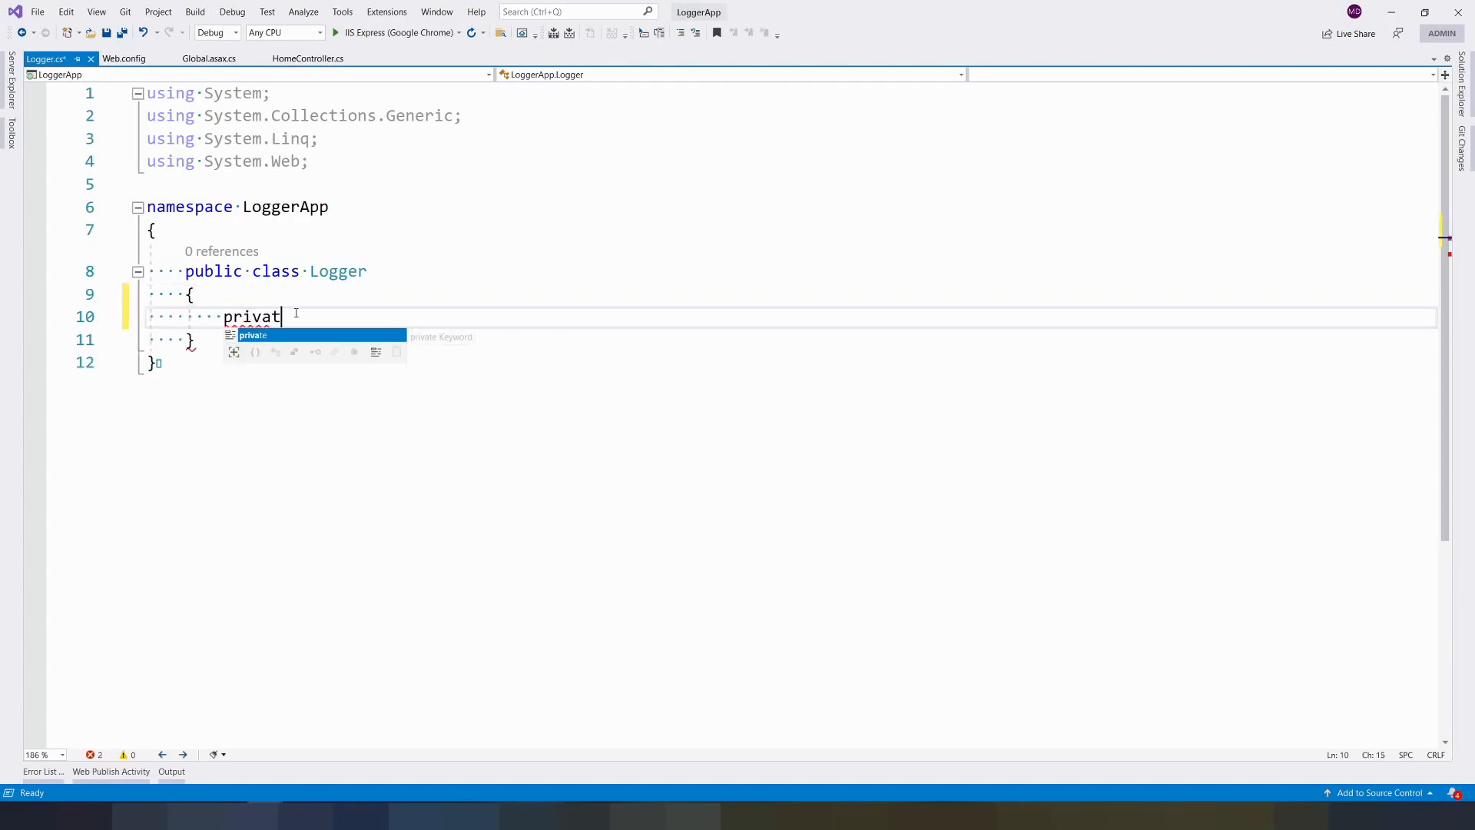
text(e)
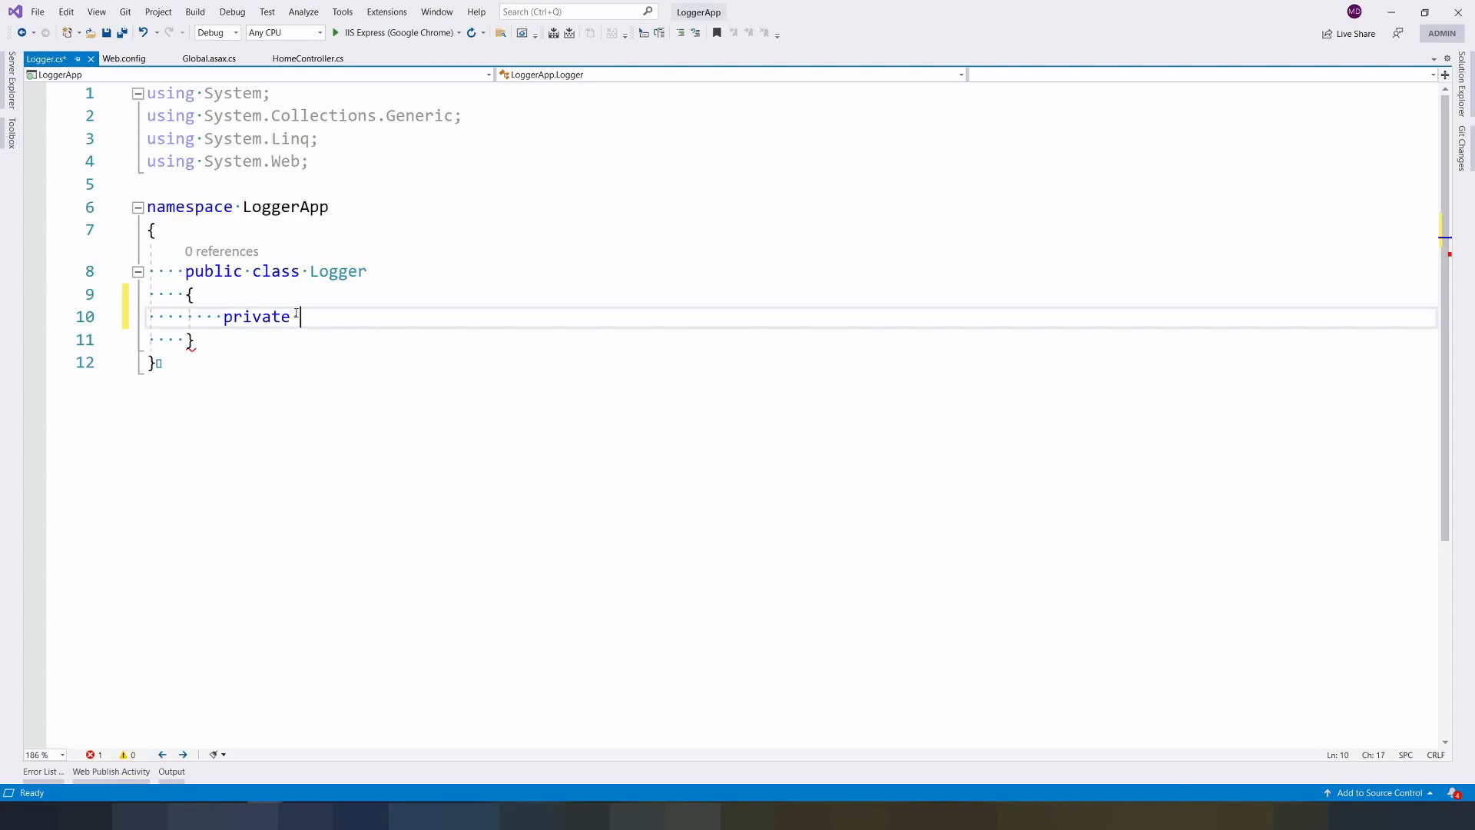
text(static)
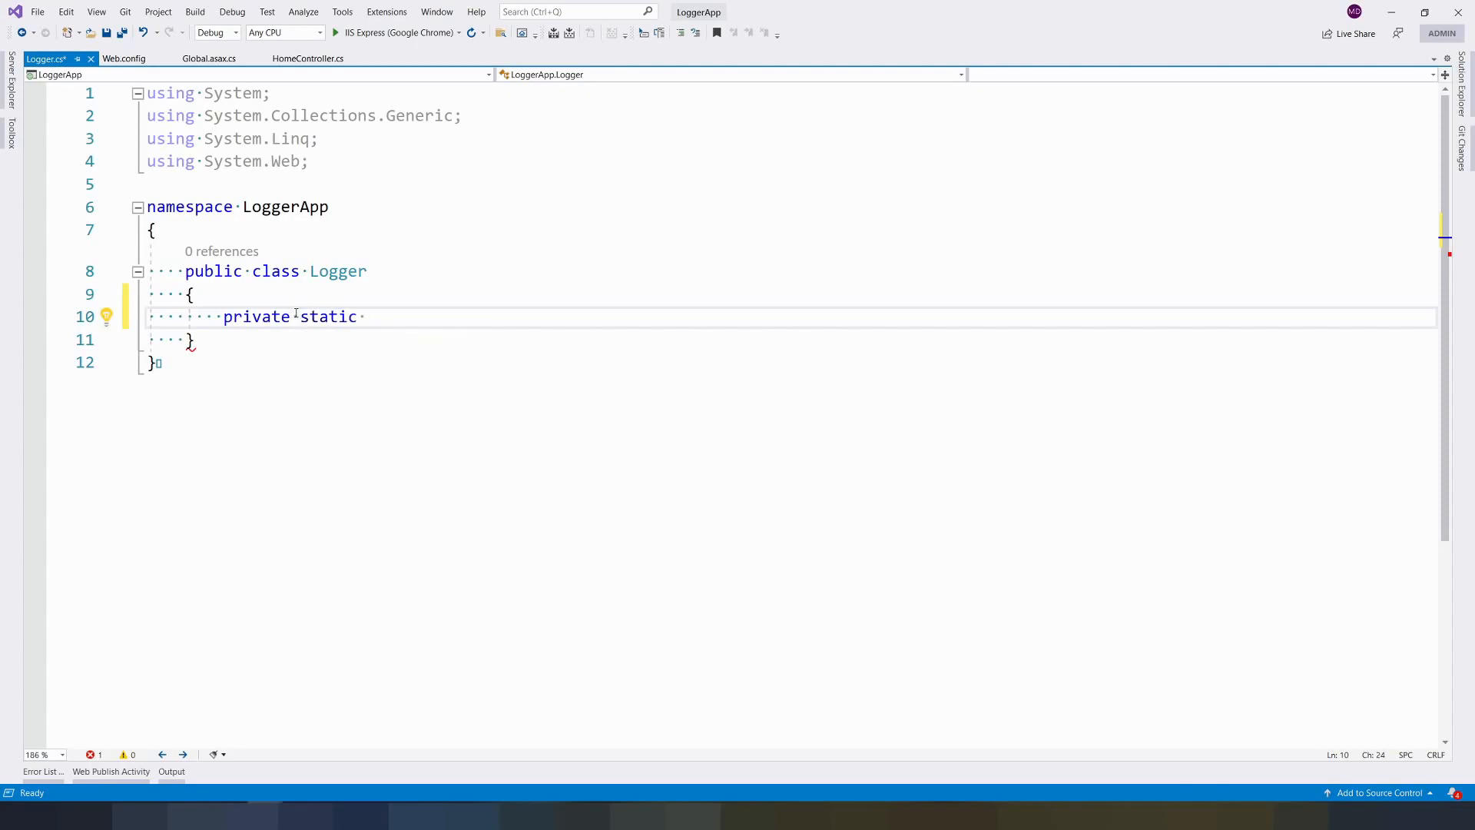
text(readonly)
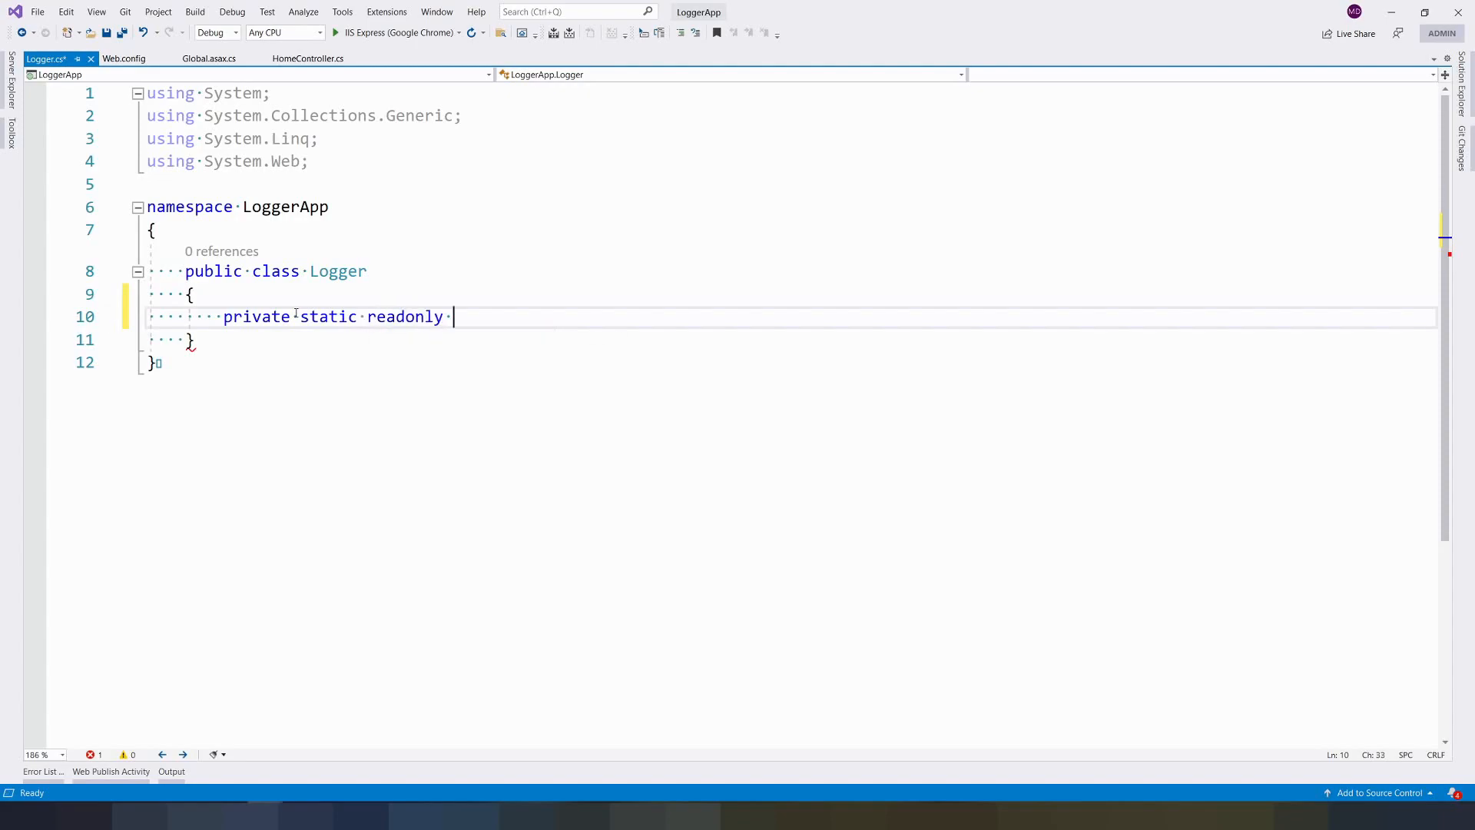
text(Logger)
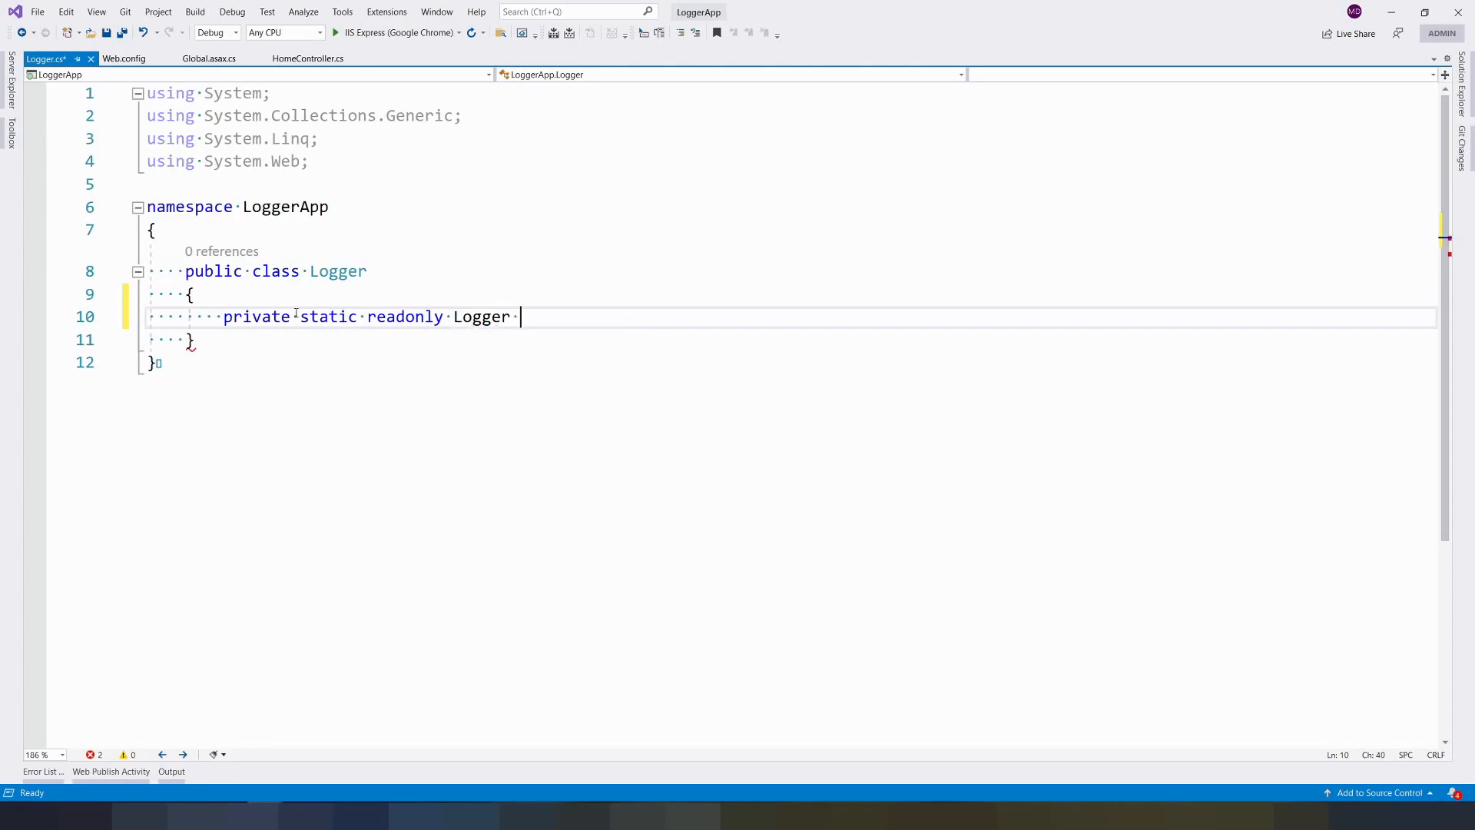
text(_insra)
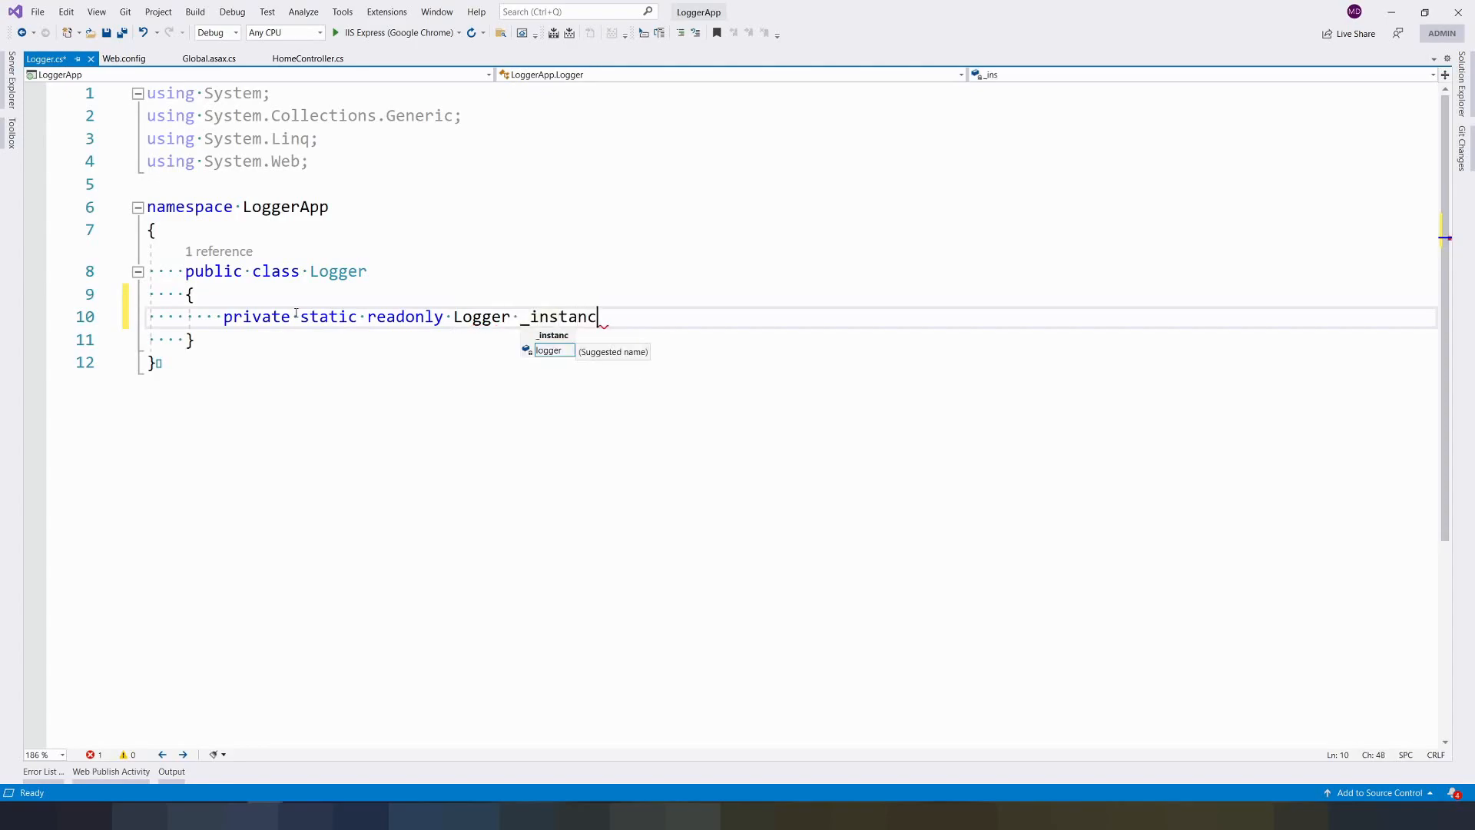
text(e = new)
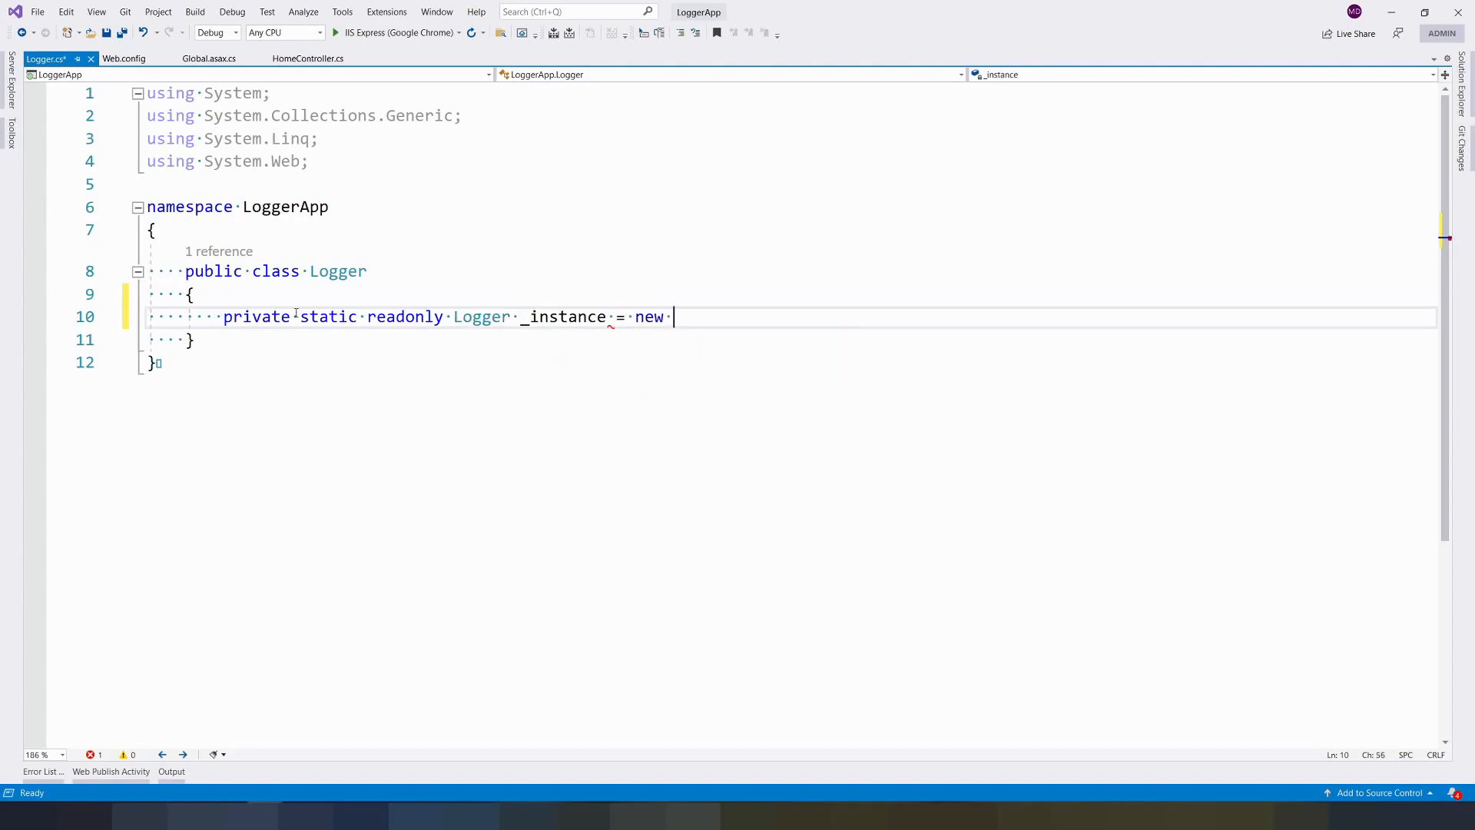
text(Logger();)
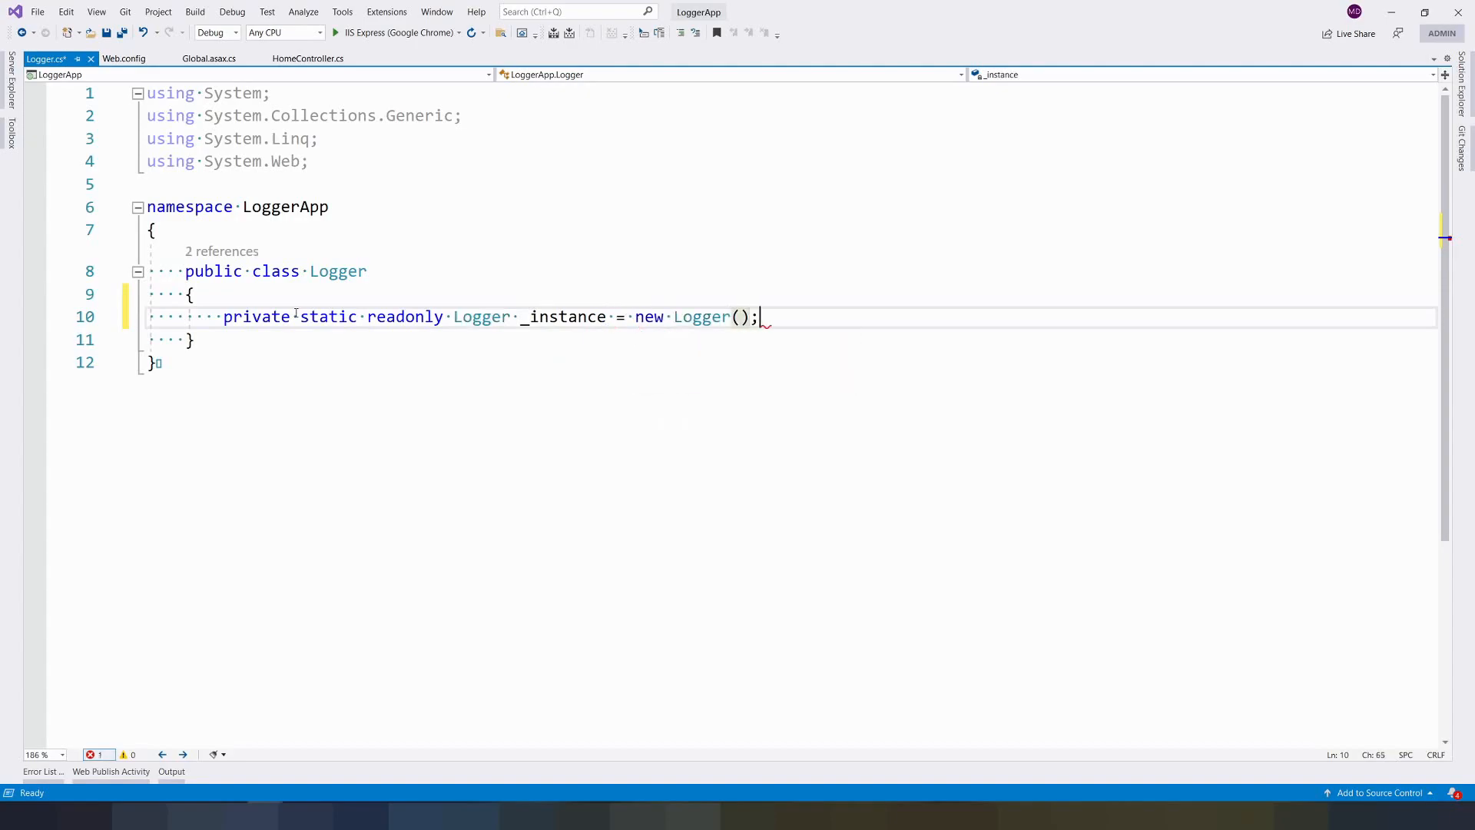
Declare protected ILog monitoringLogger and import log4net.
text(prote)
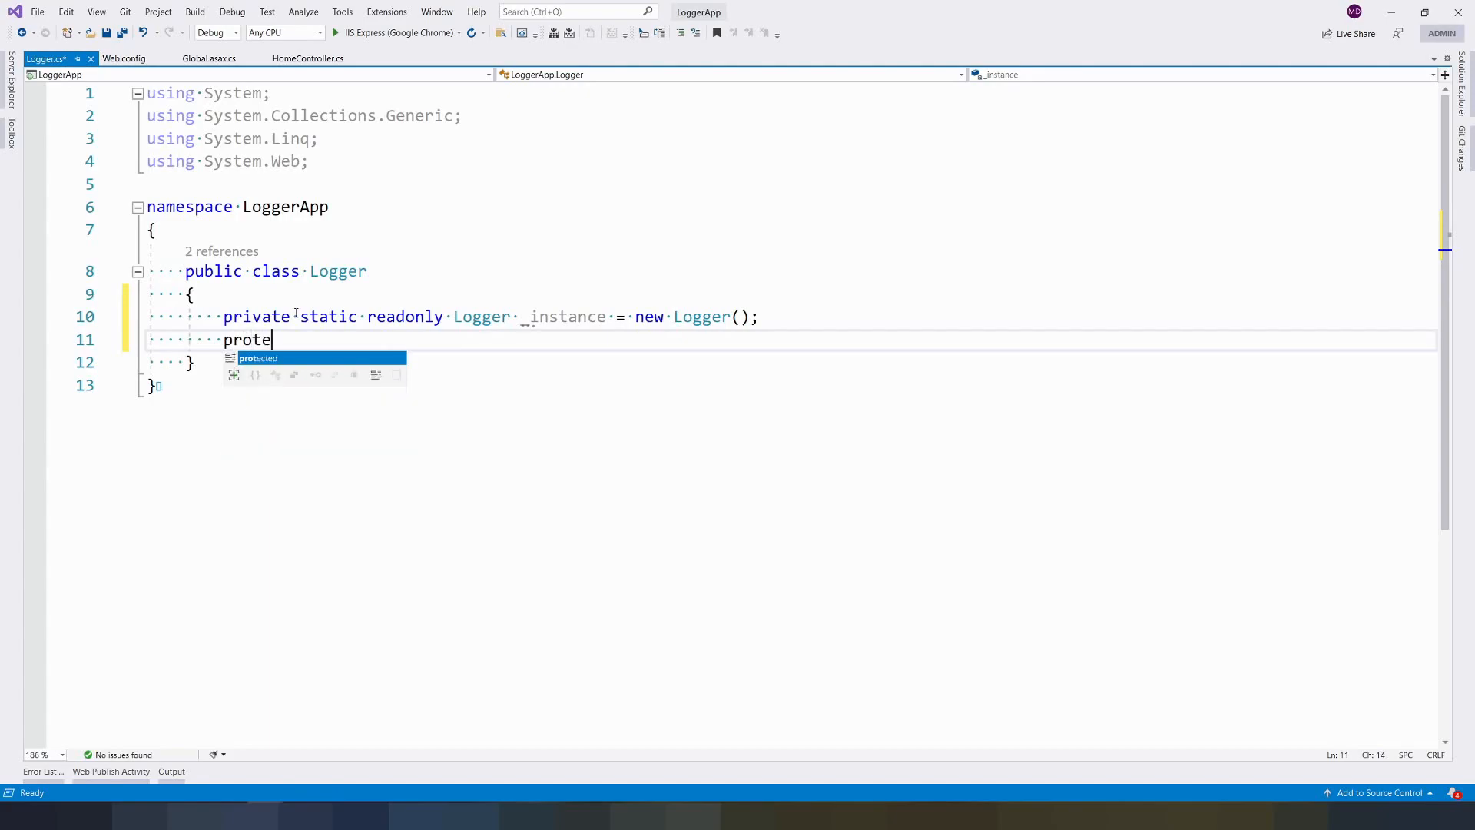
text(cted)
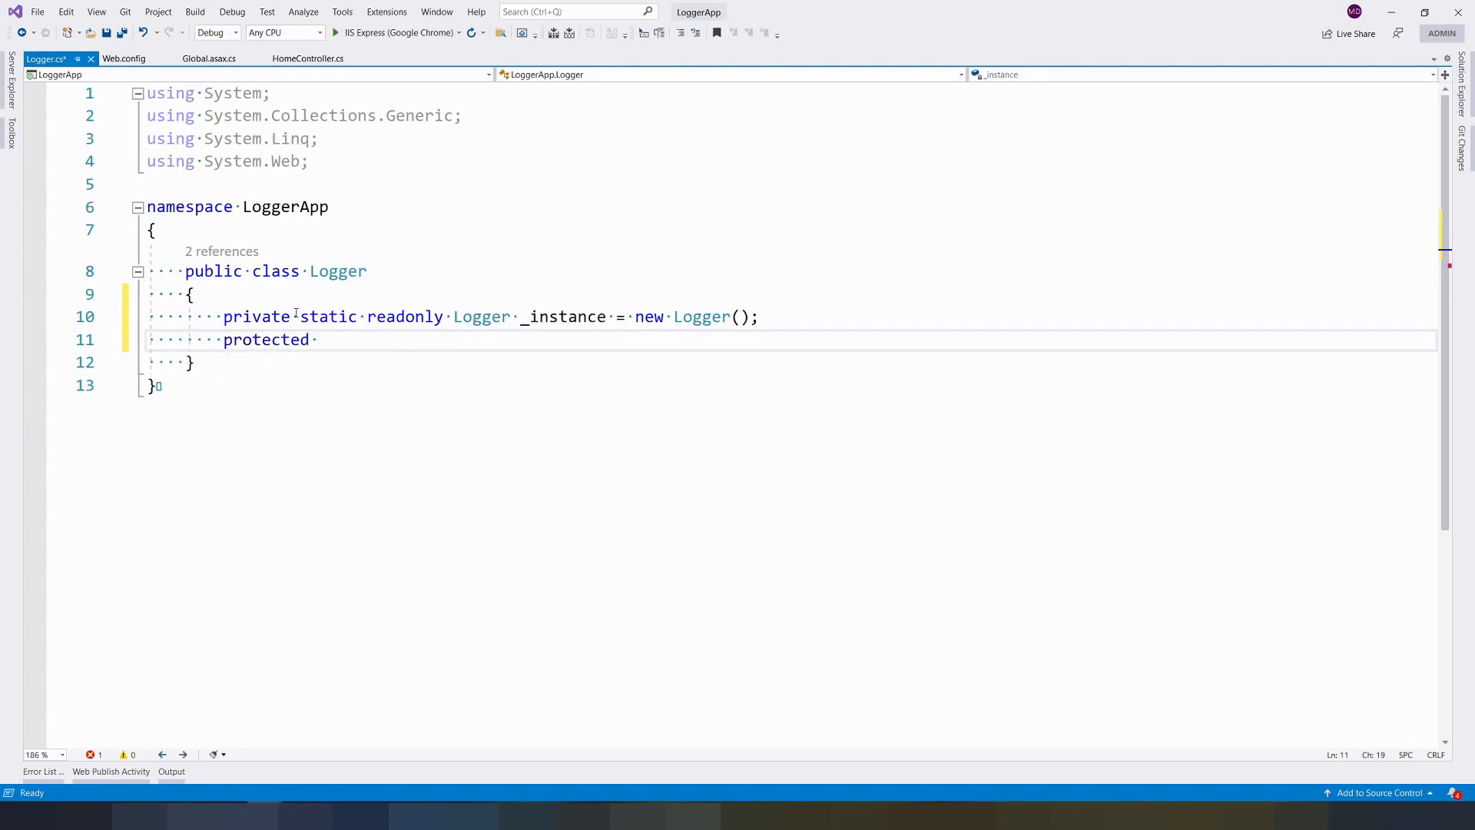
text(ILooku)
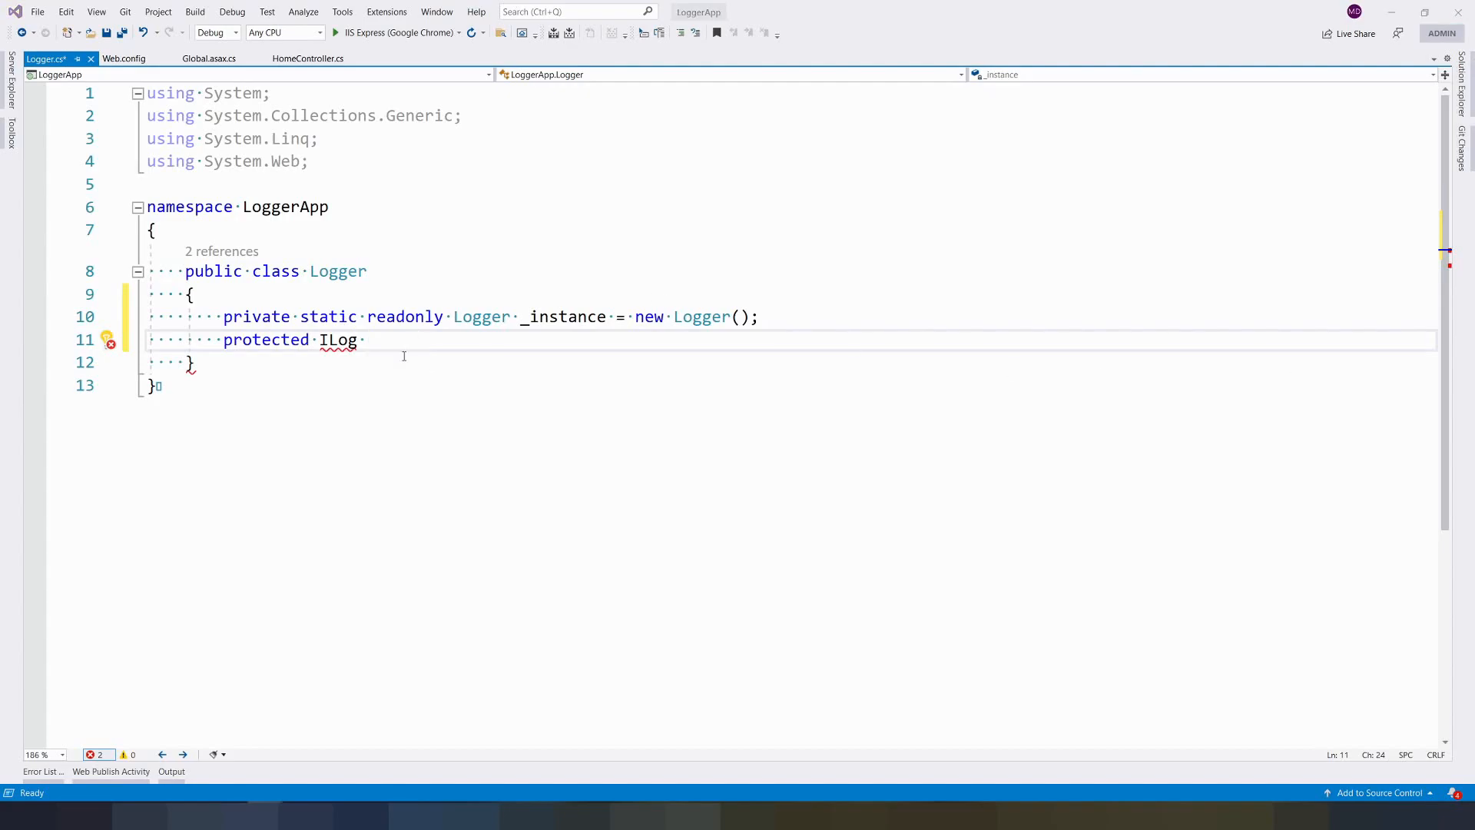
text(monitoringLogger;)
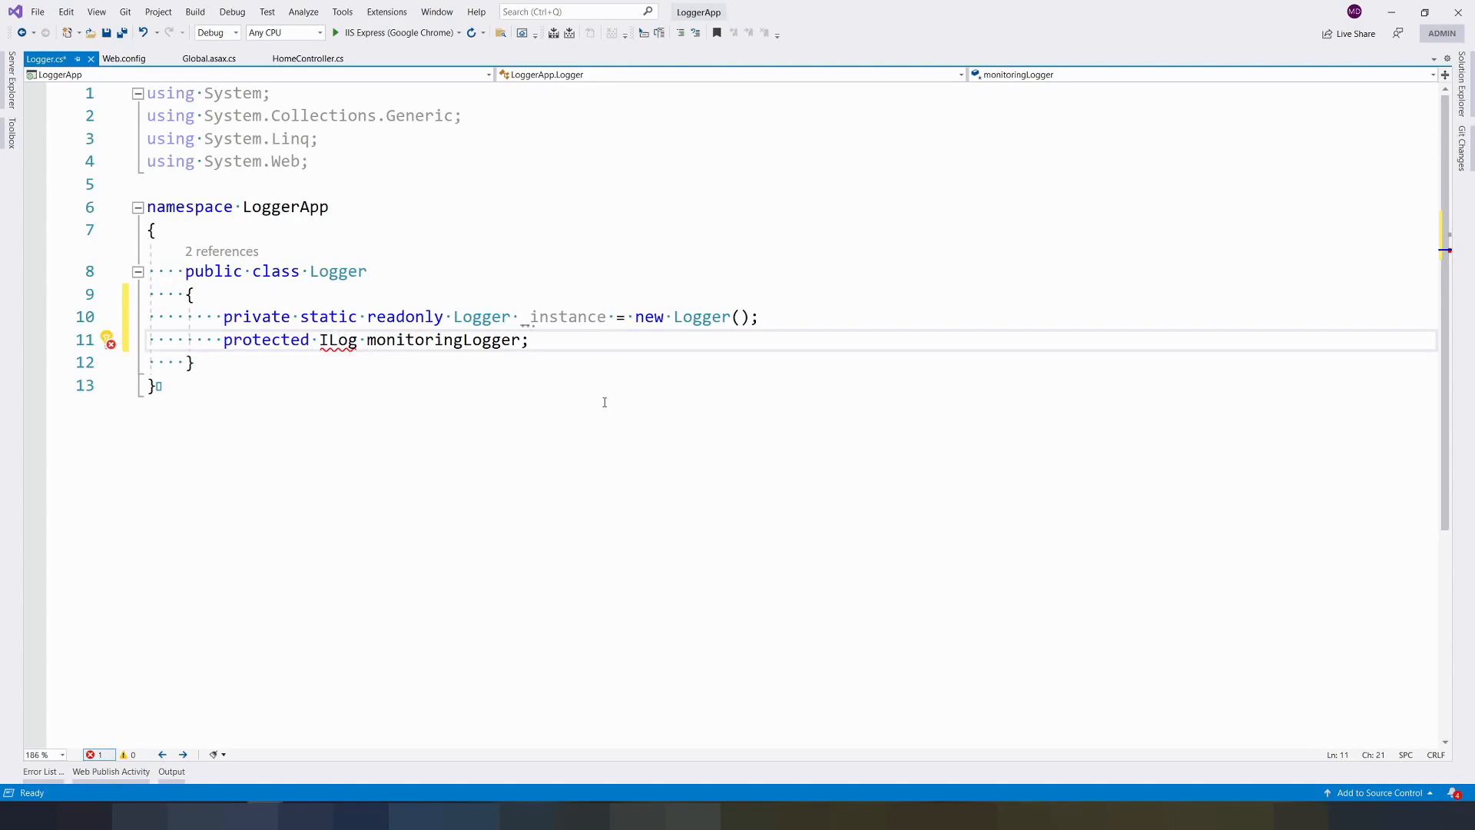
text(using log4net;)
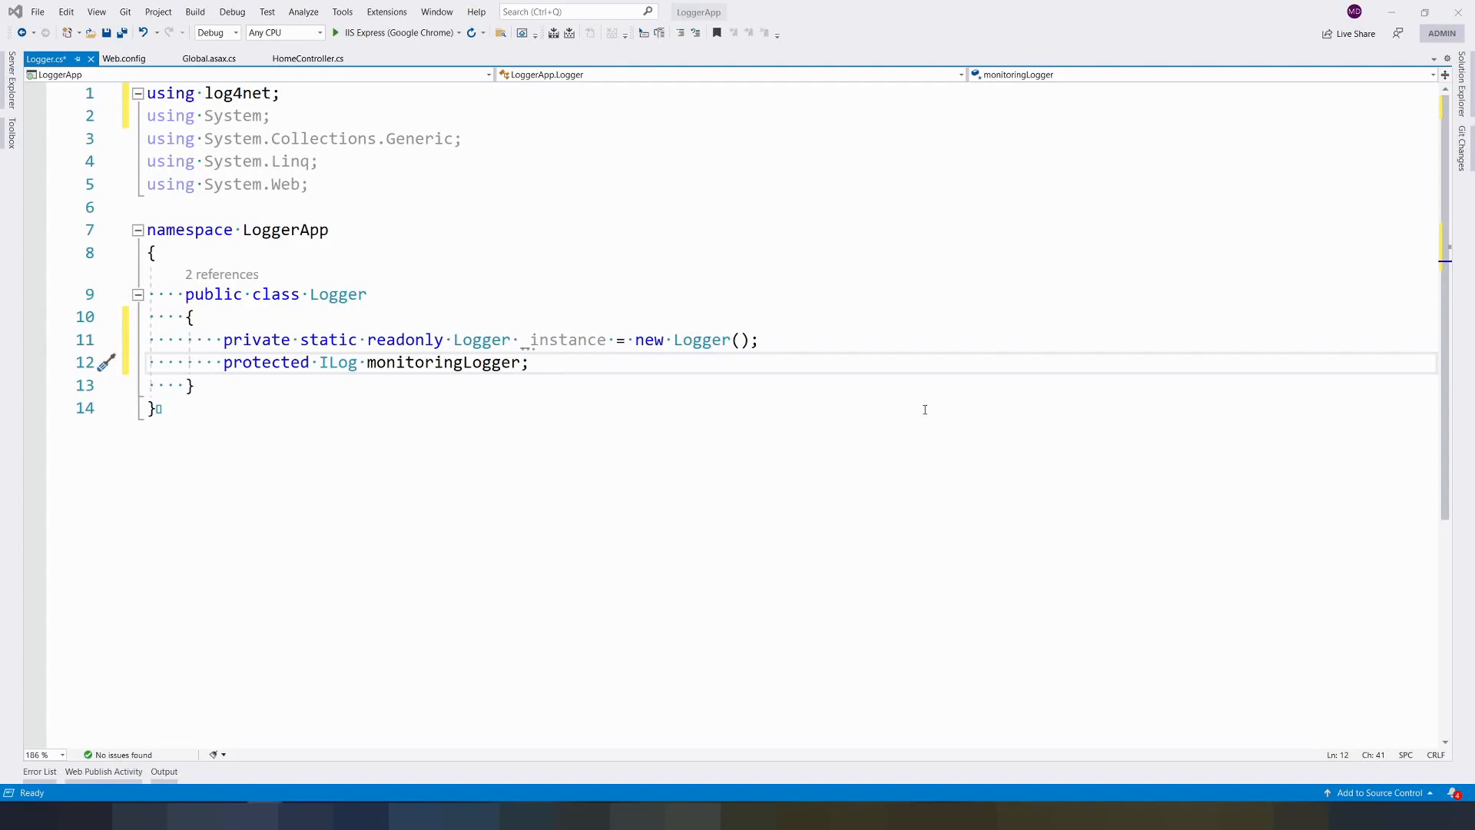
mouse_move(599, 393)
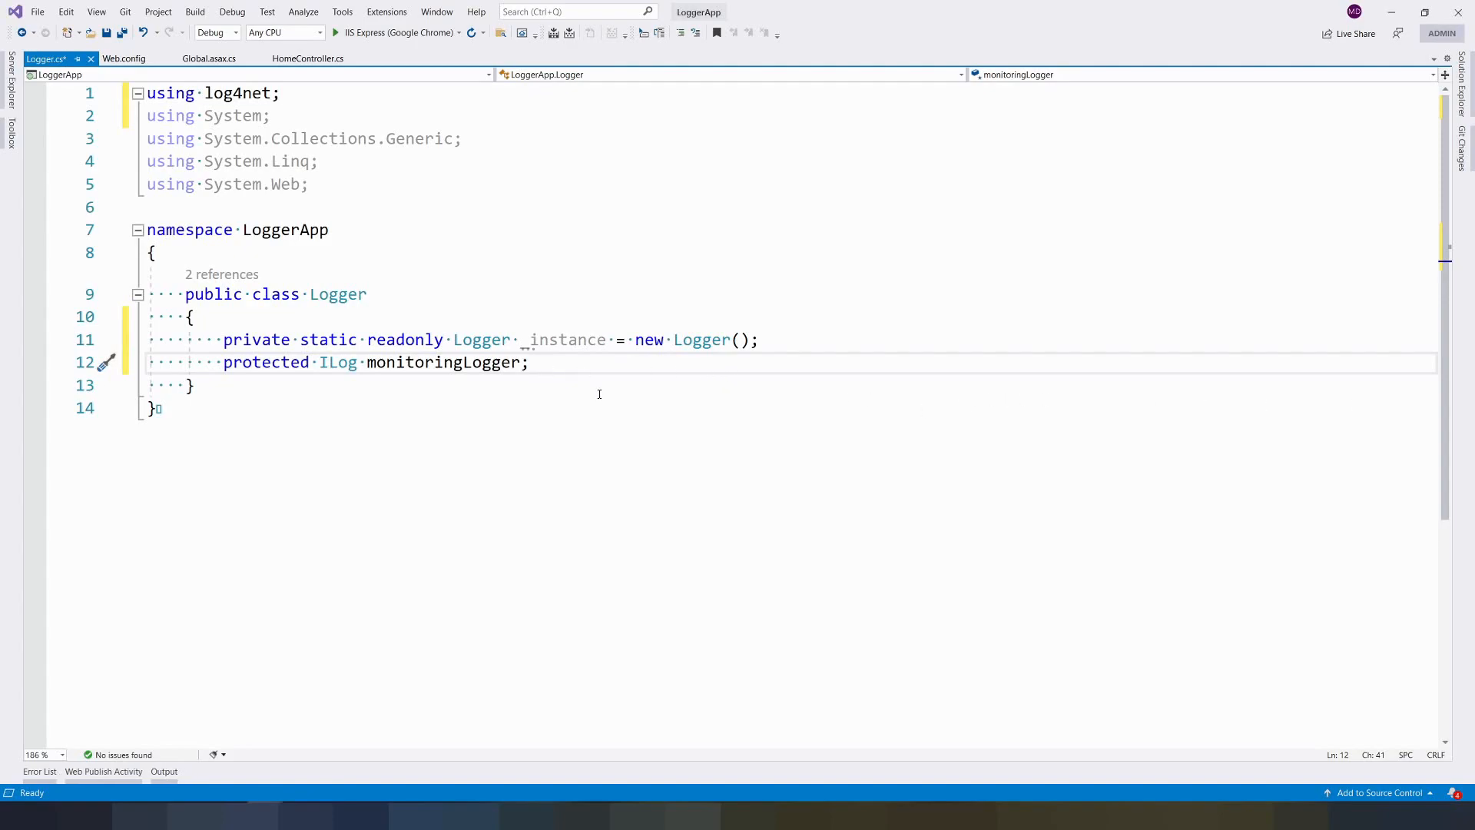
Add a private constructor assigning monitoringLogger = LogManager.GetLogger("MonitoringLogger").
text(private Lo)
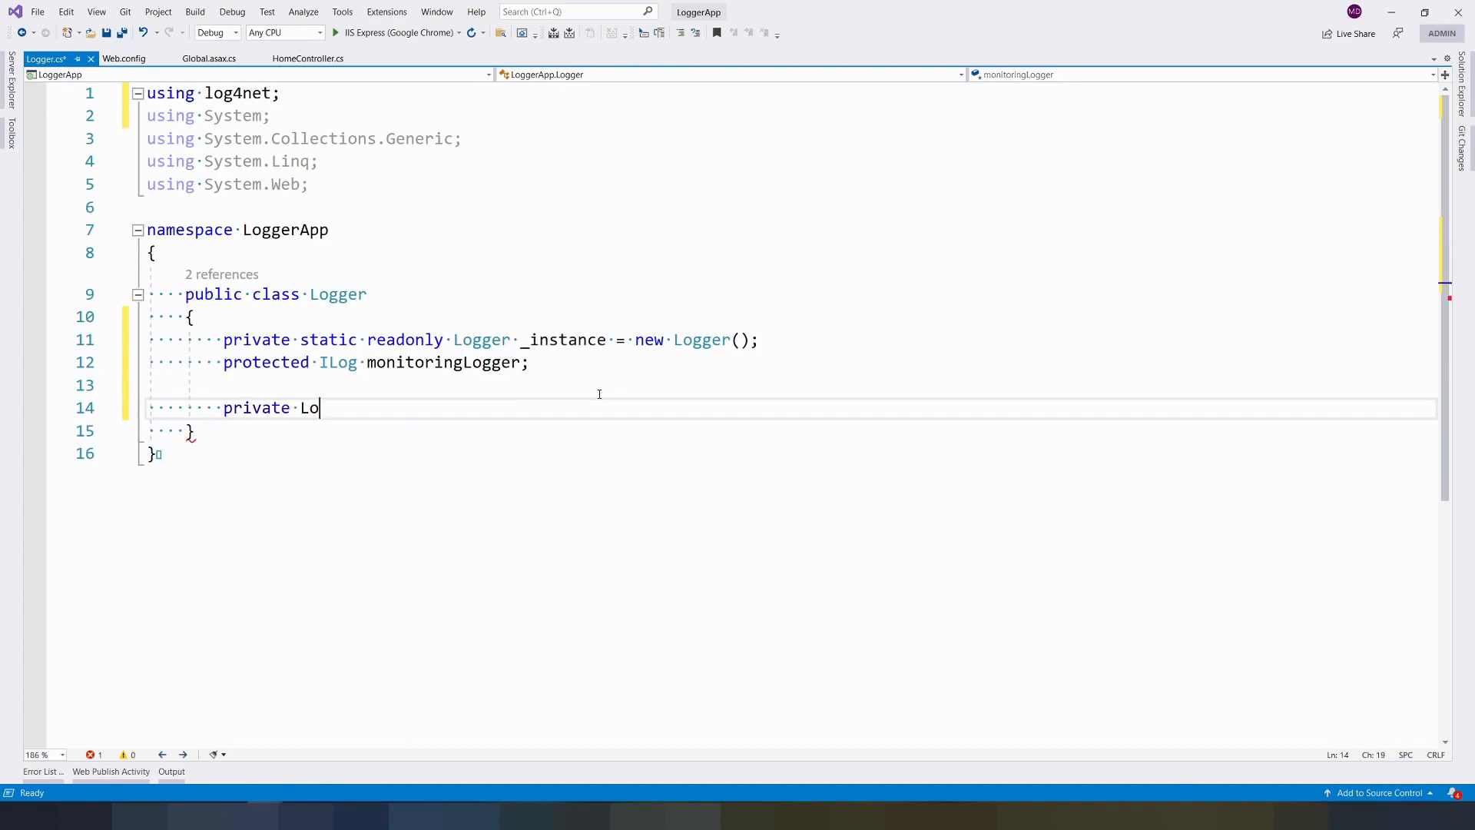
text(gger())
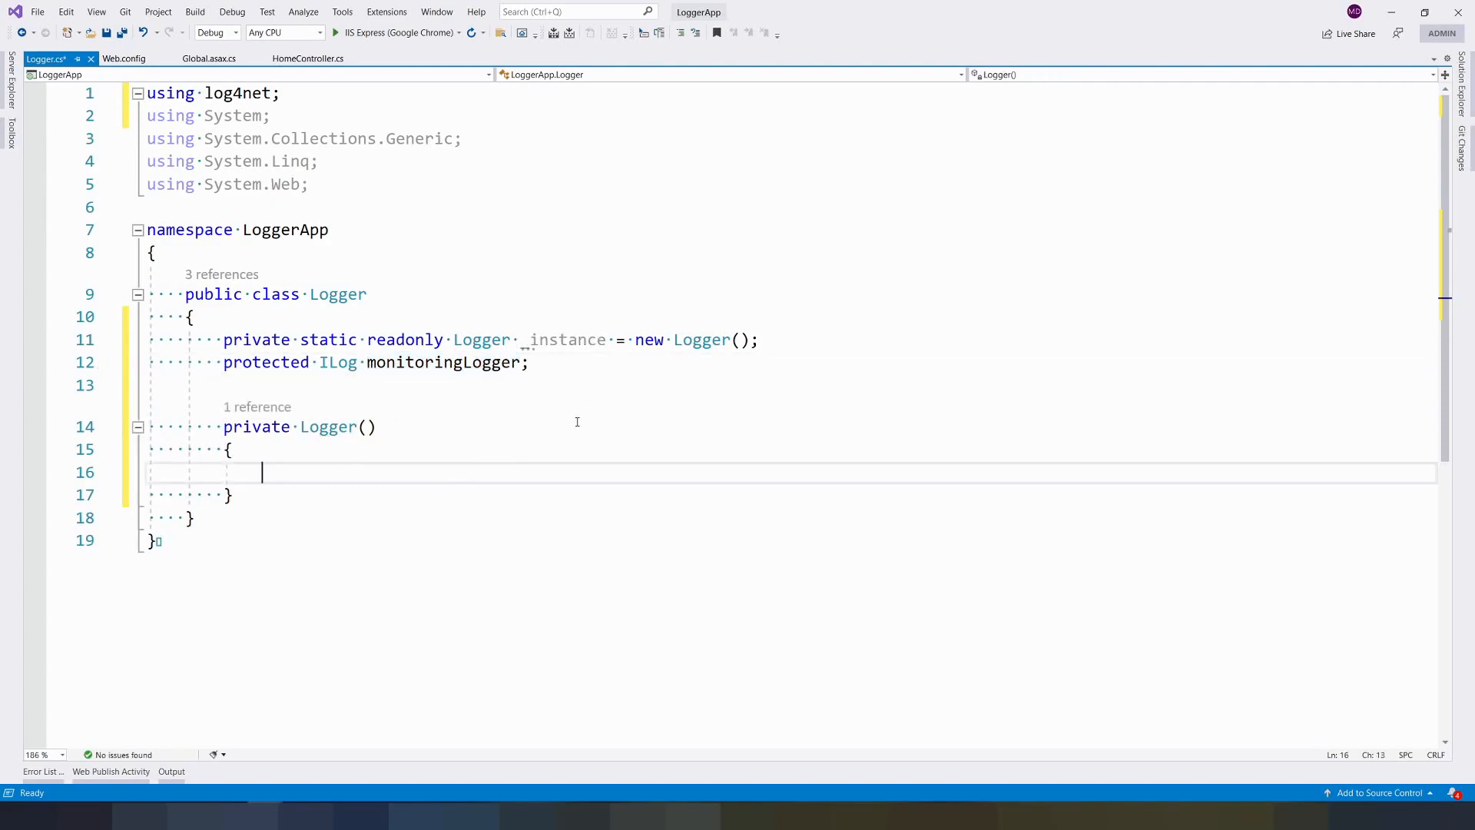
text(monitoringLogger =)
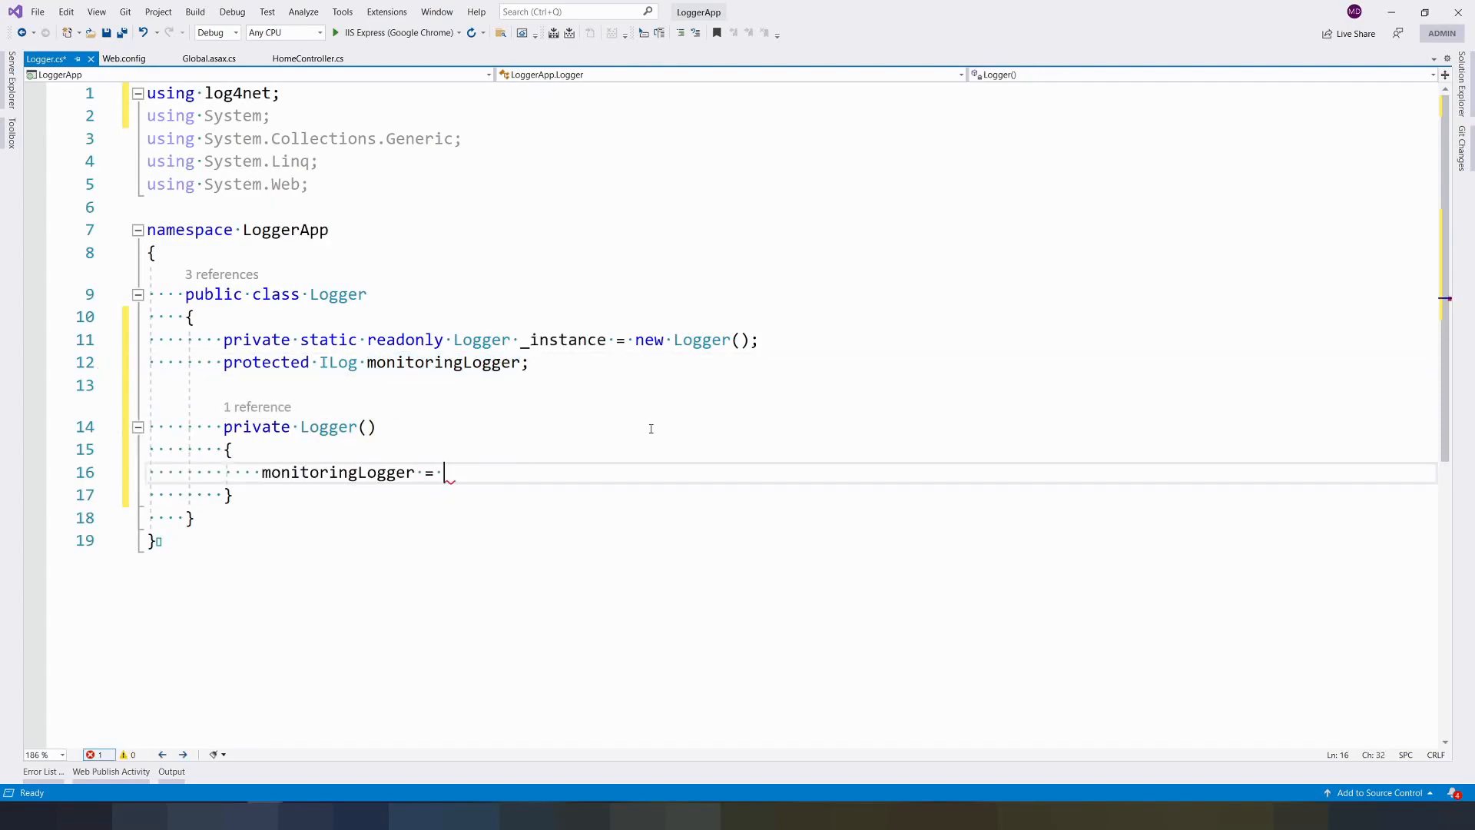
text(loh)
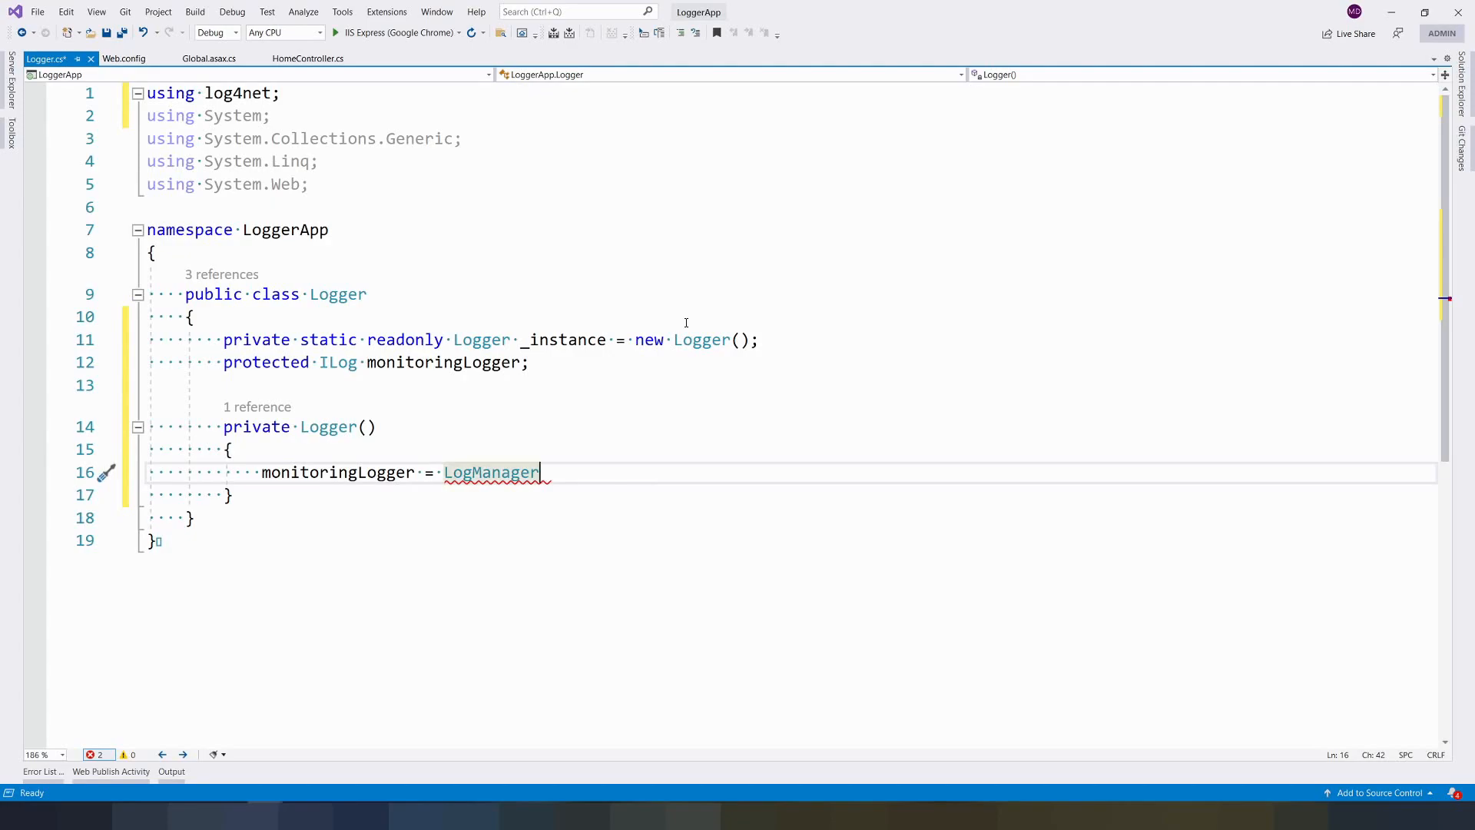
text(.GetLogger)
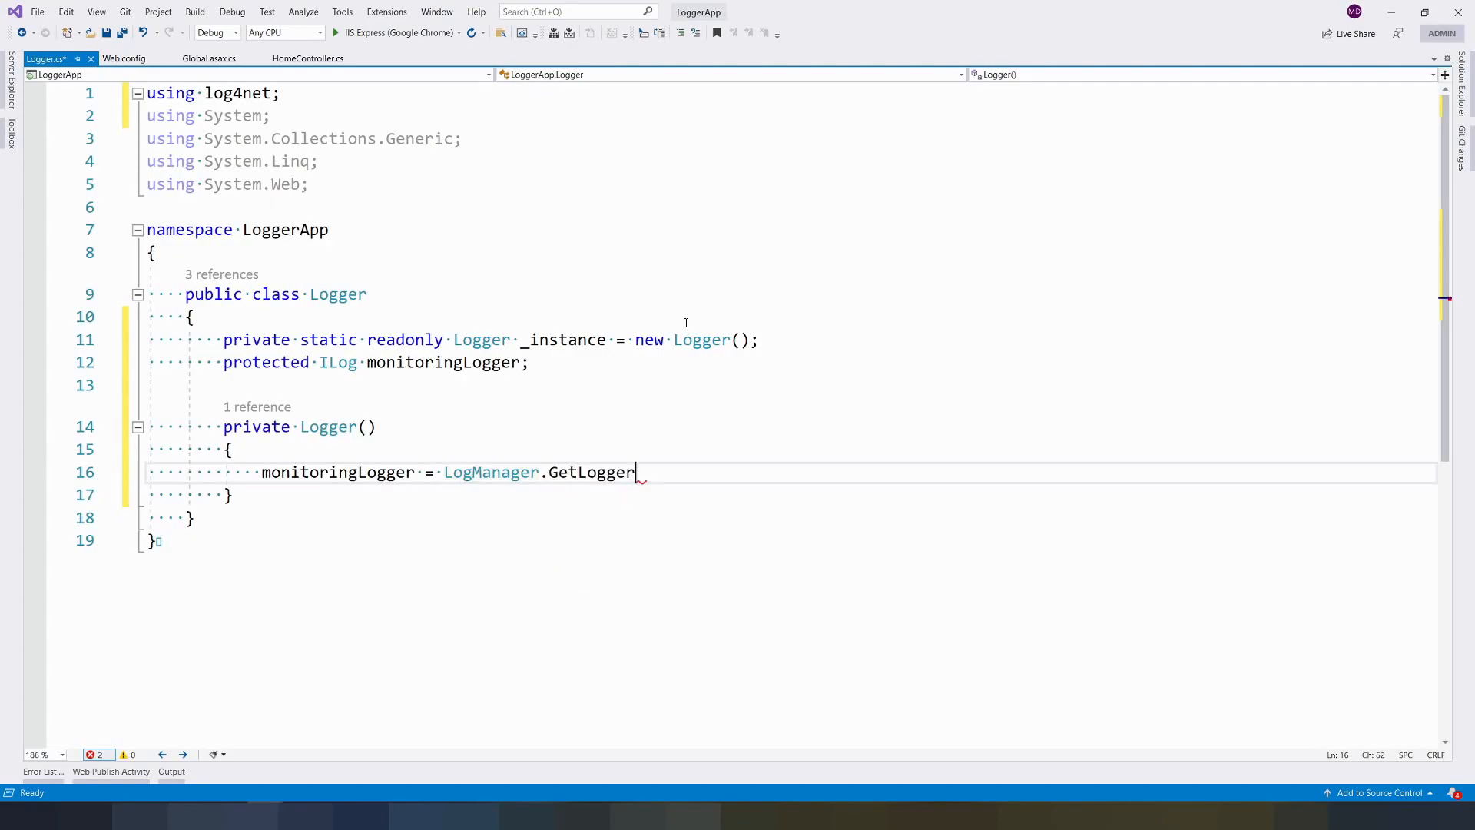
text(()
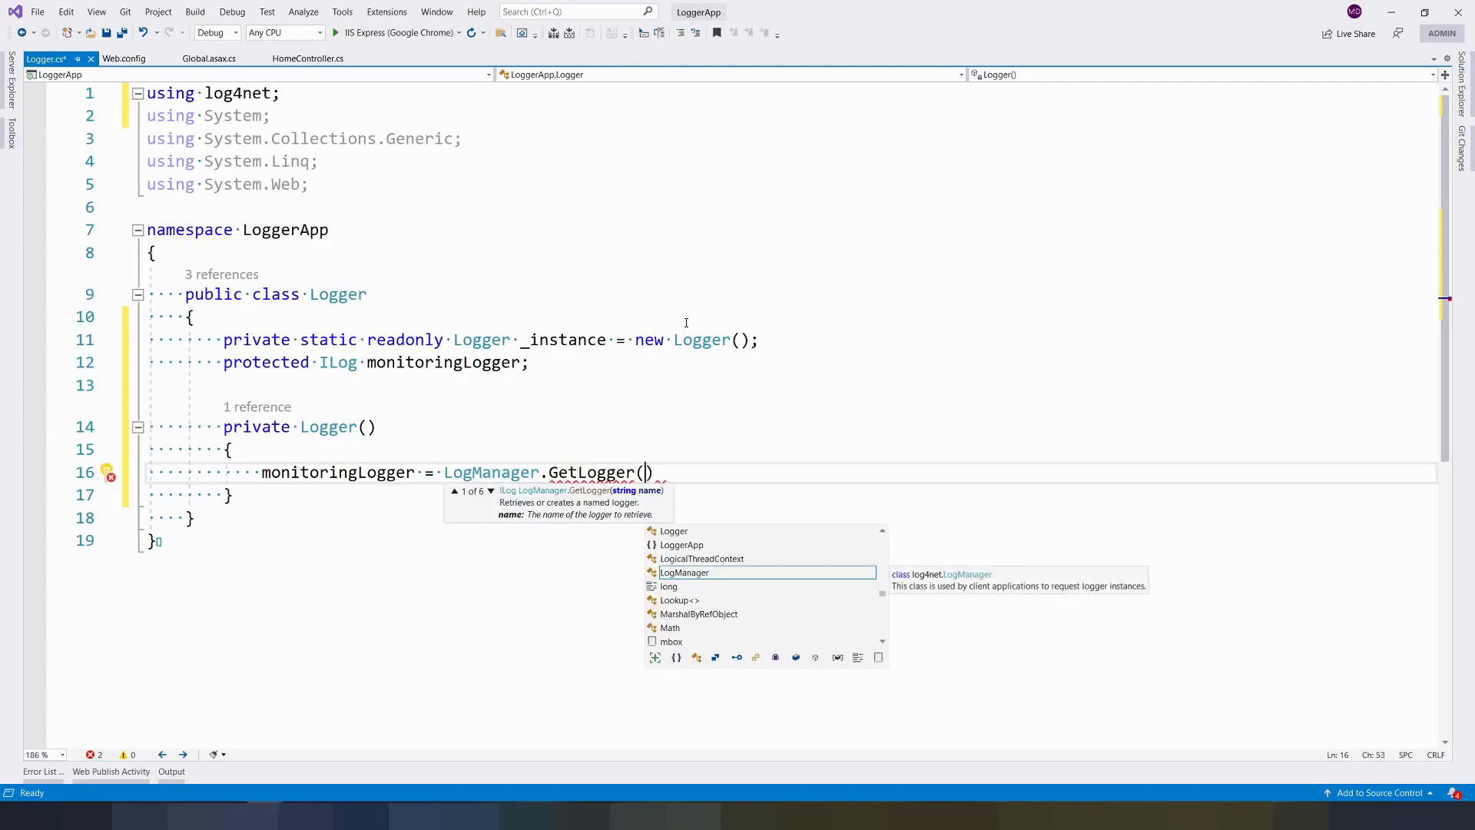
text(:)
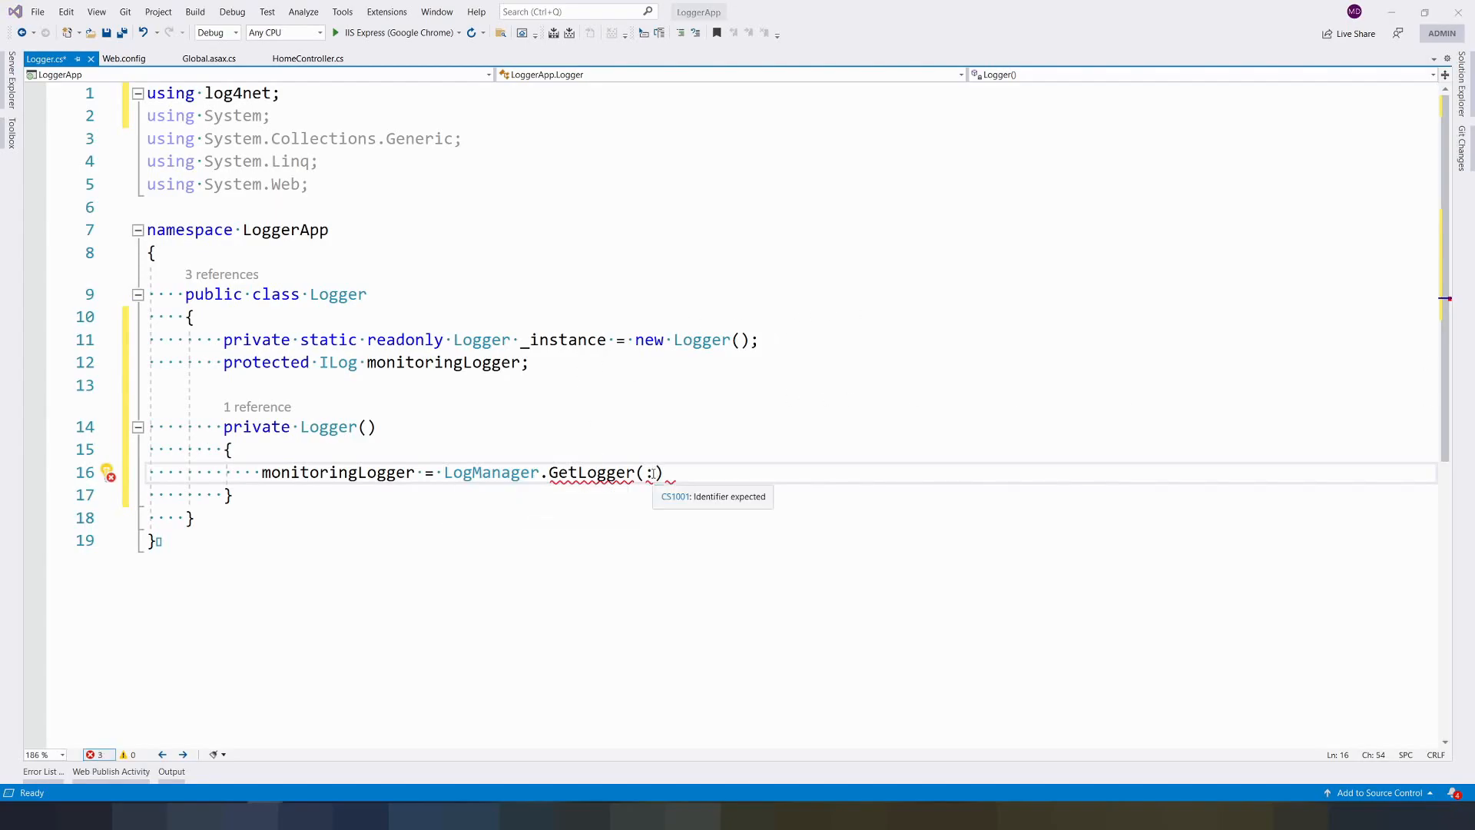
text("MonitoringLogger")
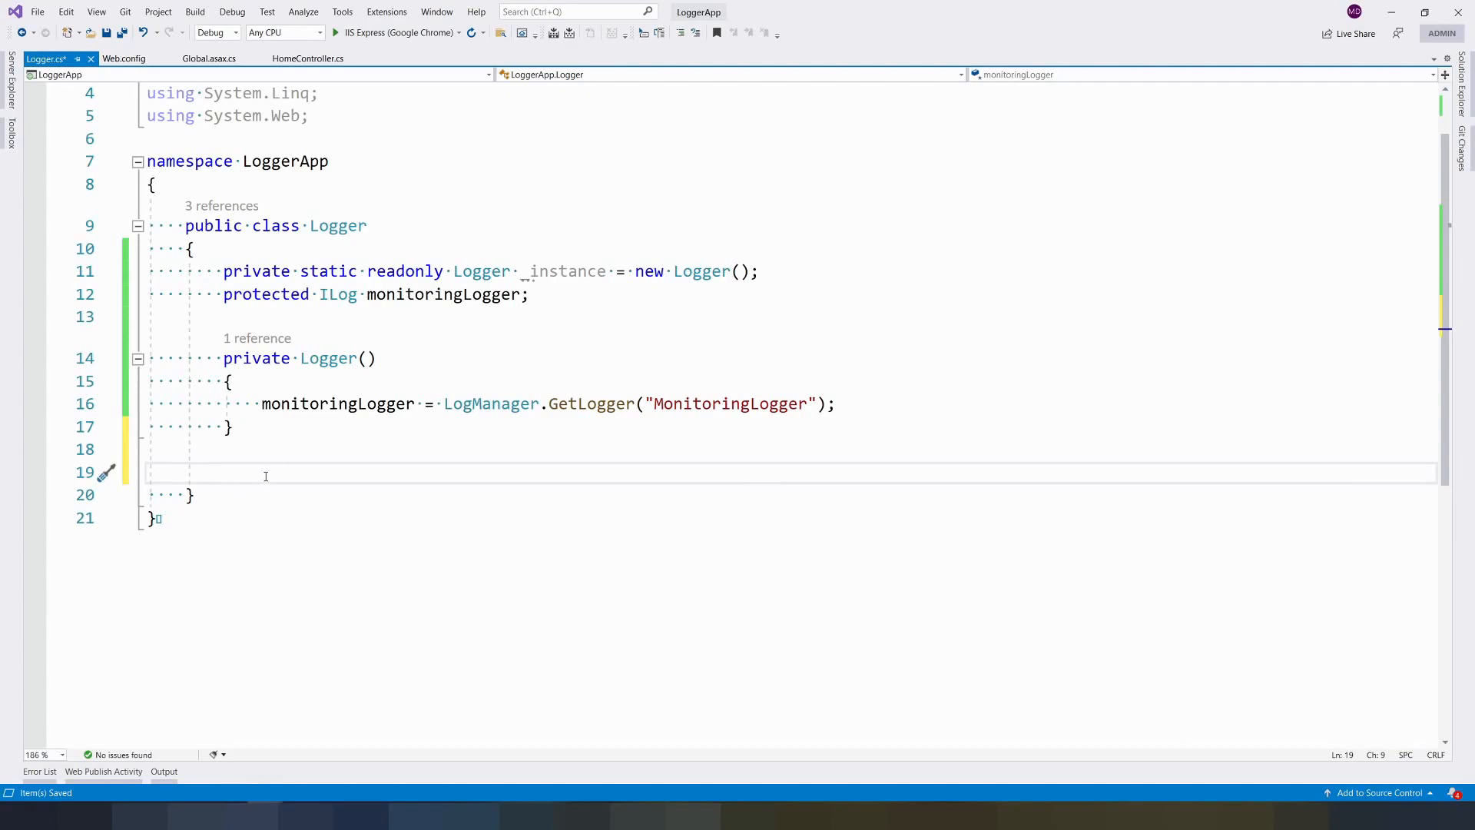
Add a static Info(string message) method forwarding to _instance.monitoringLogger.Info(message).
text(public static)
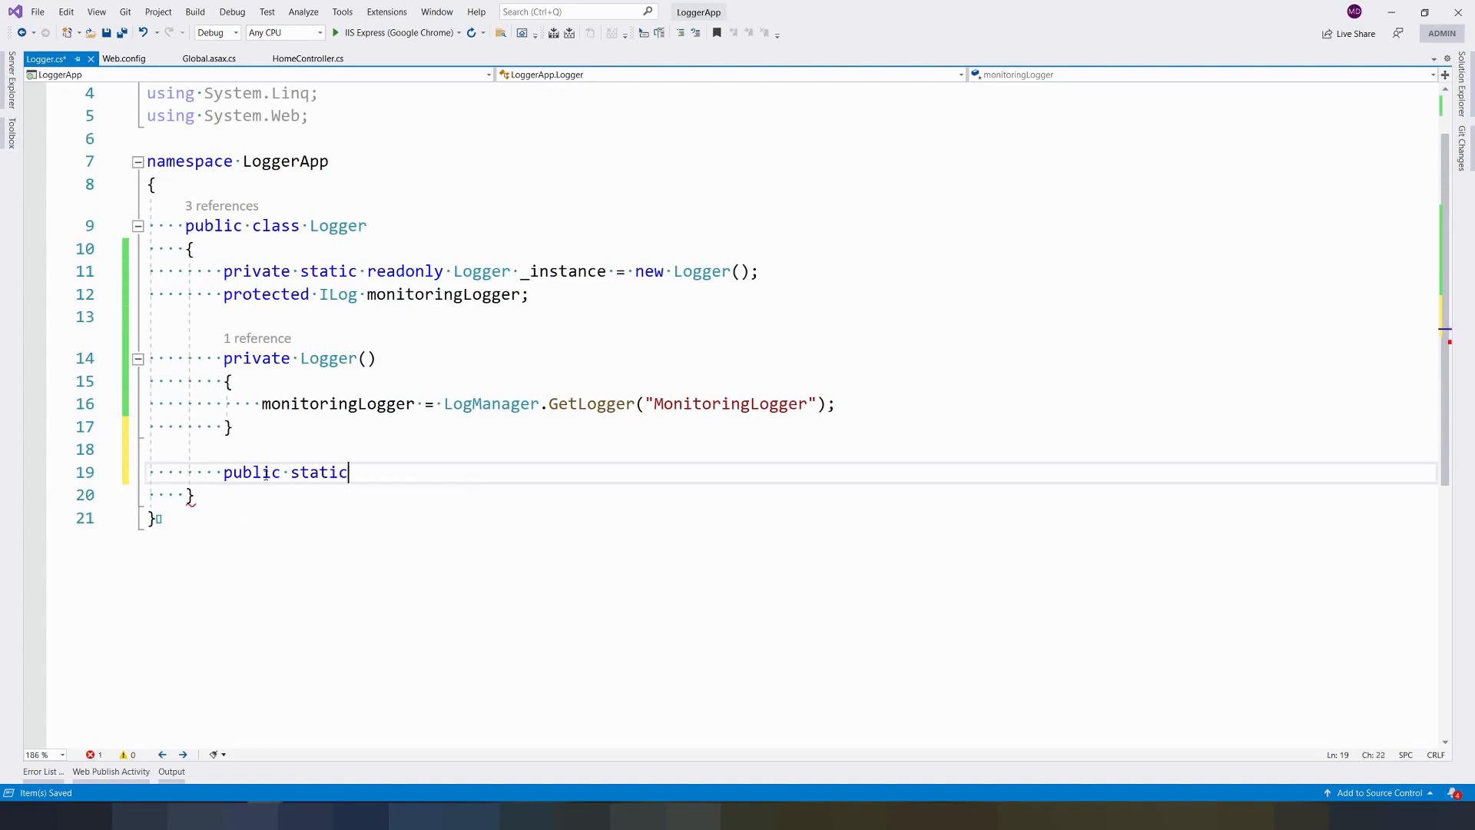
text(void)
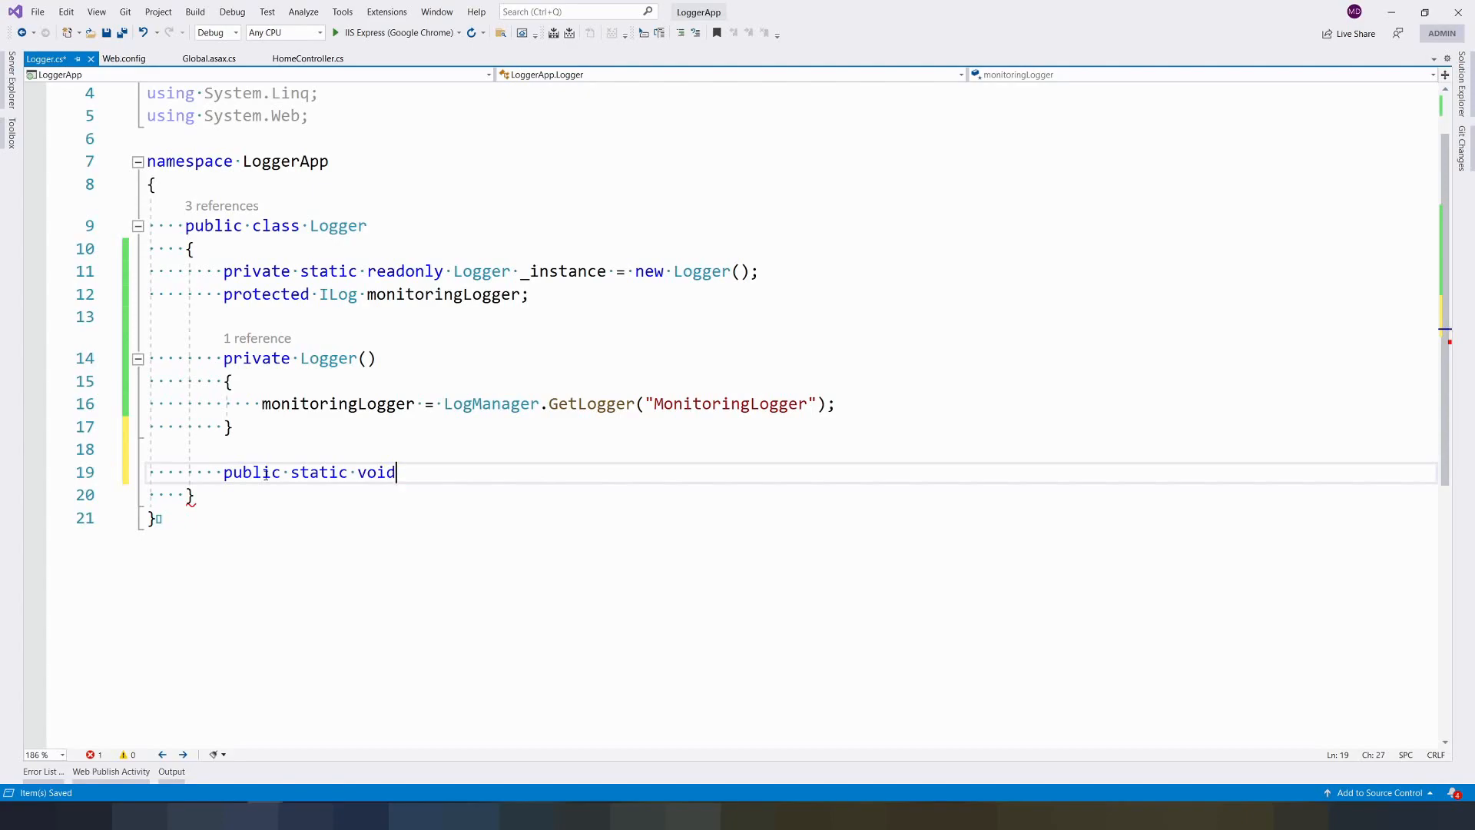
text(Info)
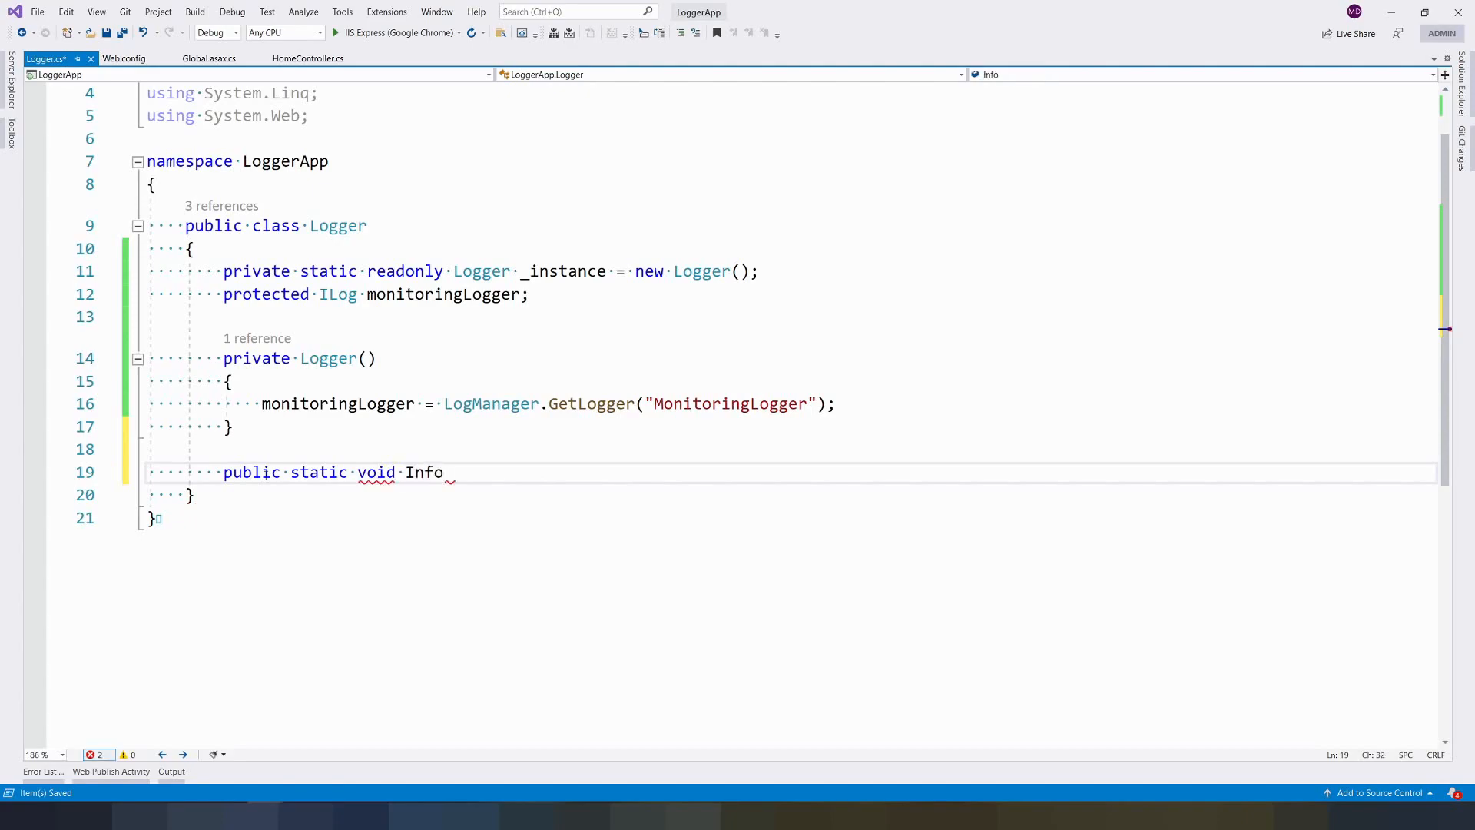
text(_st)
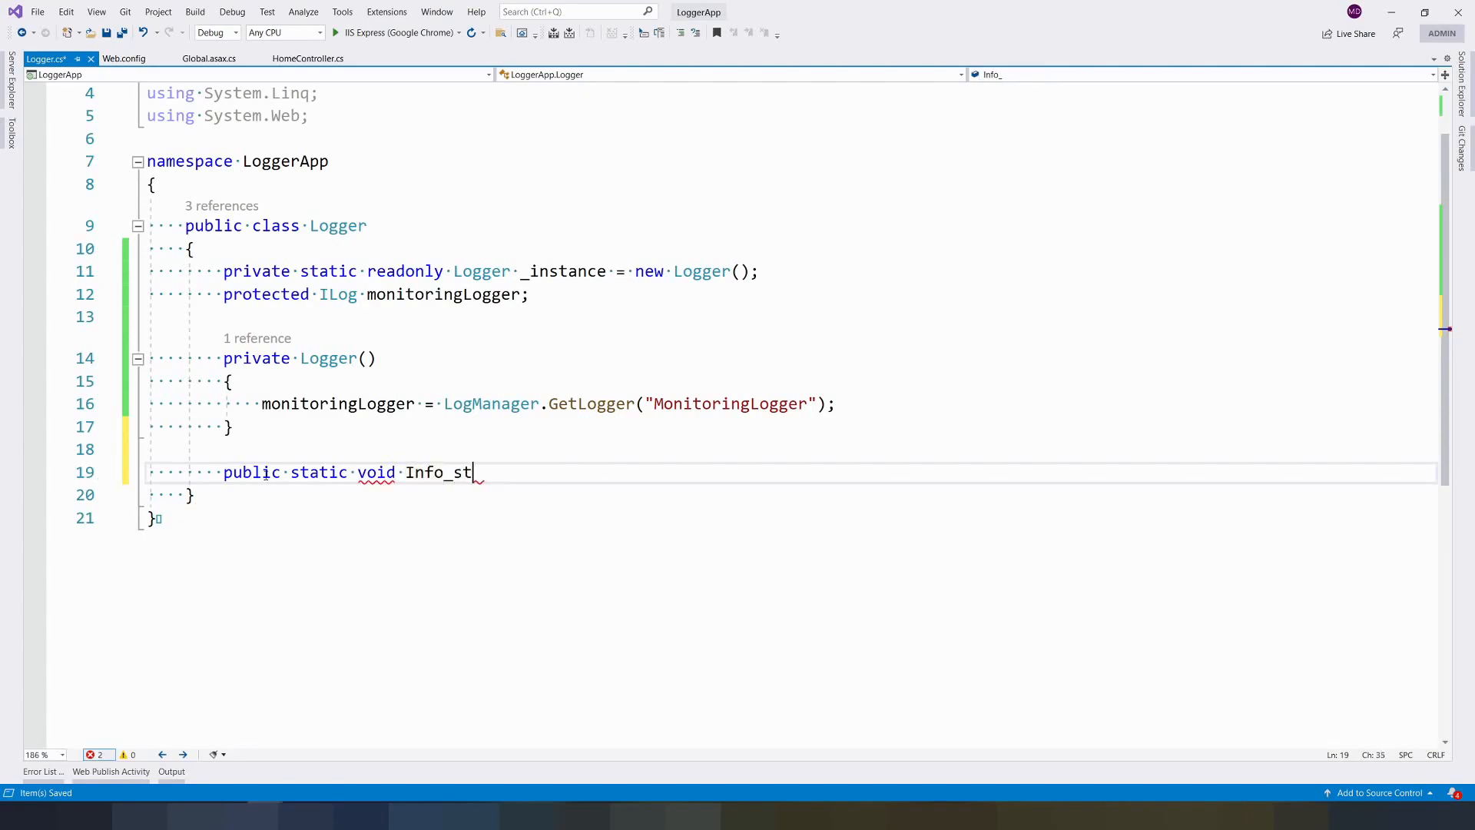
key(BackSpace)
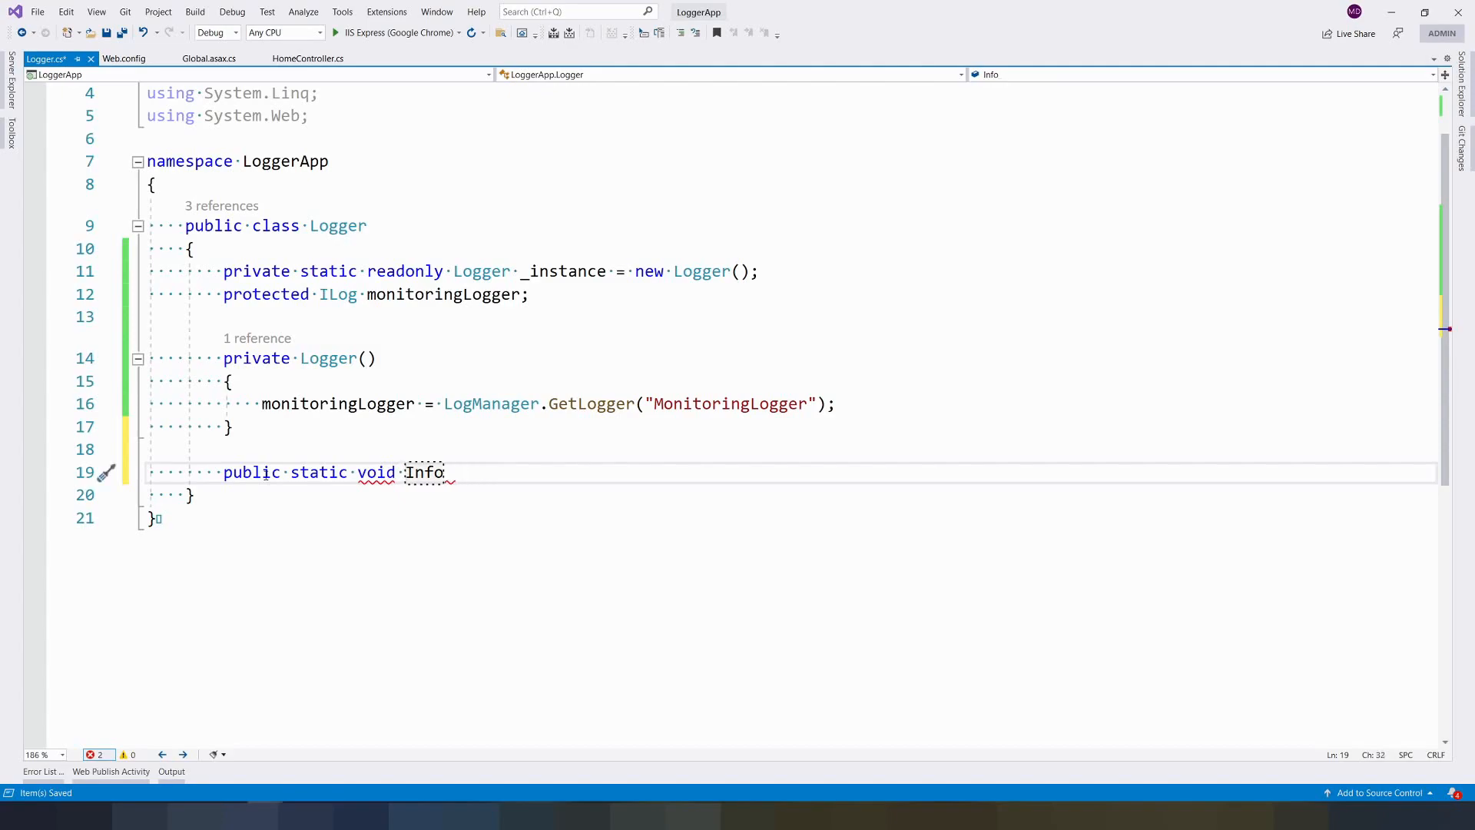
text((string))
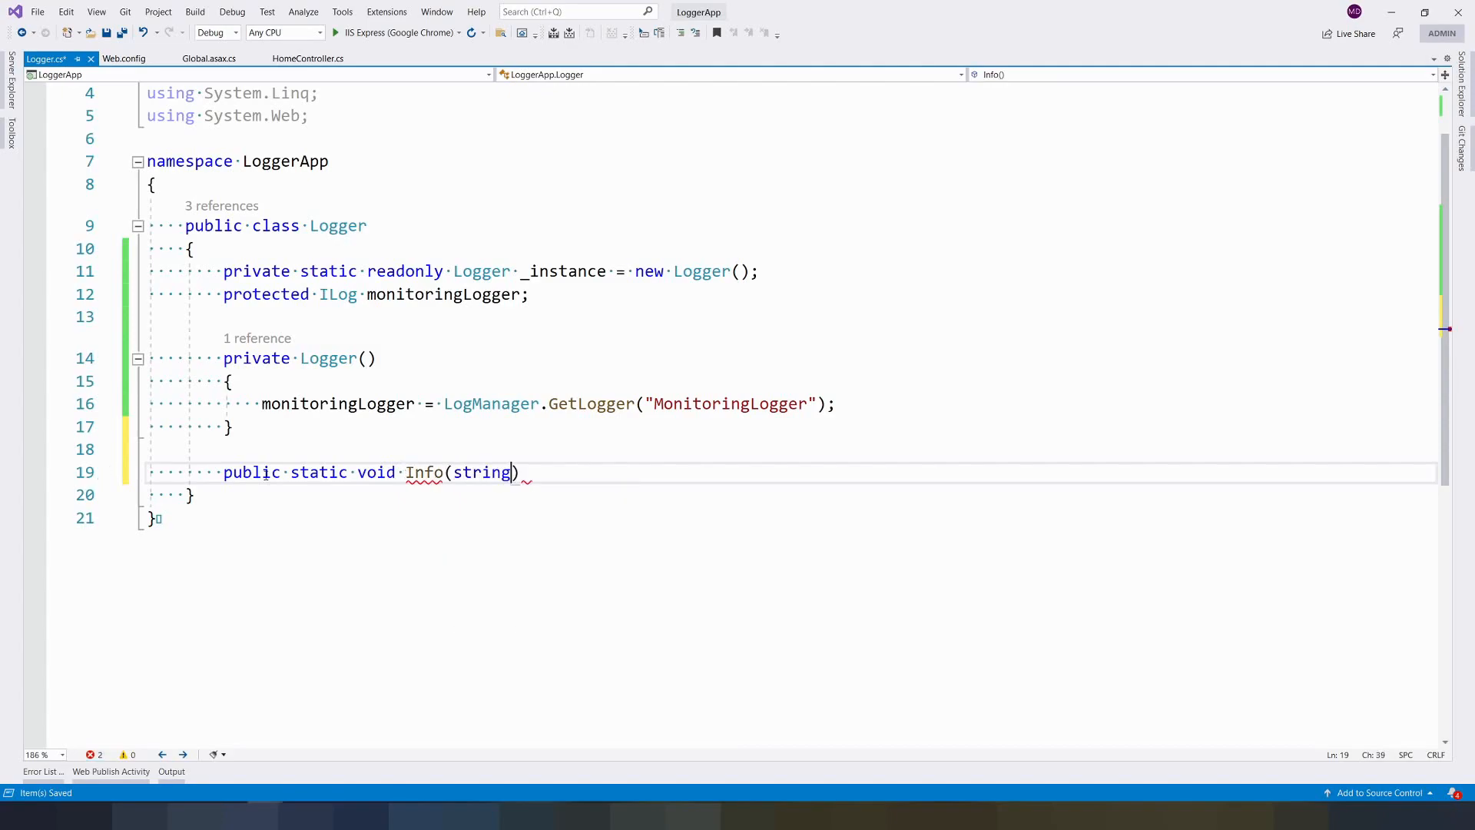
text(message)
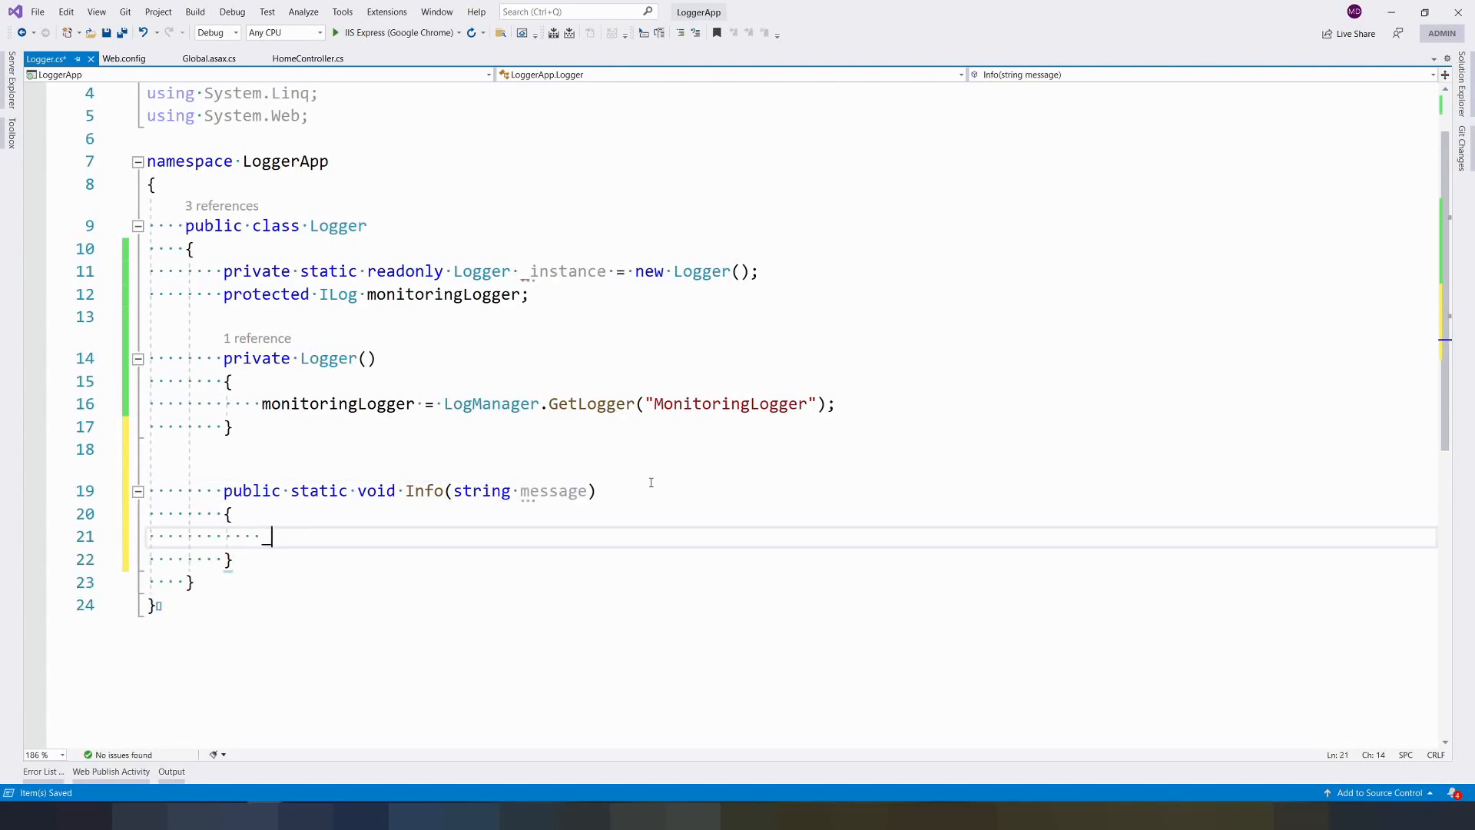
text(_instance)
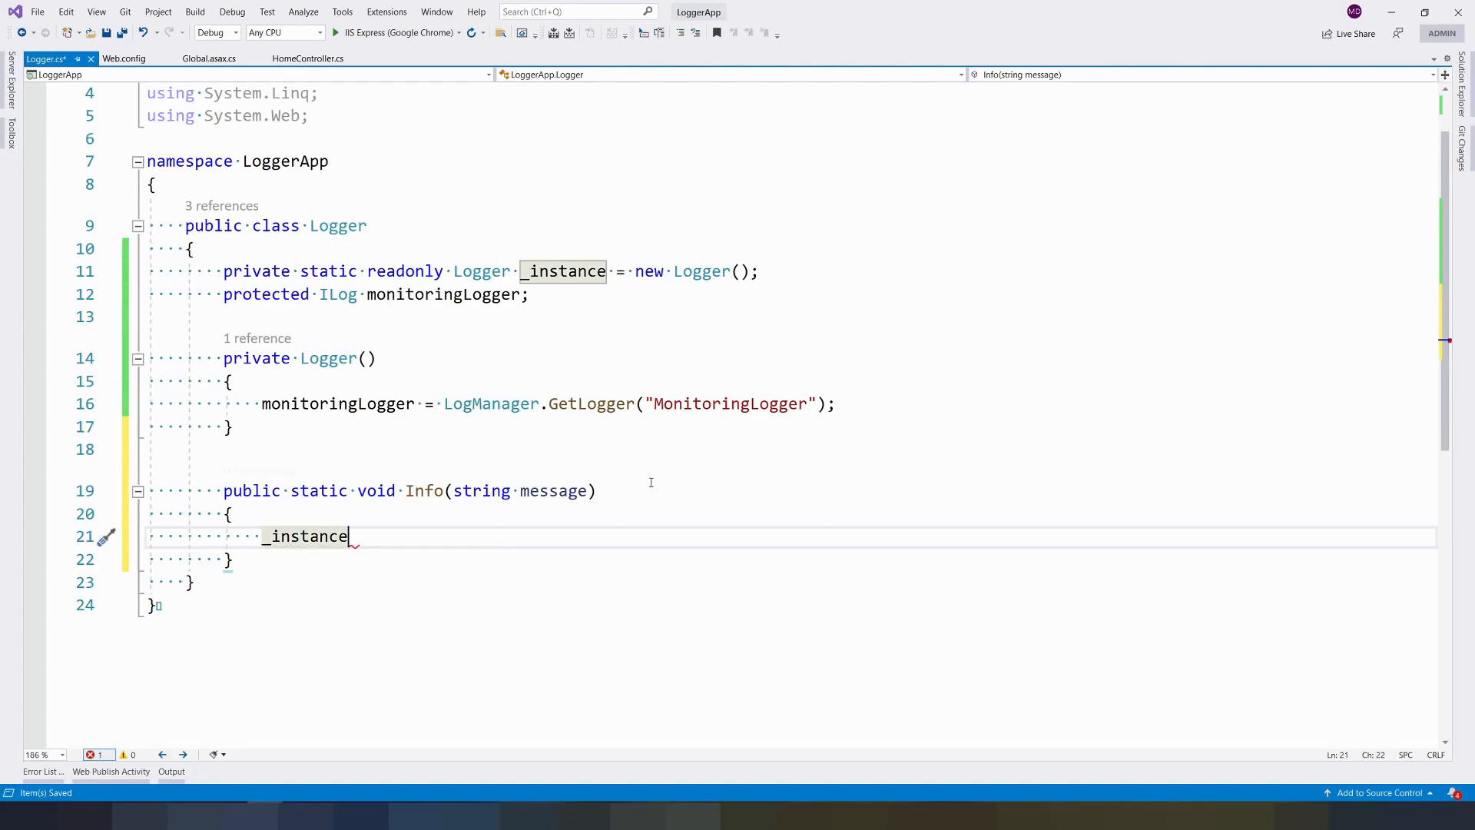
text(.monitoringLogger)
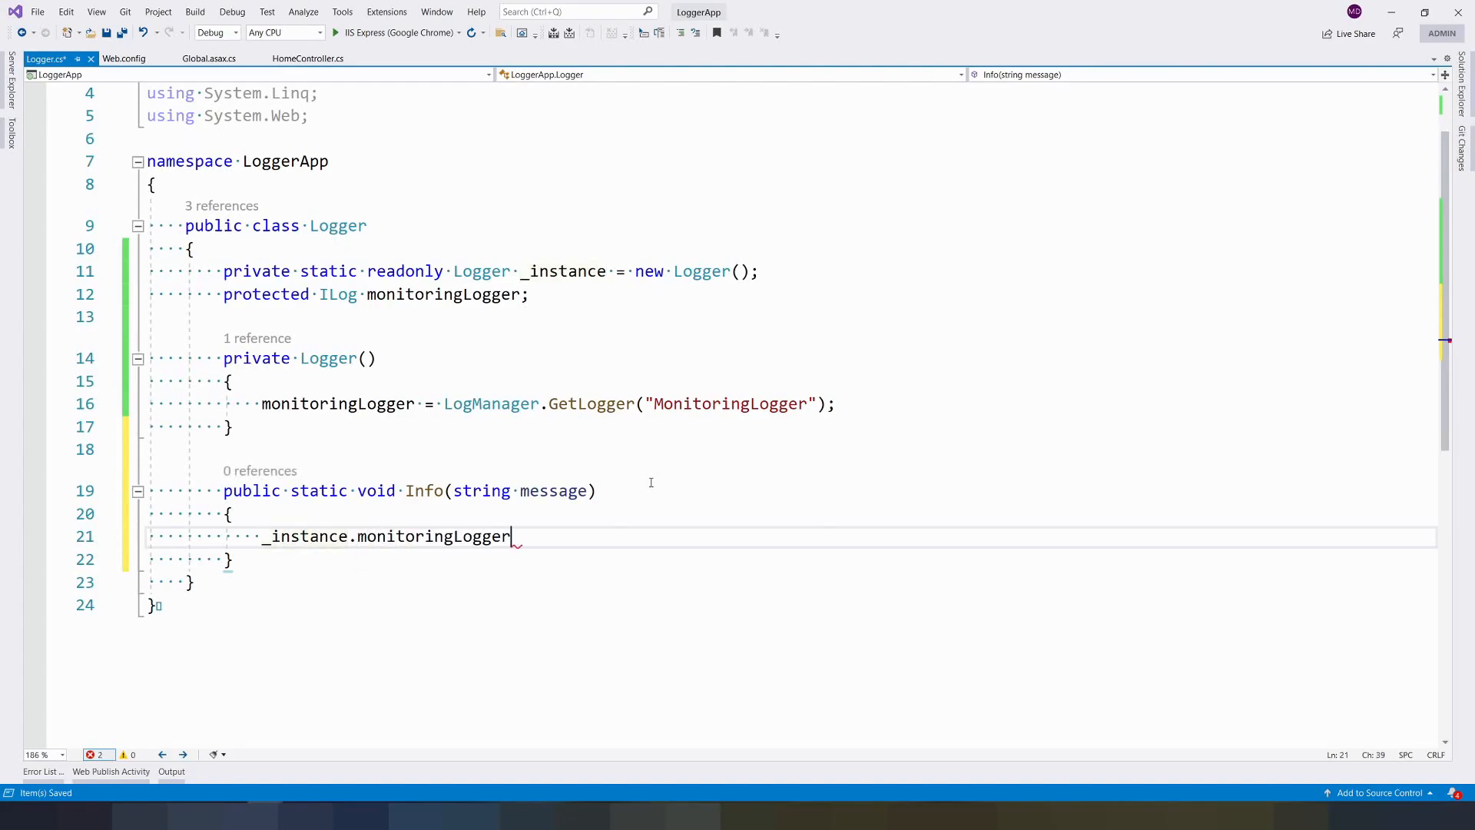
text(.in)
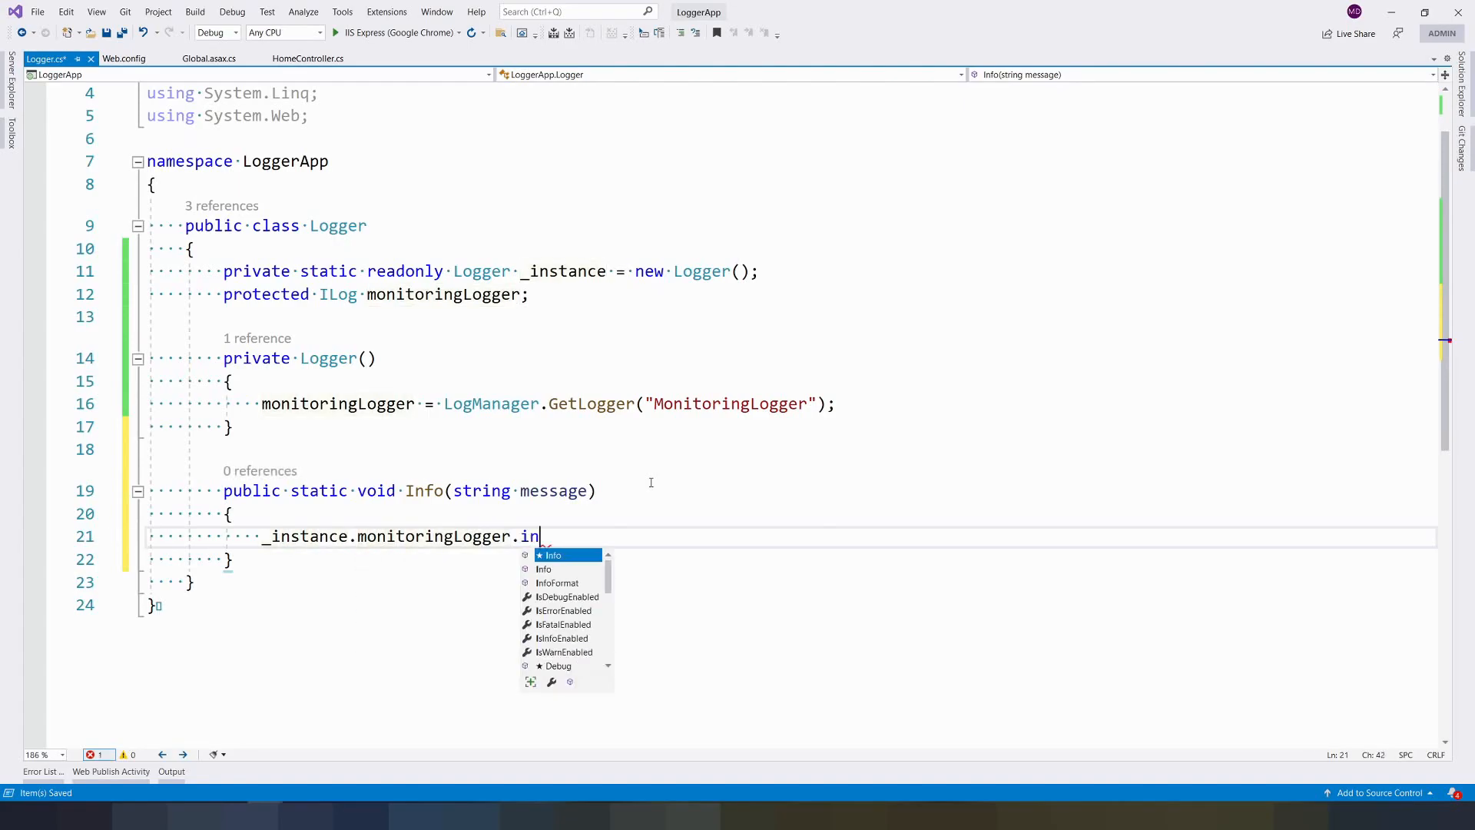
text(fo(message);)
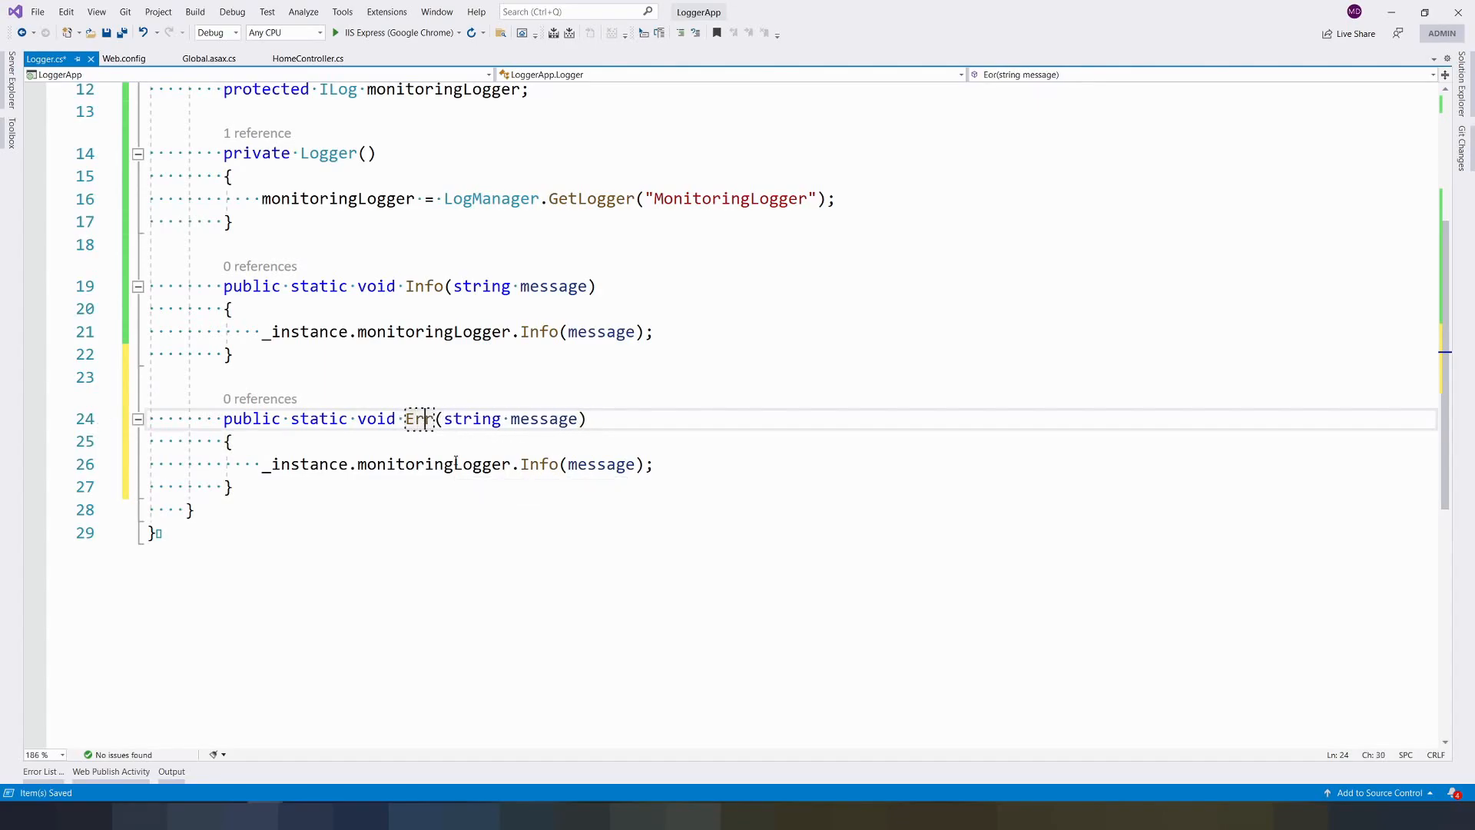
Add a static Error(string message, Exception ex) method calling monitoringLogger.Error, and save Logger.cs.
text(or)
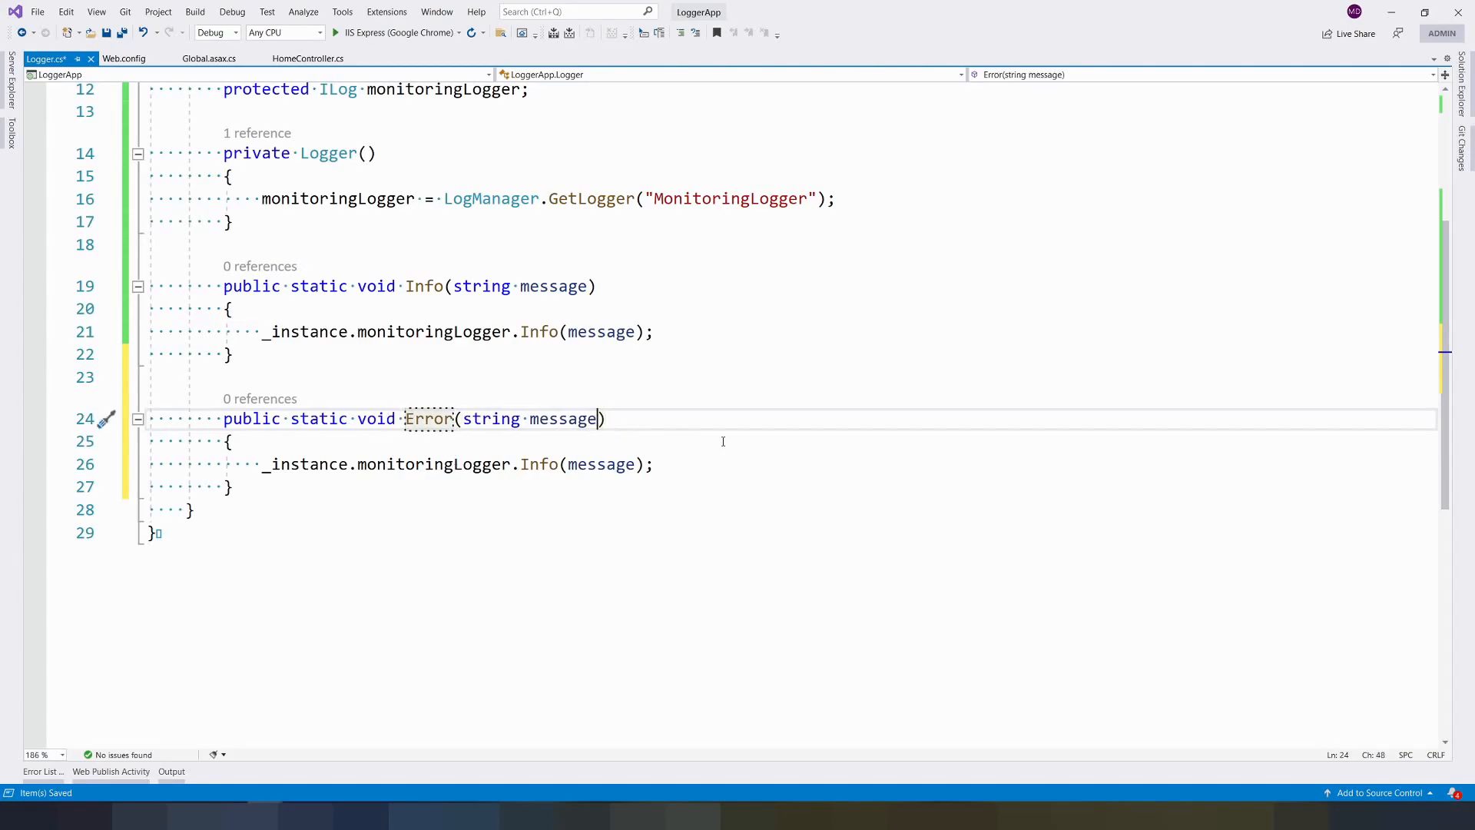
text(, Exception ex)
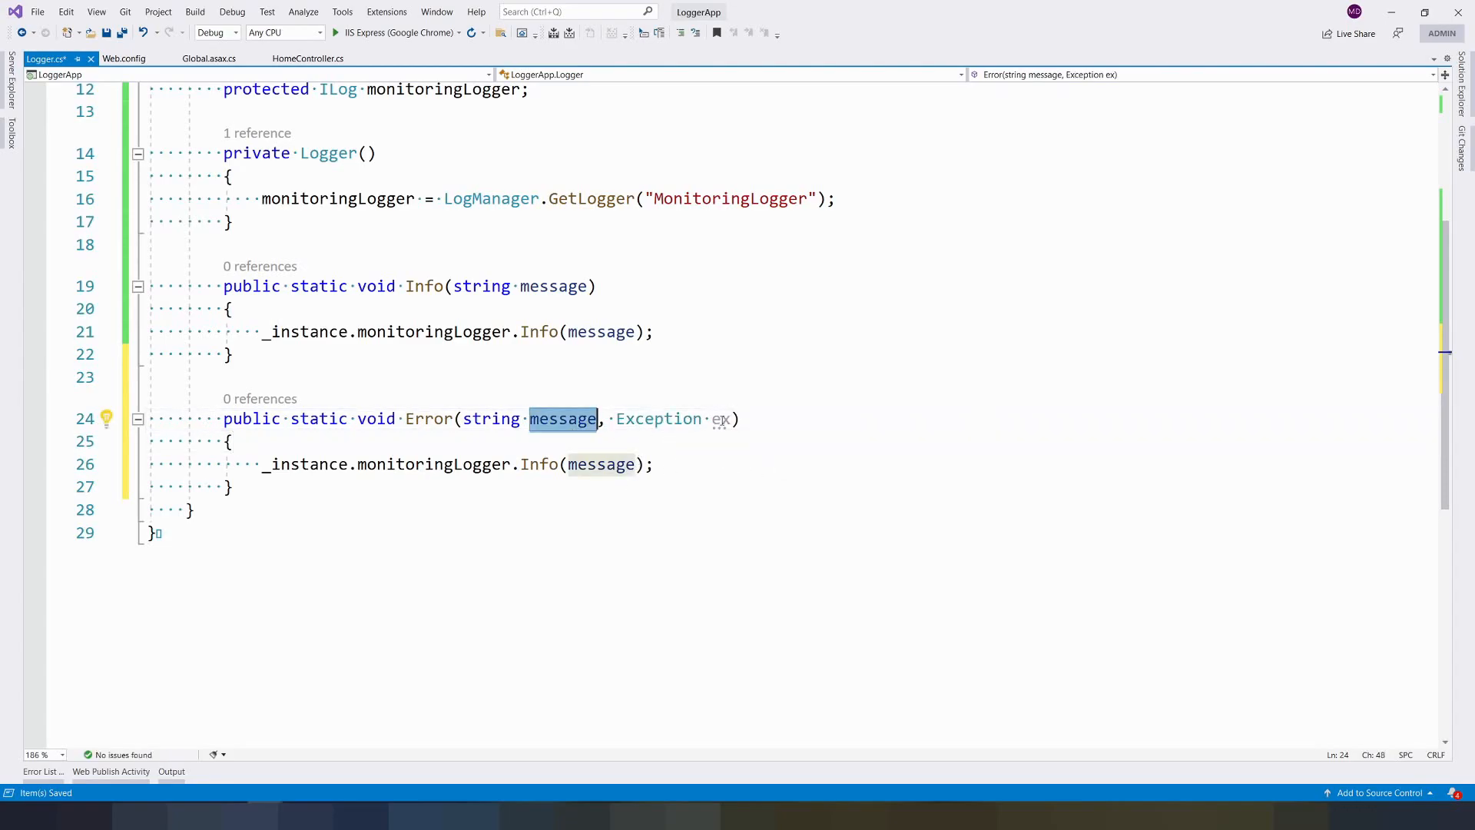
text(e)
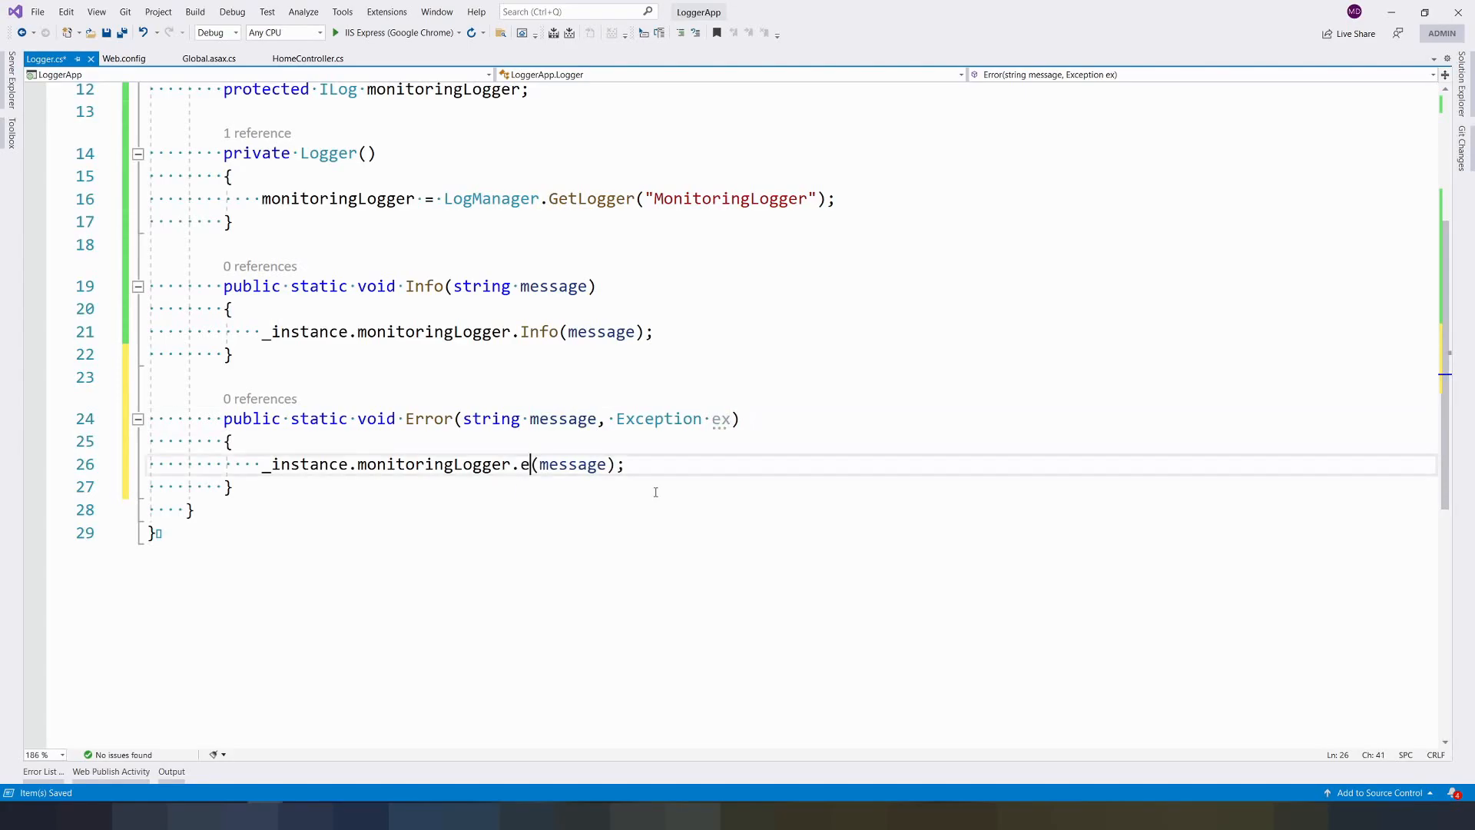
text(rror)
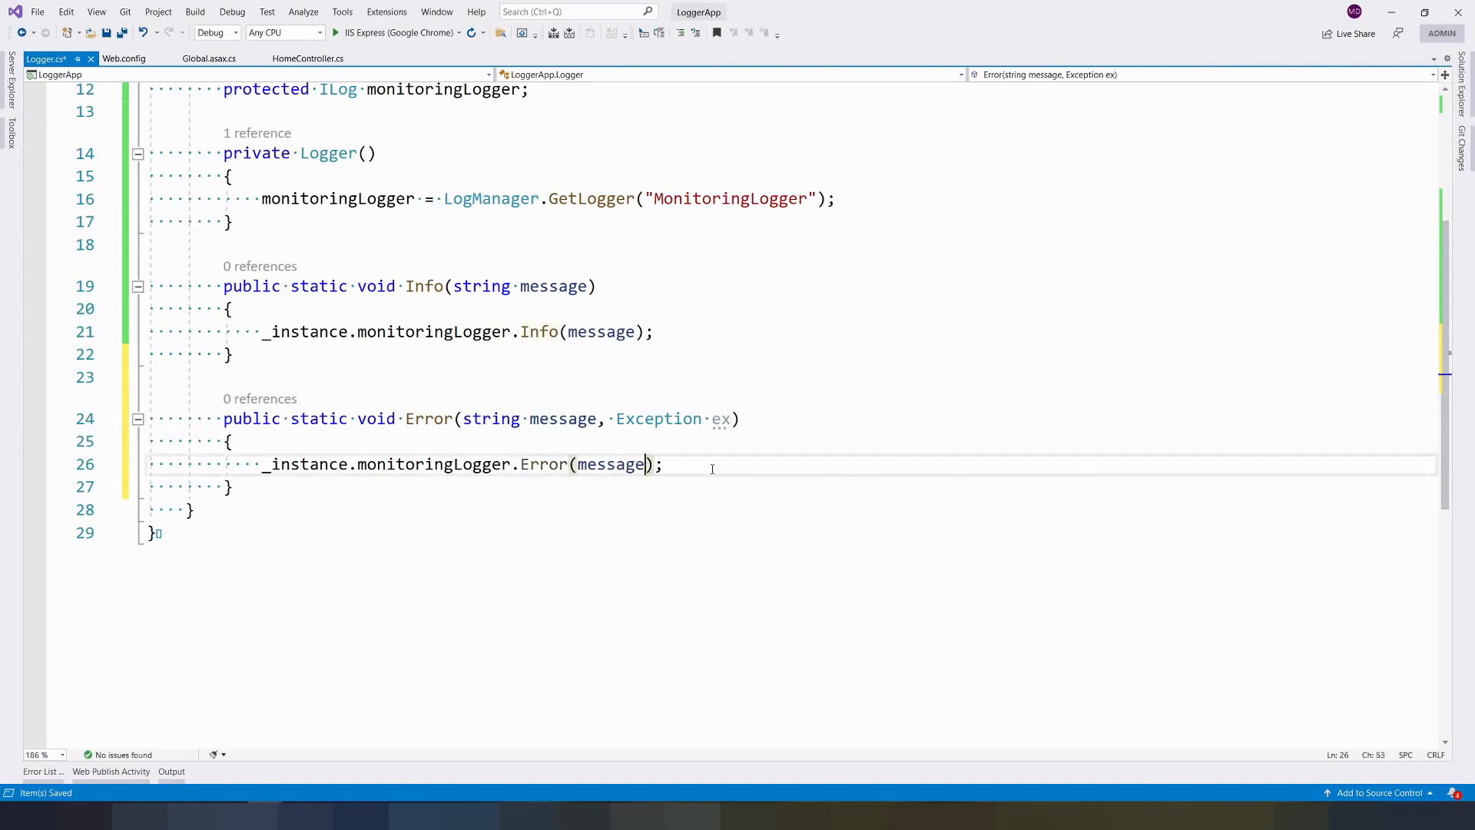
text(, ex)
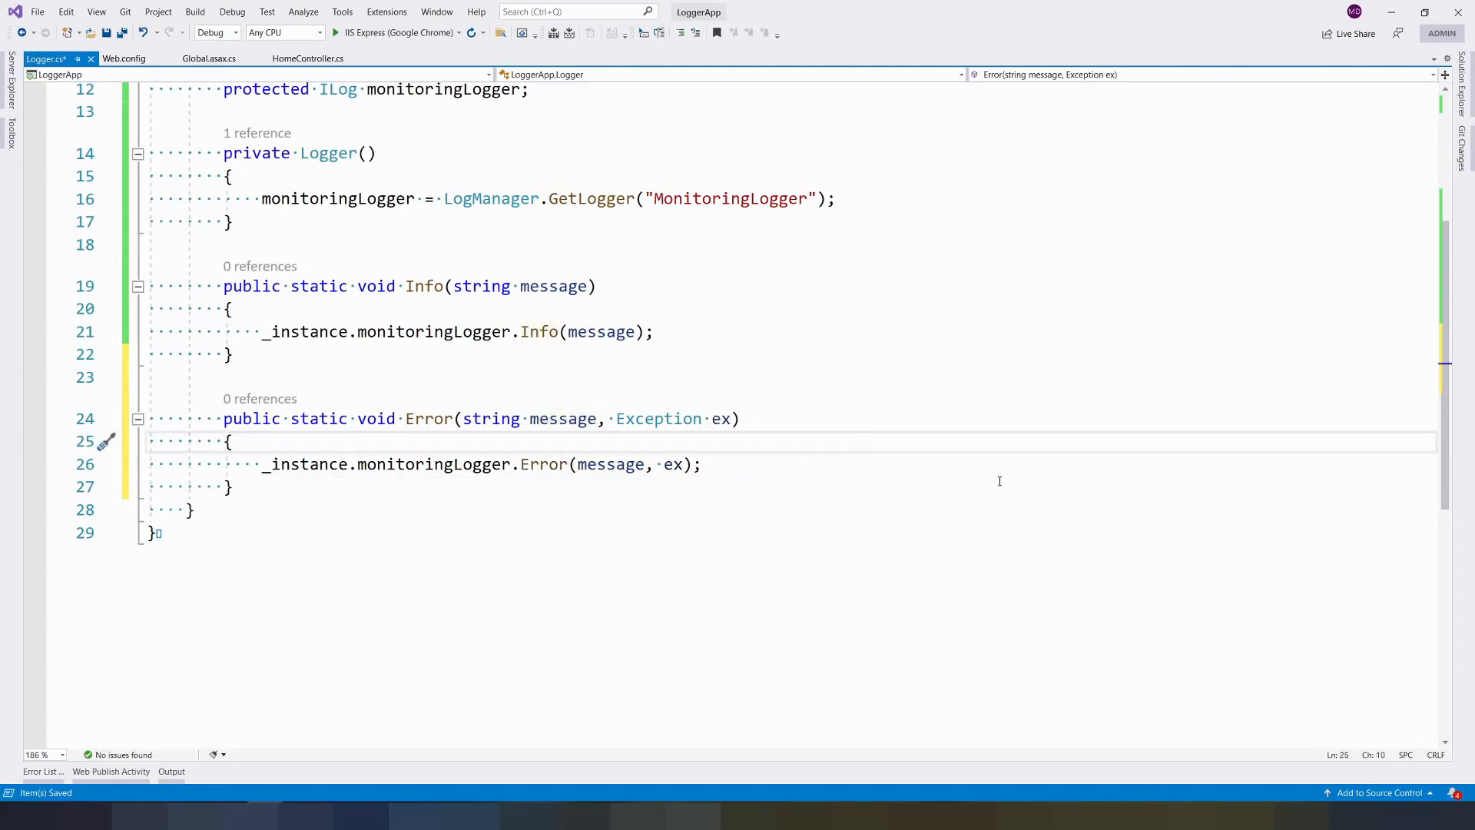
click(194, 508)
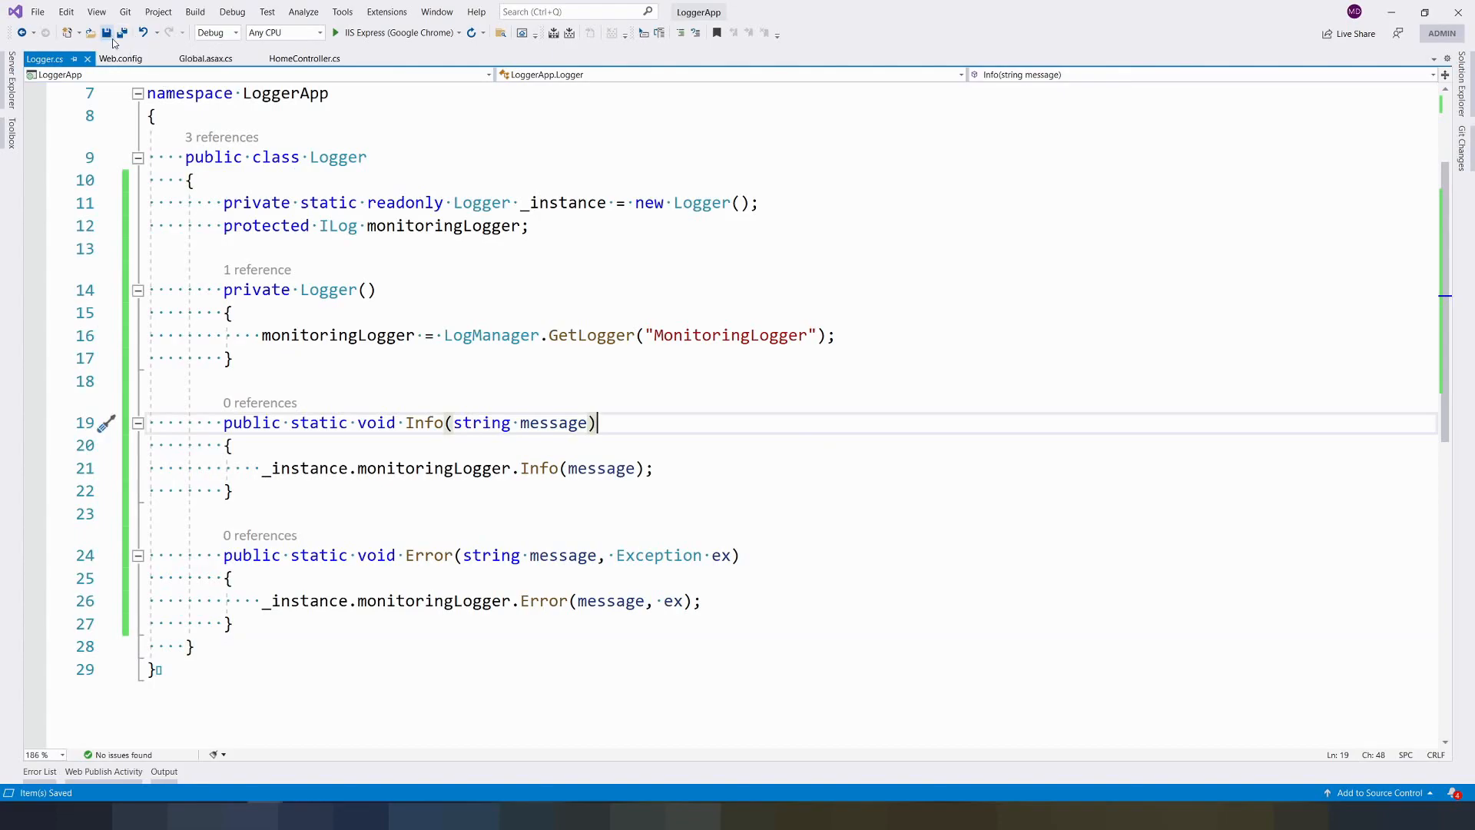
Wrap Index in try/catch with the catch calling Logger.Error("Error On: ", ex) in HomeController.
click(304, 58)
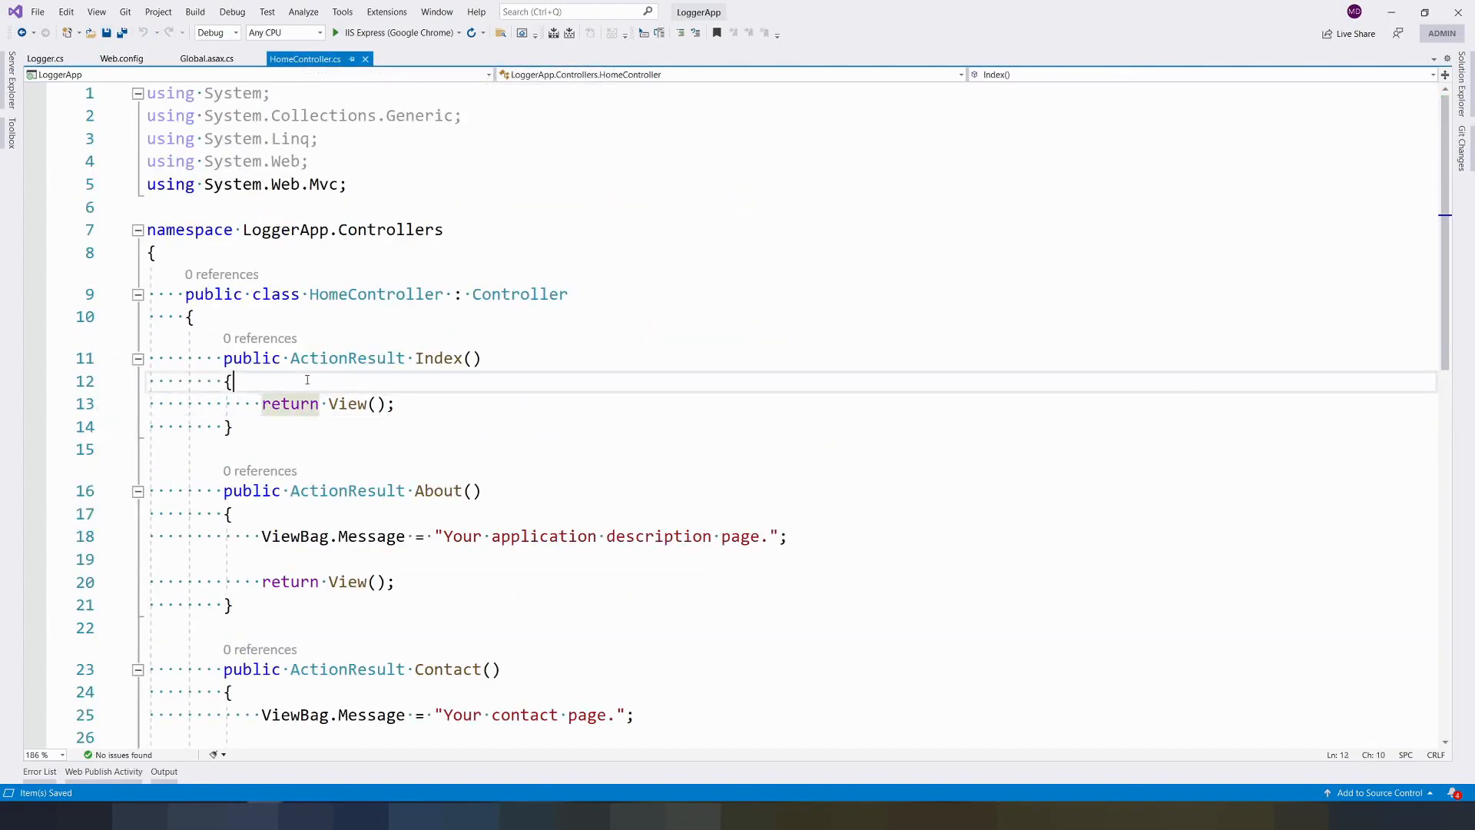
text(try)
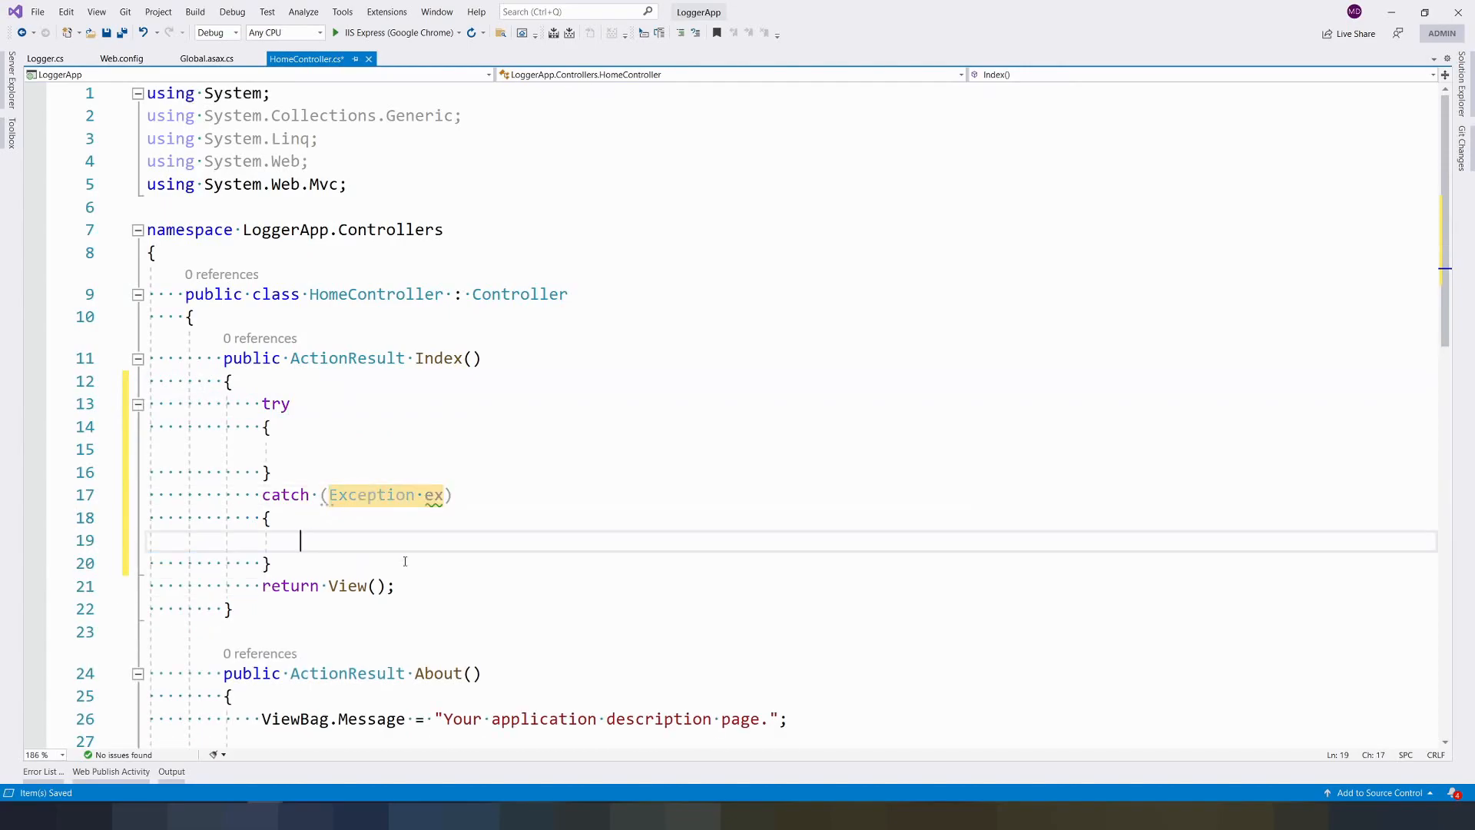
text(Lo)
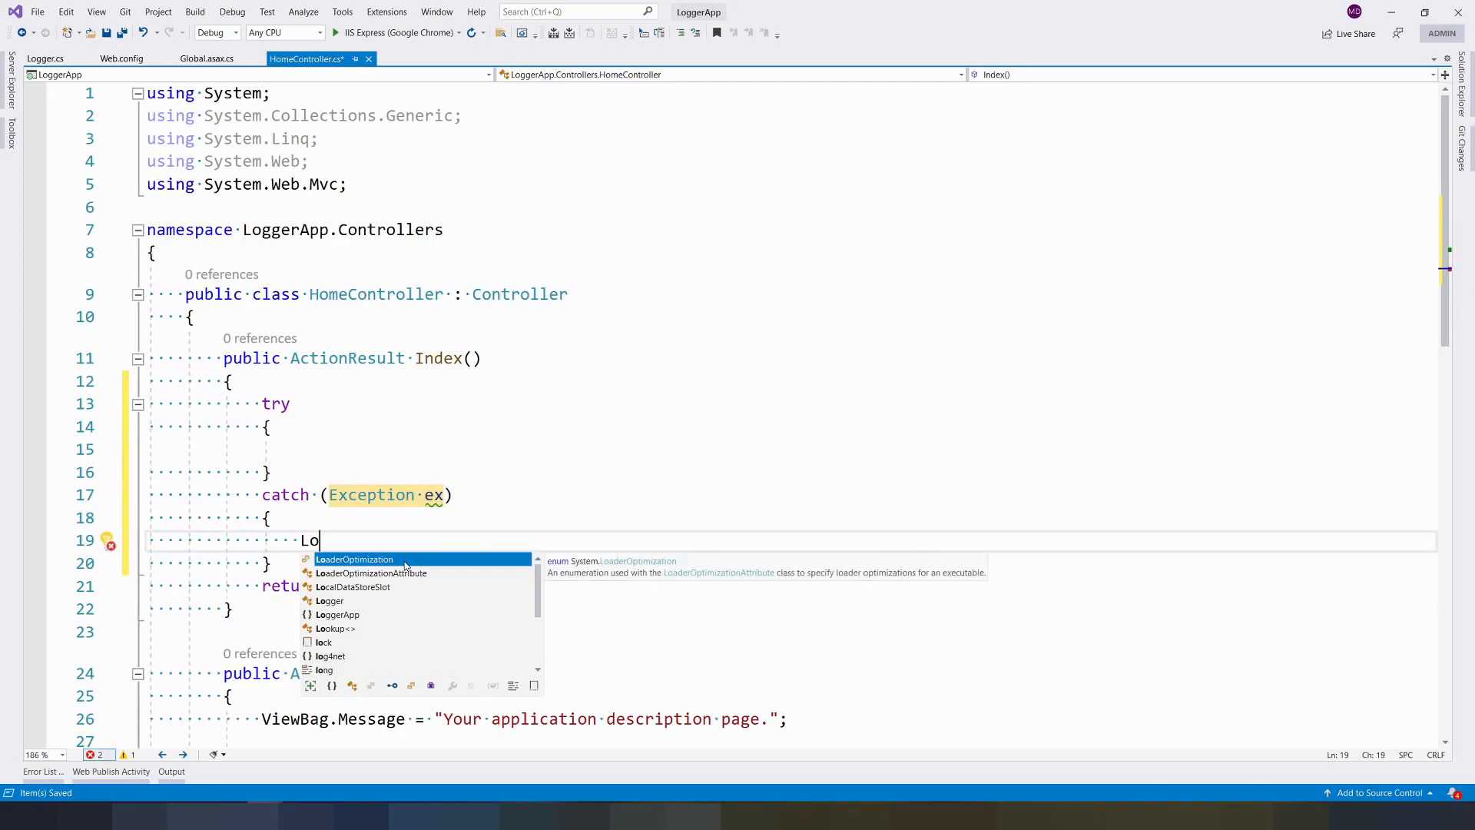
text(gger)
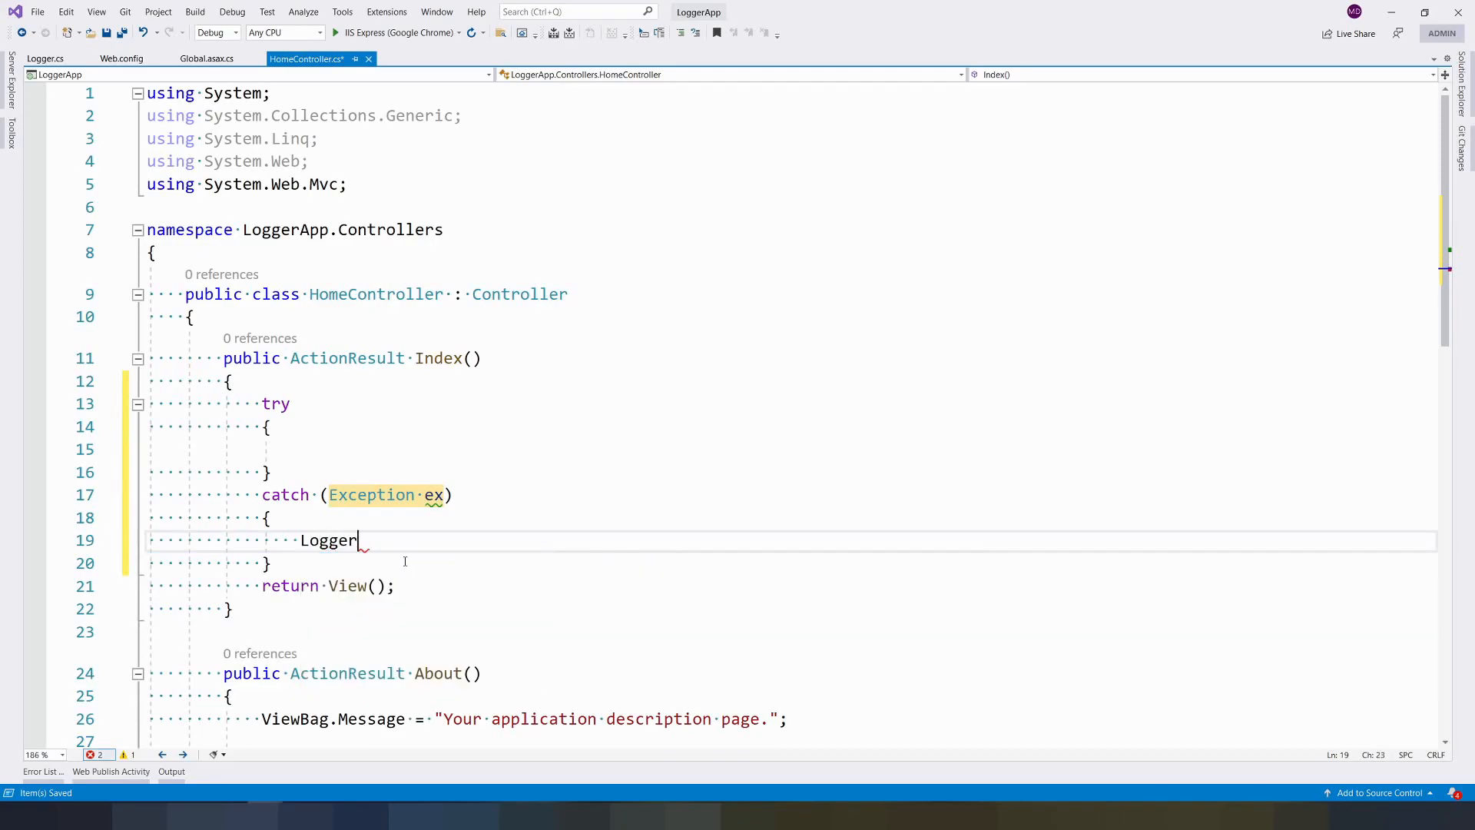
text(.Error)
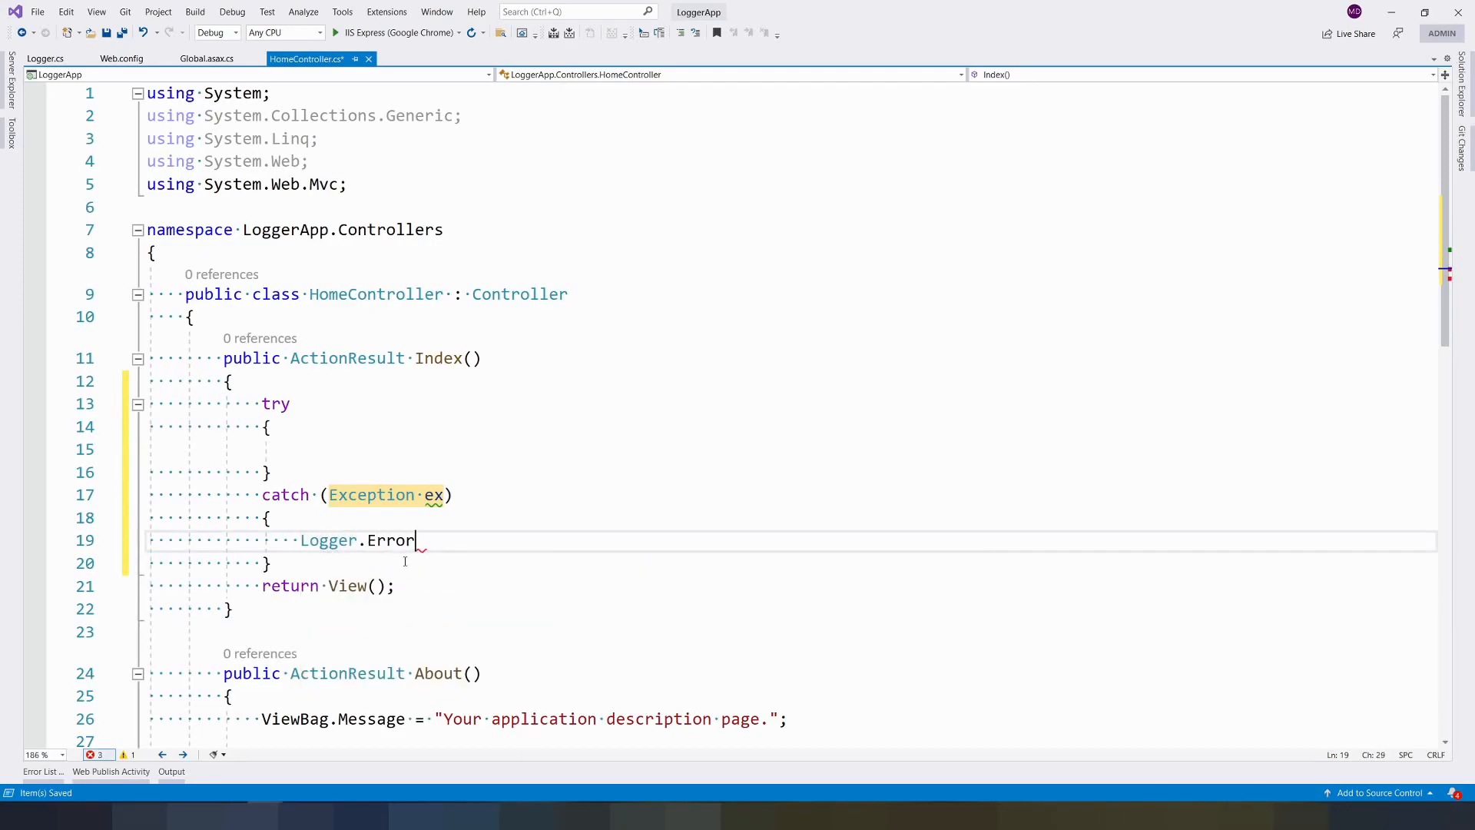
text((""))
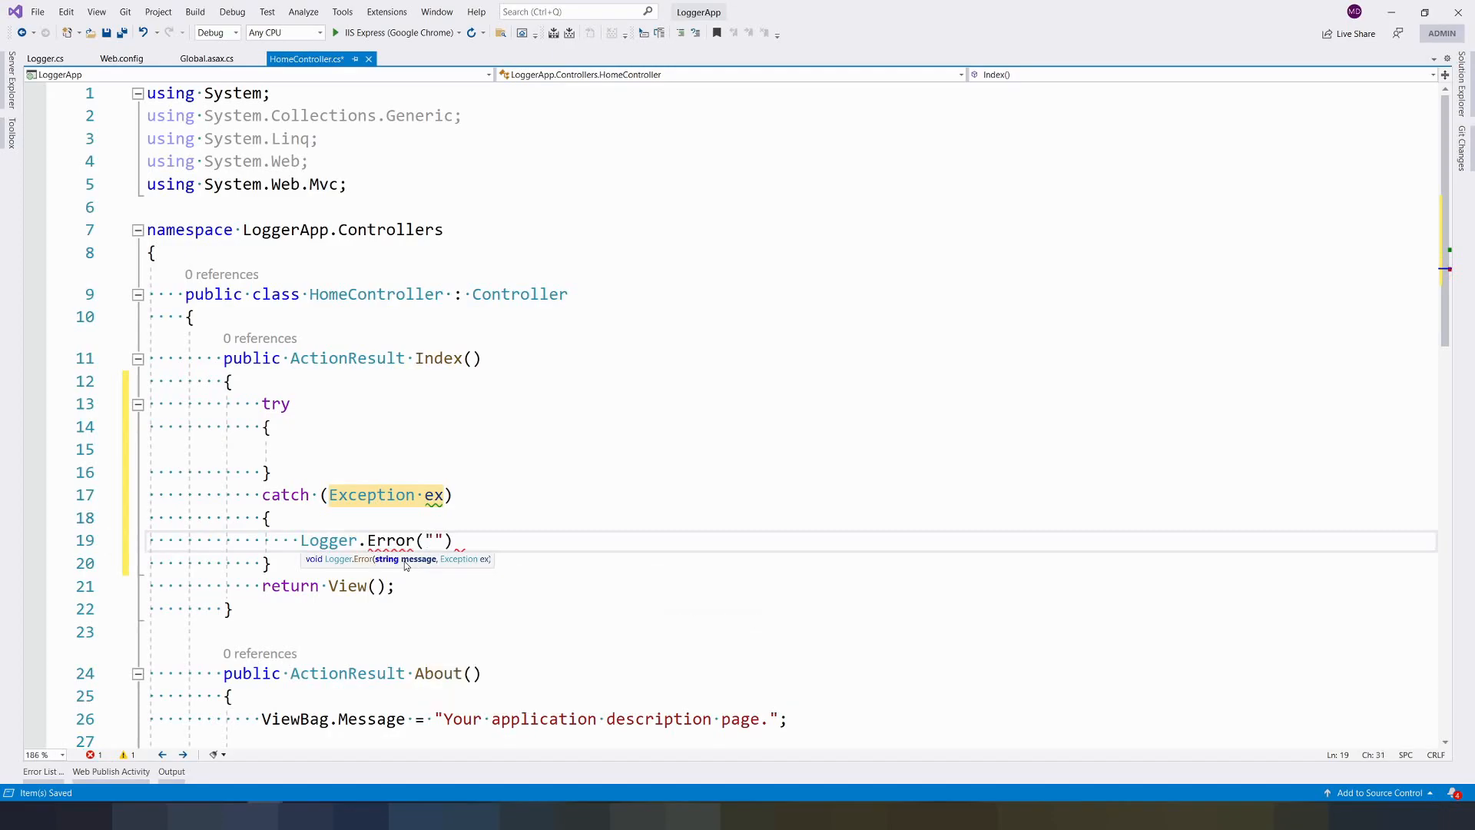
text(Ero)
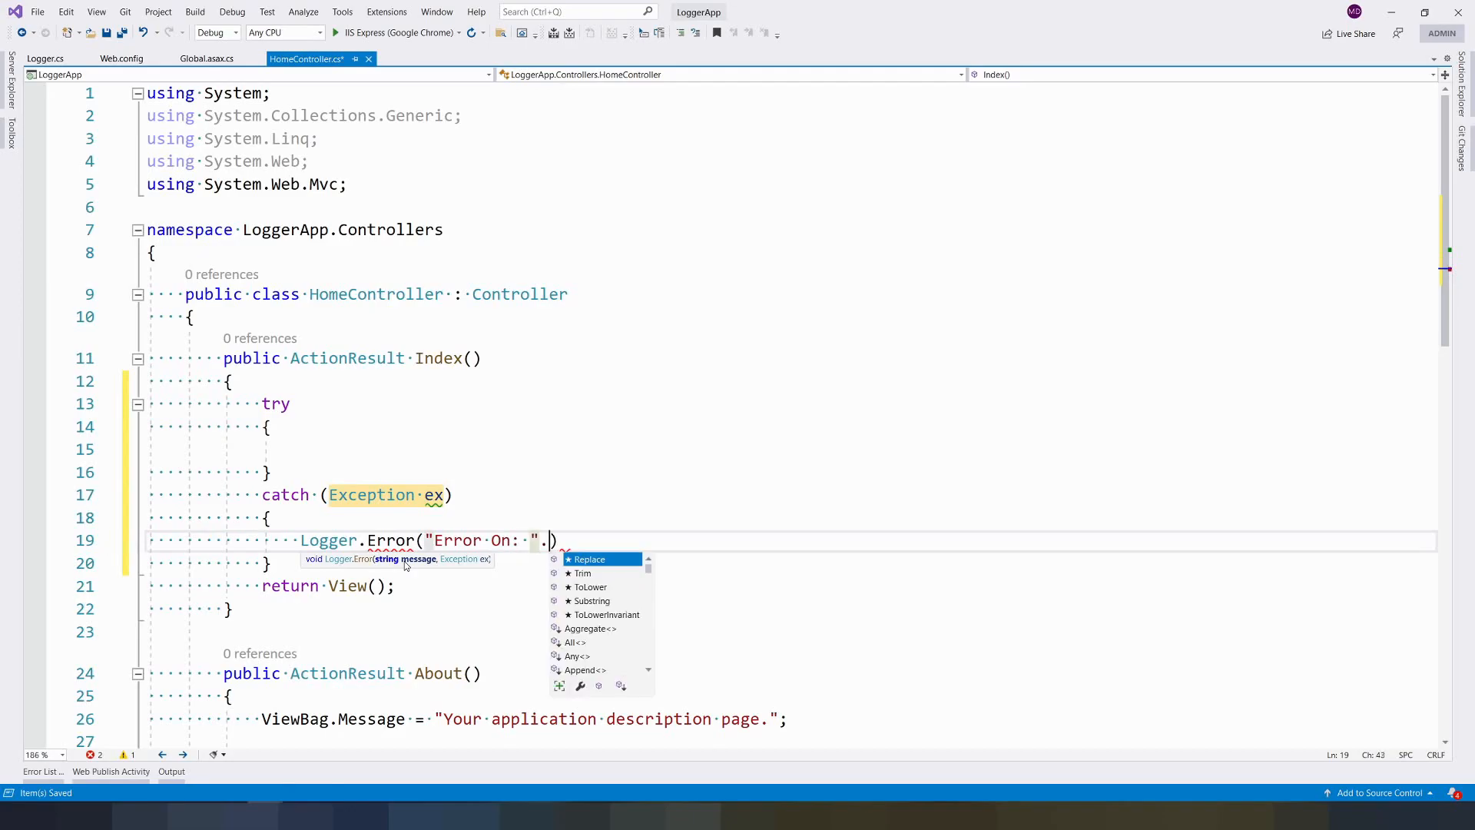
text(,)
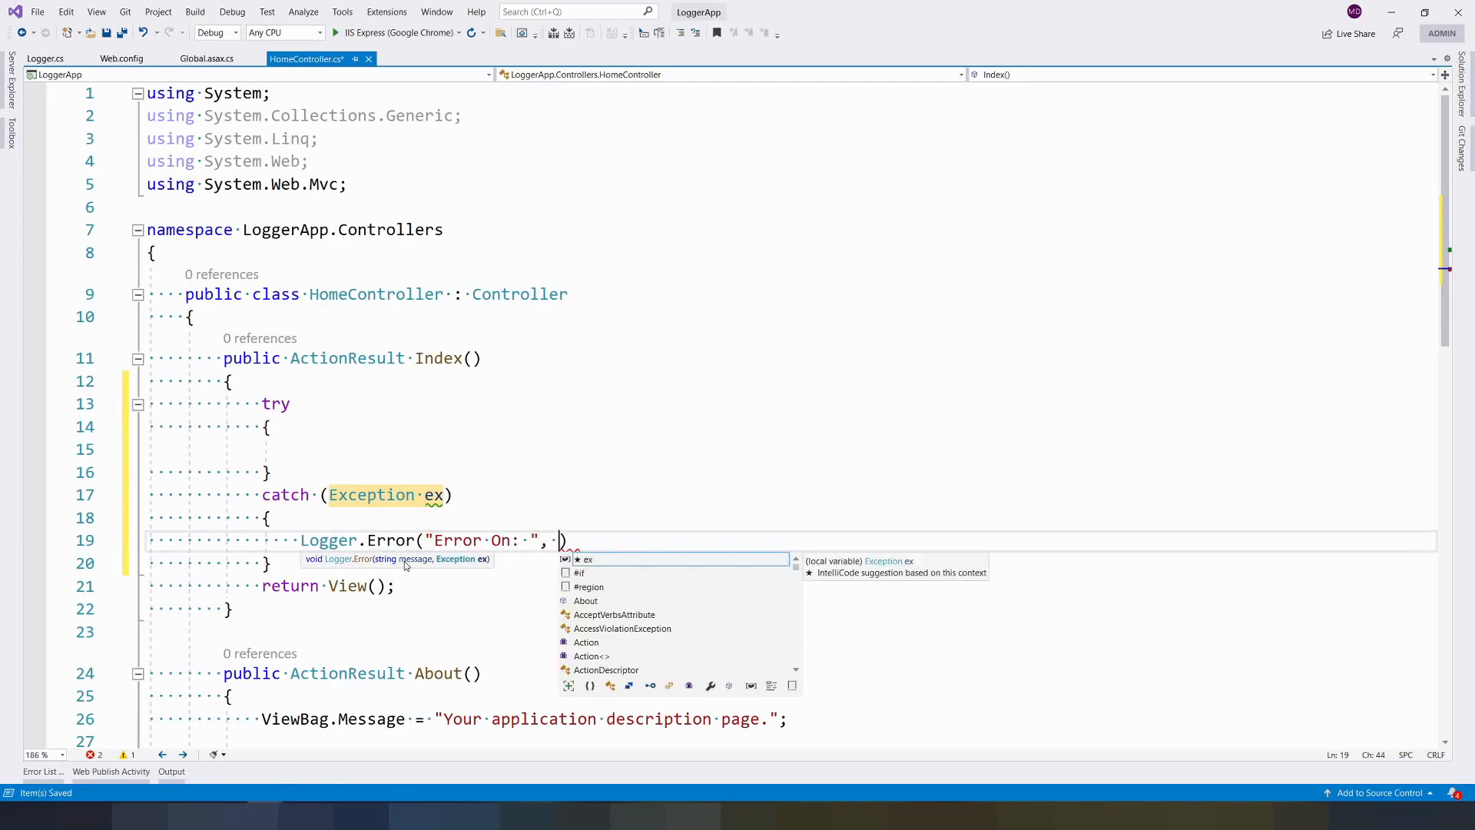
text(ex)
click(791, 449)
text(int)
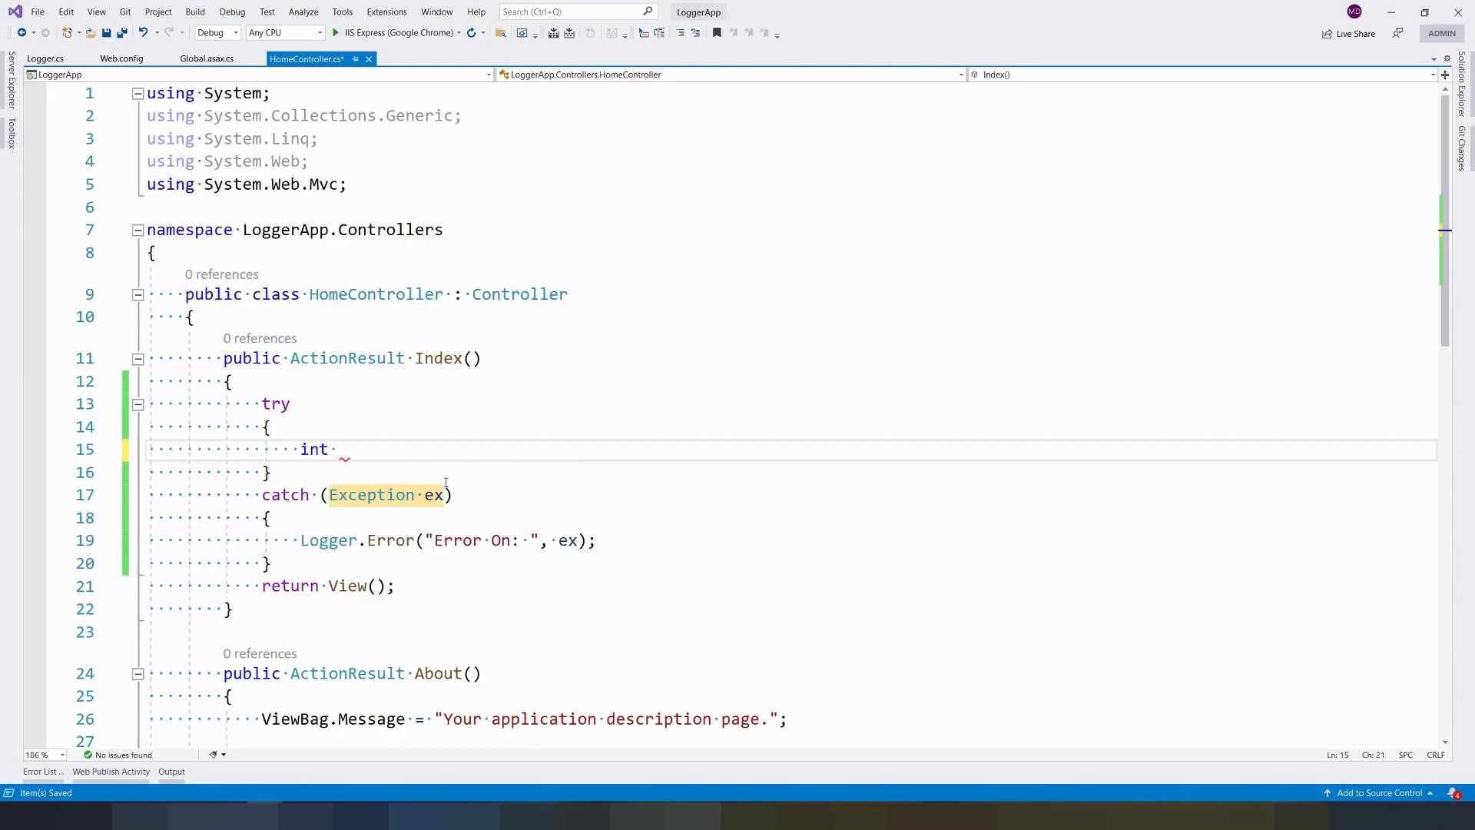
Add int data = 1 + 1 and Logger.Info("Information on " + data) in the try block, then start debugging.
text(data = 1)
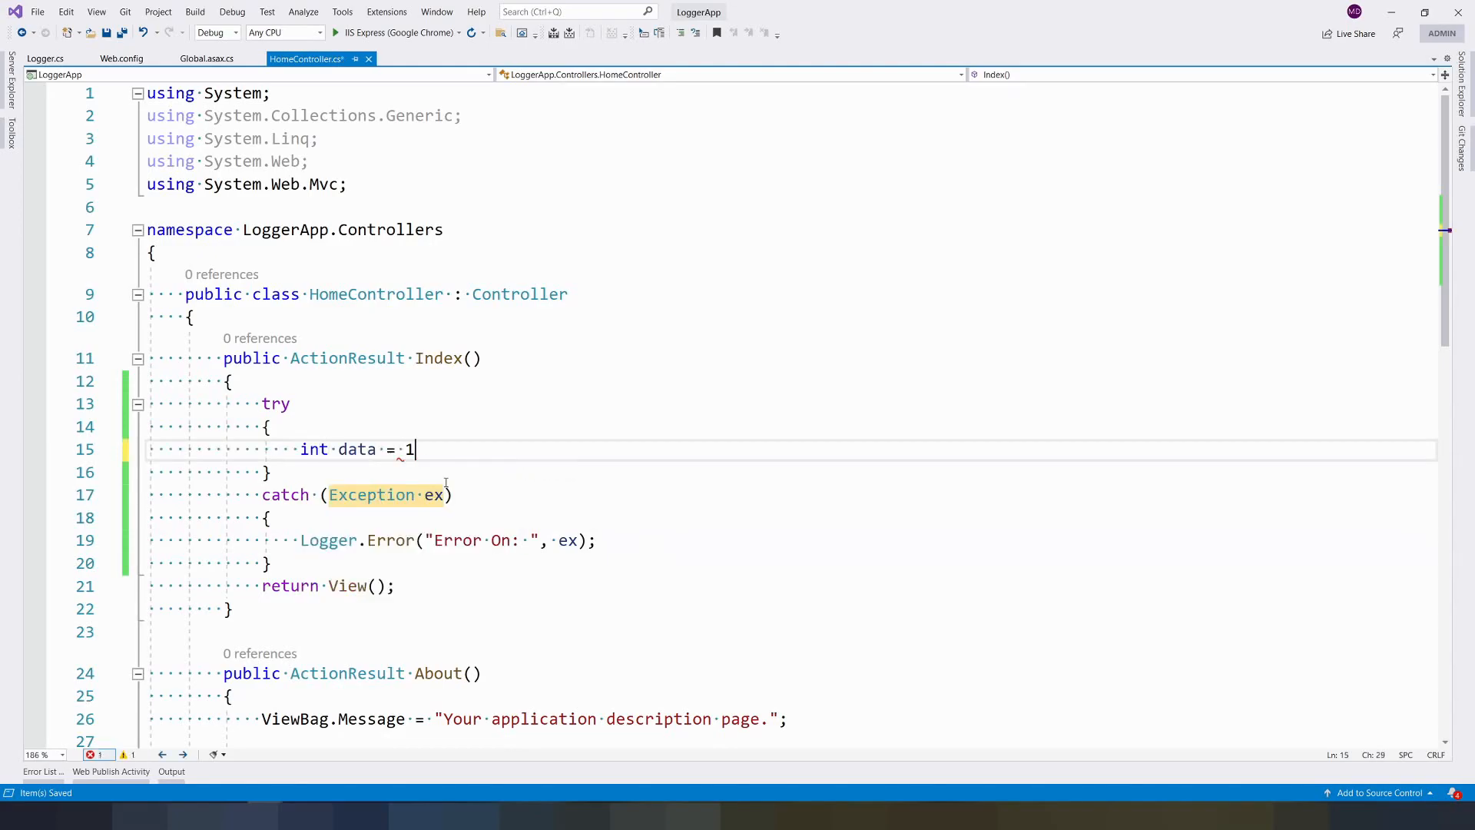
text(+ 1;)
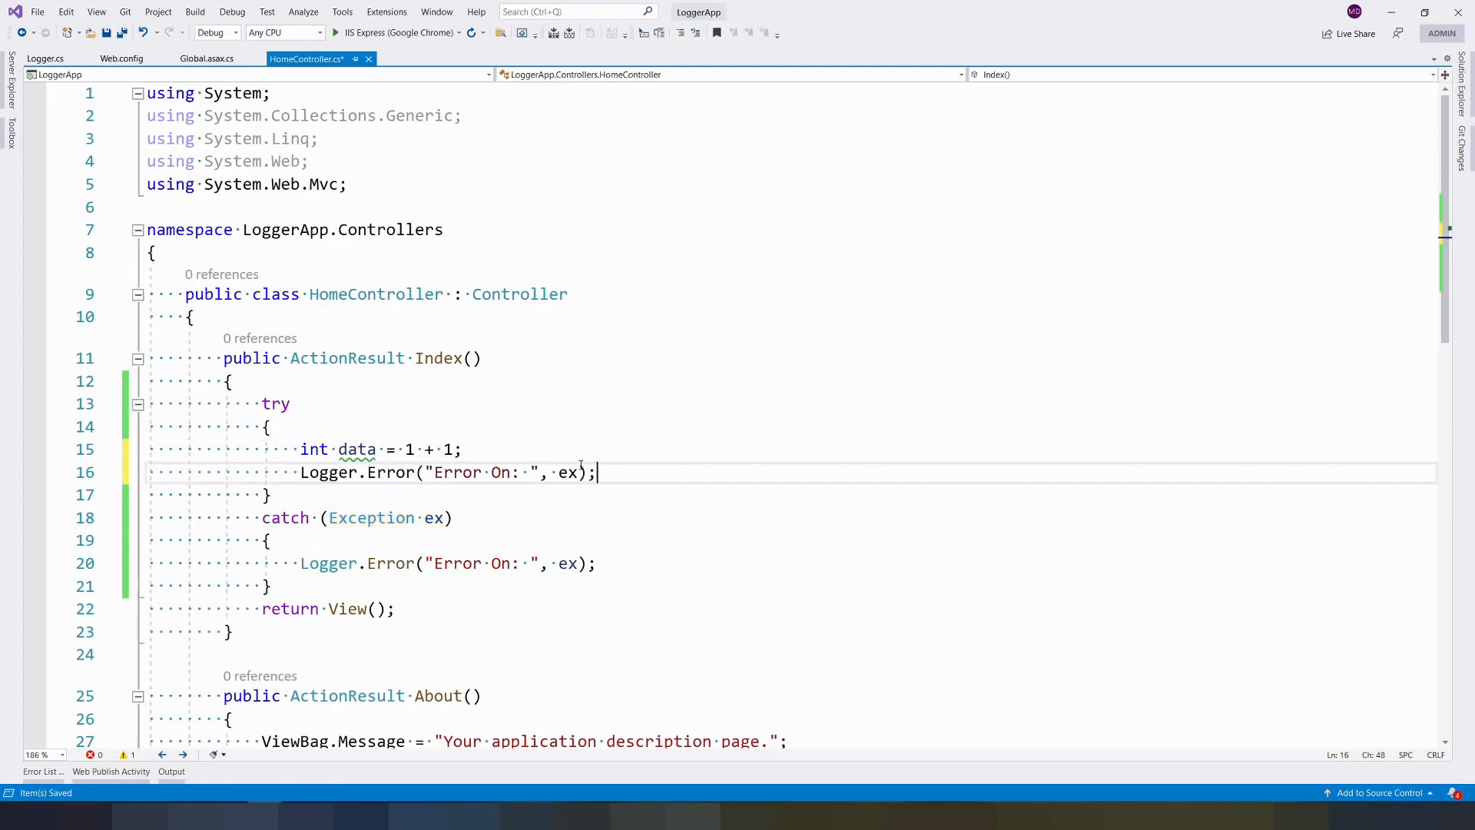
text(in)
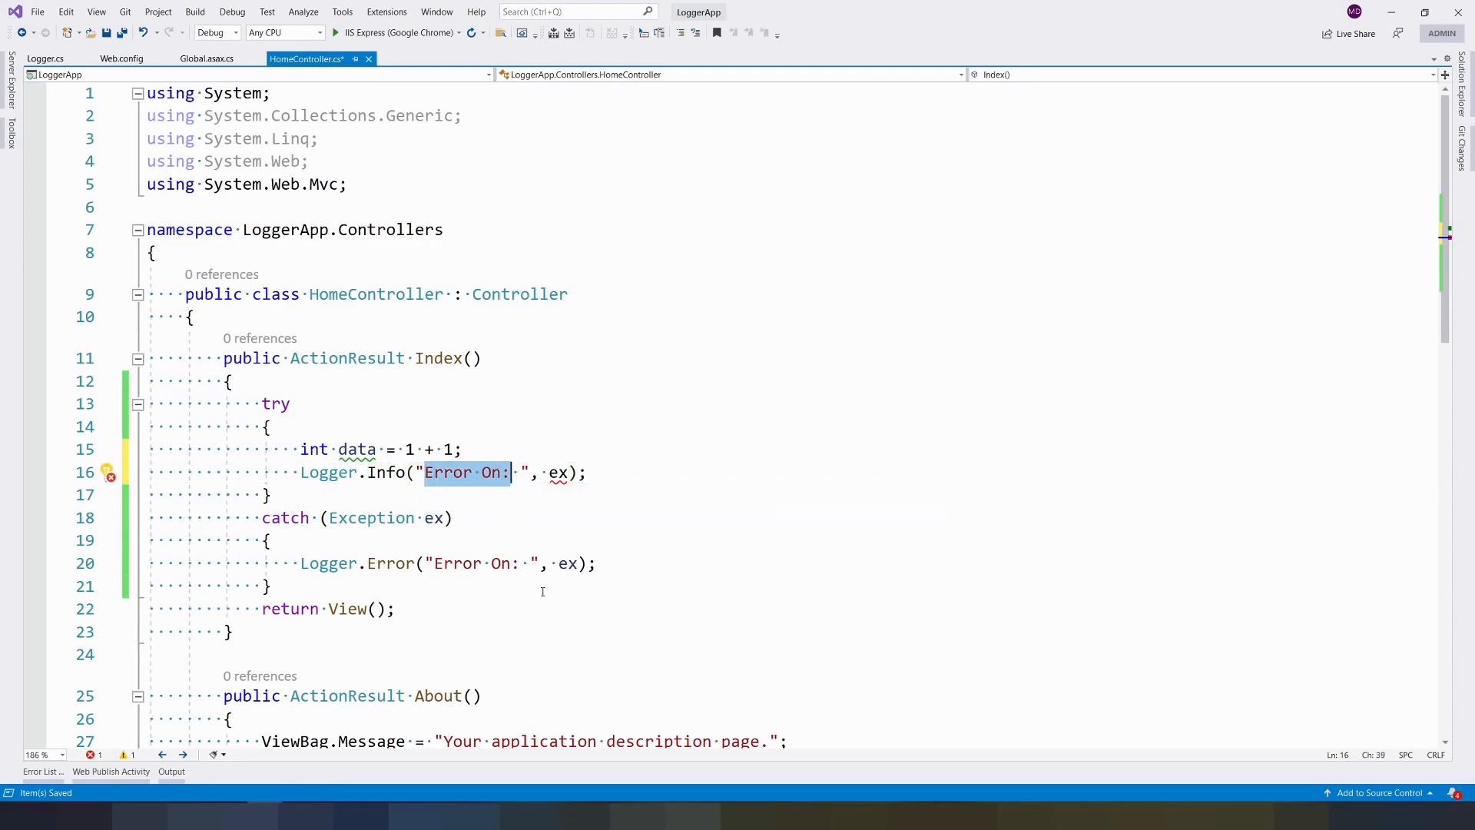
text(Informatio)
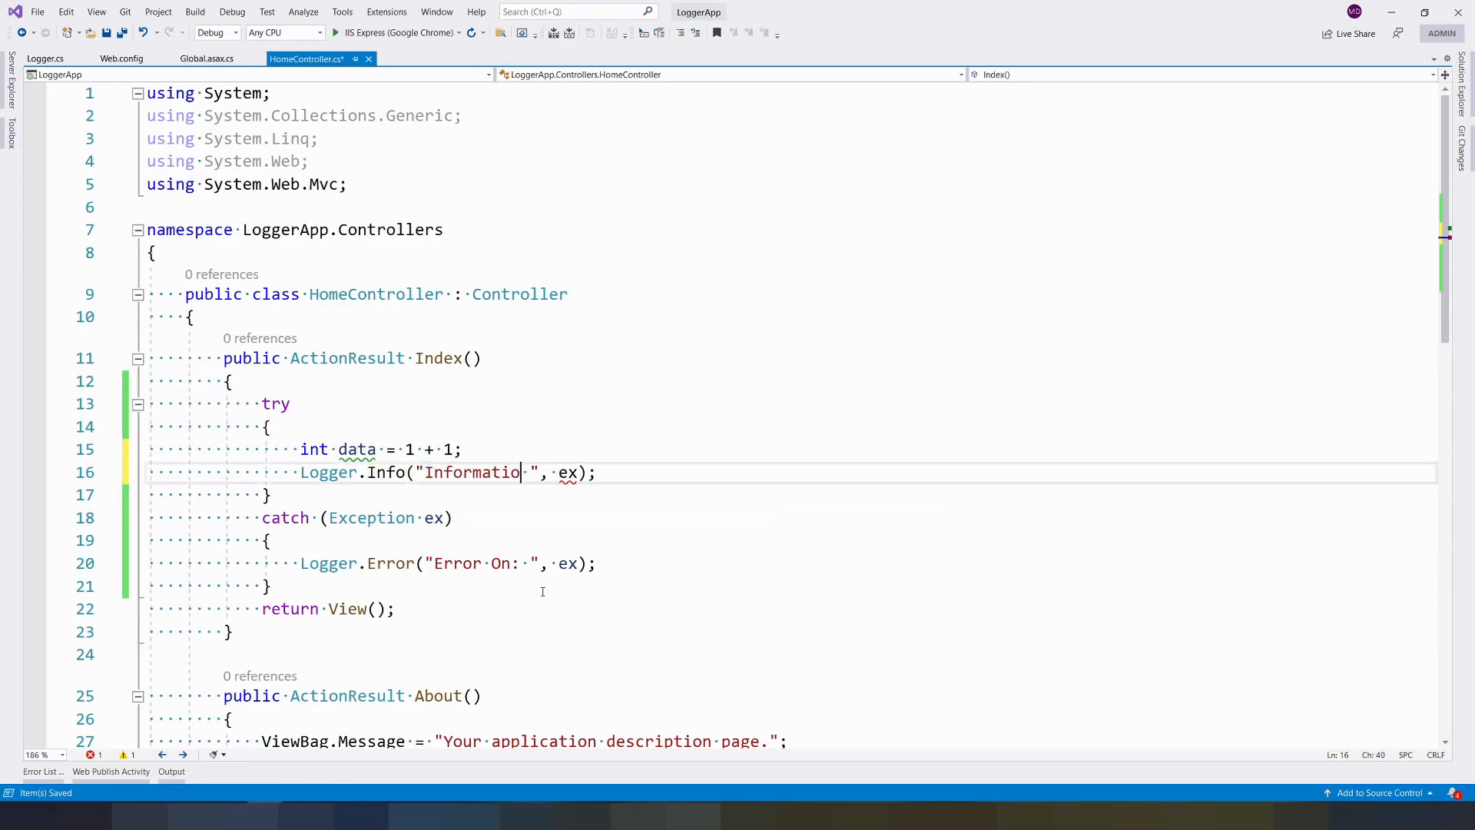
text(on)
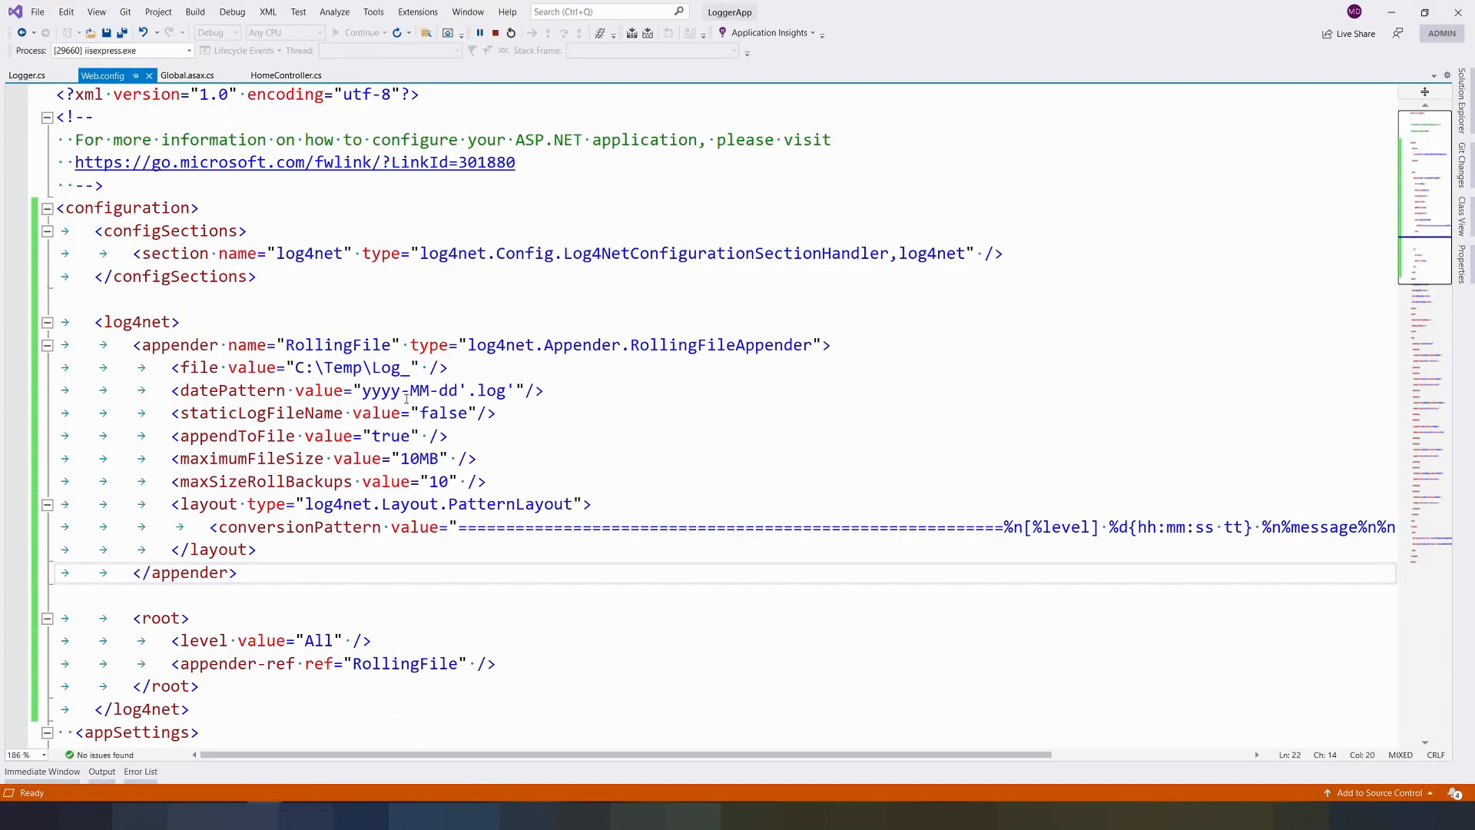
Browse into the Windows (C:) drive in File Explorer, where the Temp folder is listed.
double_click(389, 367)
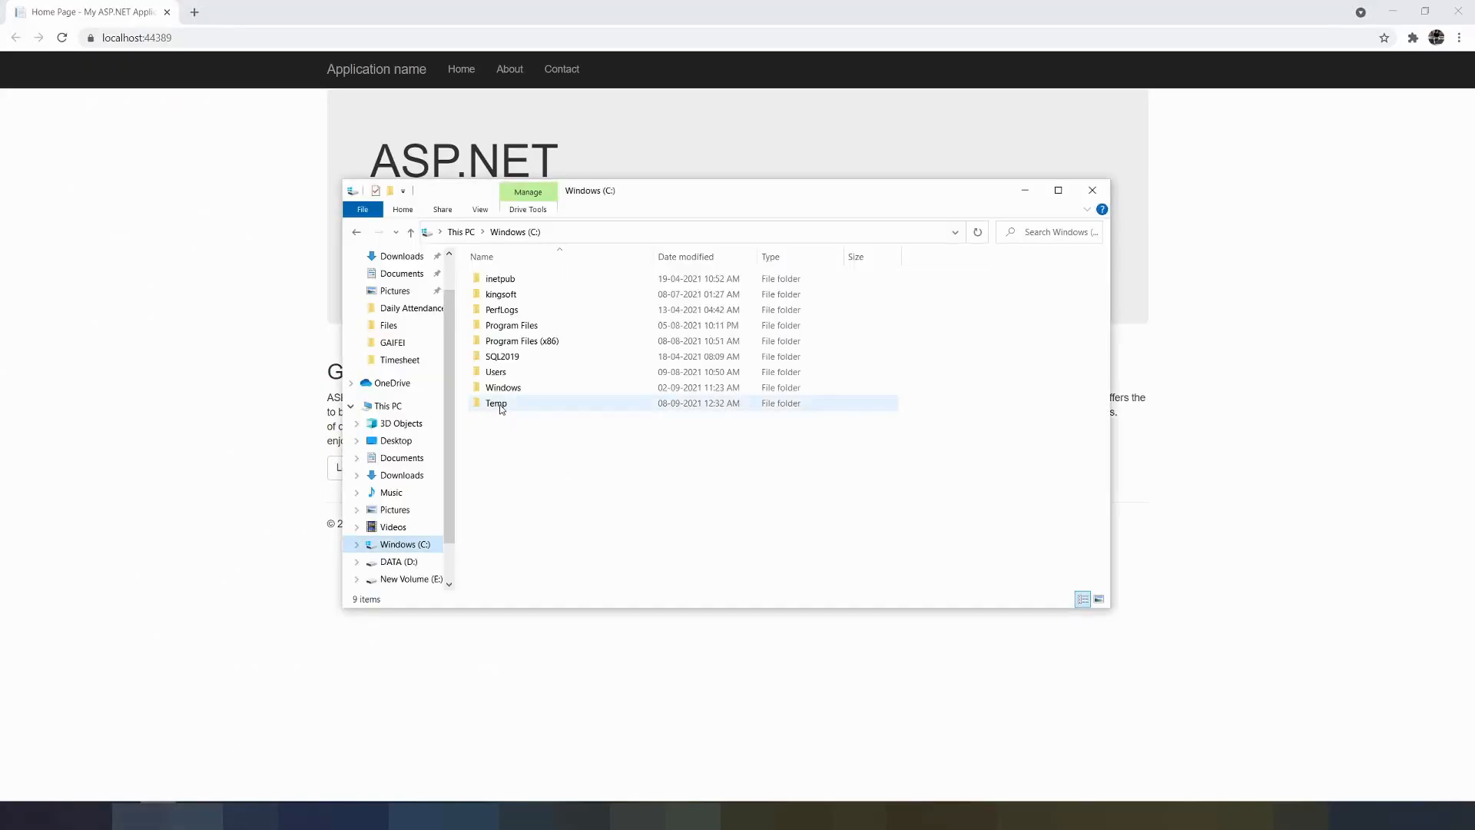
Open C:\Temp\Log_2021-09-08 in Notepad and check its INFO entry 'Information on 2'.
double_click(496, 403)
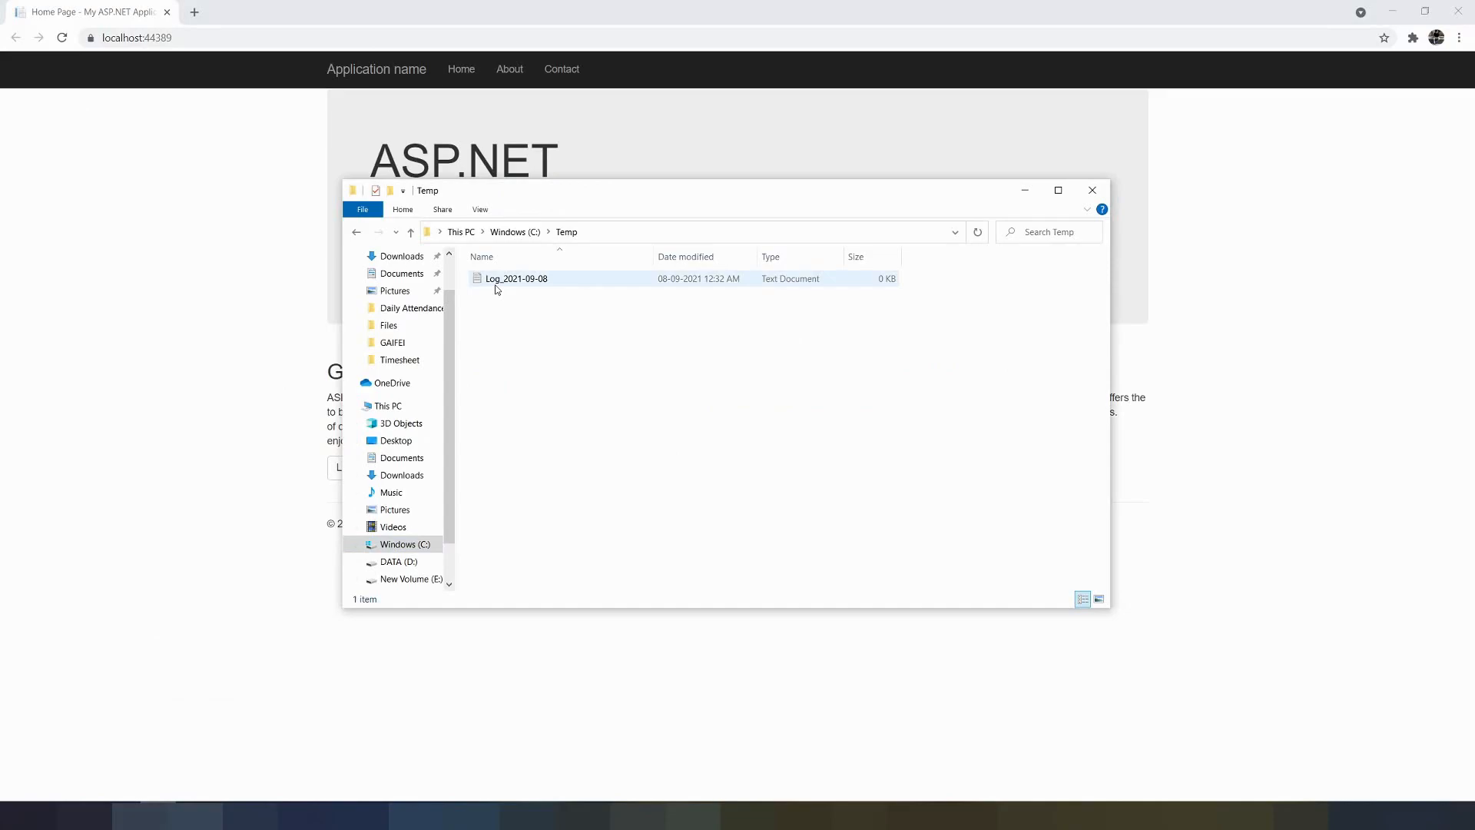
double_click(516, 278)
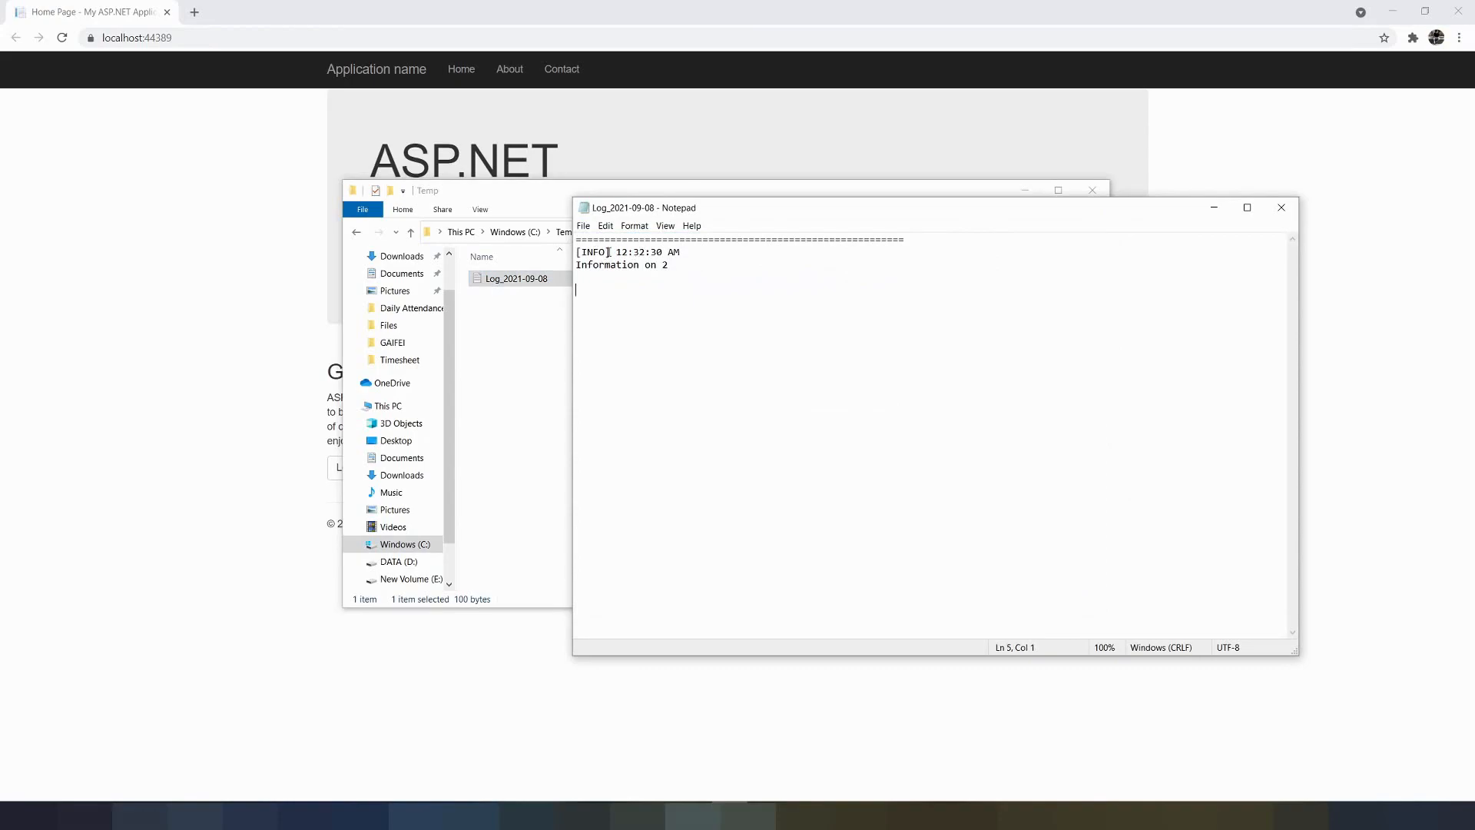
double_click(591, 252)
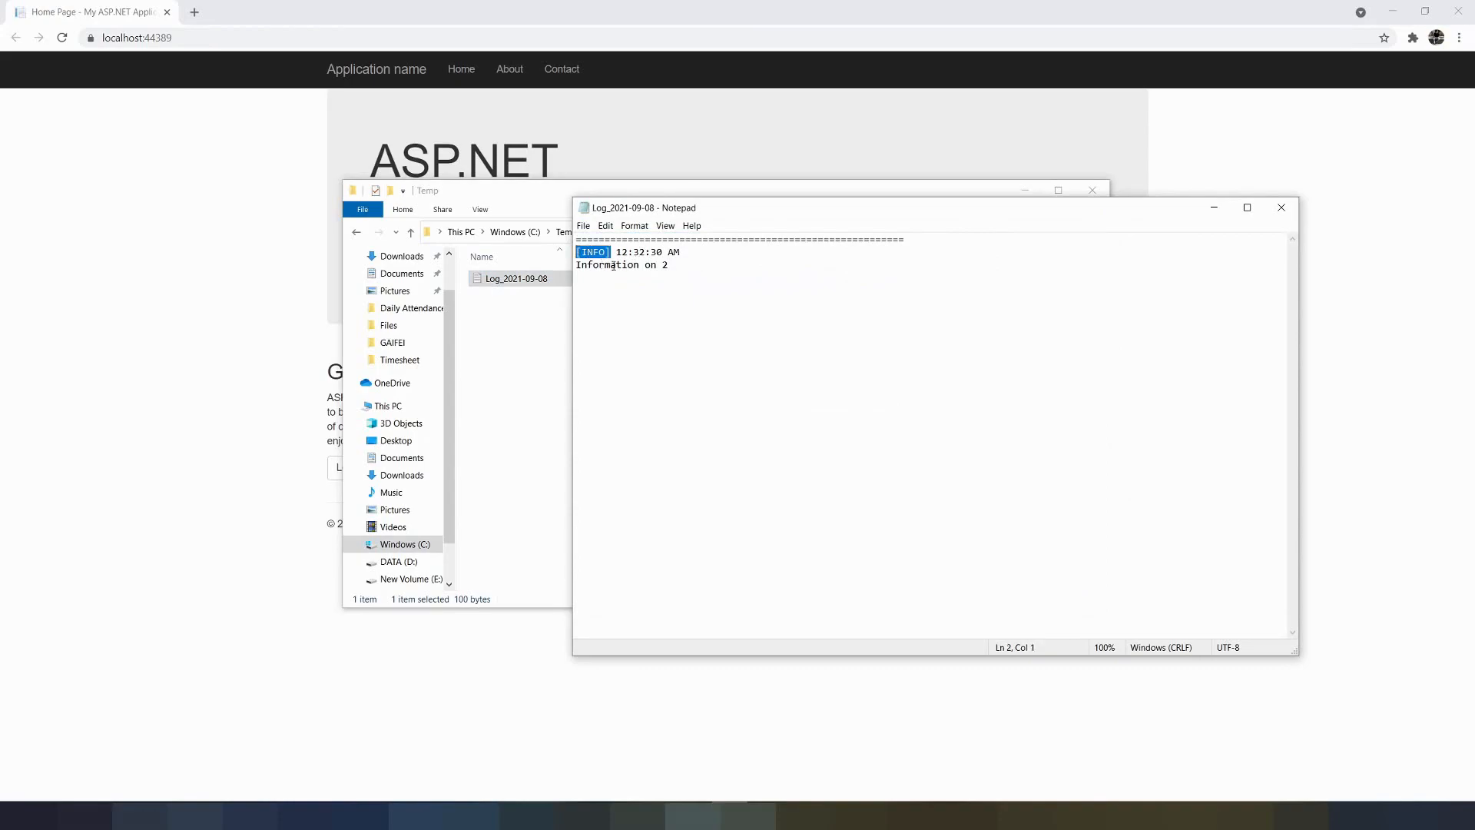
click(610, 264)
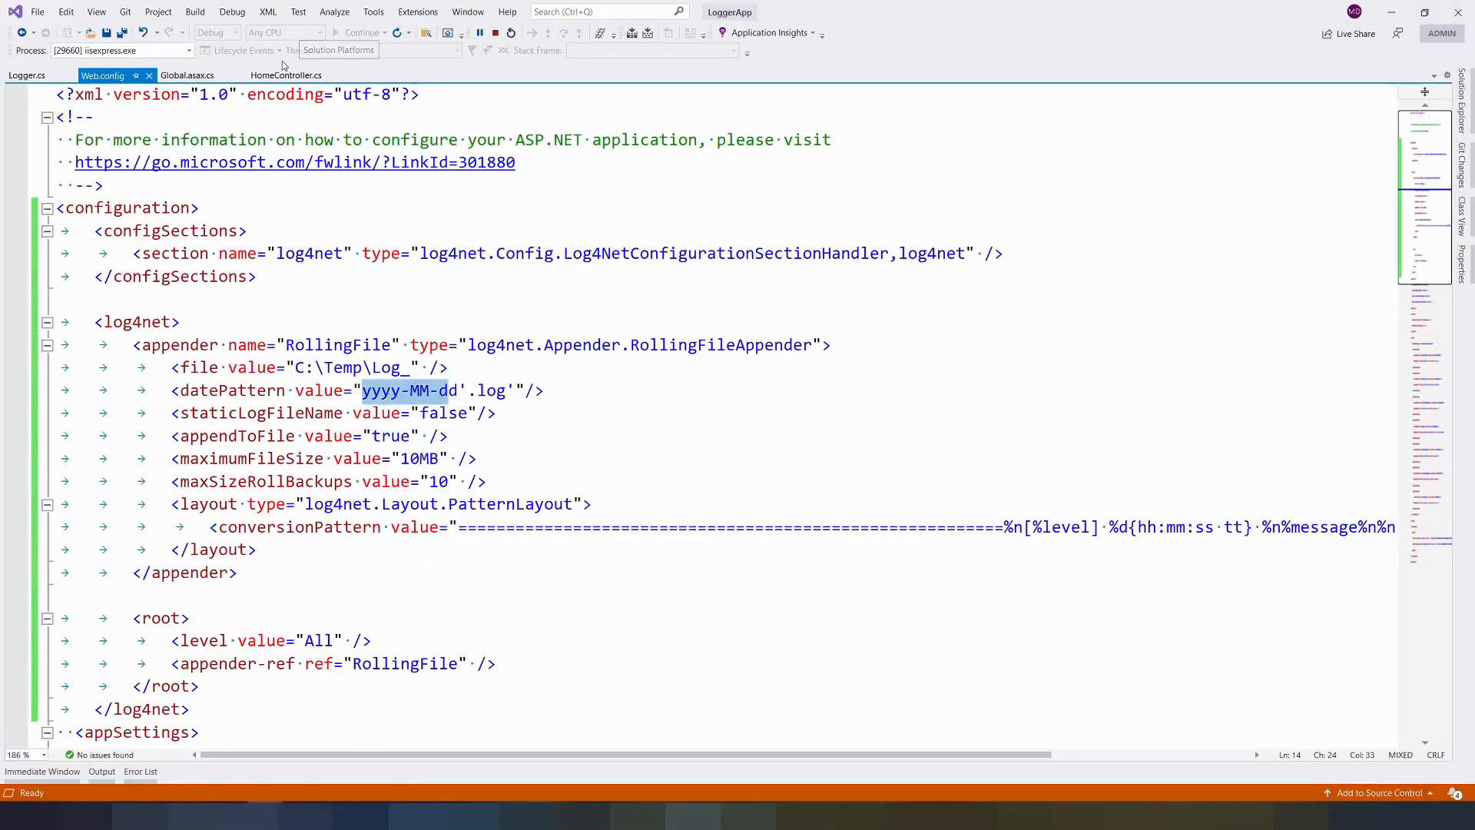
Declare int[] arr = new int[5] and set data to arr[7] in Index to force an exception, then rerun.
click(286, 75)
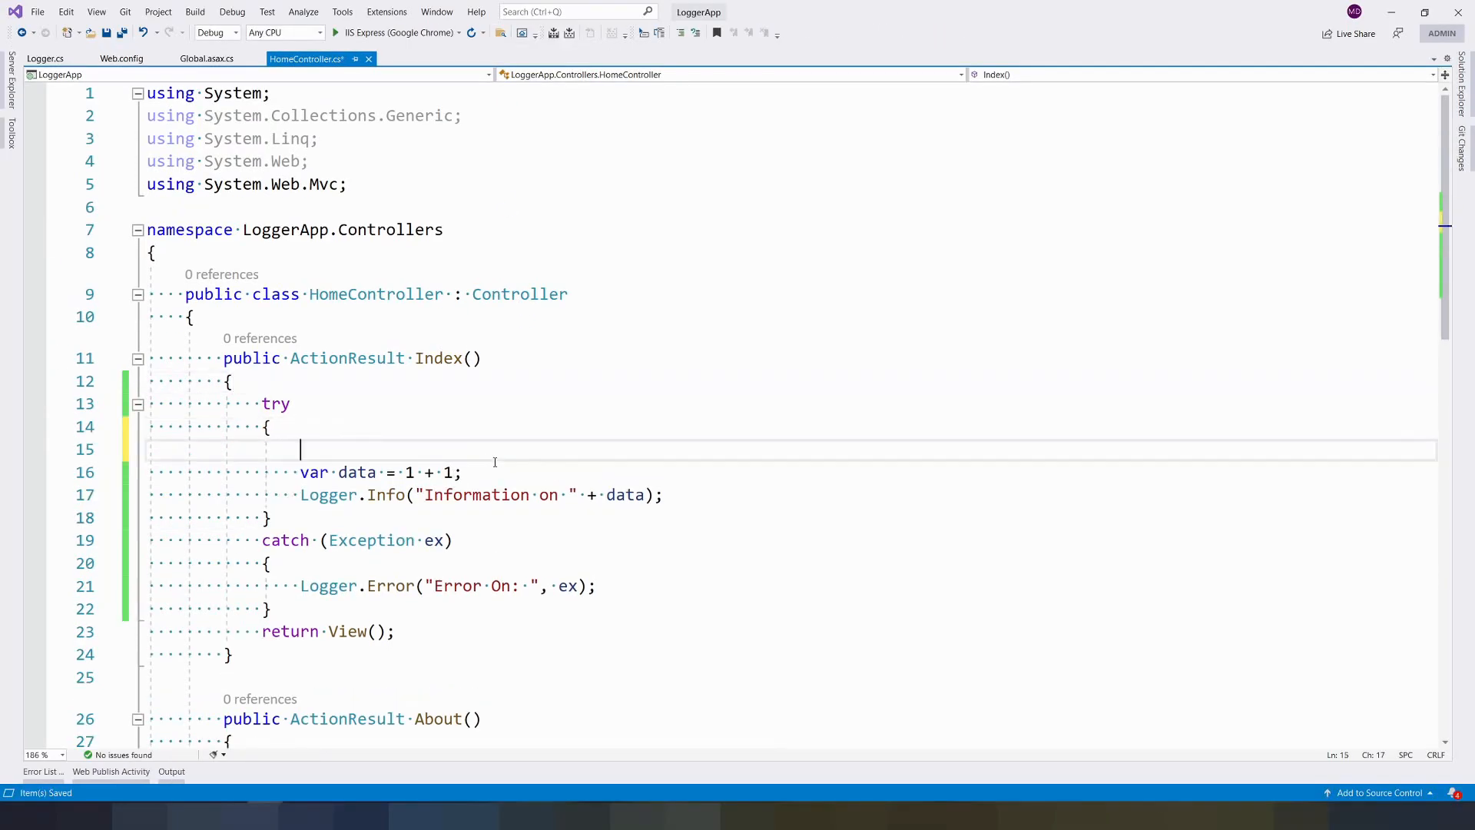
text(int[])
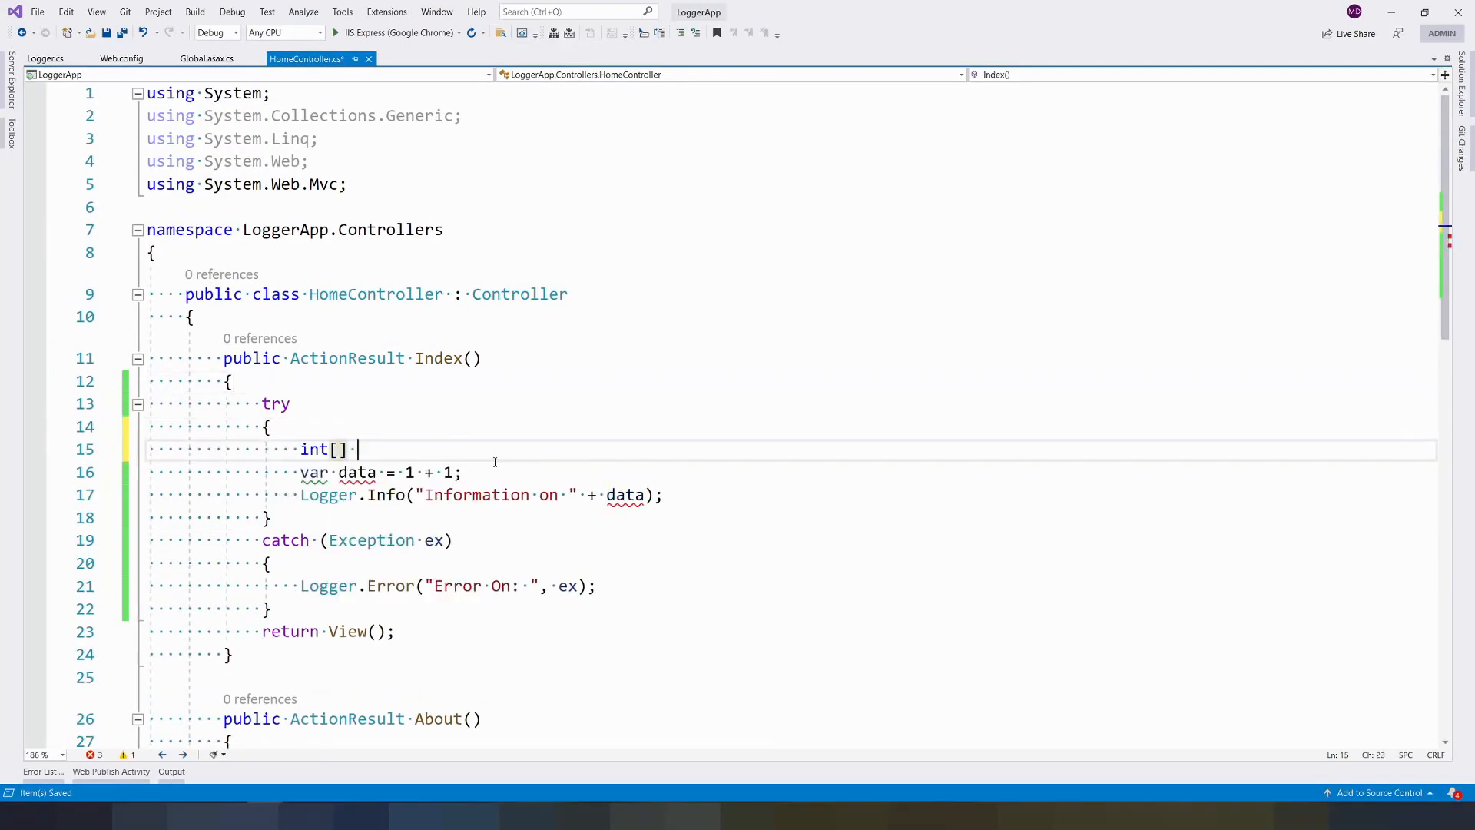
text(arr = new)
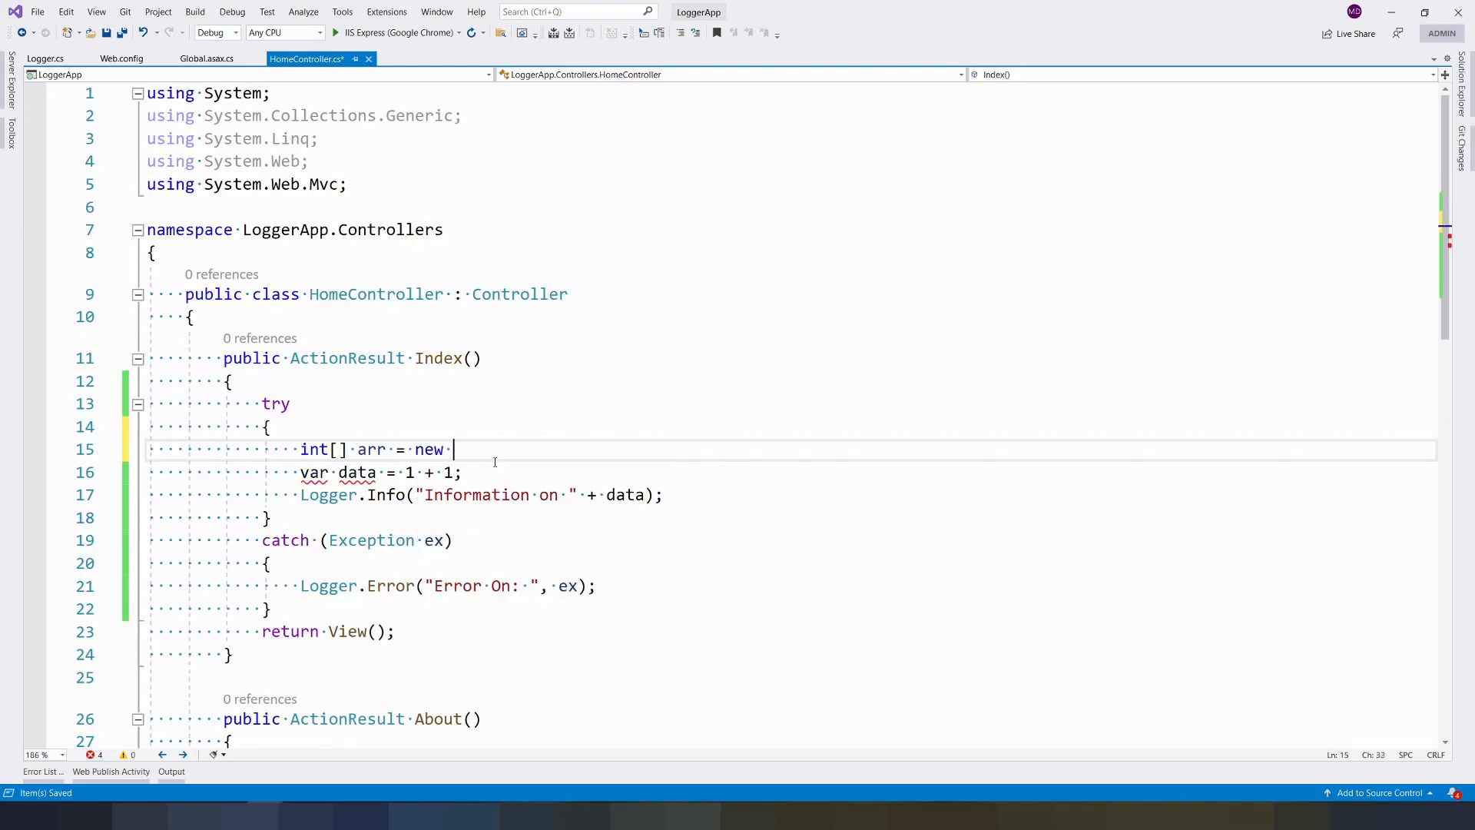
text(int)
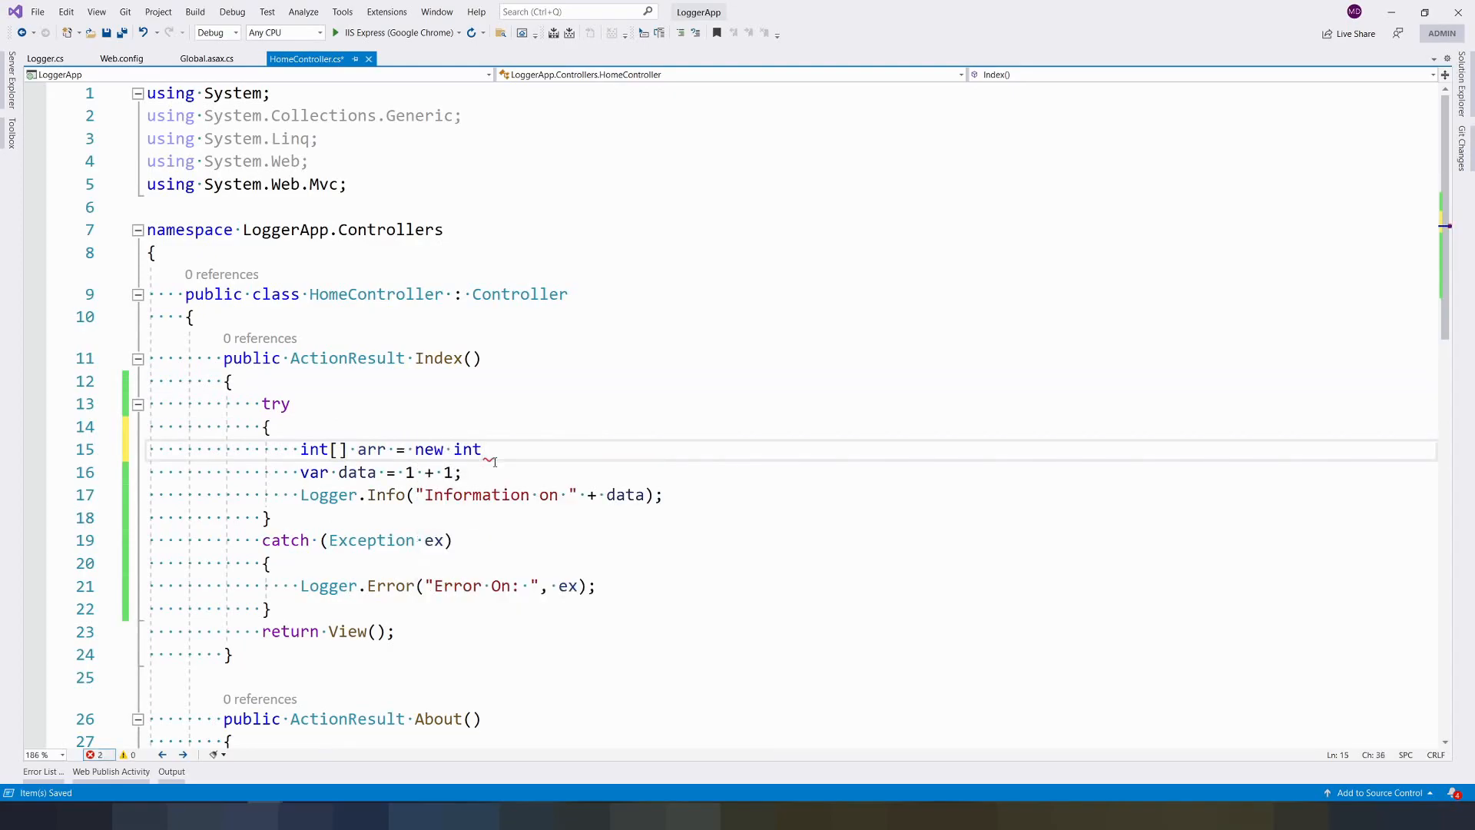
text([5];)
click(791, 472)
text(a)
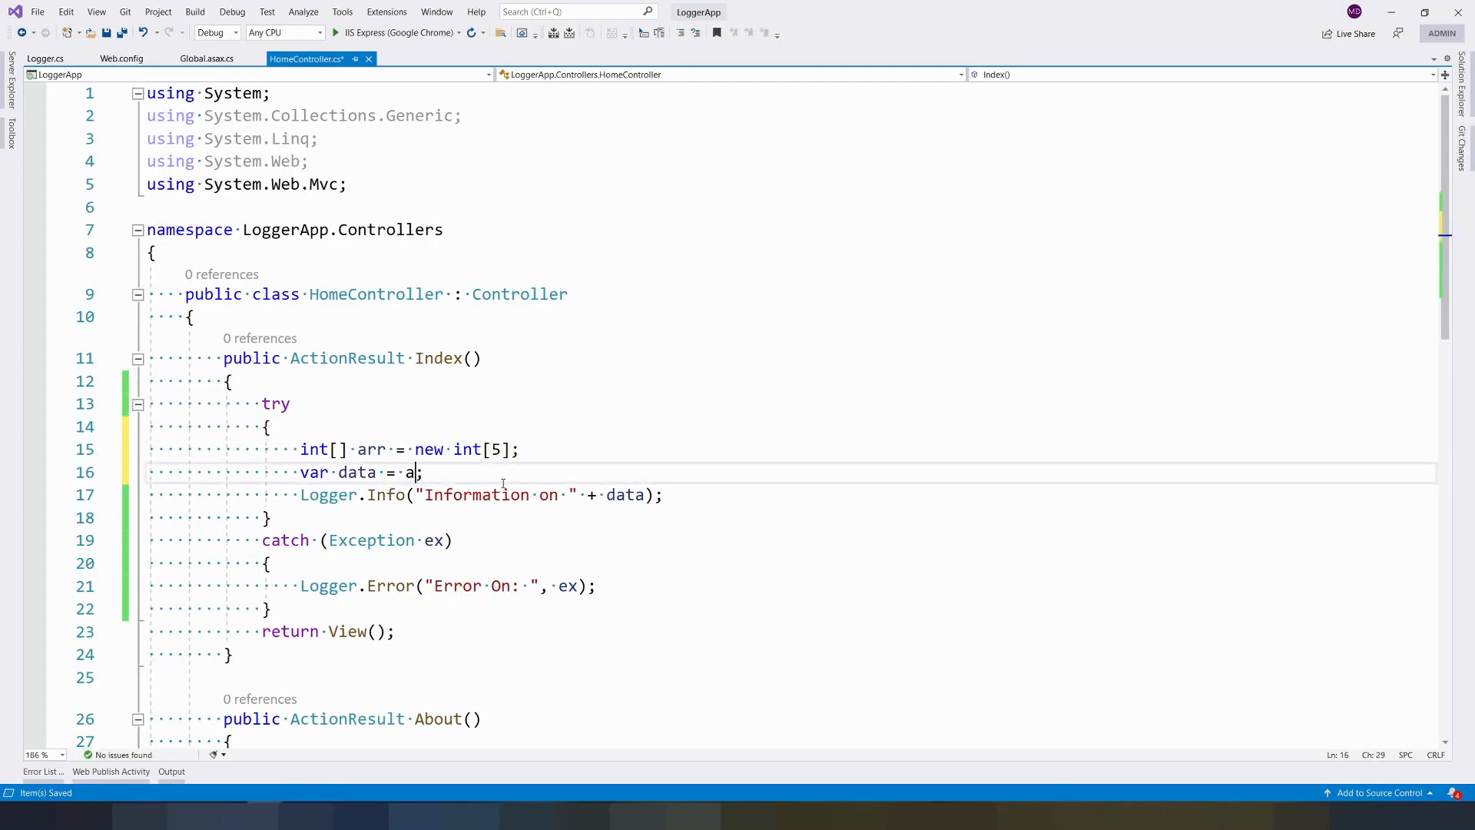
text(rr[7])
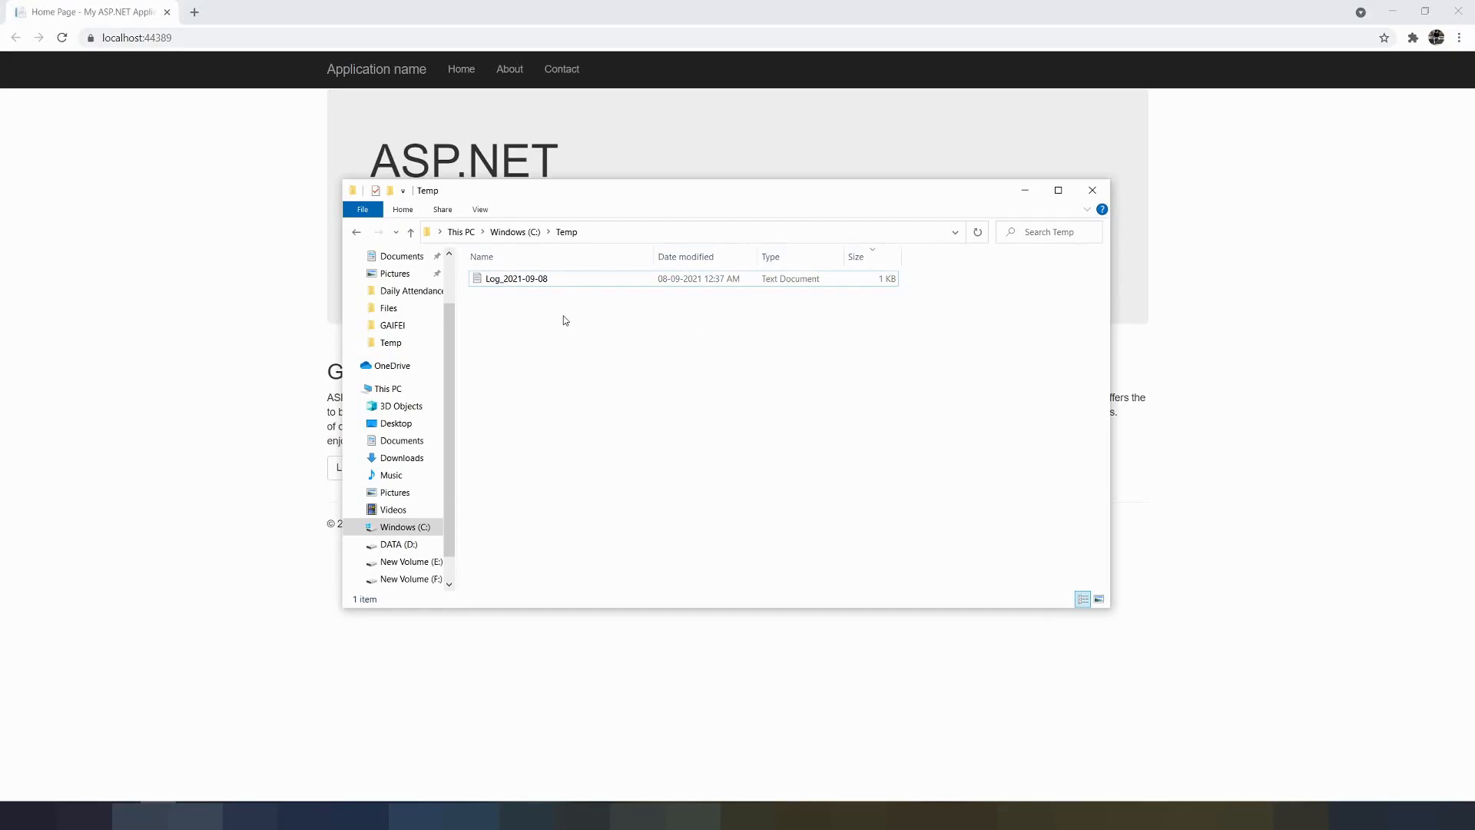
Reopen Log_2021-09-08 to see the INFO entries and the IndexOutOfRangeException ERROR, then return to the running project.
double_click(516, 278)
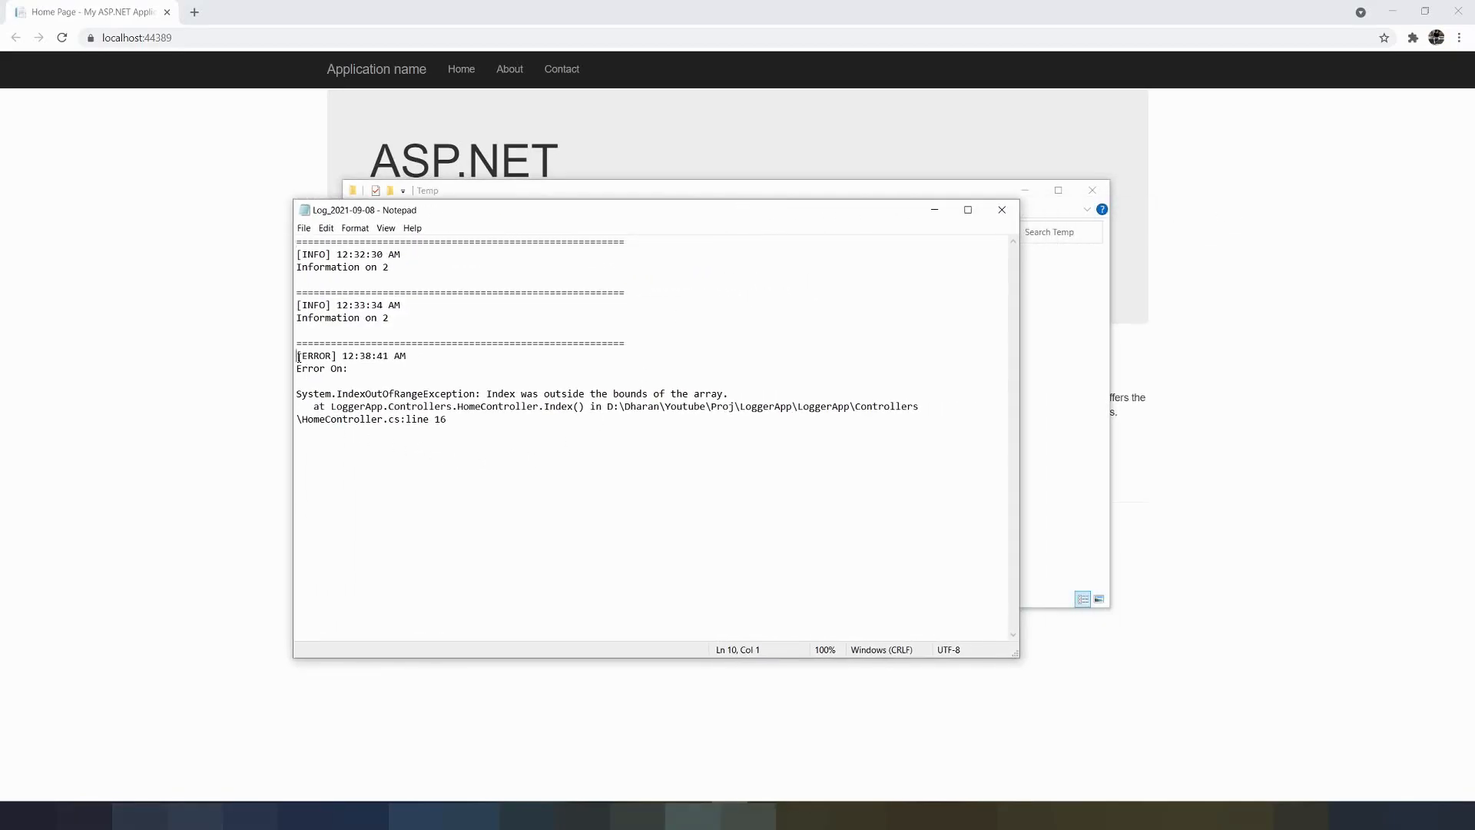
click(325, 367)
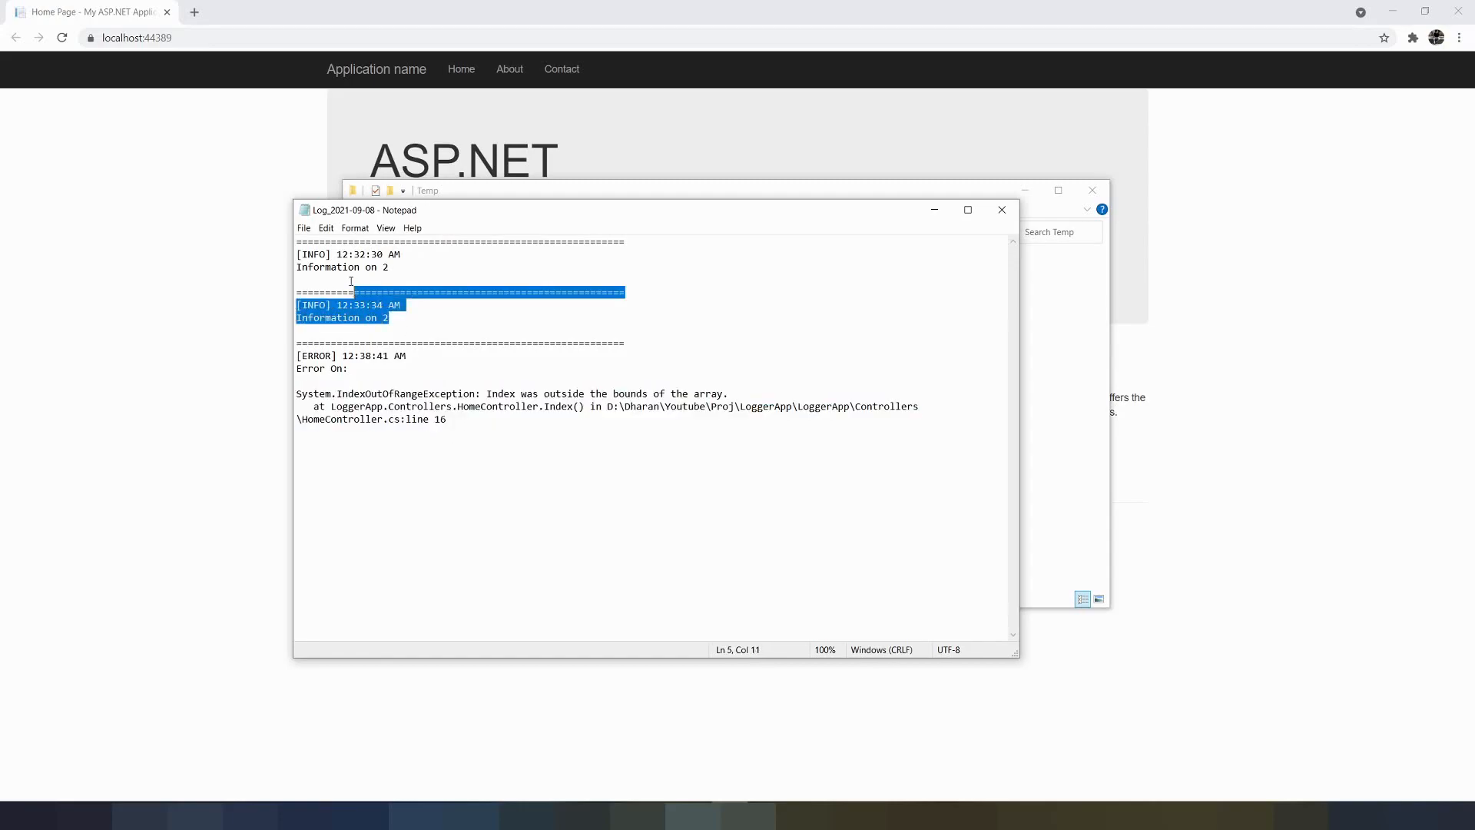
click(513, 500)
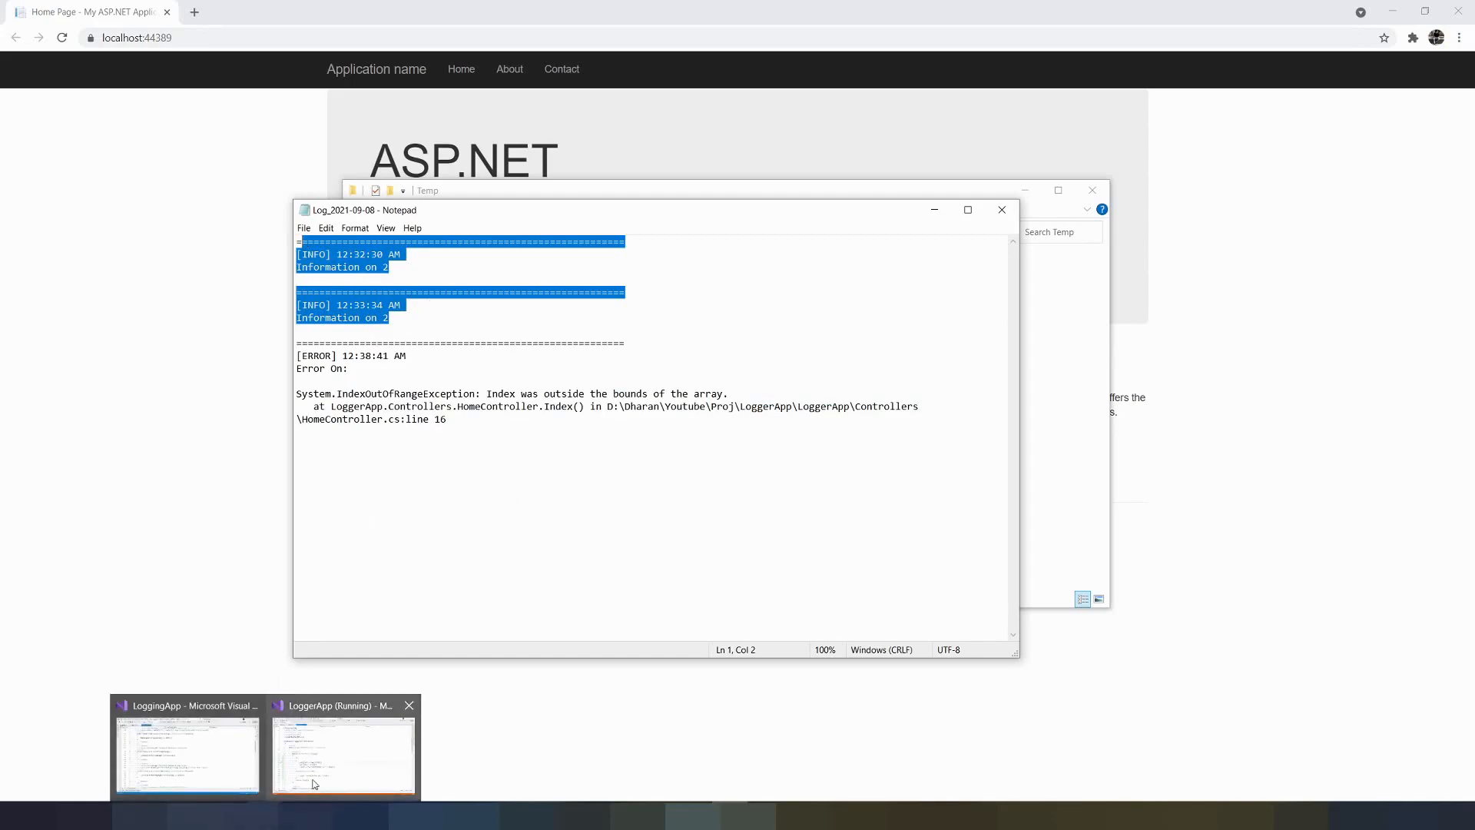
click(187, 753)
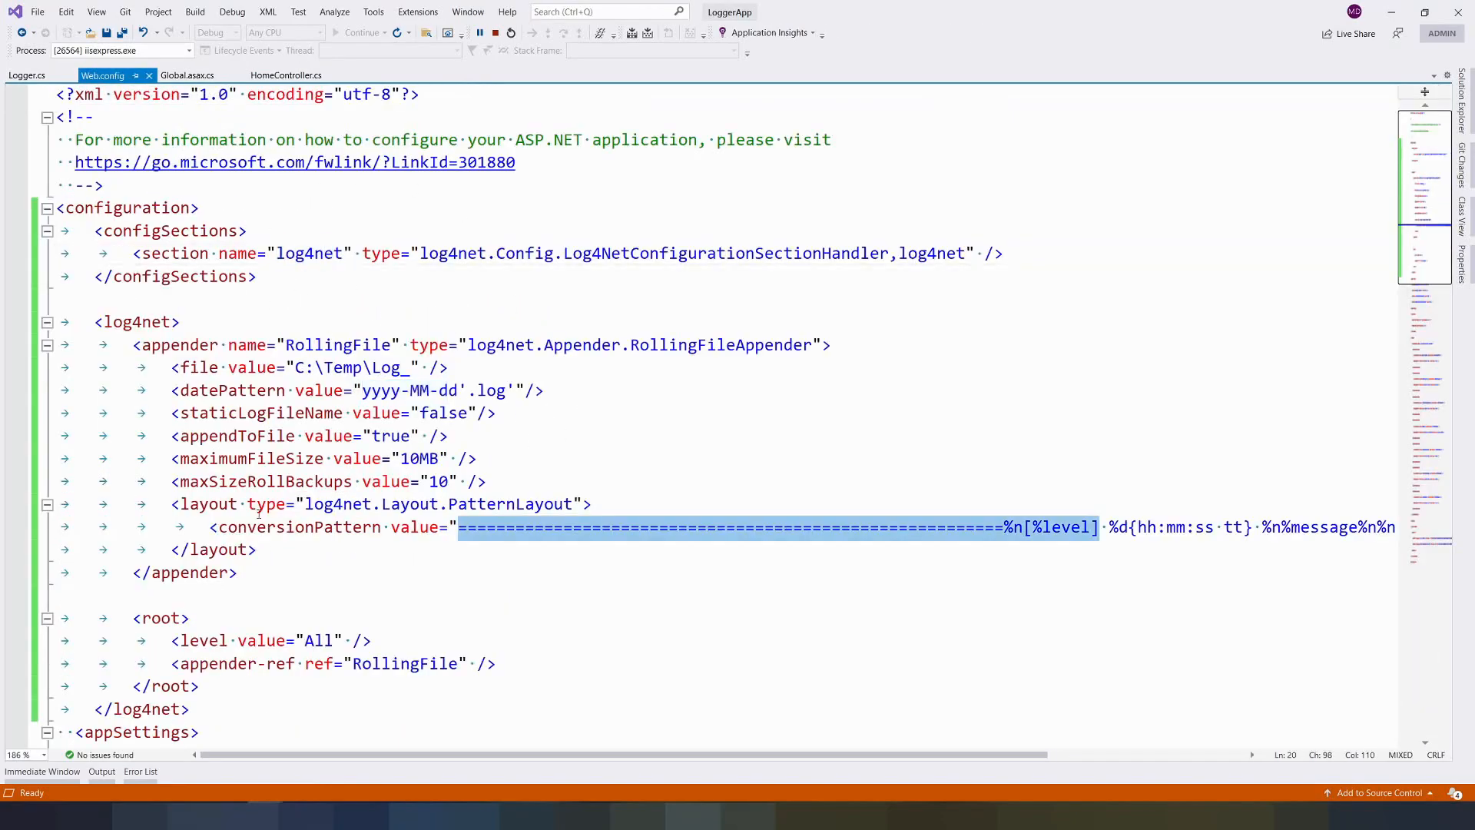
click(283, 458)
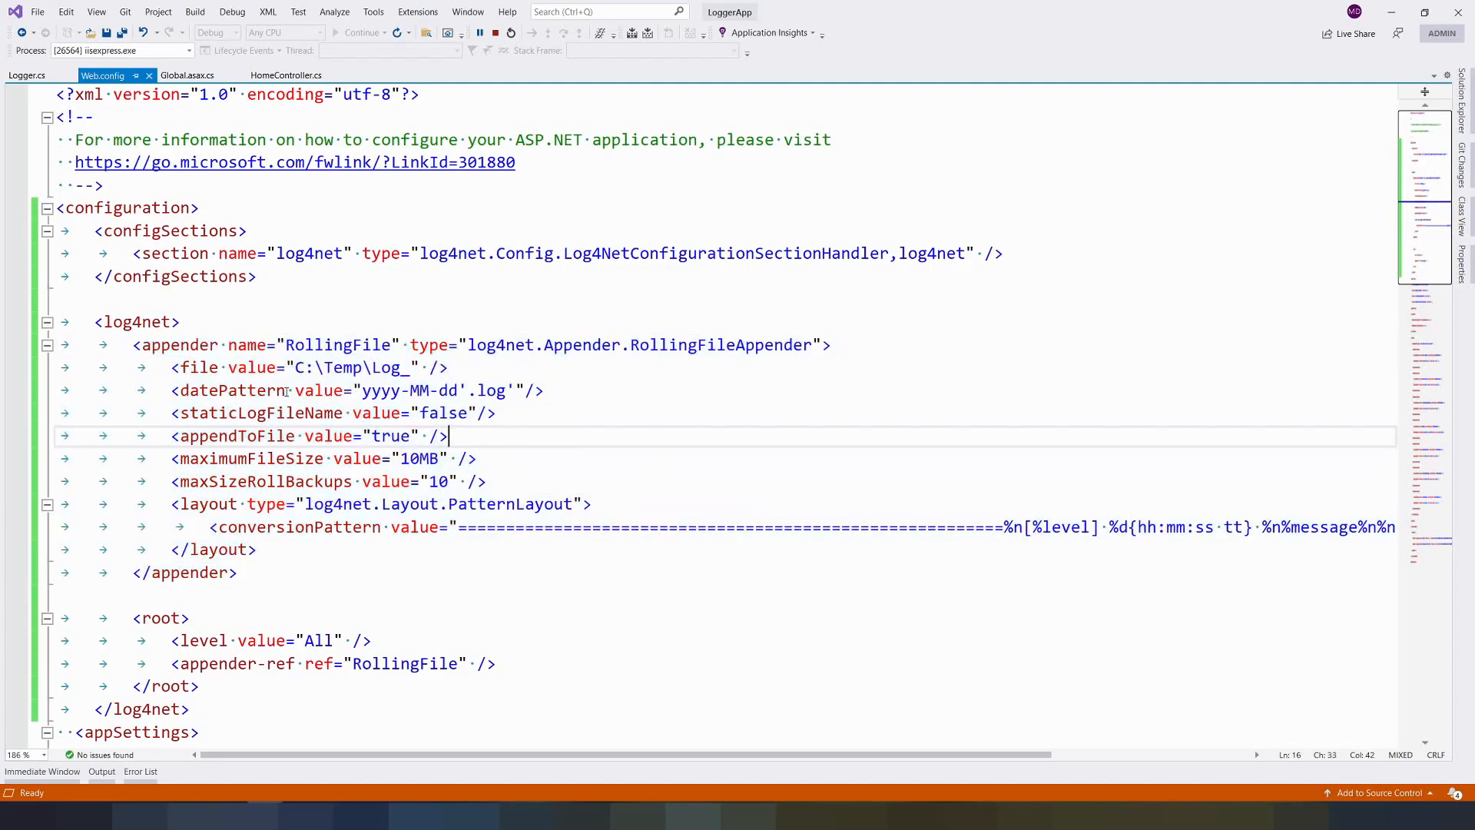
double_click(354, 367)
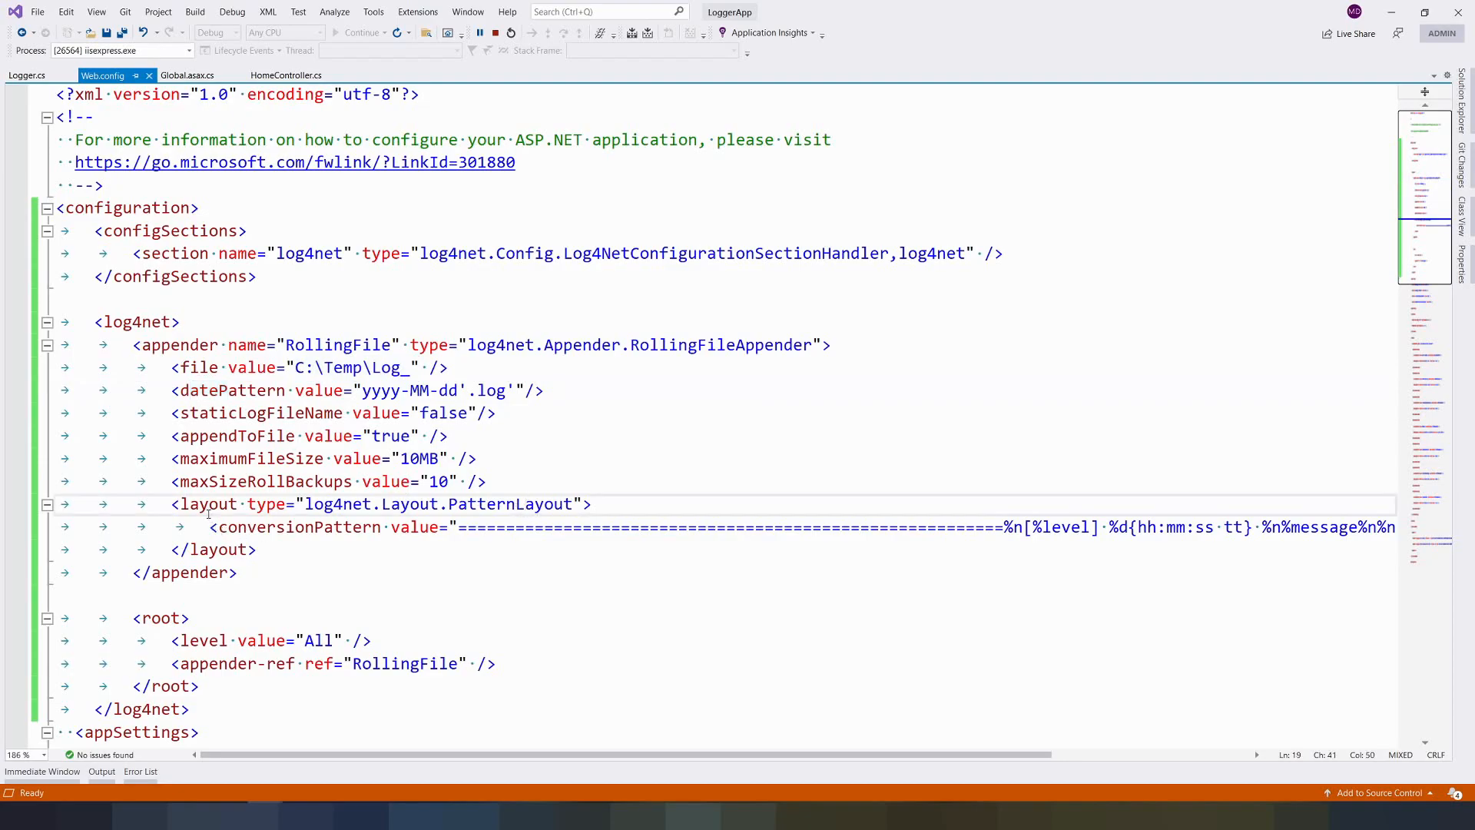
click(295, 527)
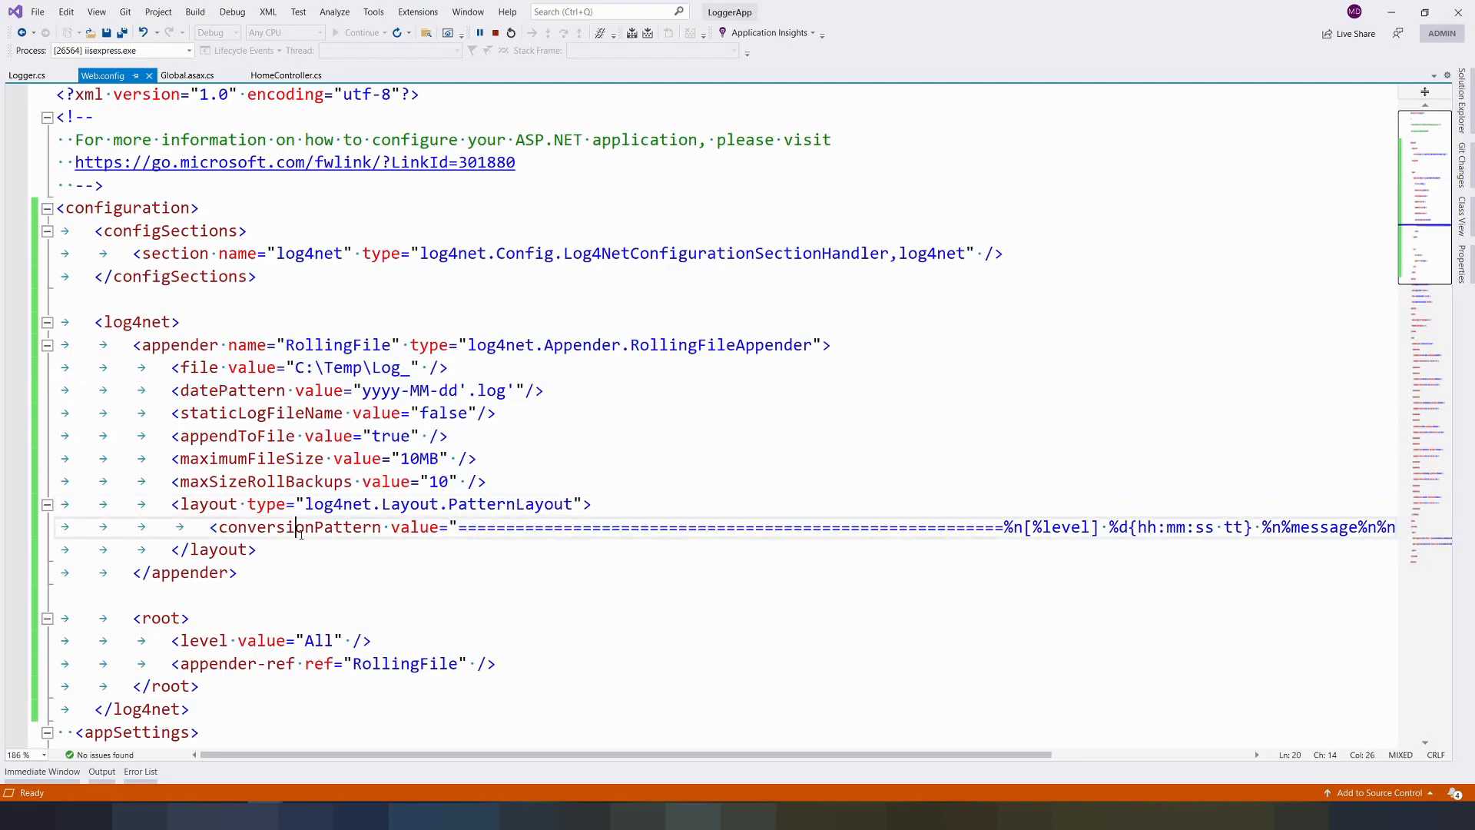
drag(300, 527, 1251, 527)
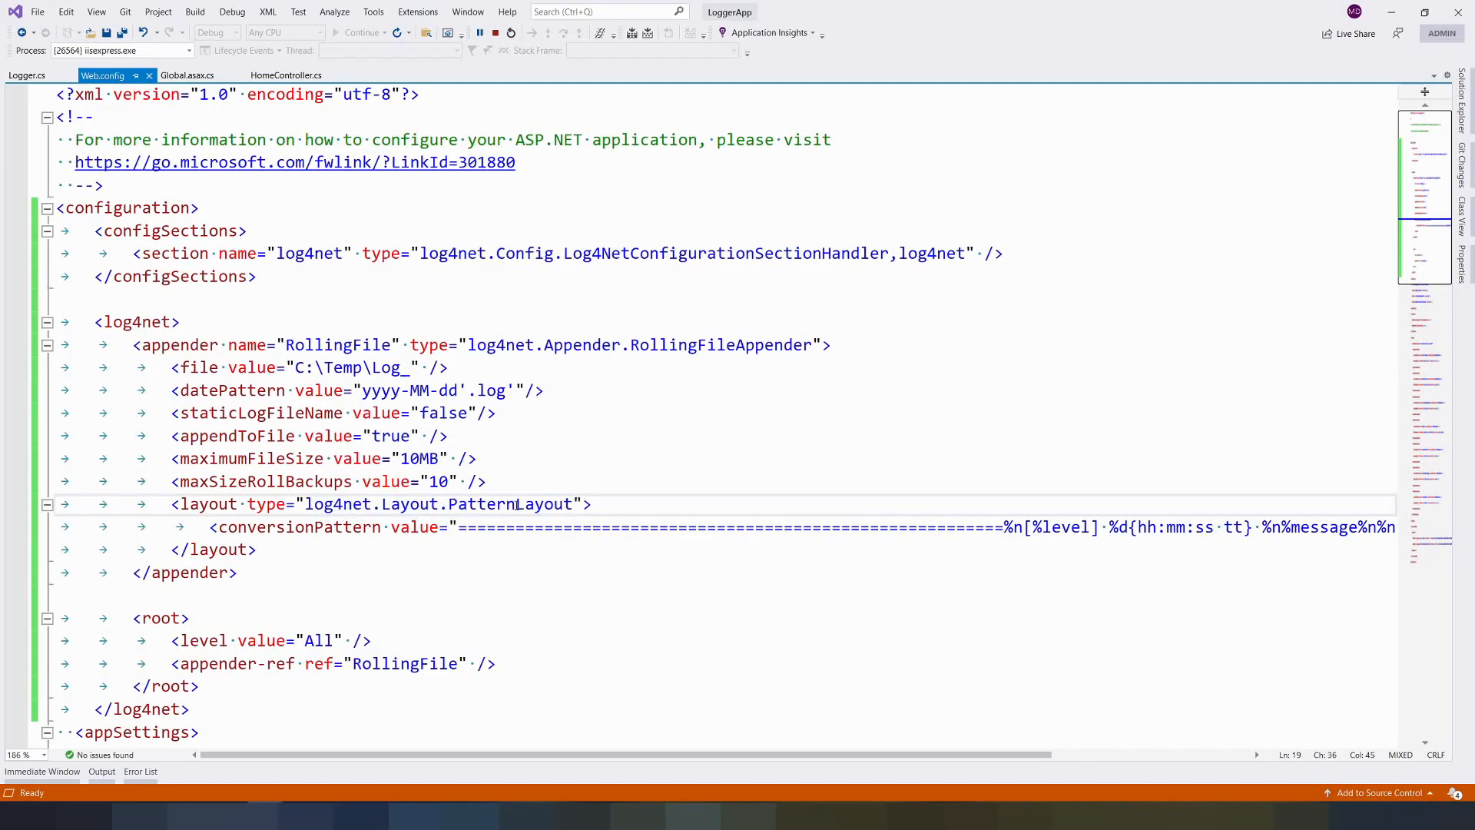
click(478, 503)
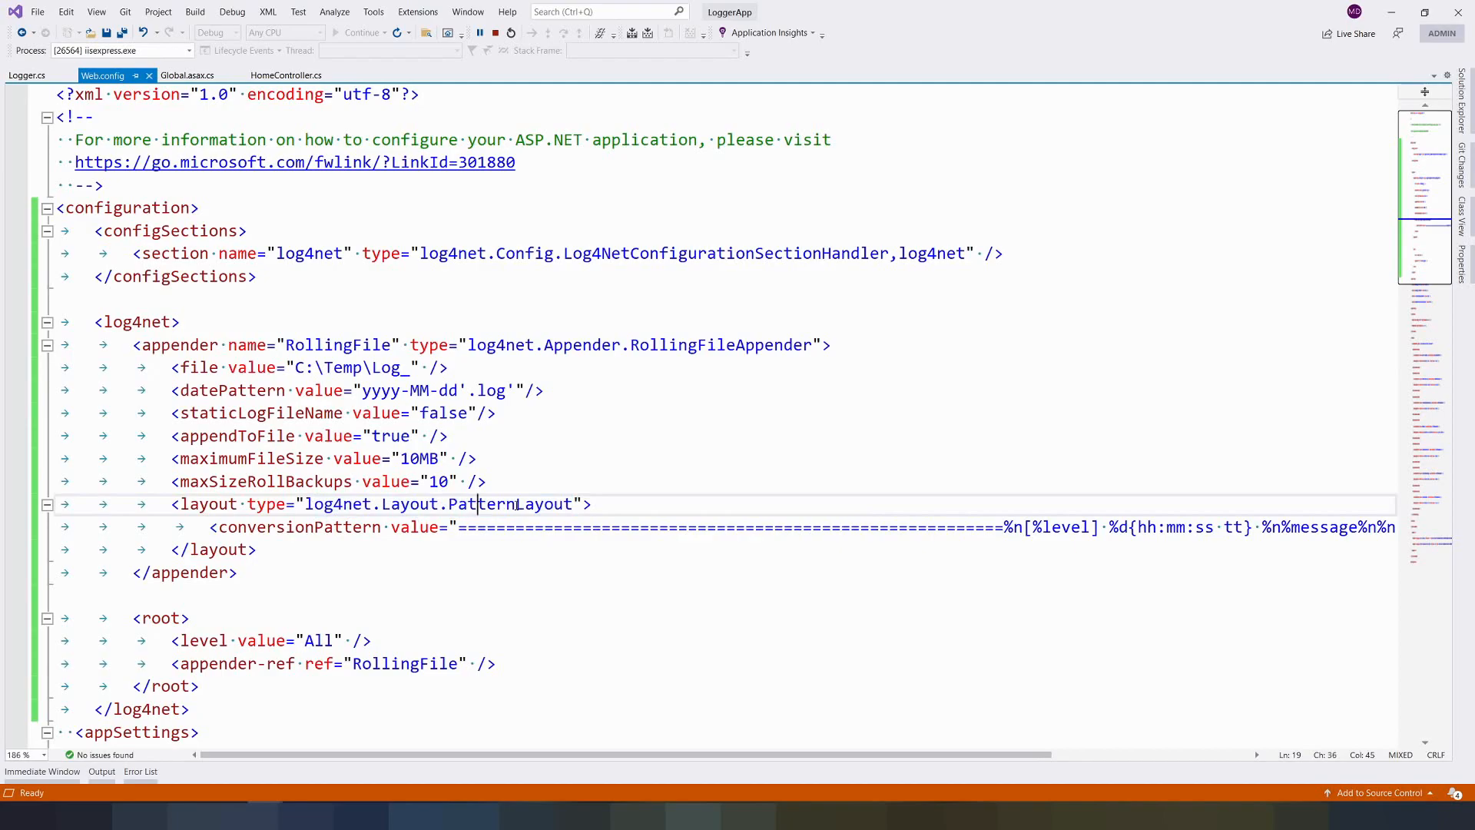